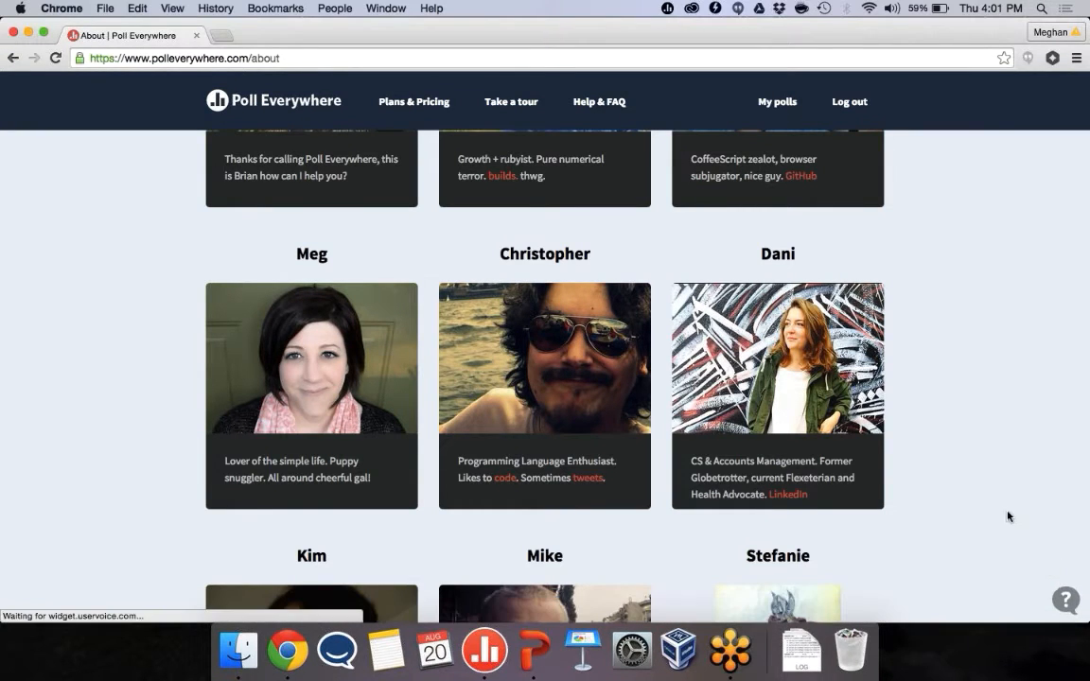
mouse_move(1033, 430)
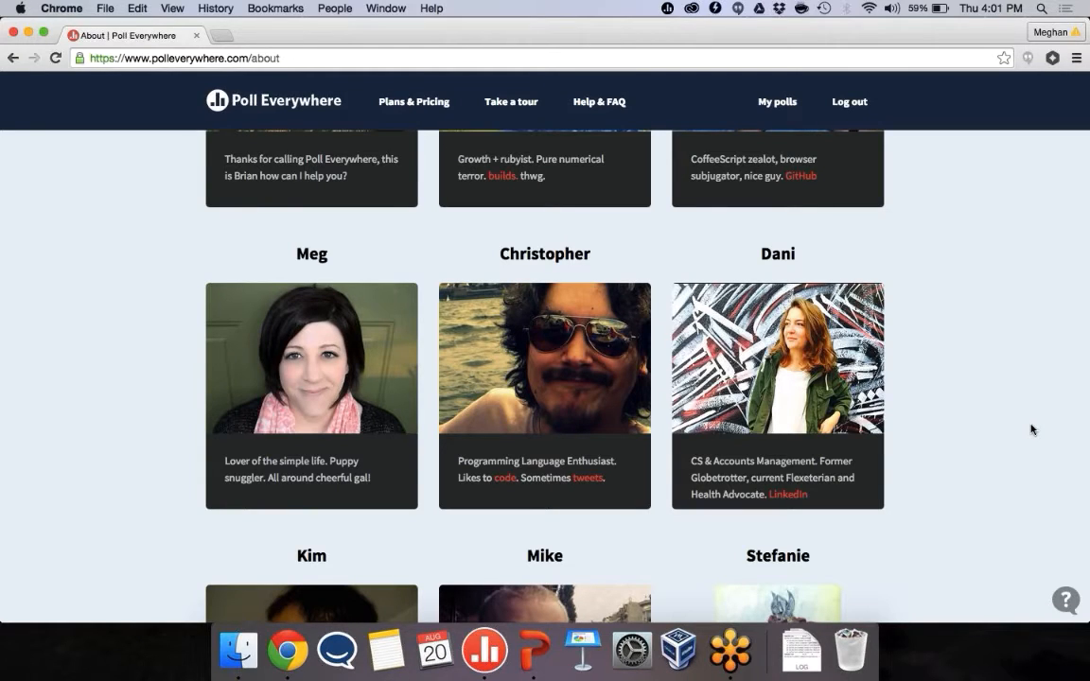
mouse_move(1073, 514)
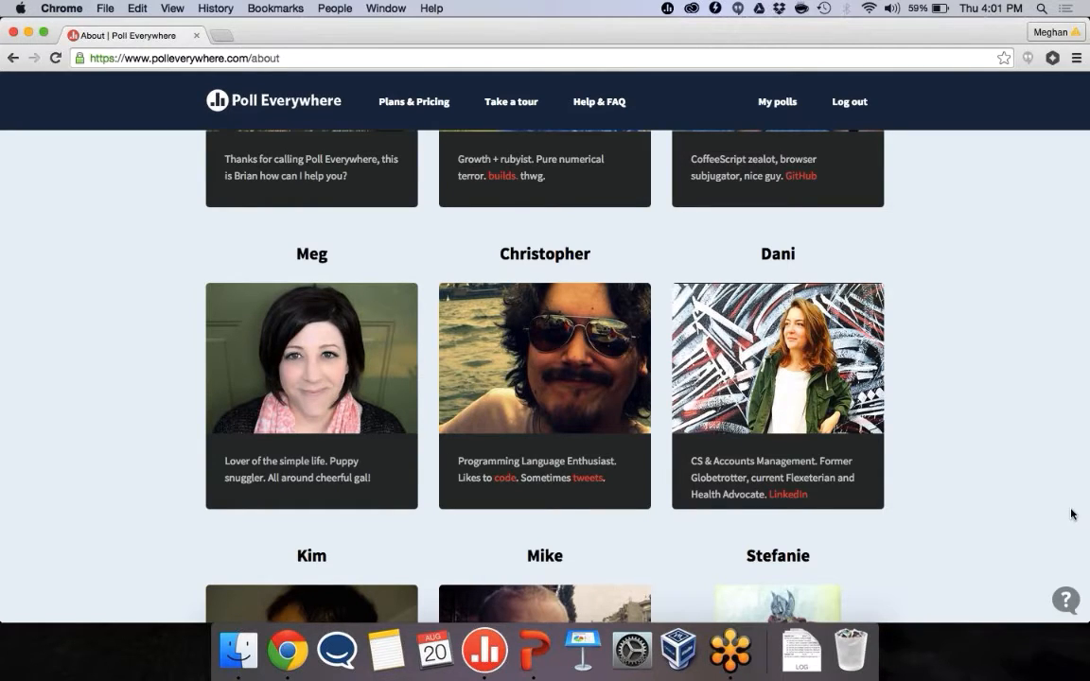
mouse_move(1068, 550)
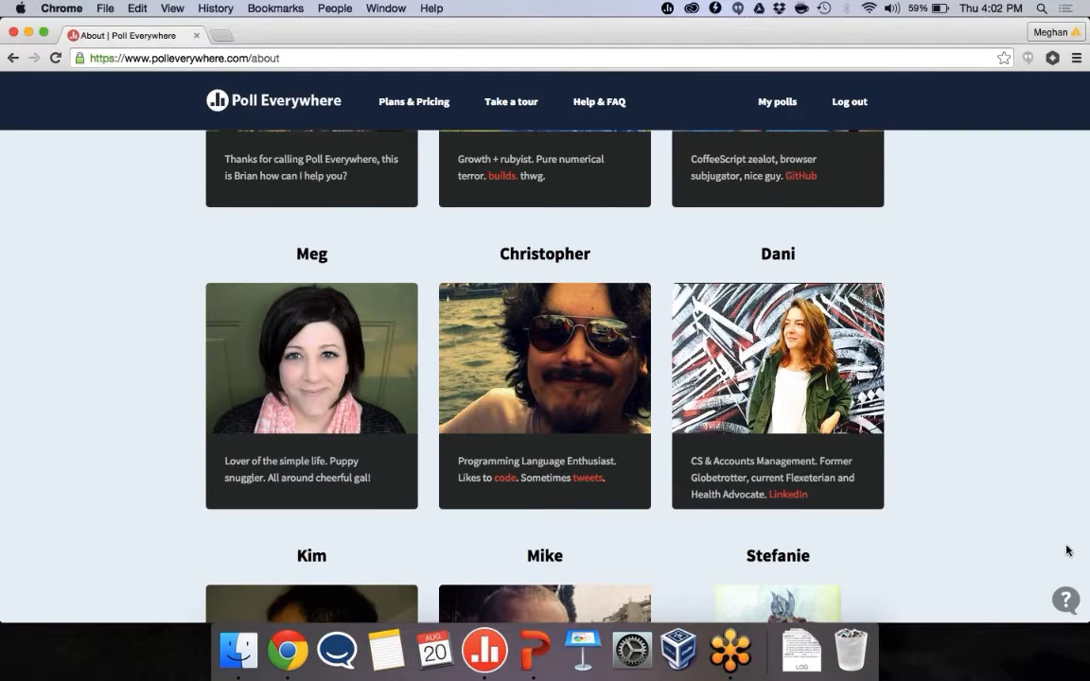
- Open the 'Send us a message' help widget from the About team page
left_click(1066, 600)
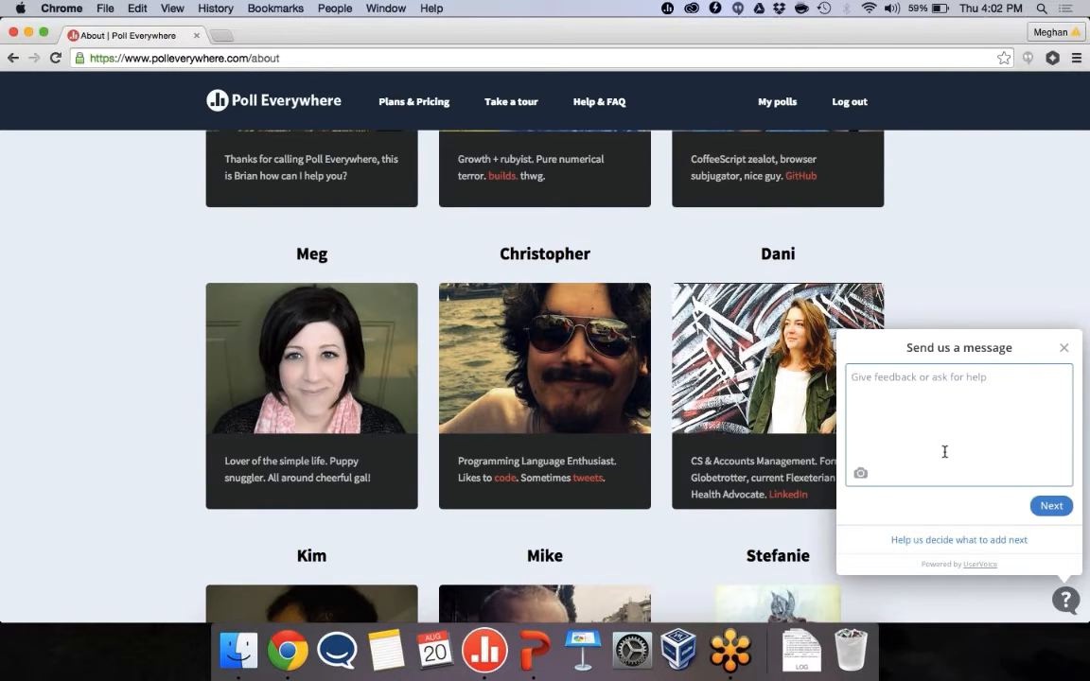
mouse_move(598, 102)
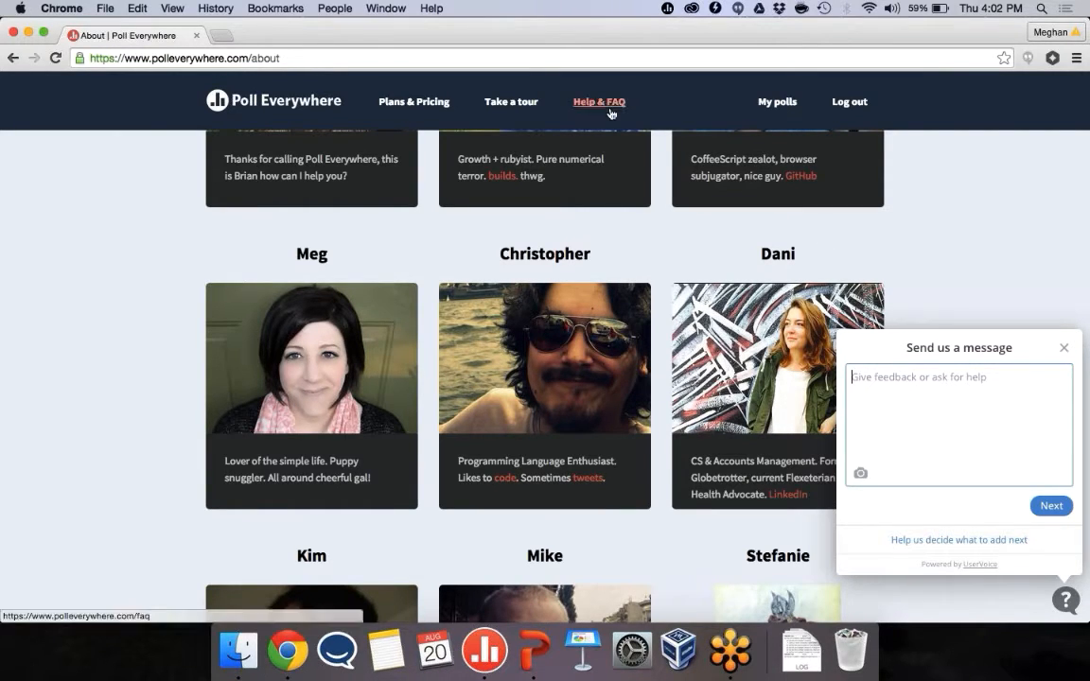
- Browse Help & FAQ's User, Edu and Video guides, scrolling through the tutorial videos
left_click(598, 102)
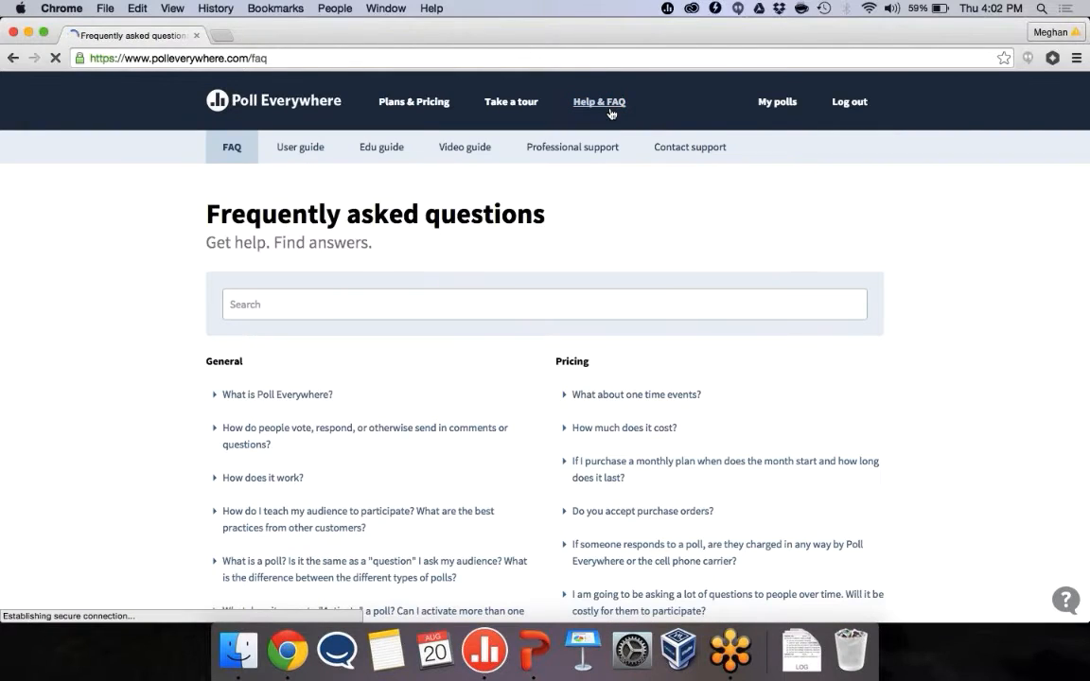
left_click(300, 147)
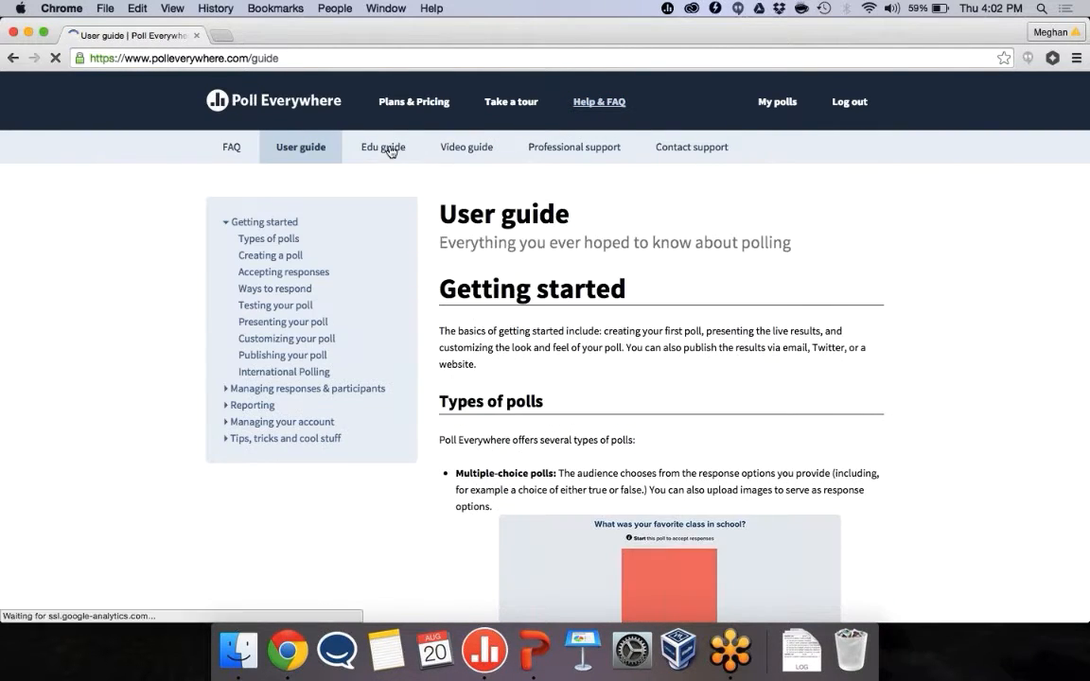
left_click(382, 146)
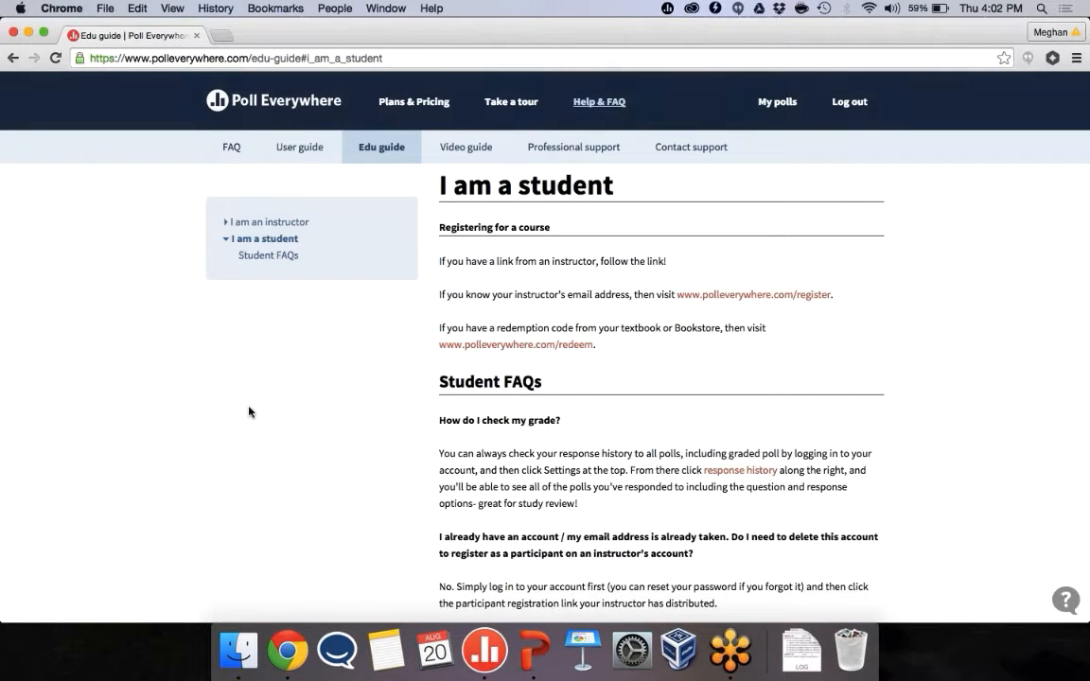
mouse_move(393, 205)
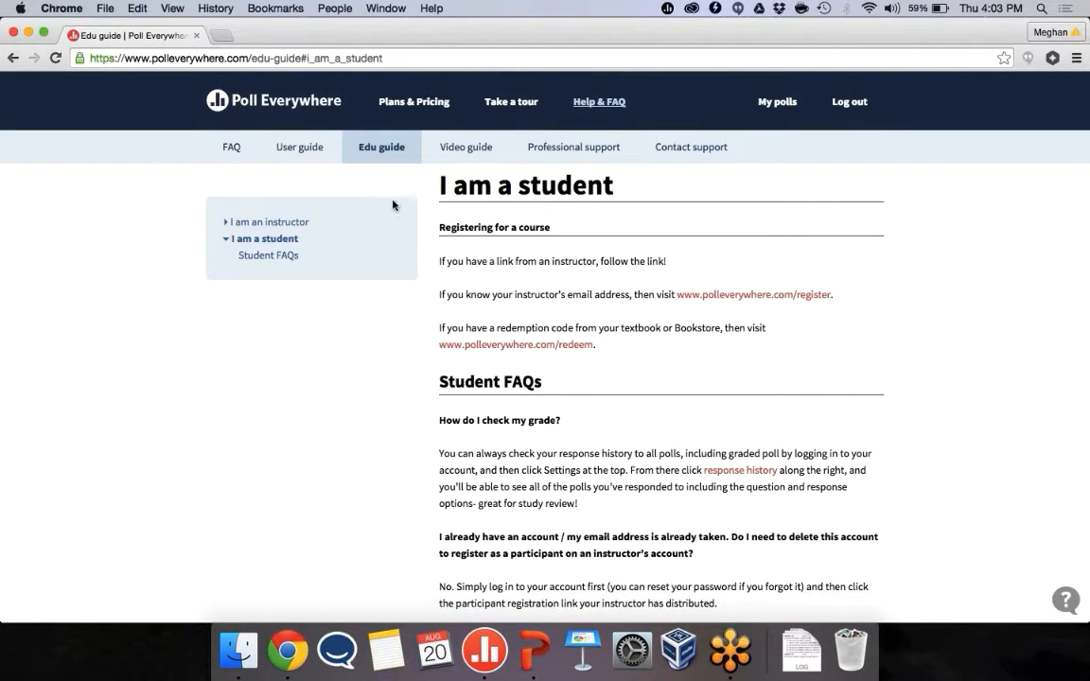
mouse_move(410, 187)
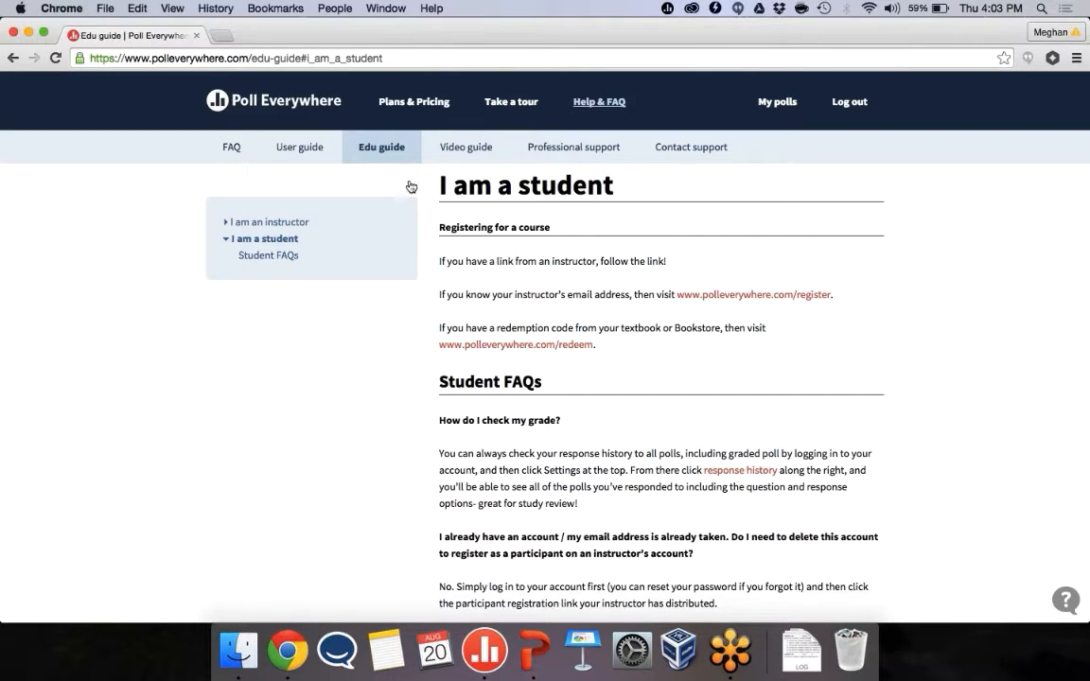
left_click(465, 147)
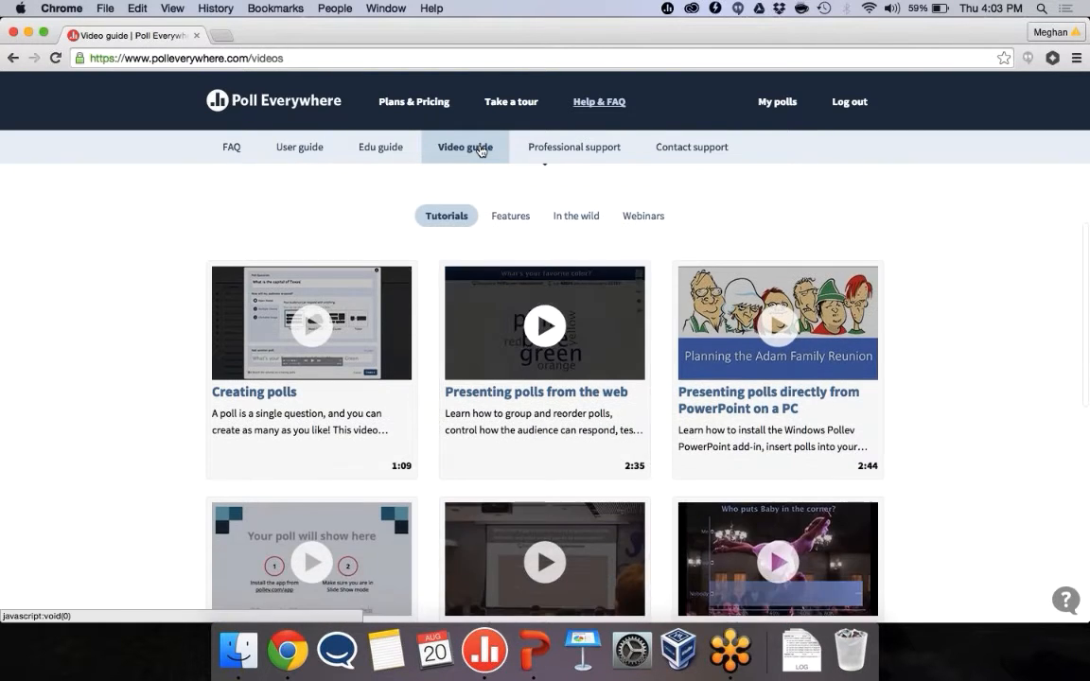
scroll("down", 3)
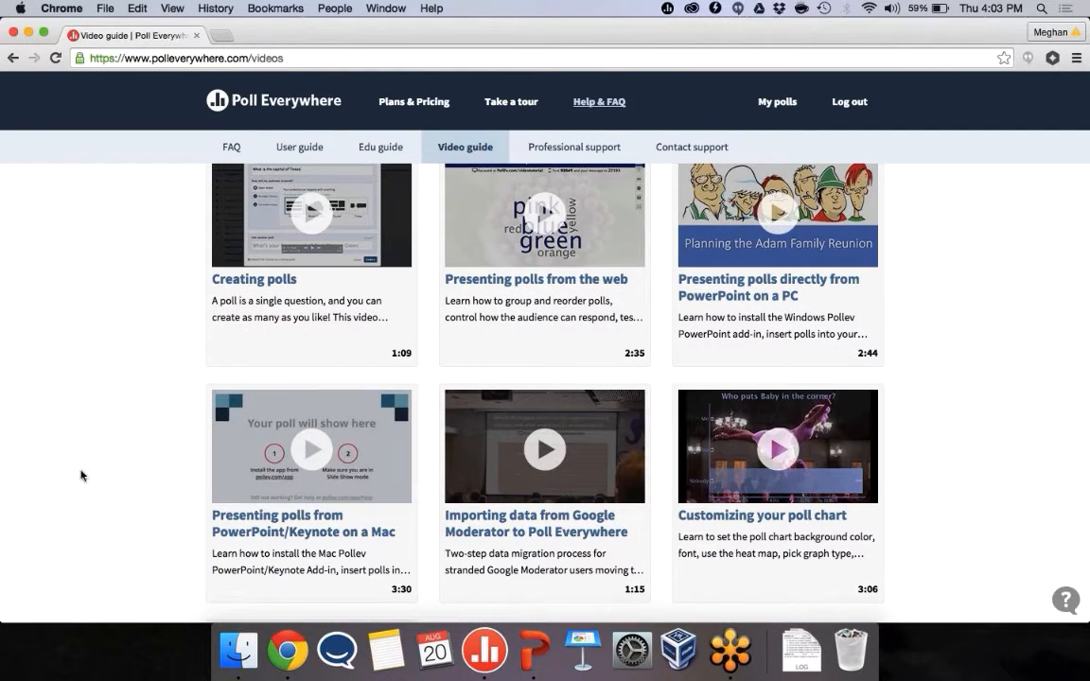
scroll("down", 3)
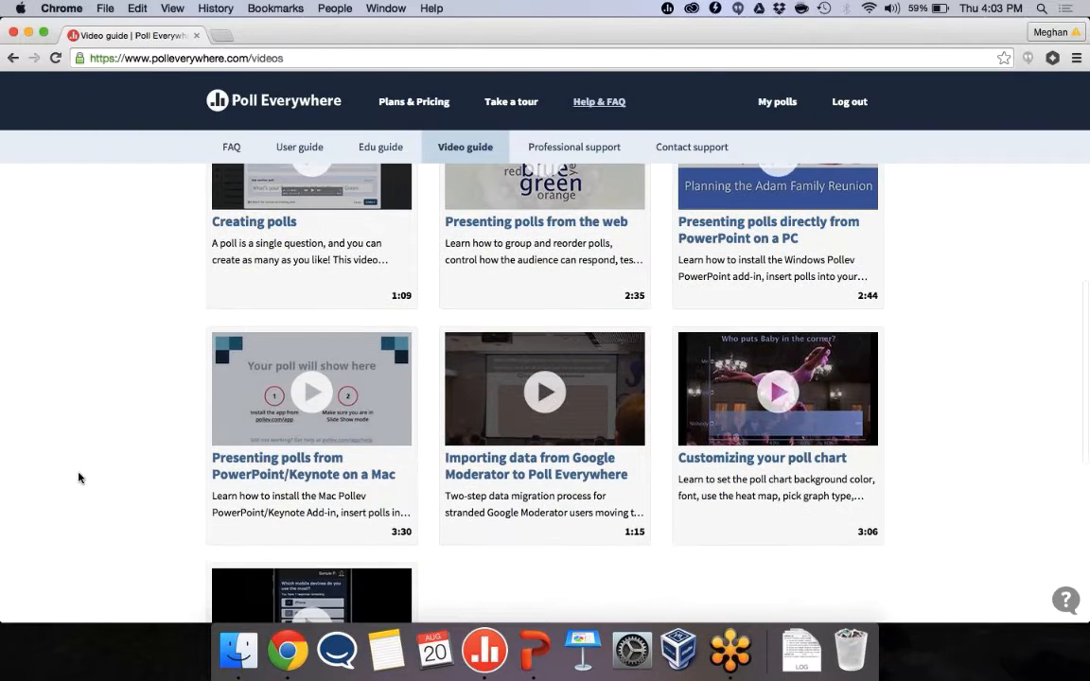
scroll("down", 3)
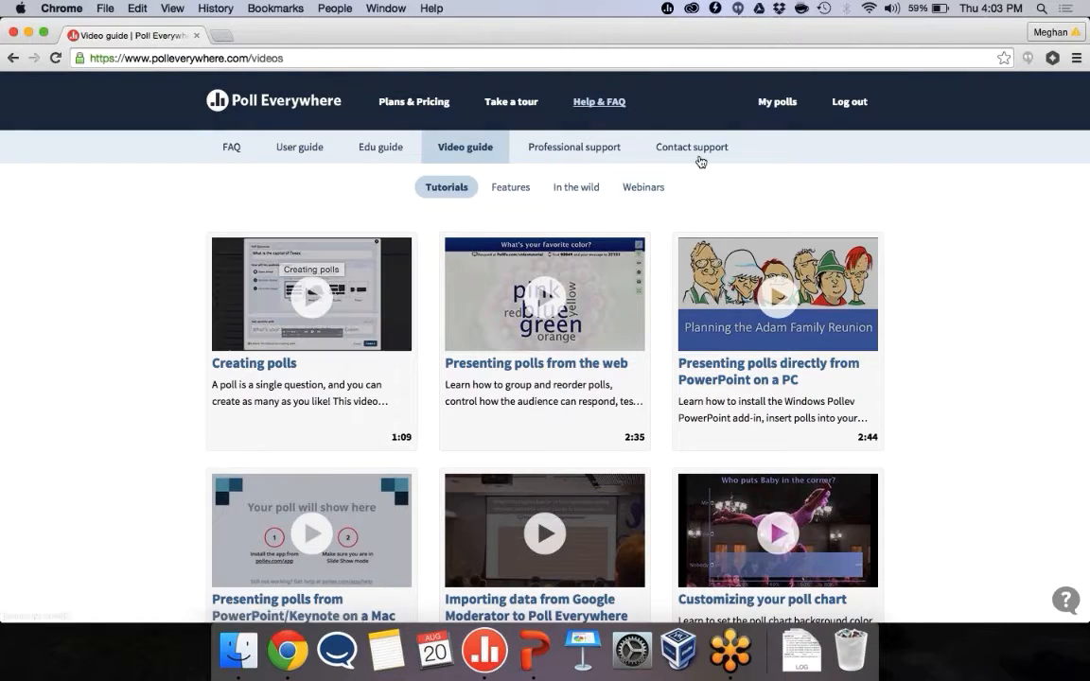
- Go to My Polls and expand, then collapse, the Poll Everywhere Webinar Signup group
left_click(777, 101)
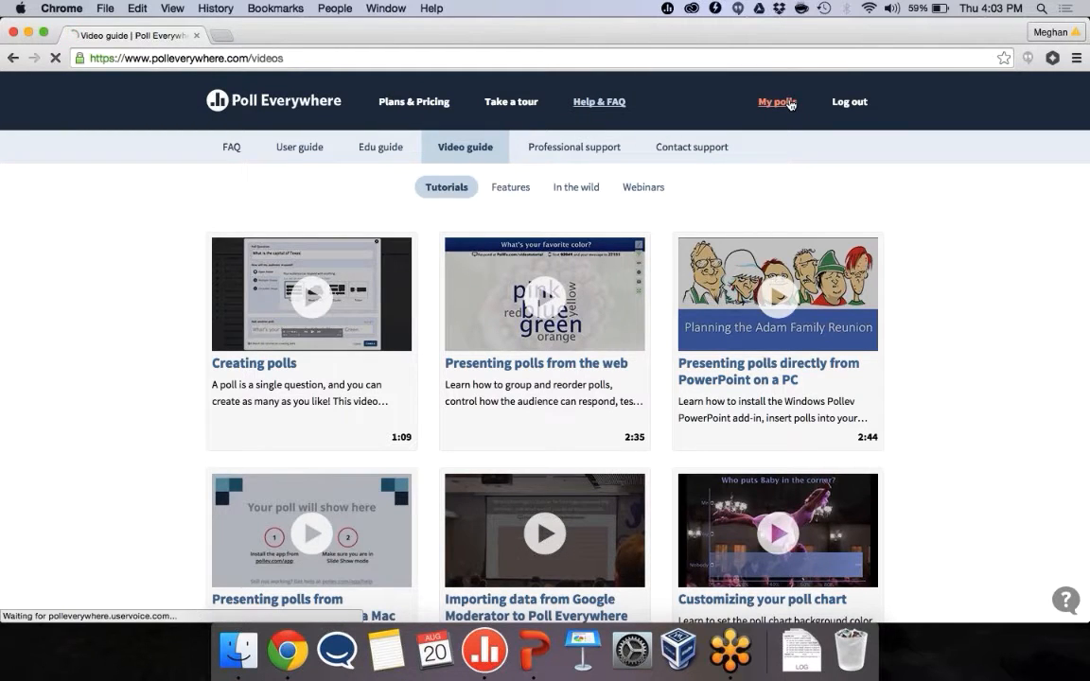
left_click(776, 101)
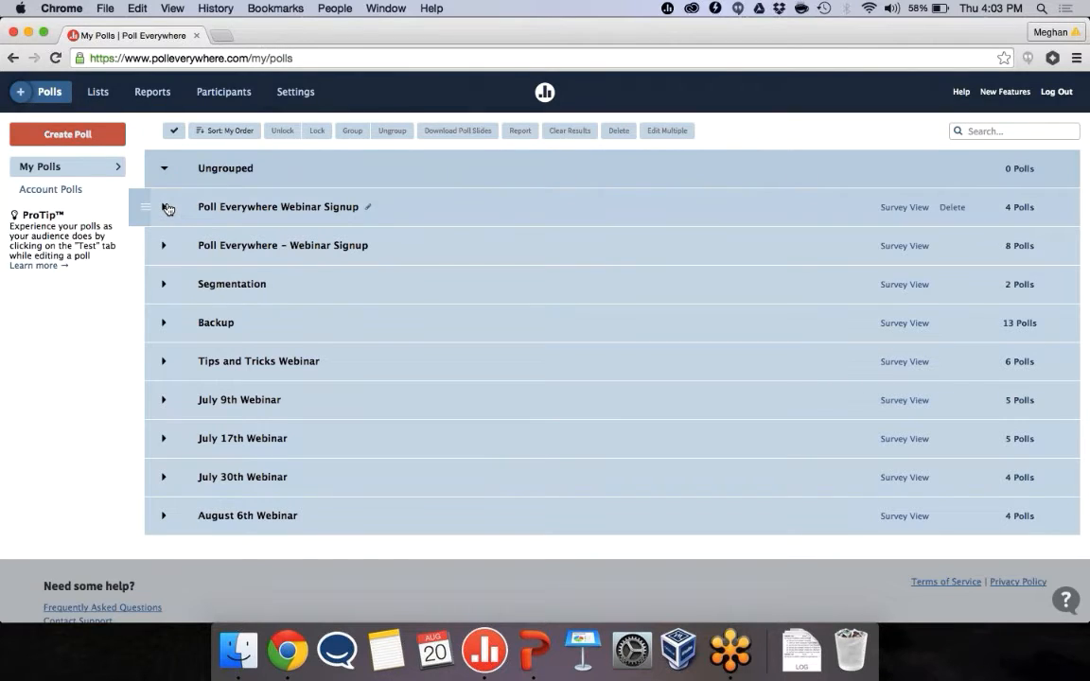
left_click(164, 206)
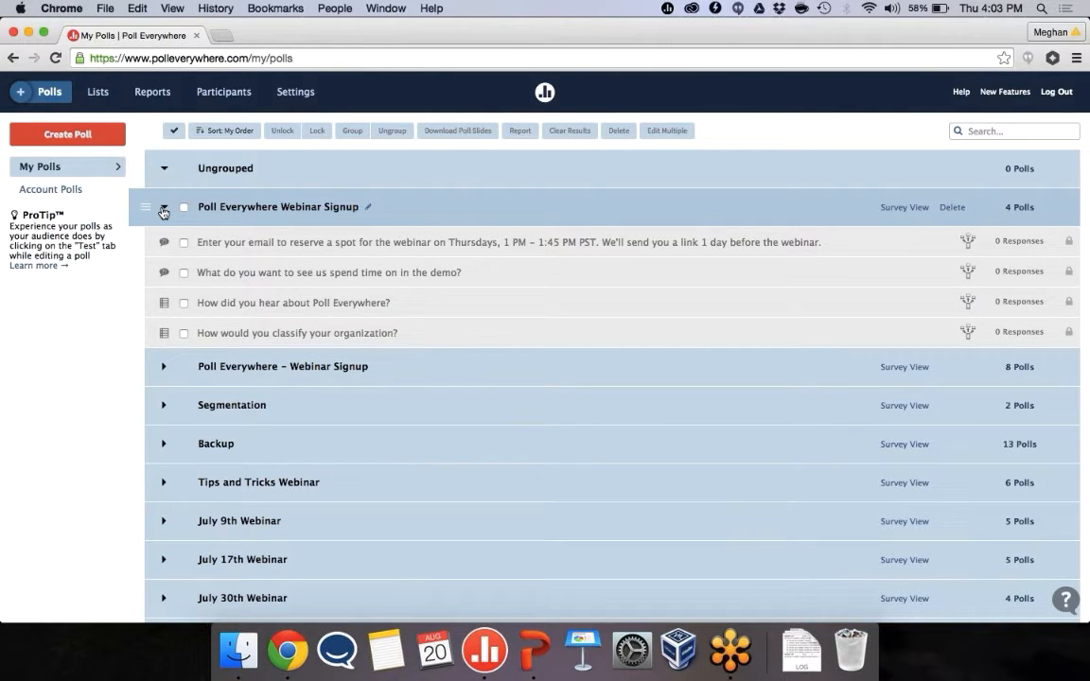
left_click(164, 206)
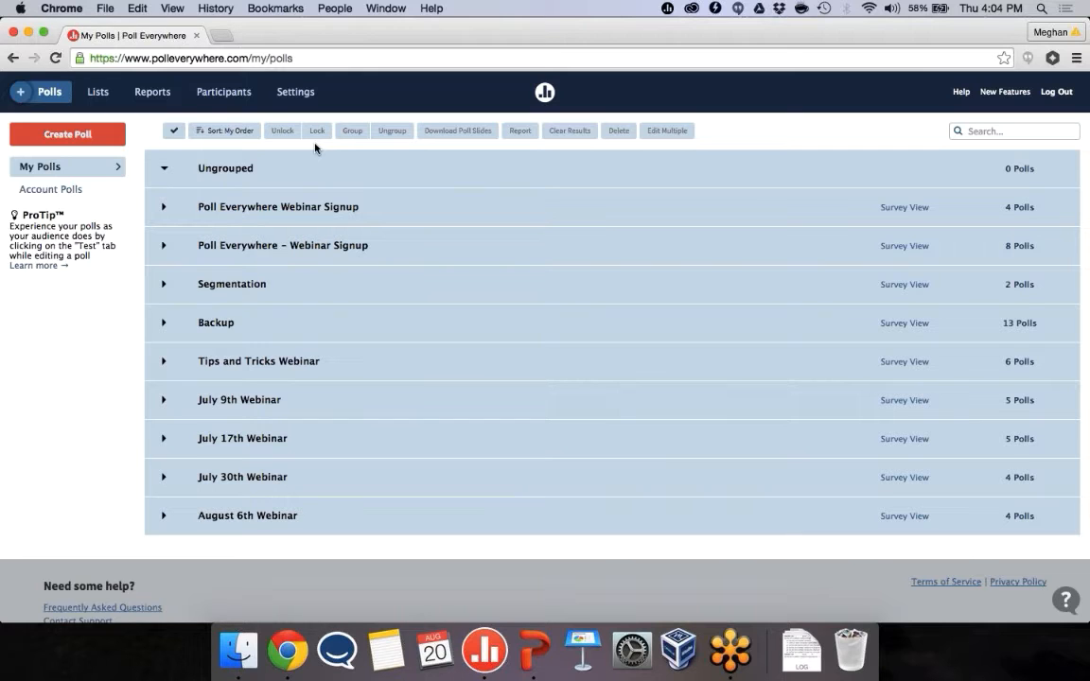
left_click(68, 133)
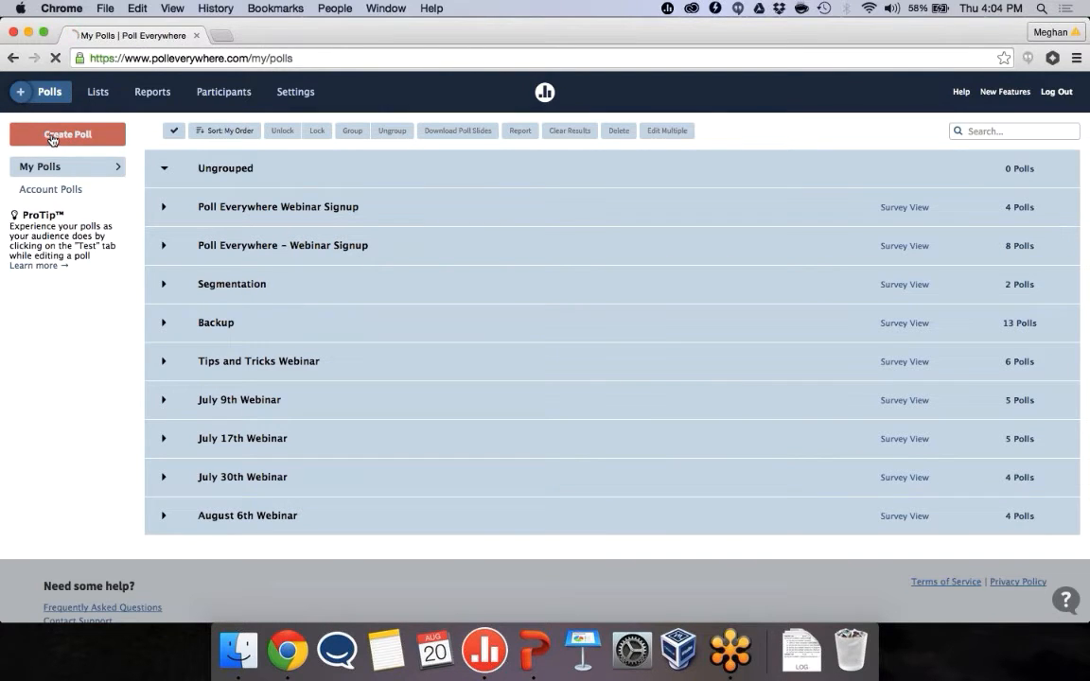
- Create a poll with the question 'How often do you plan to use Poll Everywhere?'
left_click(67, 134)
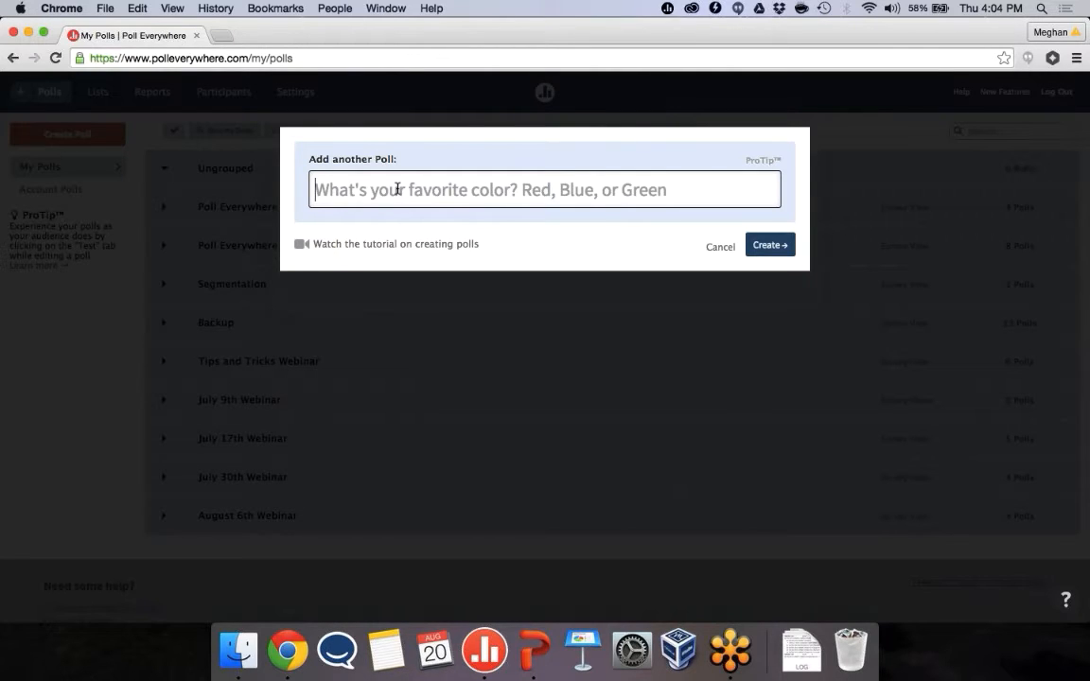
left_click(544, 189)
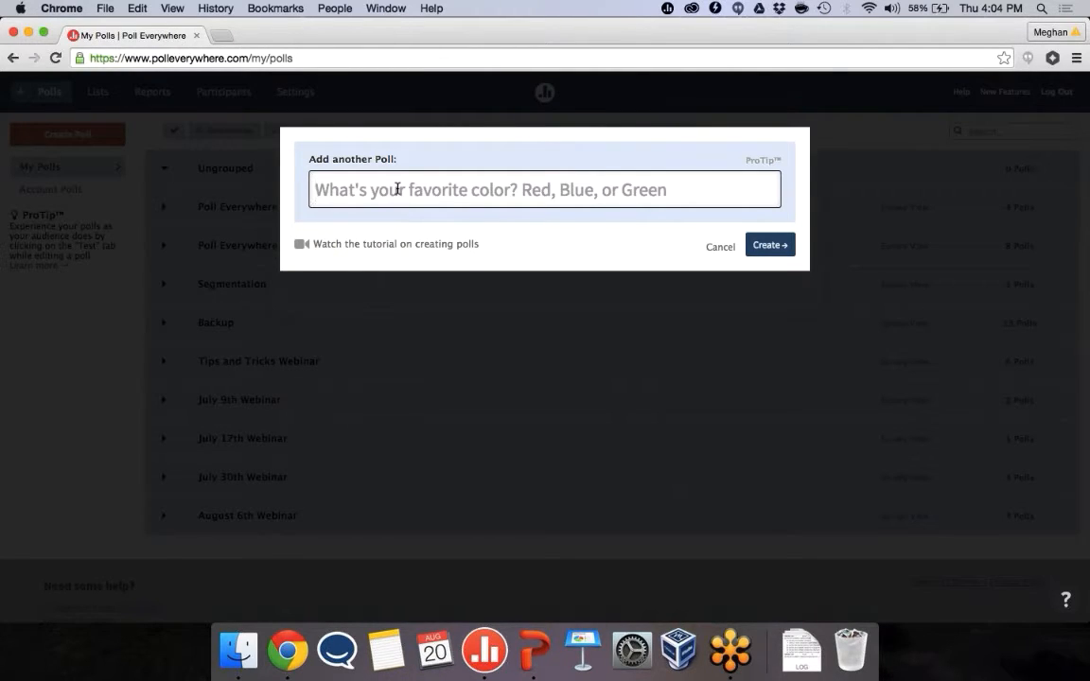
left_click(544, 189)
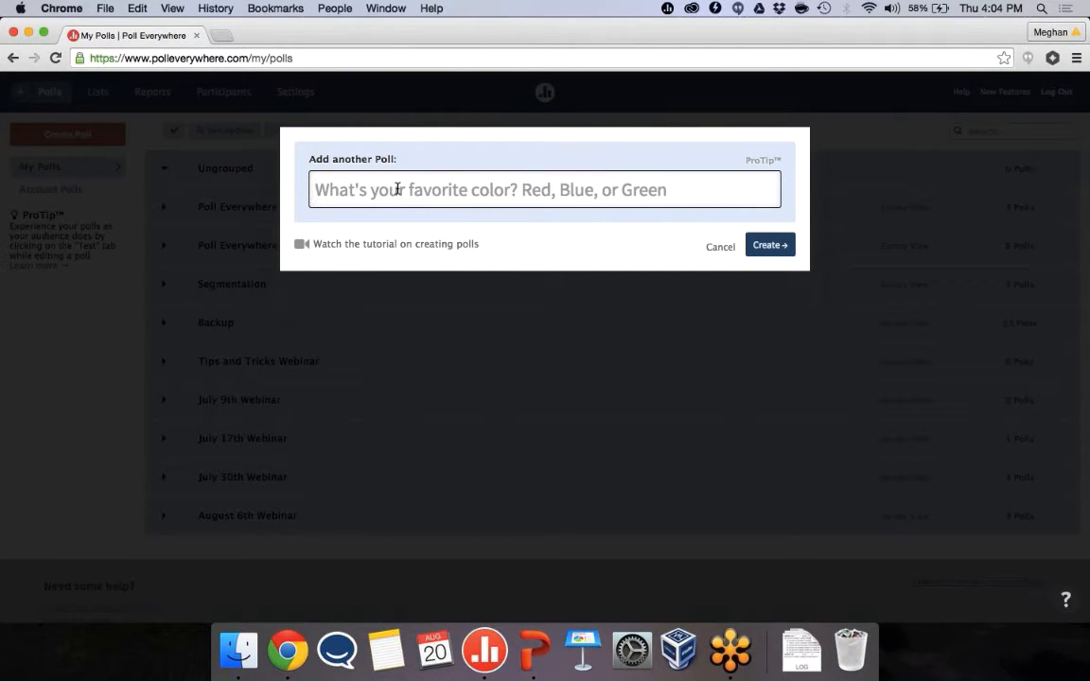
left_click(544, 190)
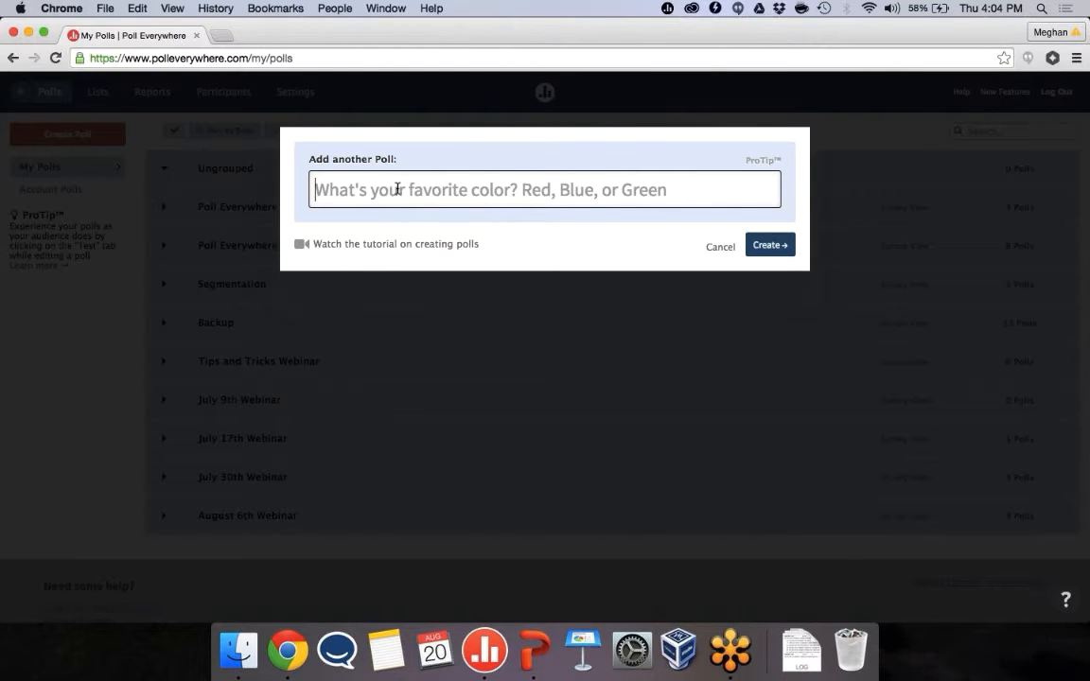
left_click(545, 189)
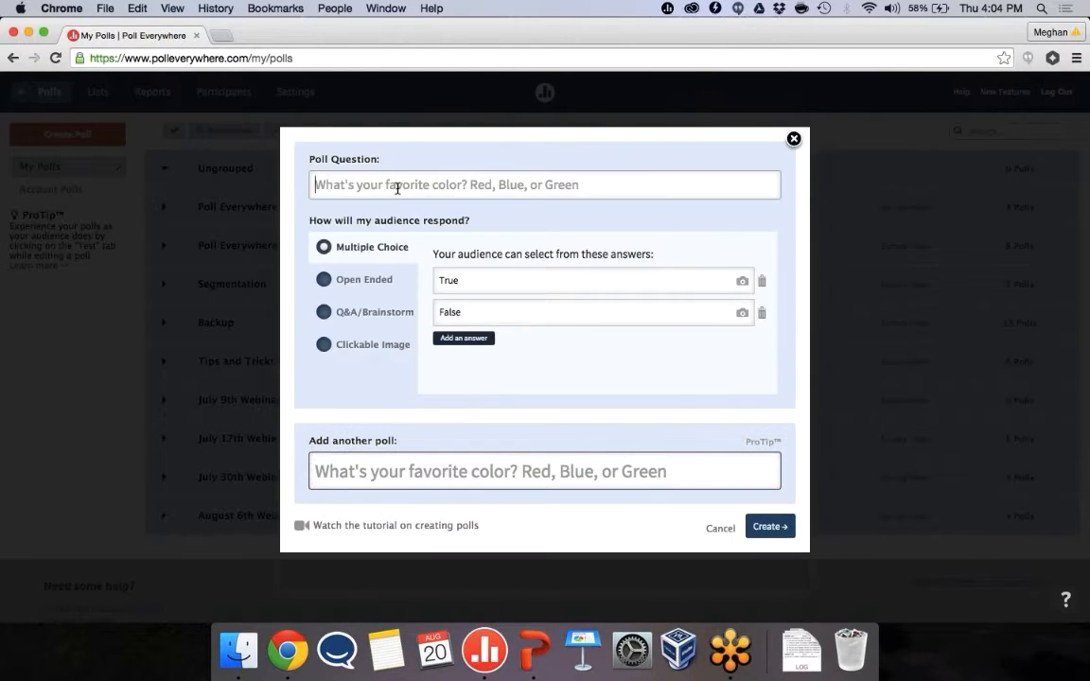
type("How")
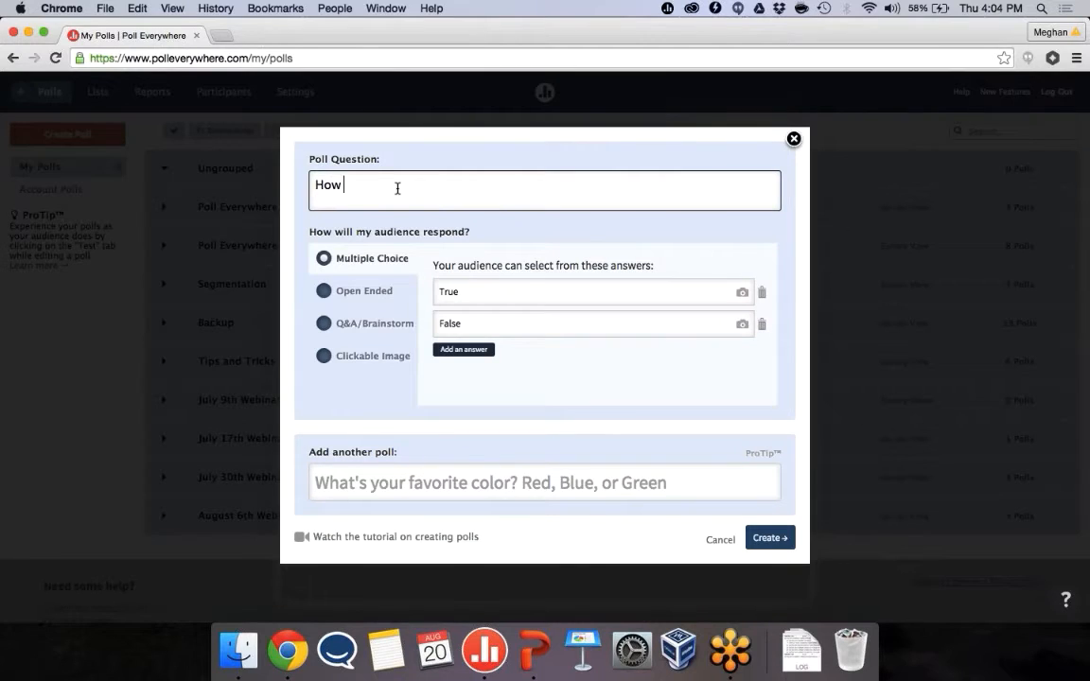
type("often do you plan to use Poll Everyw")
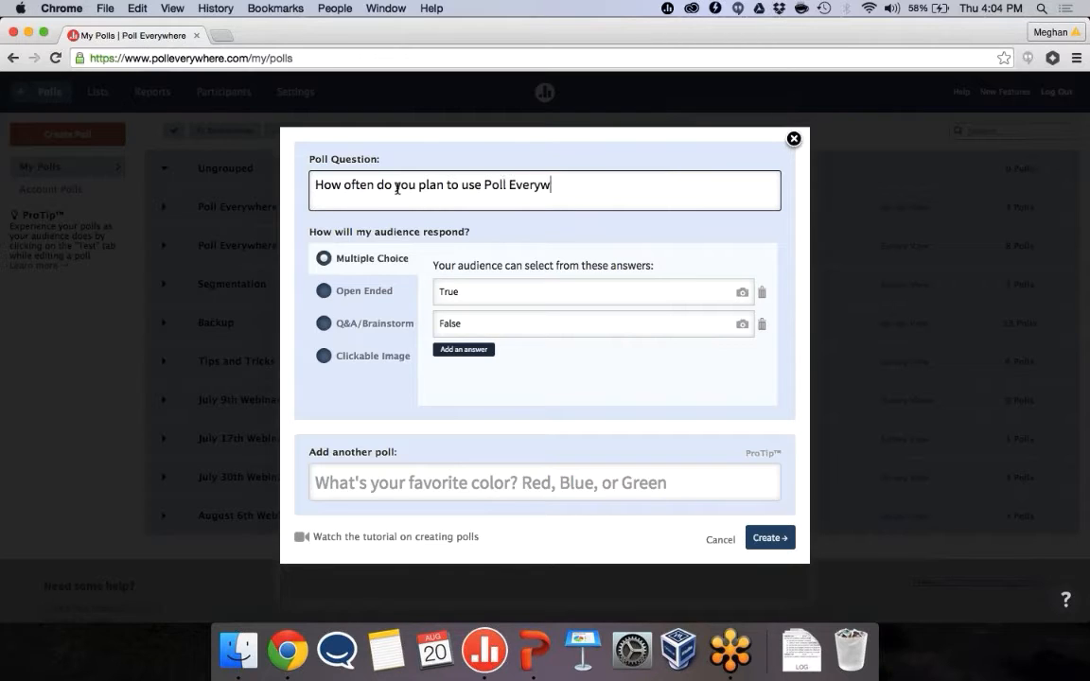
type("here?")
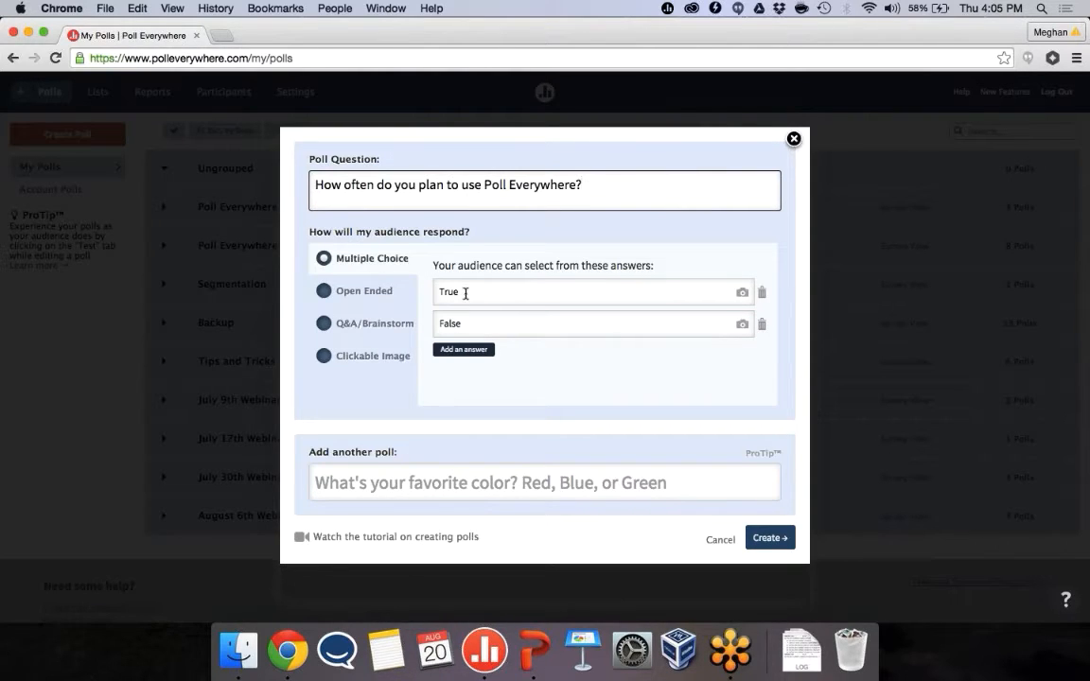
- Replace the True/False answers with Once, A few times a year, and Monthly
double_click(448, 291)
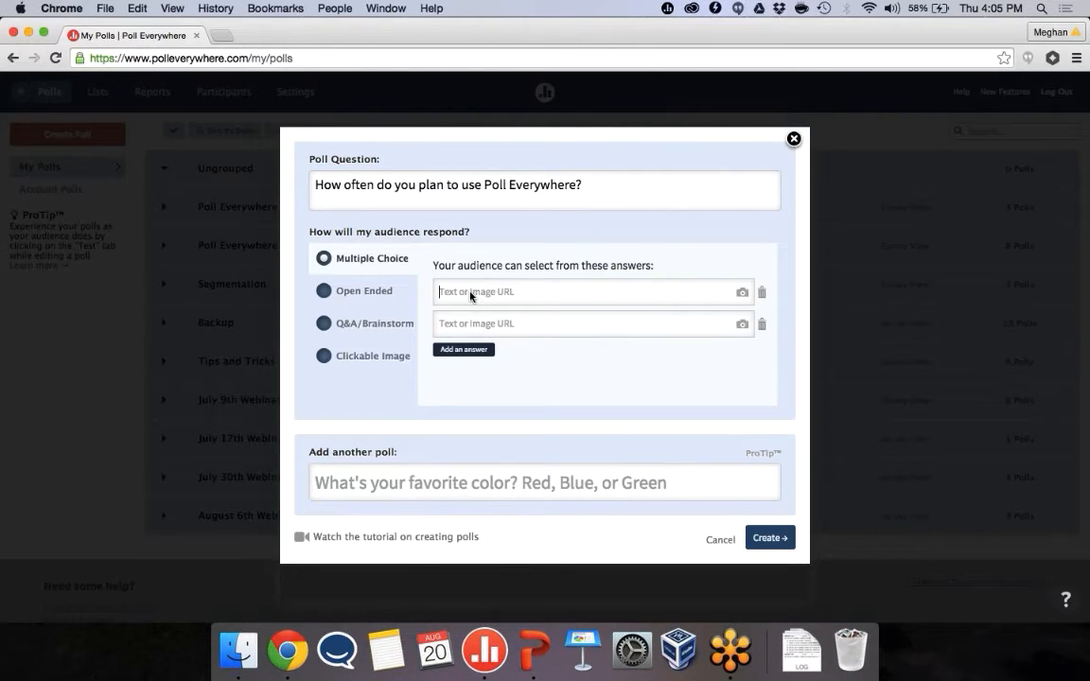
type("Once")
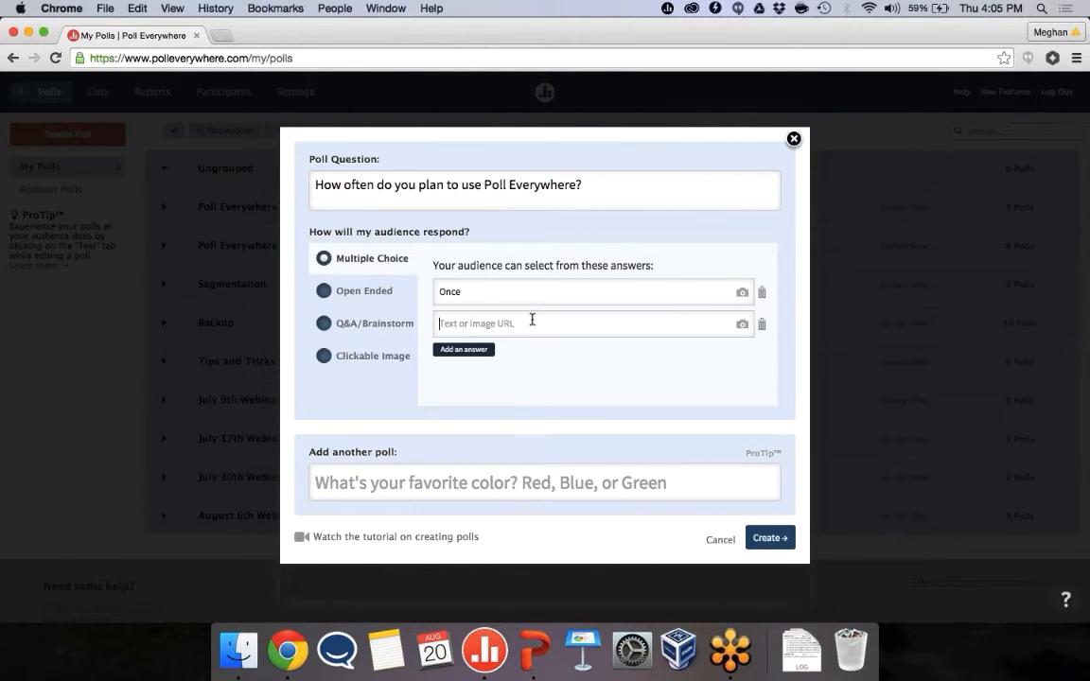
type("A few times a month")
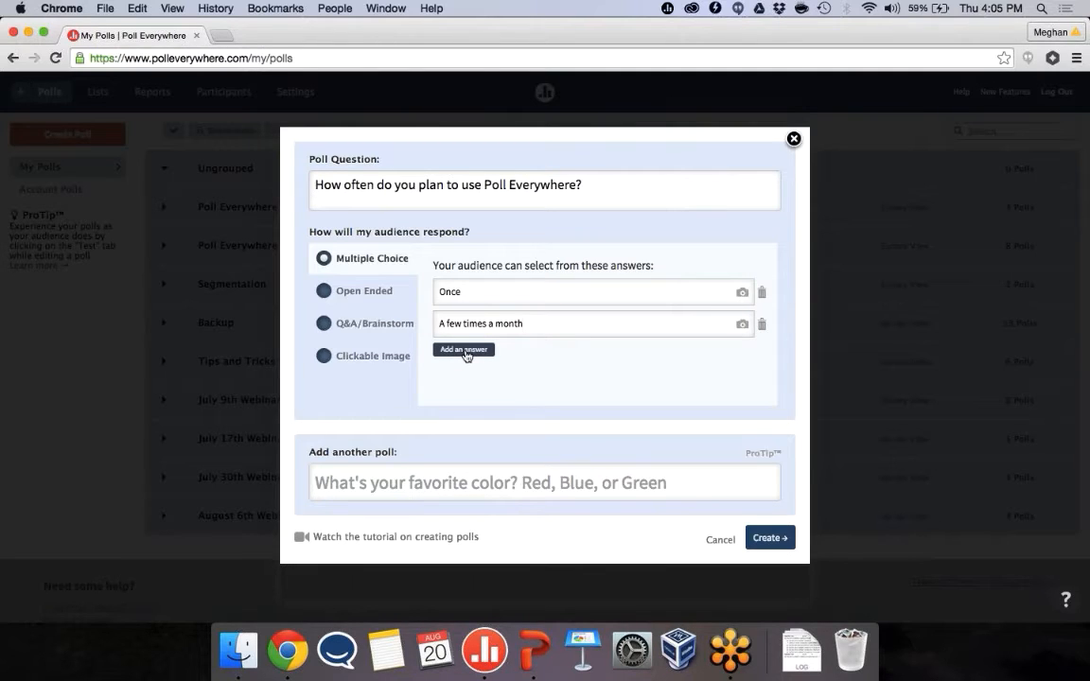
left_click(464, 349)
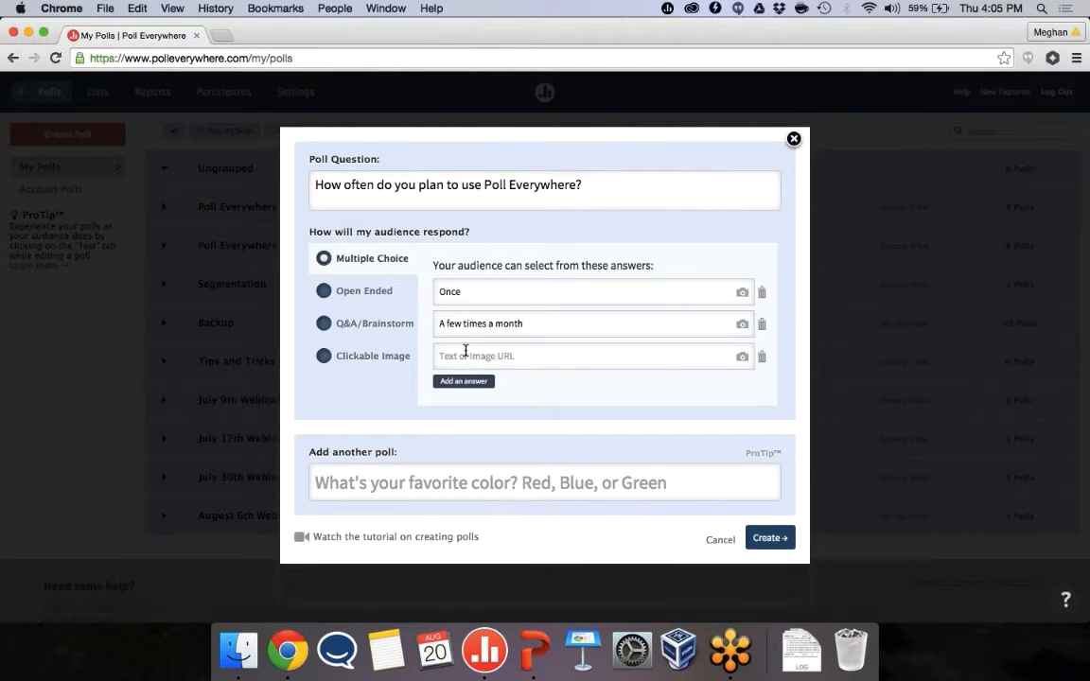
type("M")
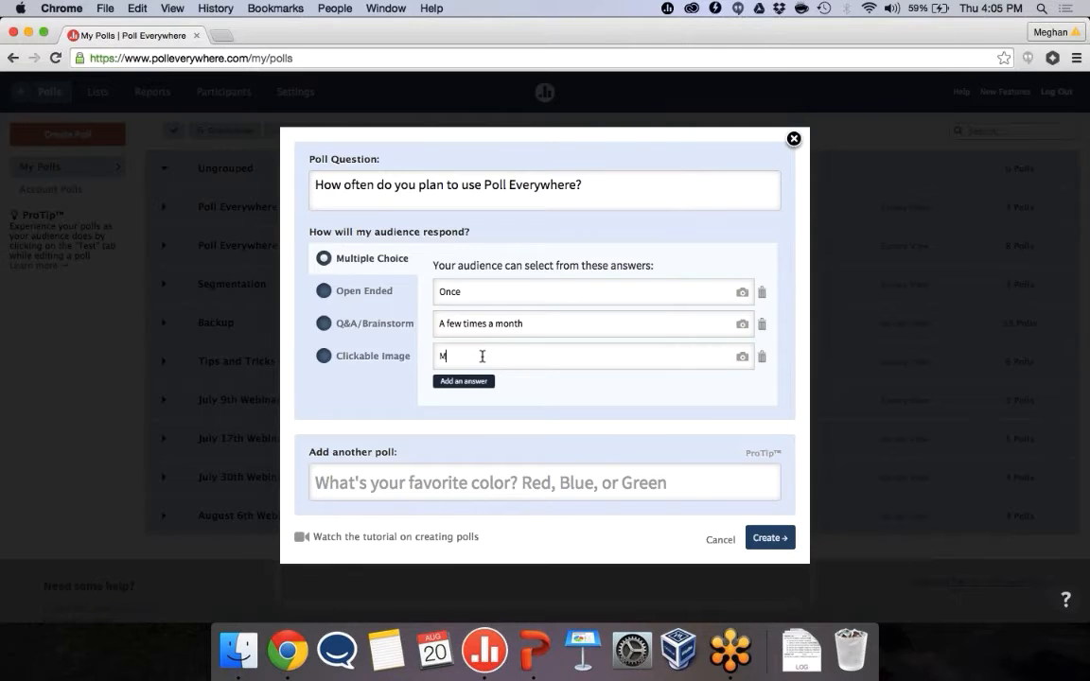
type("on")
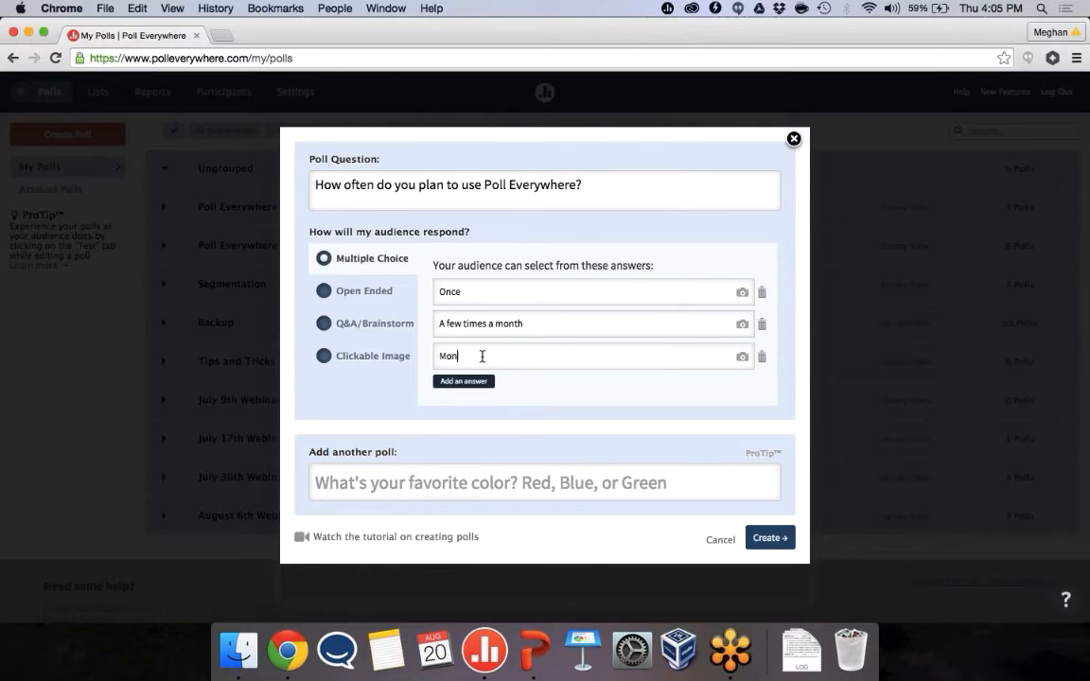
type("thly")
left_click(593, 324)
type("year")
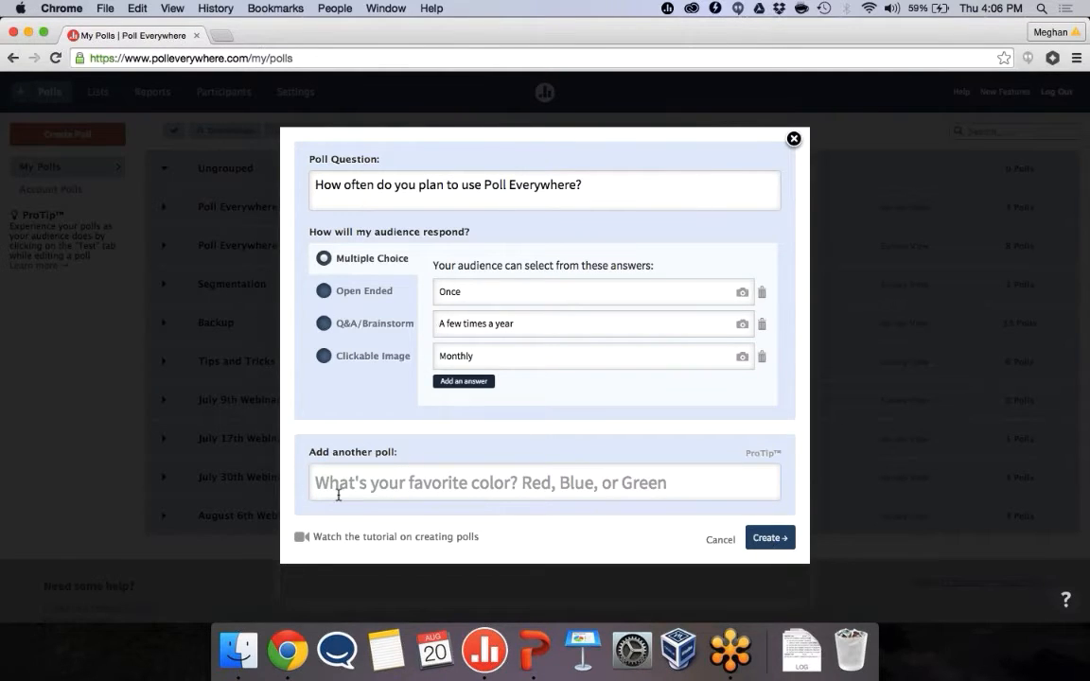
left_click(544, 483)
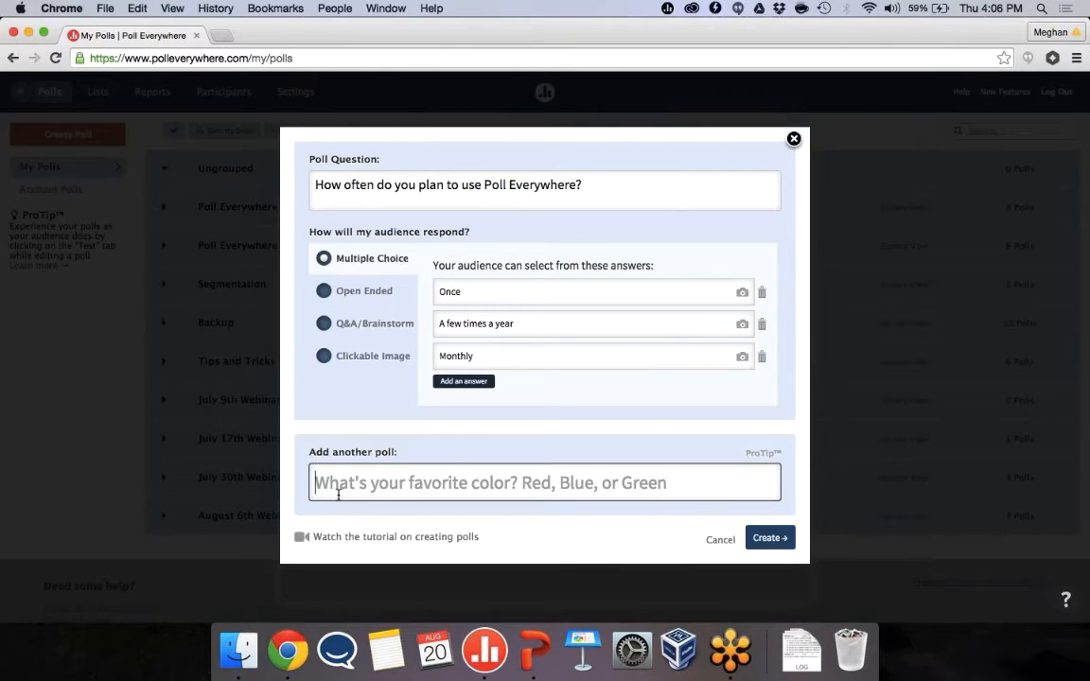
- Add 'What is your favorite food?' as an open-ended poll with Word Cloud display
left_click(544, 483)
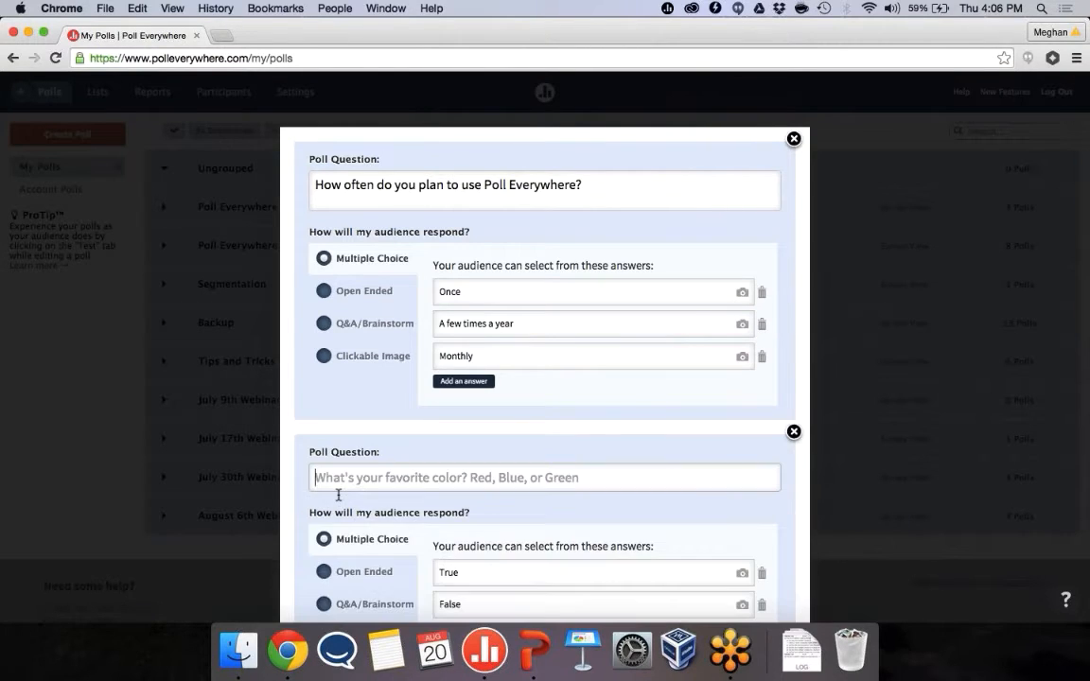
type("What is your favo")
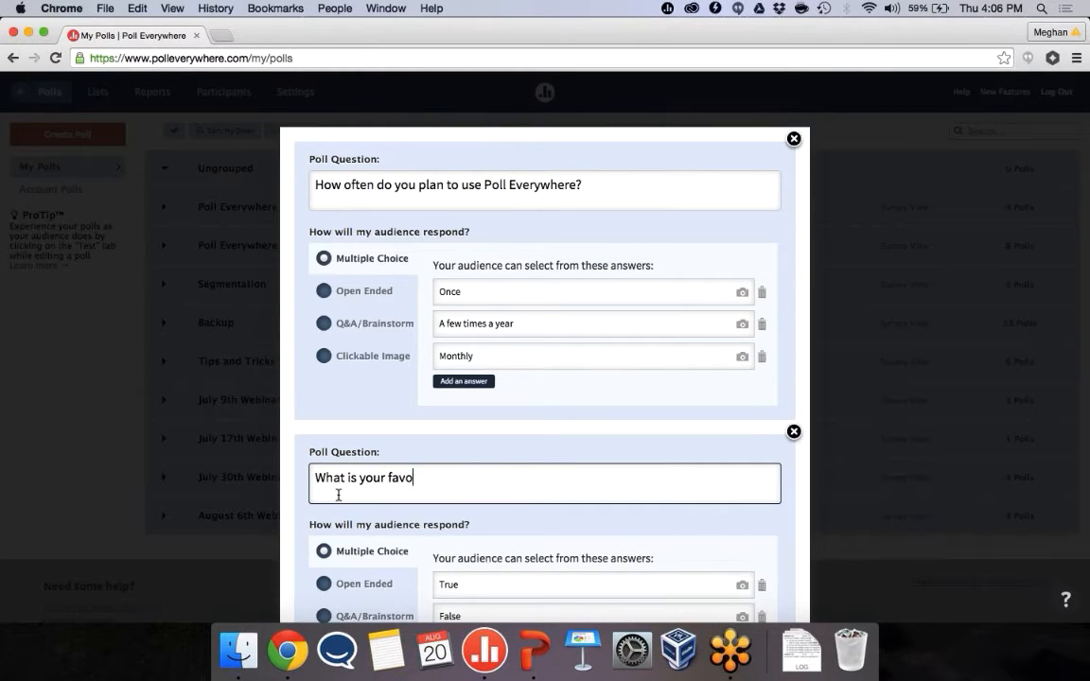
type("rite food?")
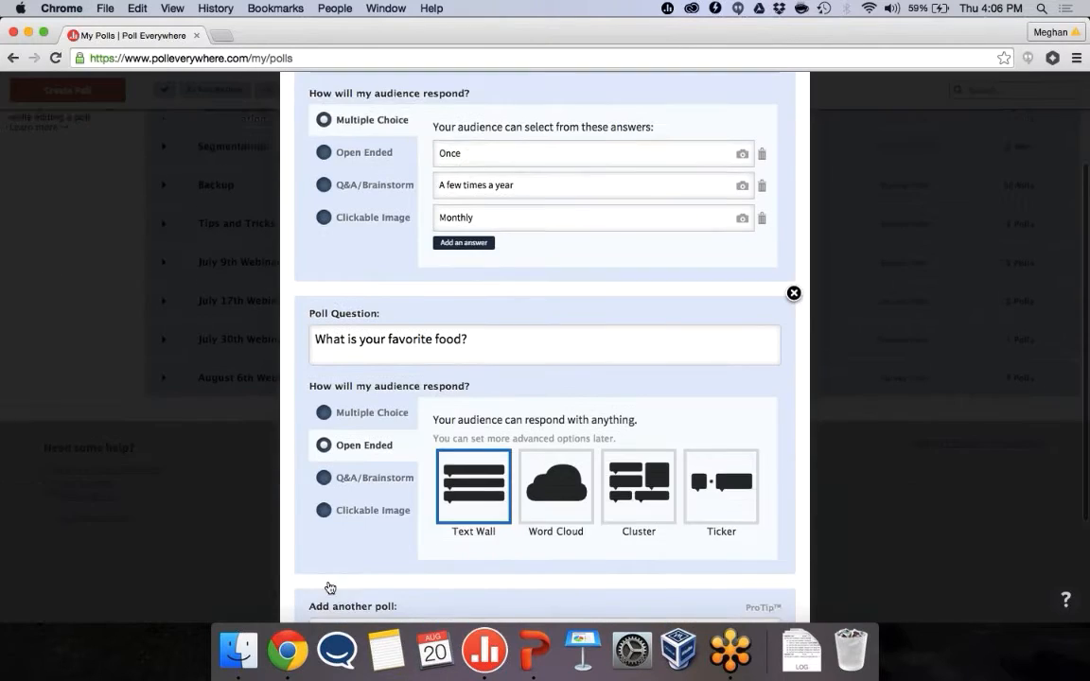
scroll("down", 3)
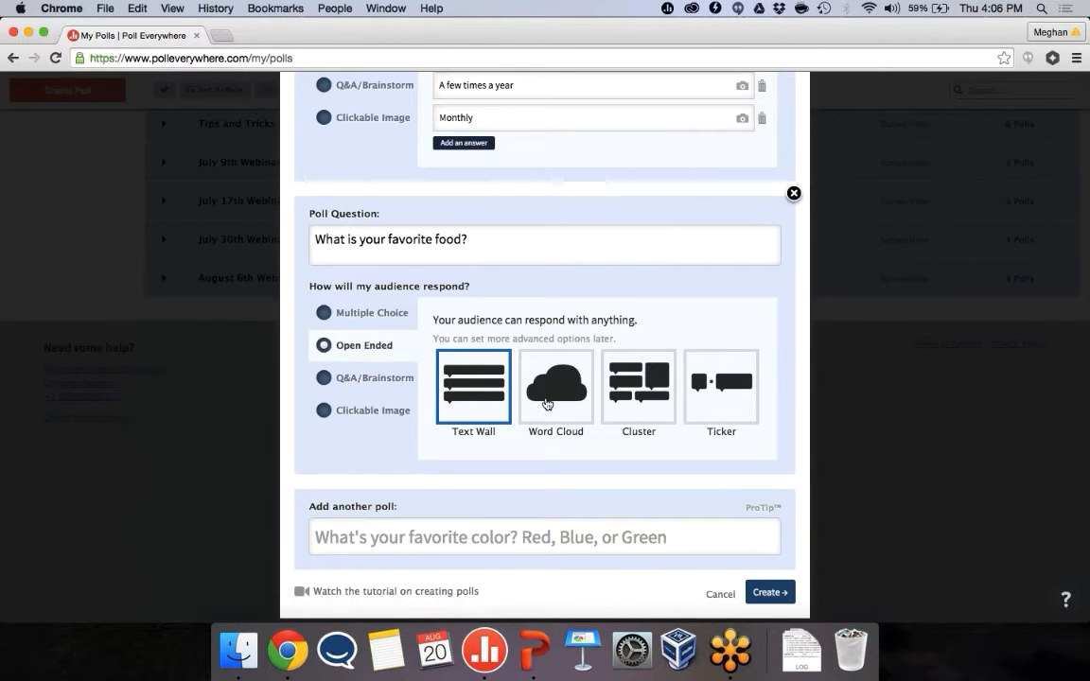
left_click(556, 386)
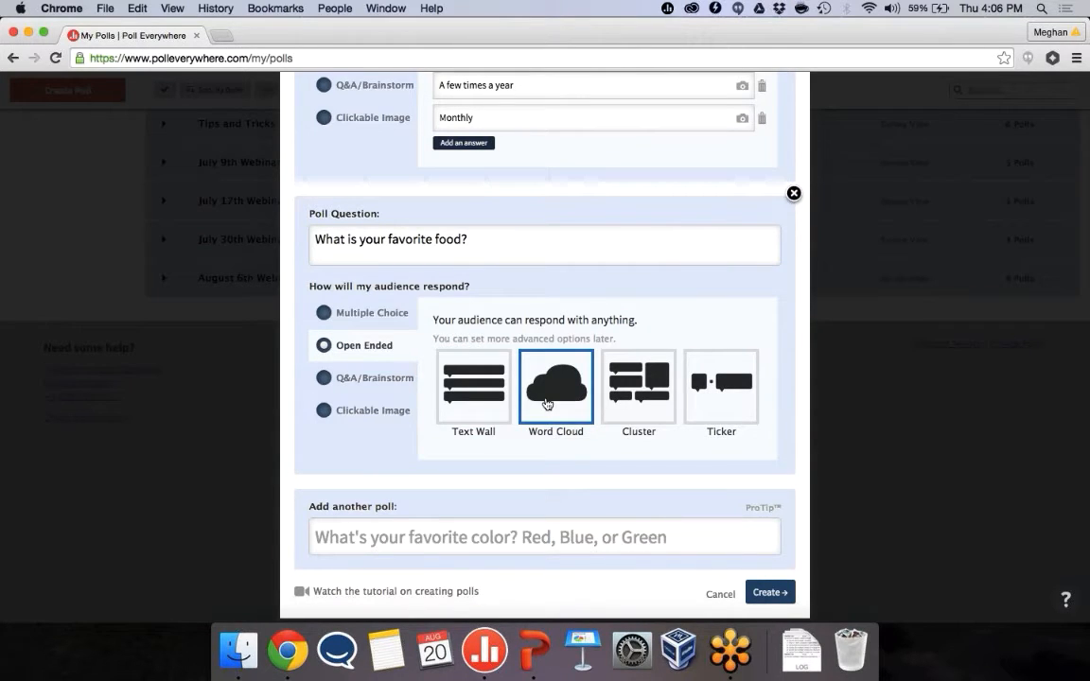
scroll("down", 3)
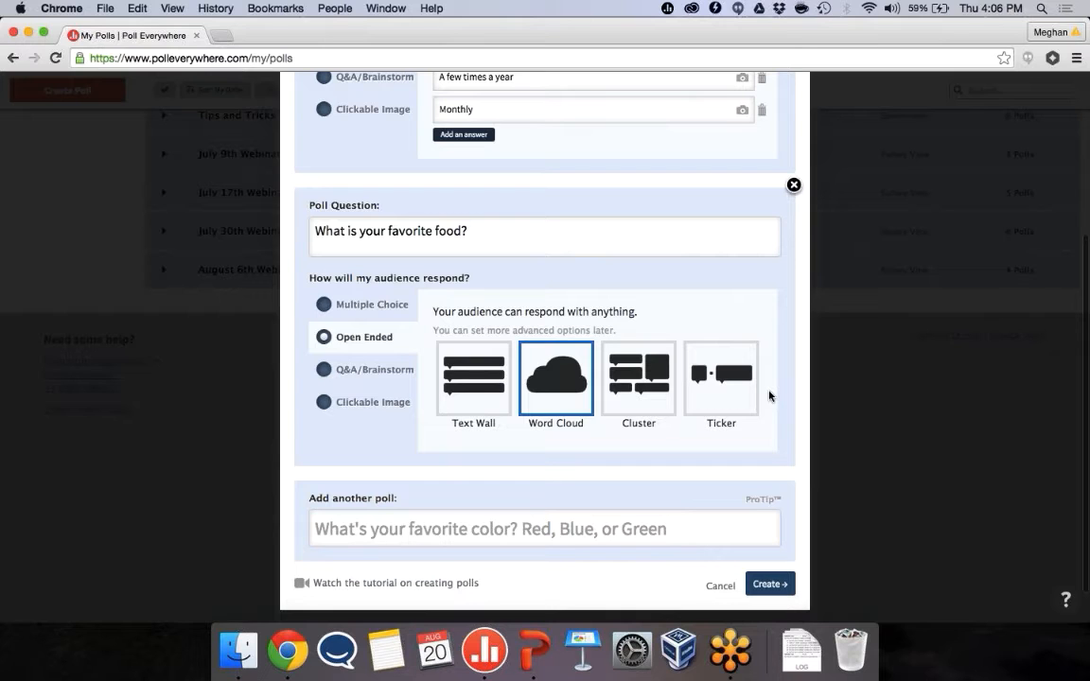
scroll("down", 3)
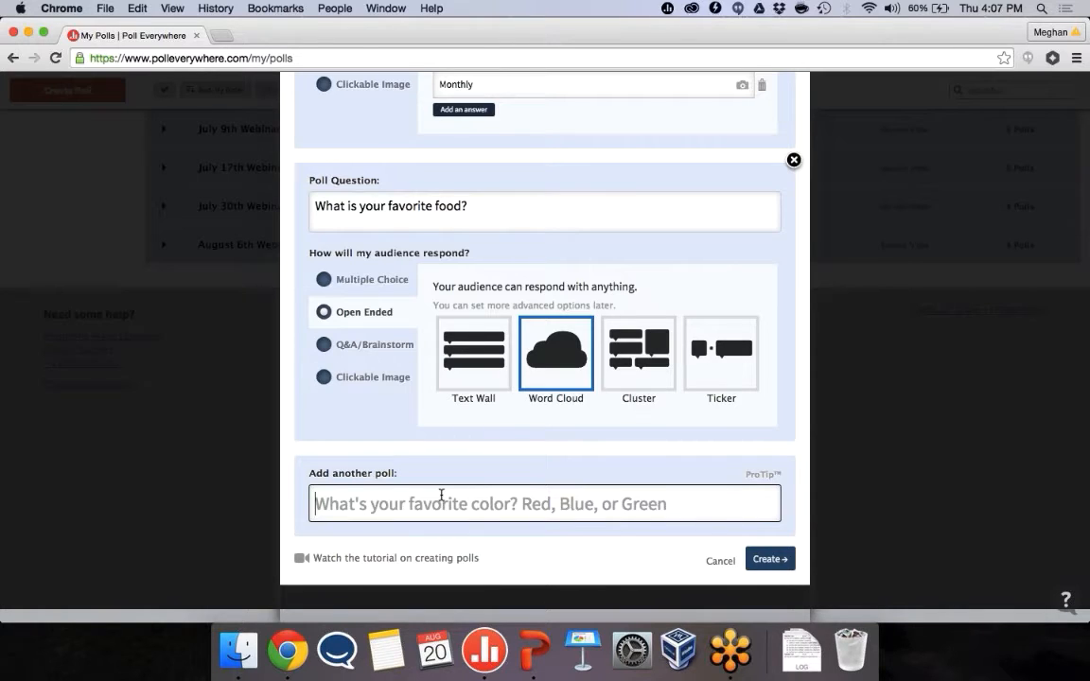
- Add the poll 'Where is there most room to improve?' as a Clickable Image question
type("When")
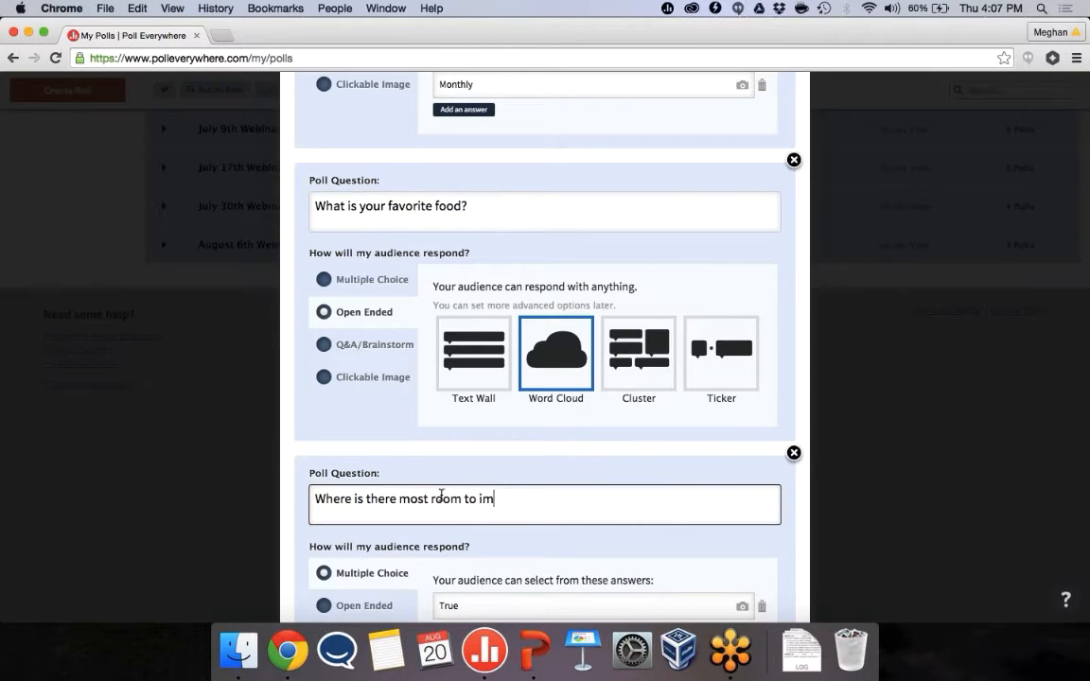
type("prove?")
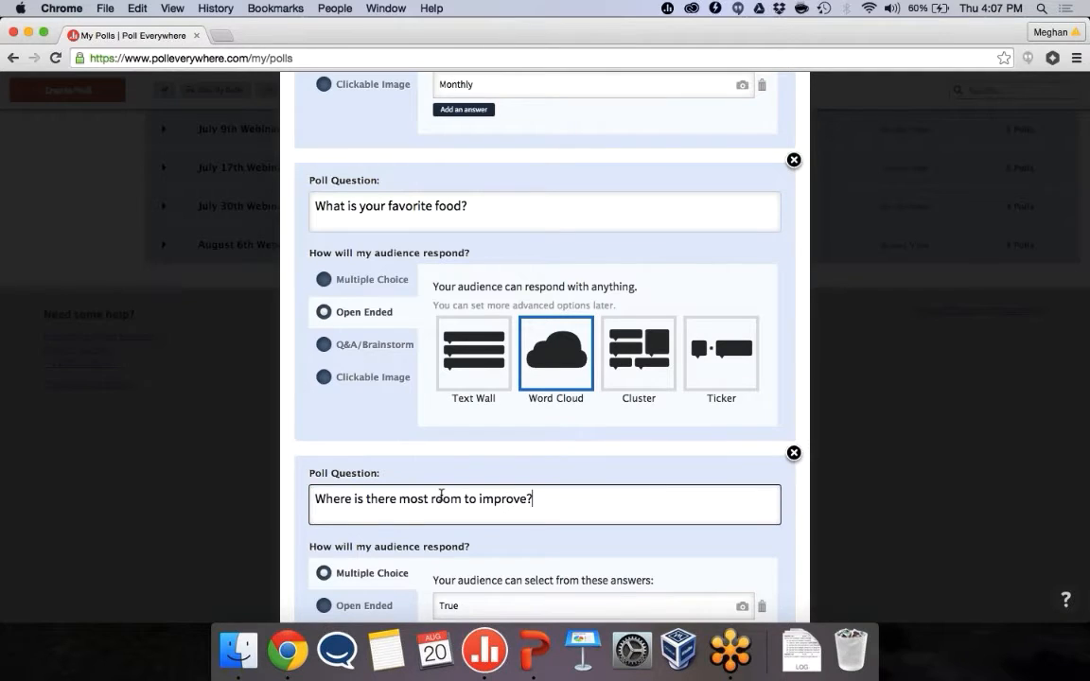
scroll("down", 3)
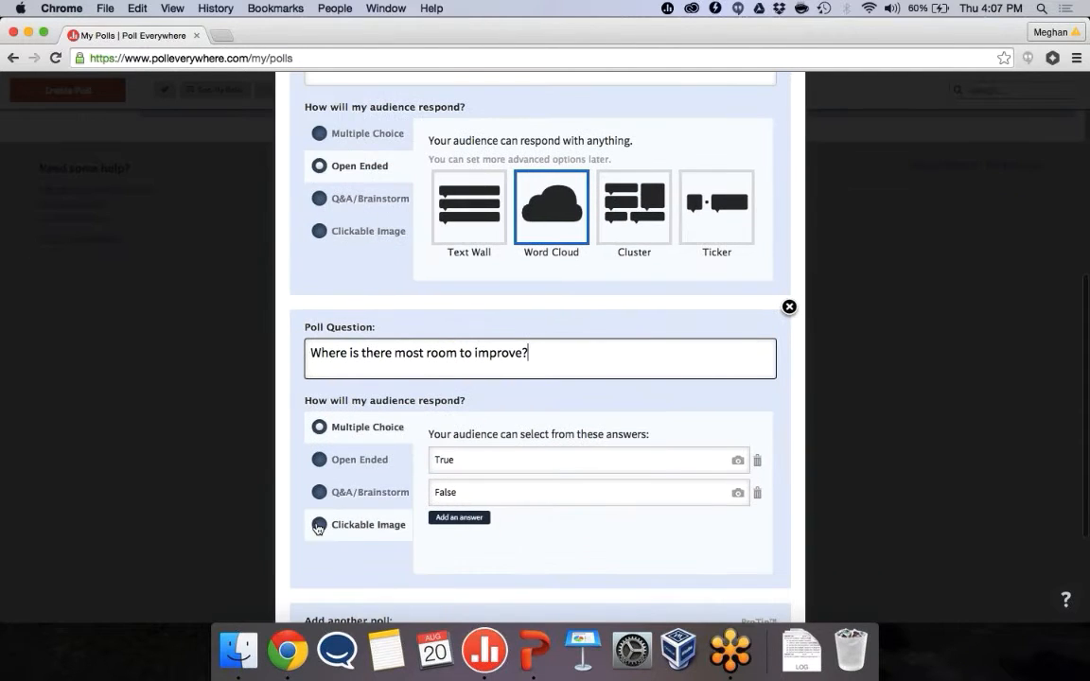
left_click(319, 525)
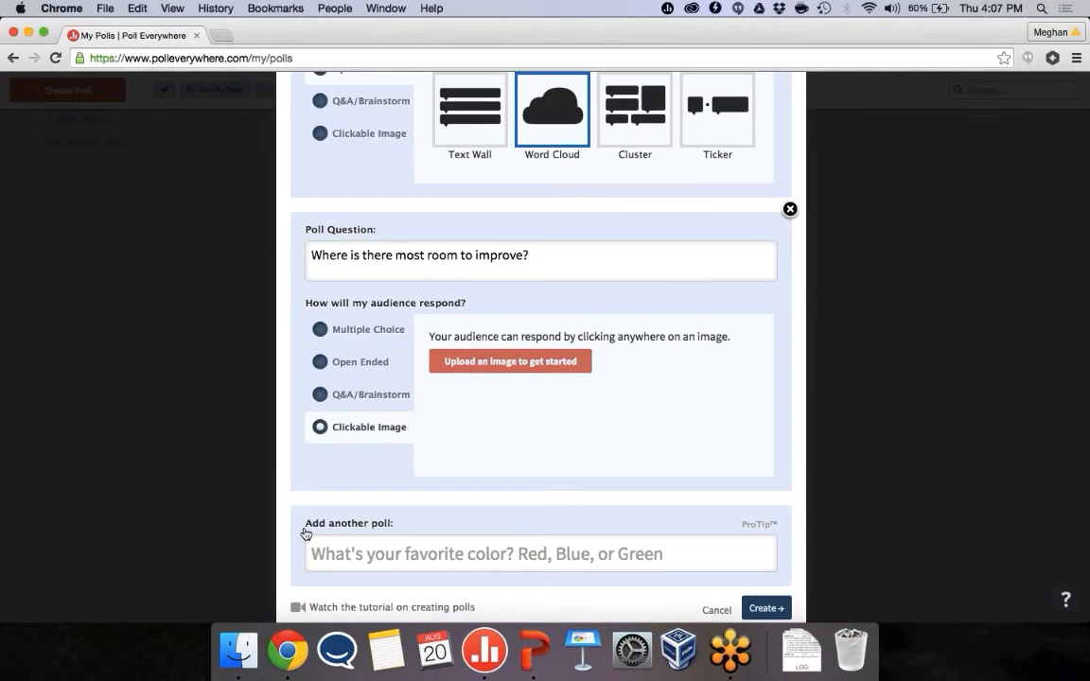
- Upload ProcessFlow.jpg as the clickable image for the improvement poll
left_click(509, 360)
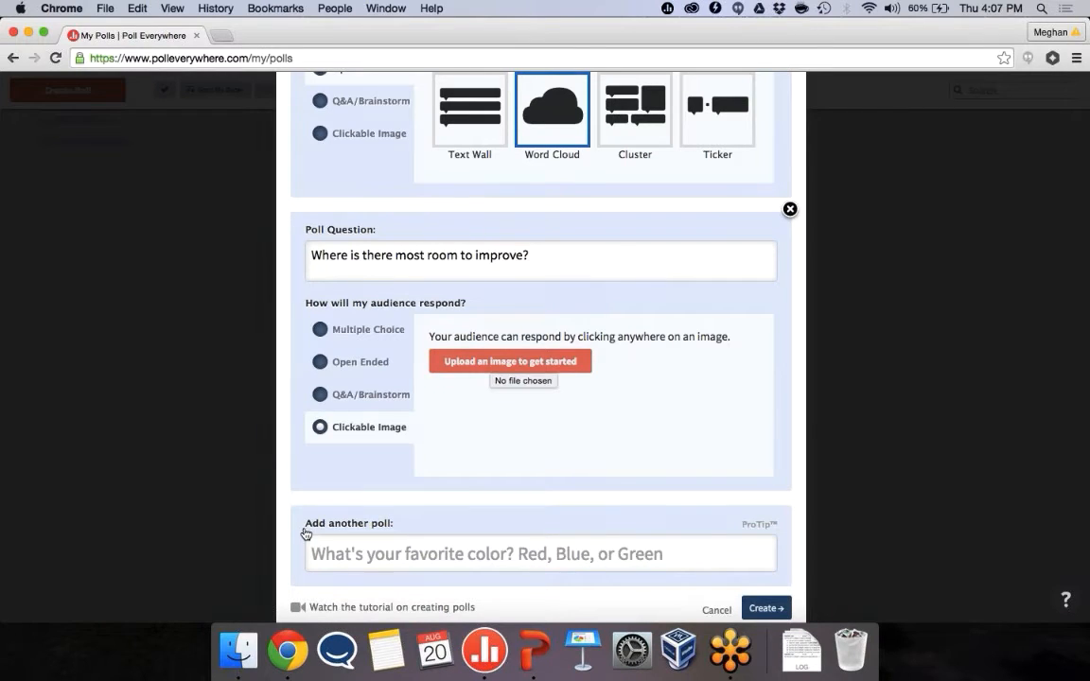
left_click(509, 360)
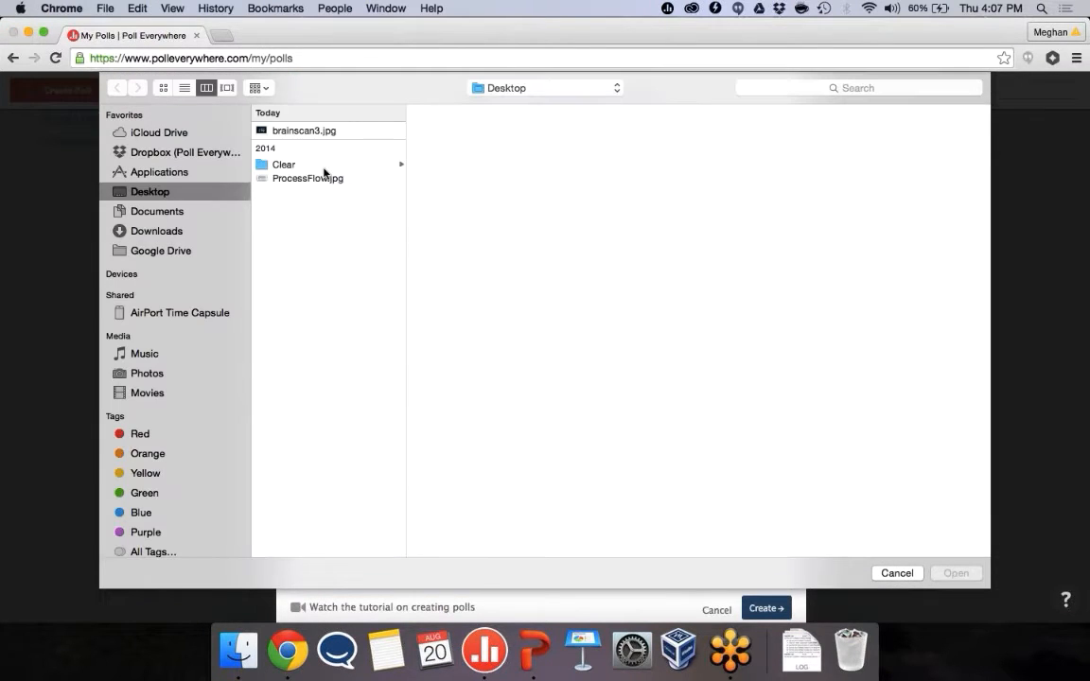
left_click(307, 178)
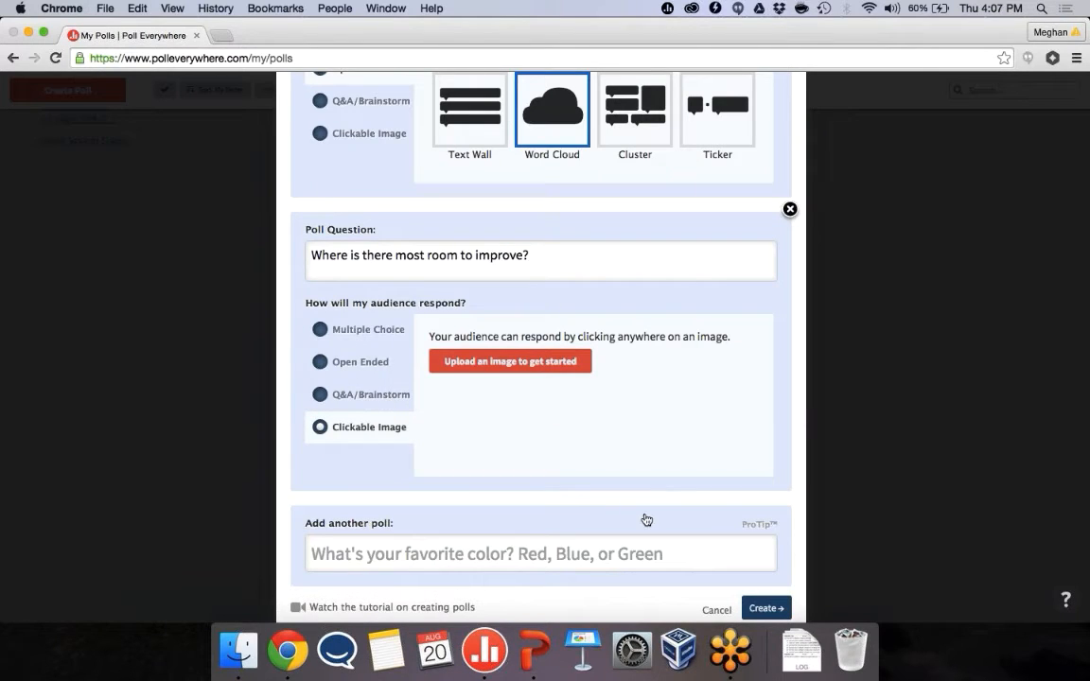
left_click(510, 361)
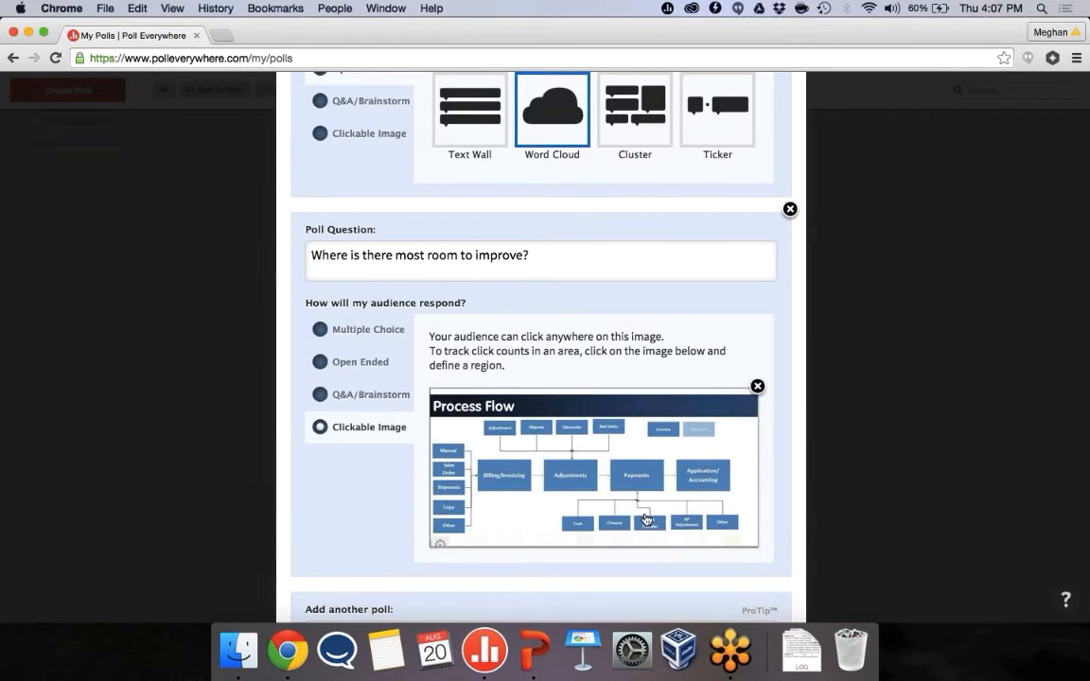
scroll("down", 3)
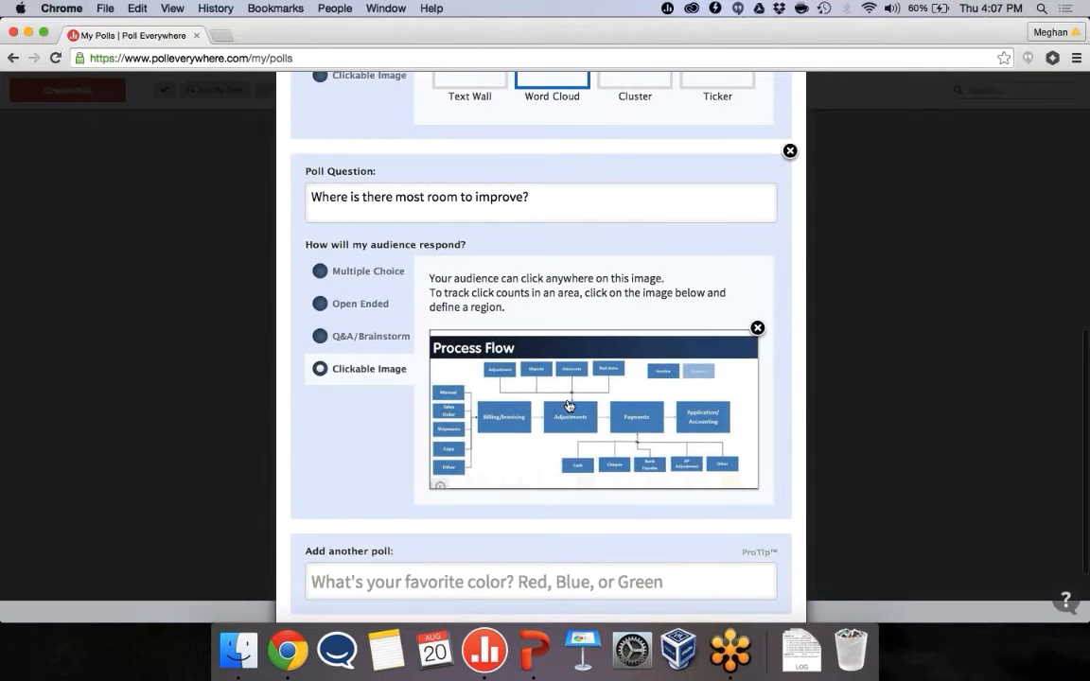
scroll("down", 3)
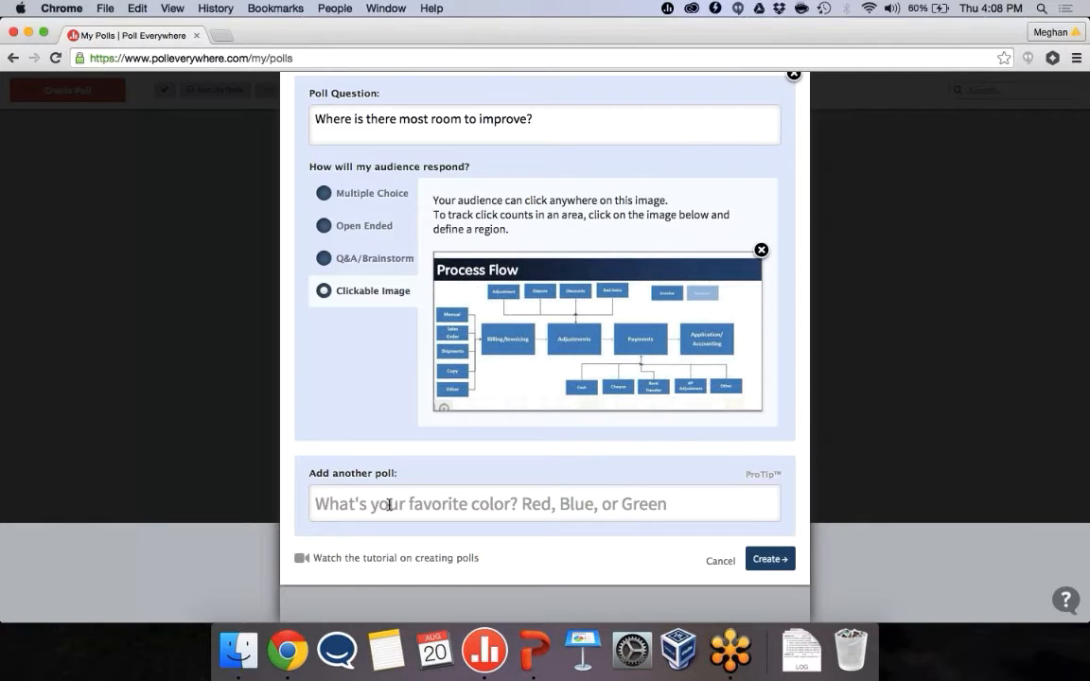
- Add a fourth poll 'Best vacation spots' using Q&A/Brainstorm responses
left_click(544, 503)
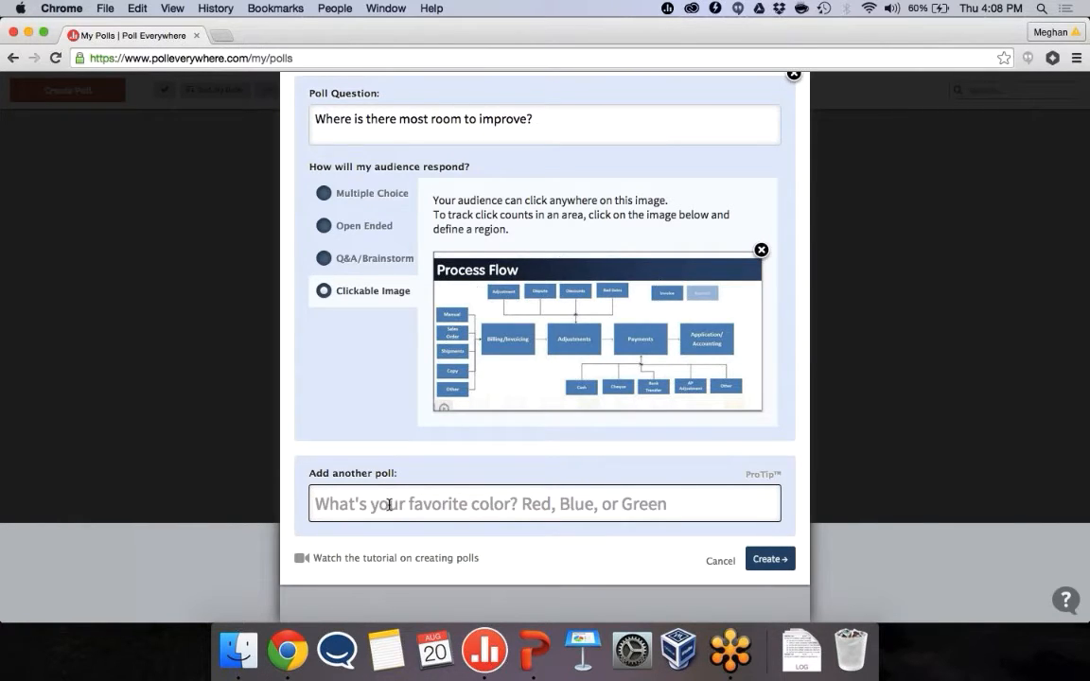
left_click(544, 503)
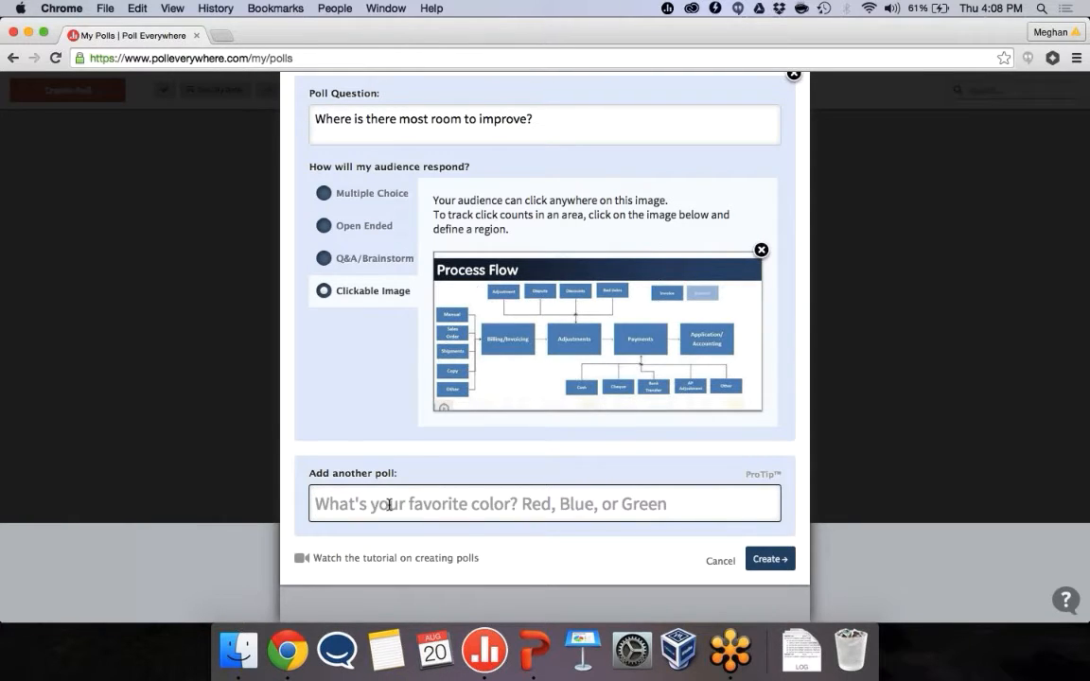
type("Best vaca")
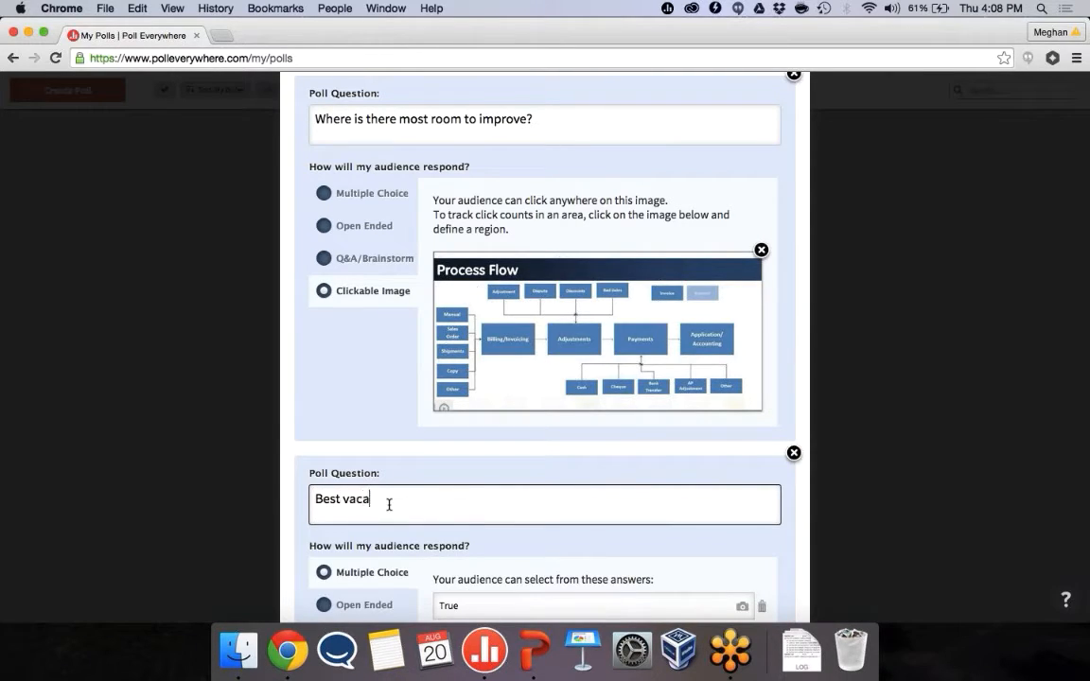
type("tion spots")
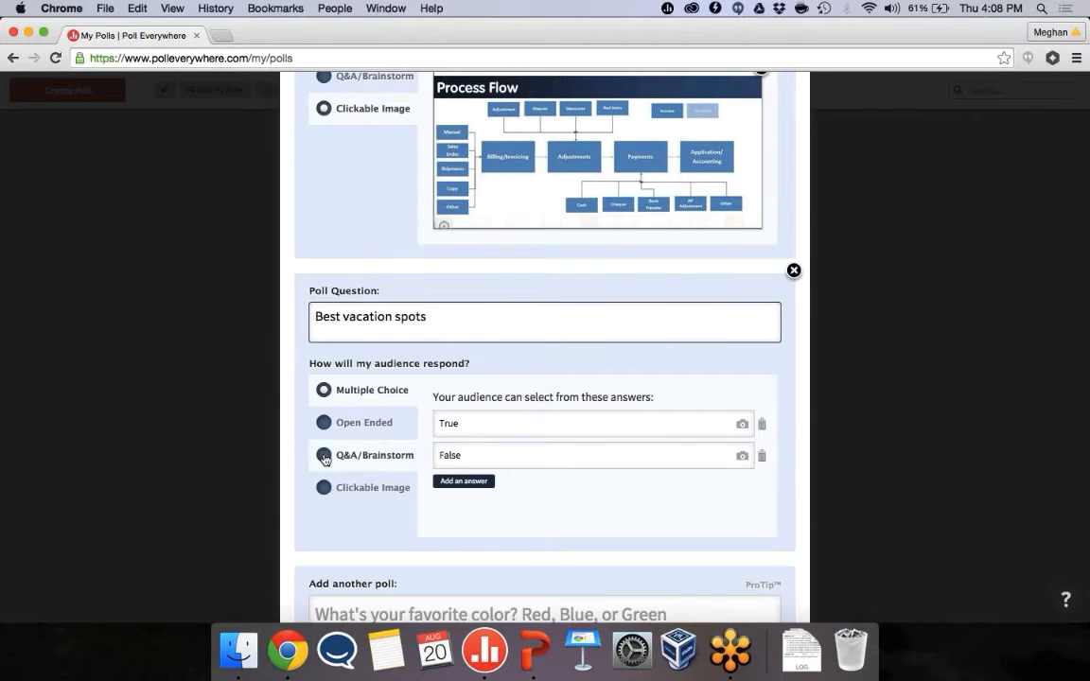
left_click(324, 455)
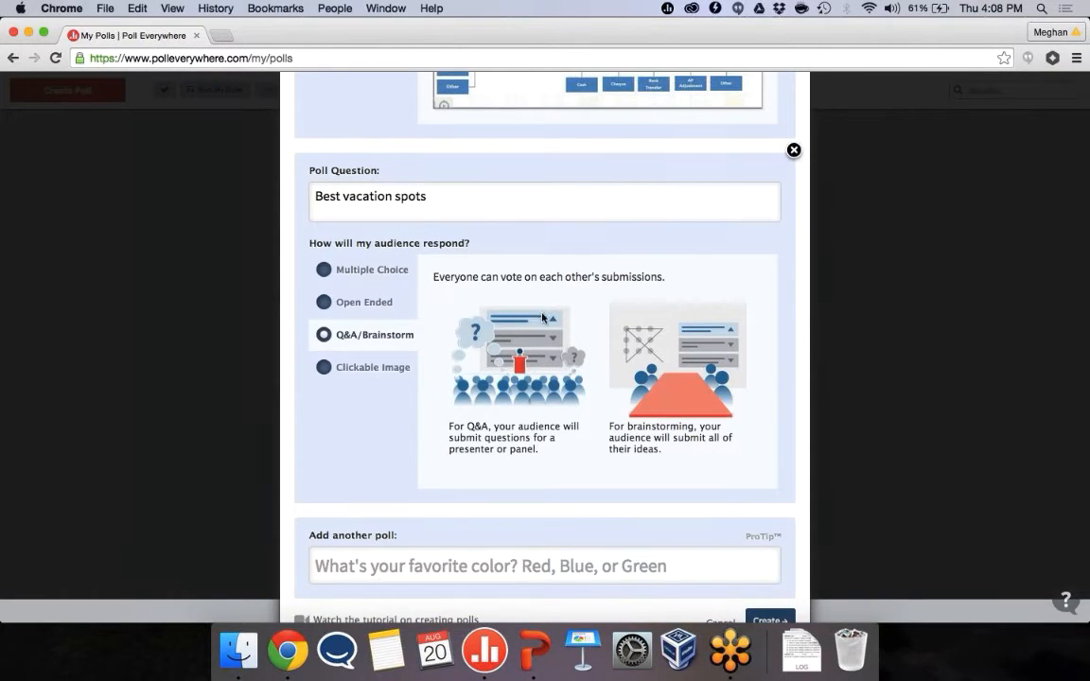
mouse_move(540, 303)
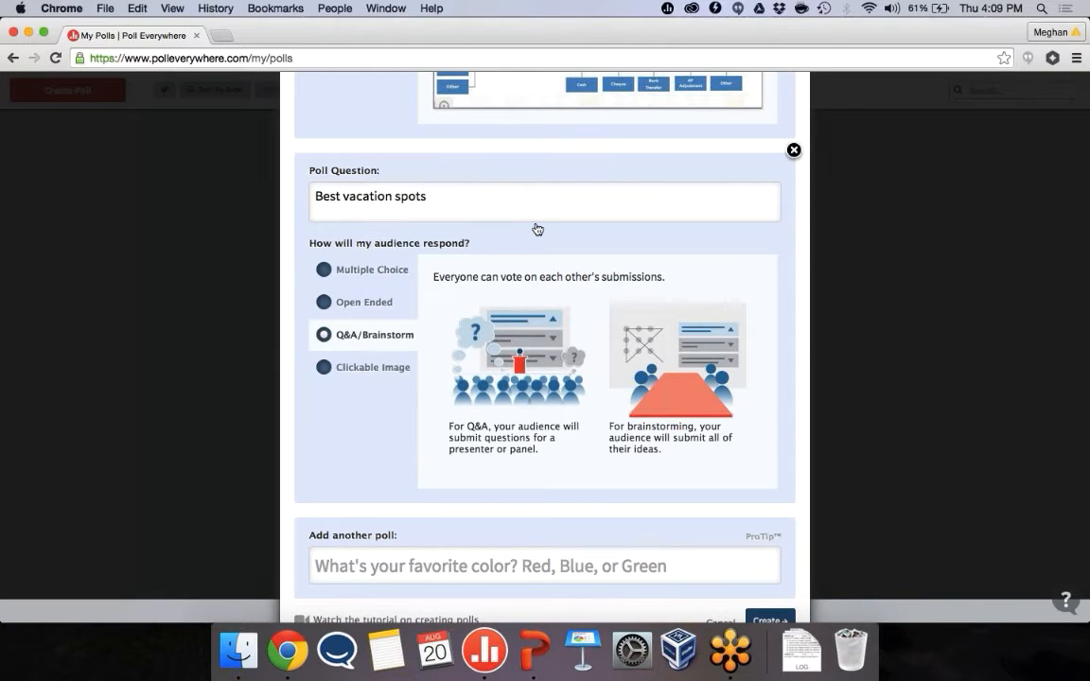
mouse_move(583, 257)
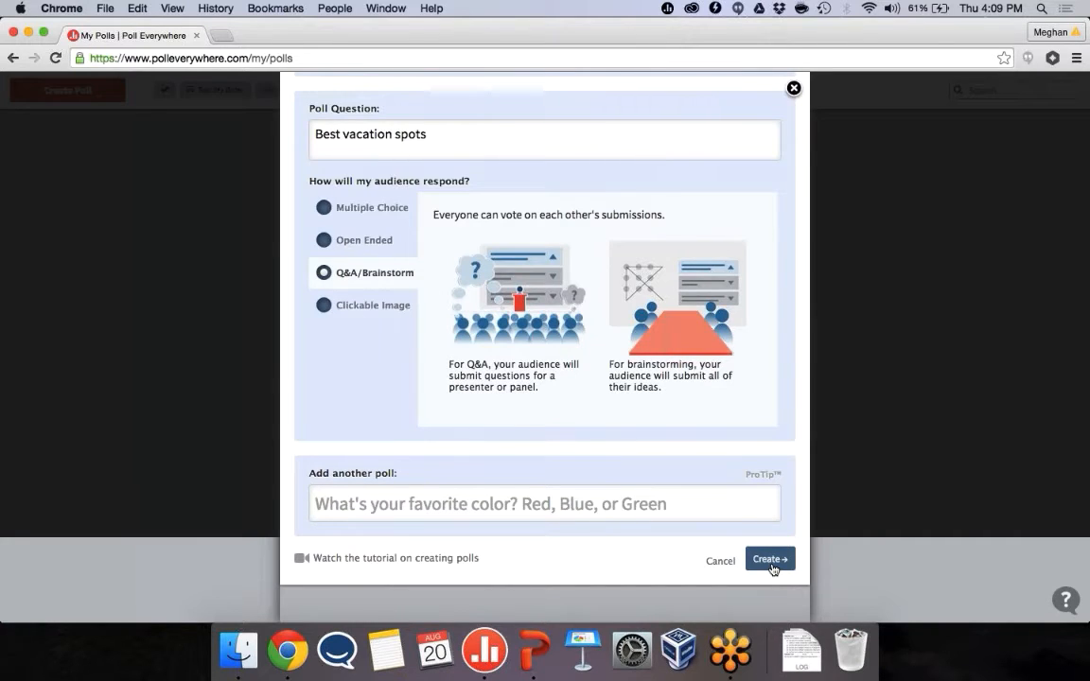
- Create the polls, activate the usage poll and show it fullscreen
left_click(768, 559)
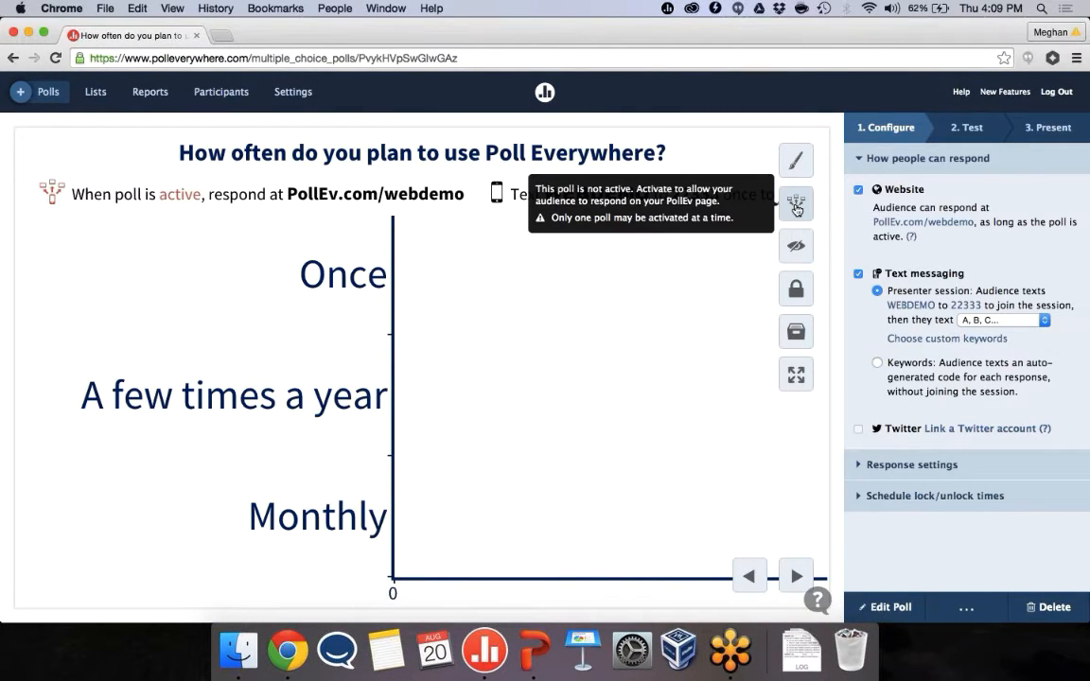
left_click(795, 202)
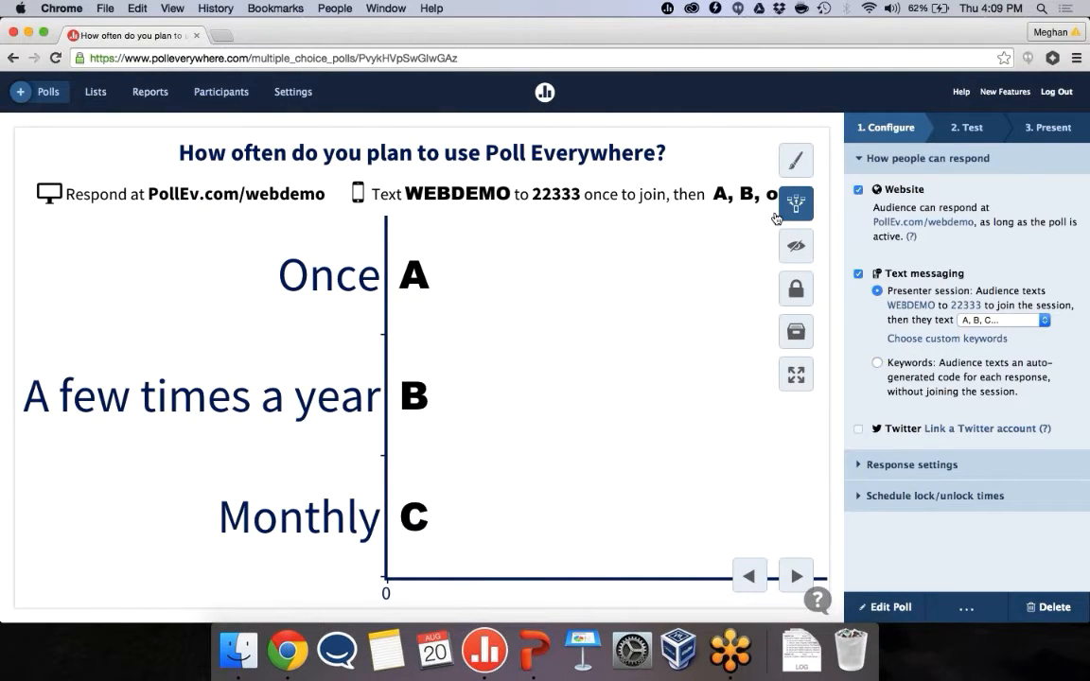
mouse_move(796, 203)
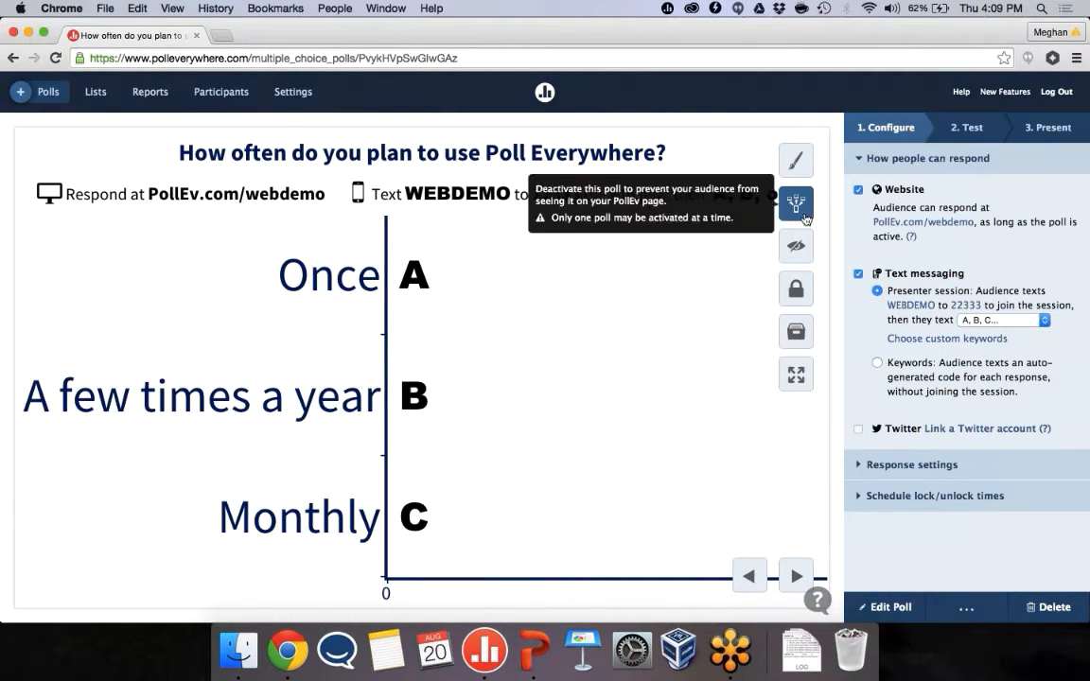
mouse_move(796, 374)
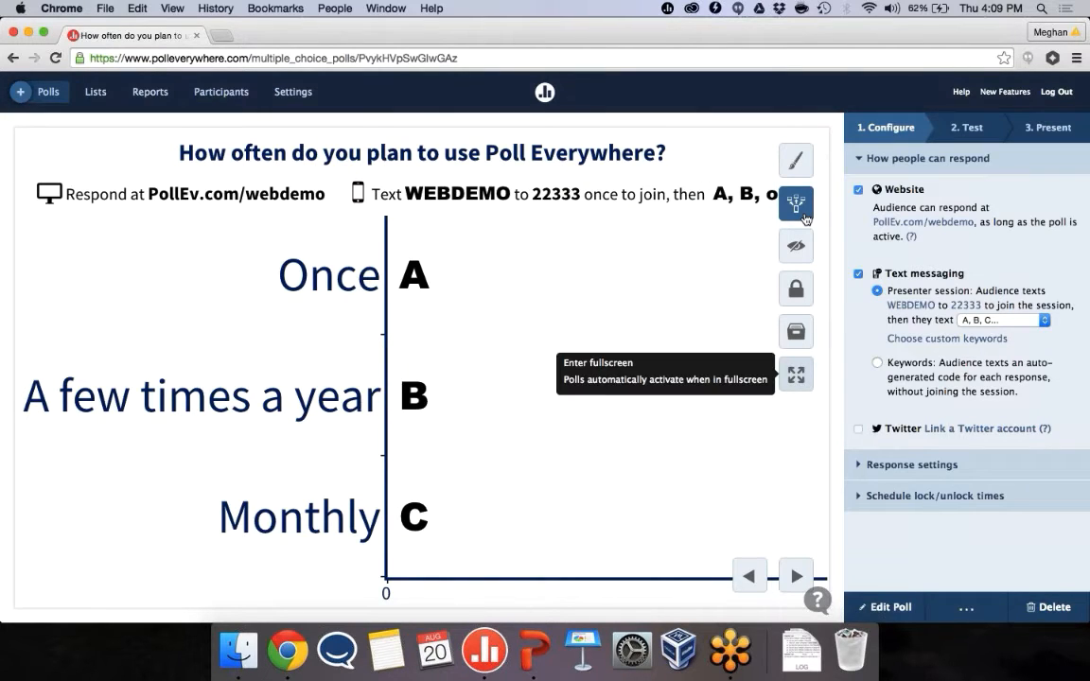
left_click(796, 374)
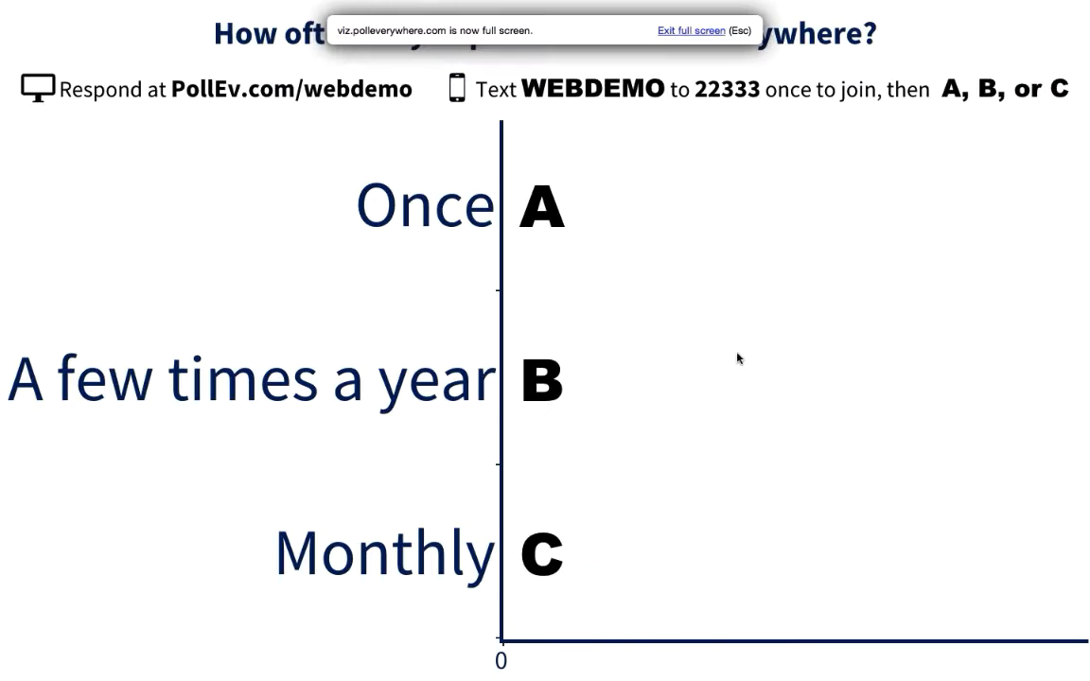
mouse_move(515, 307)
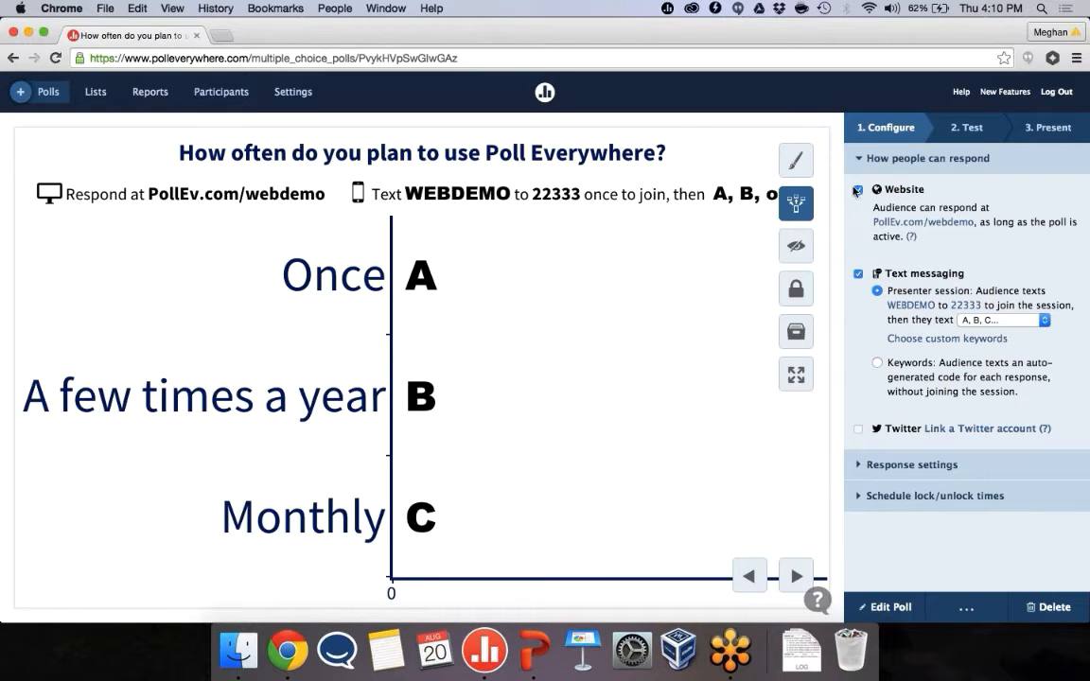
left_click(858, 190)
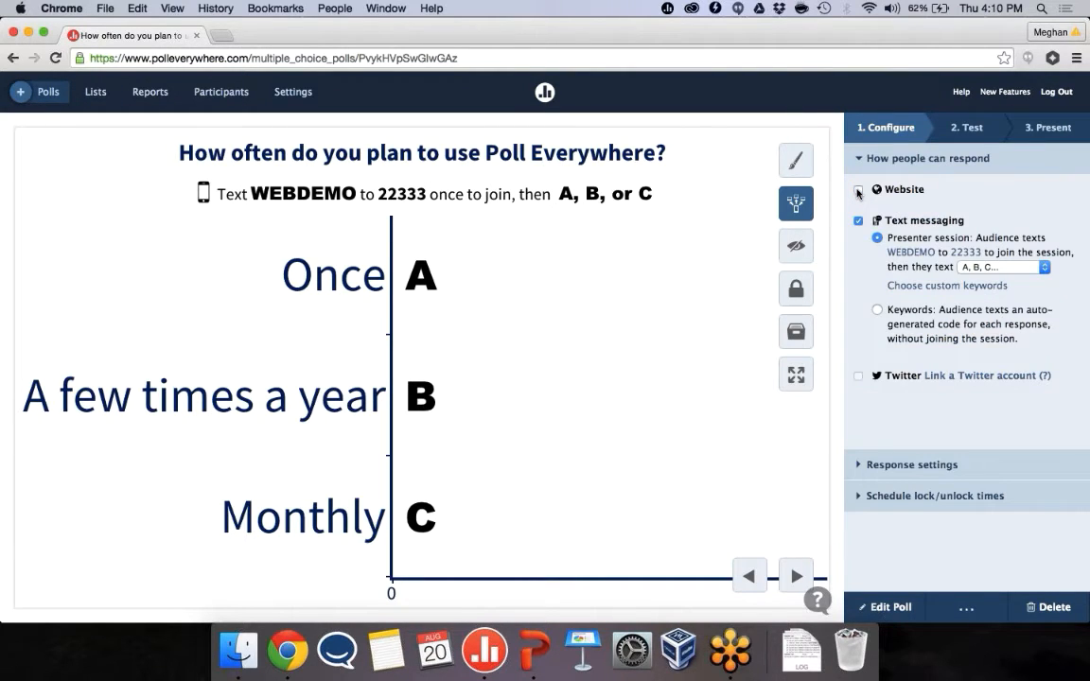
left_click(858, 190)
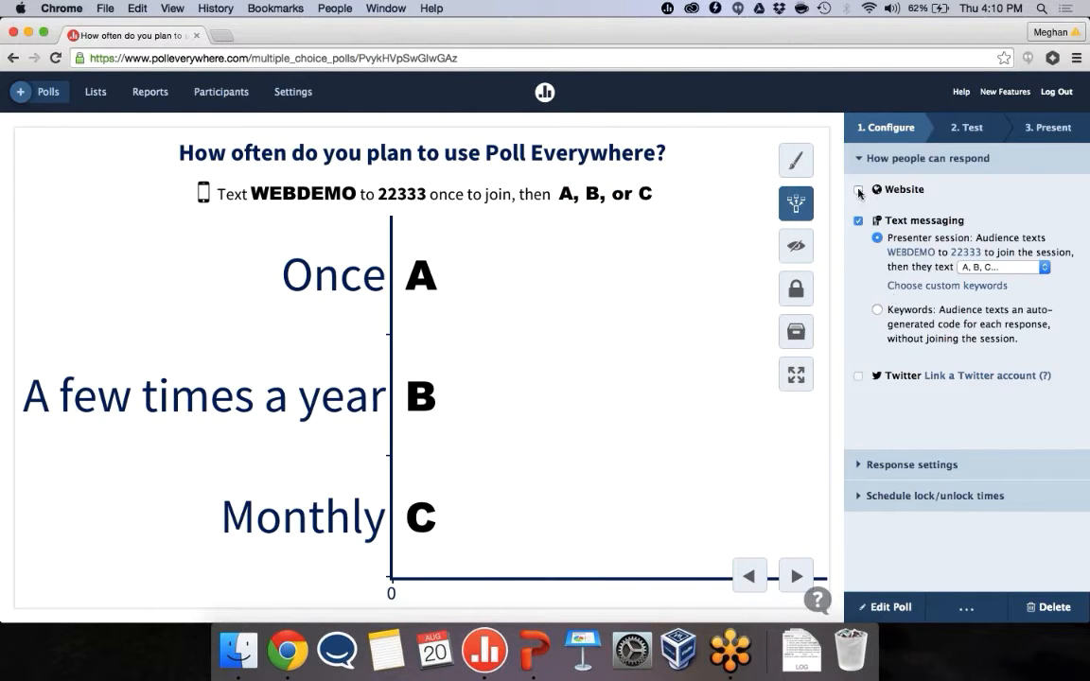
left_click(858, 190)
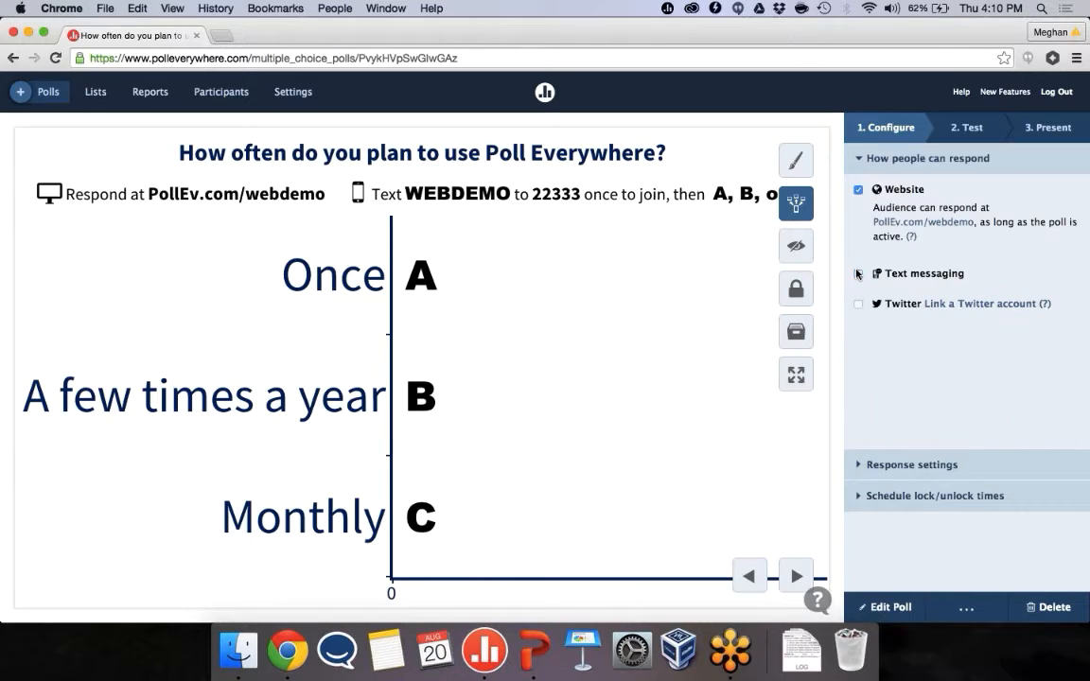
left_click(858, 274)
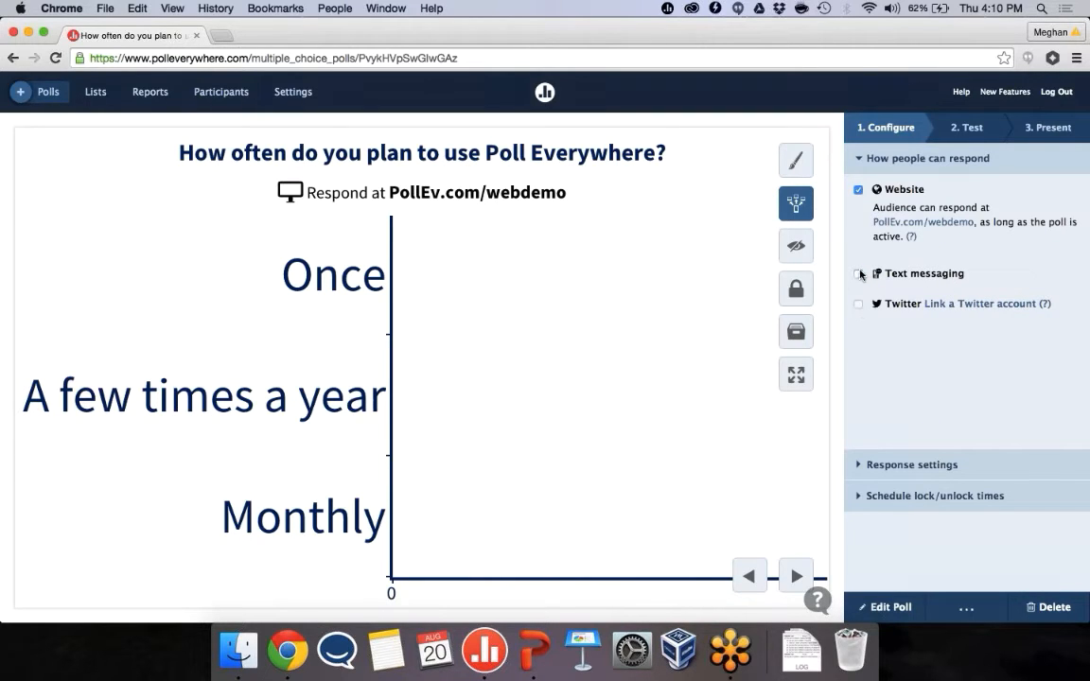
left_click(858, 273)
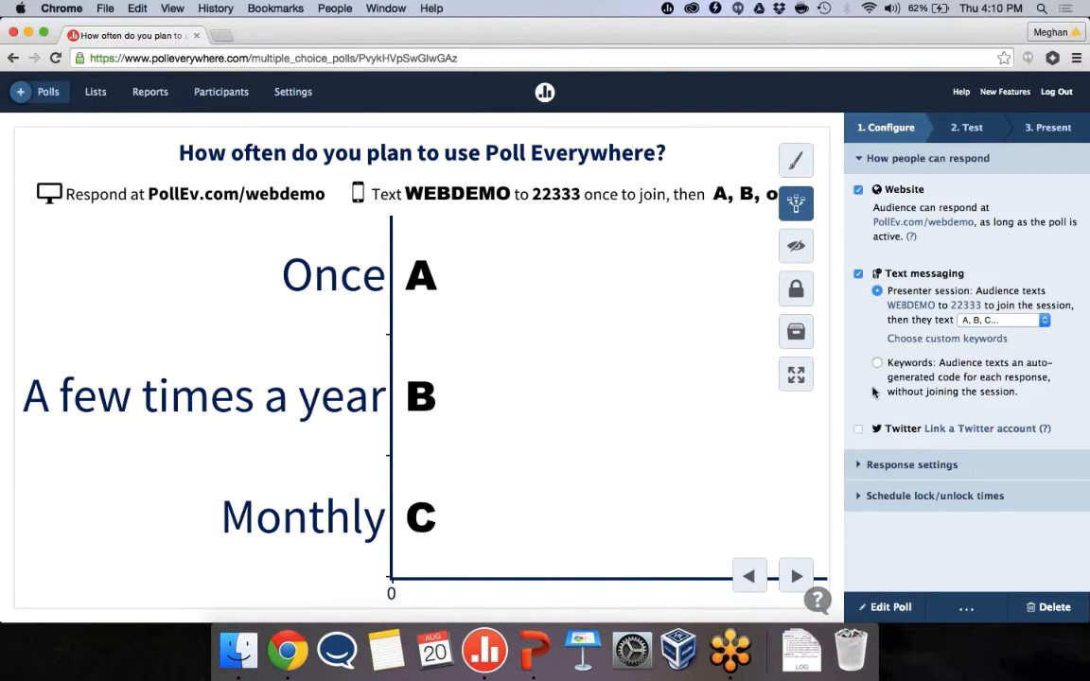
left_click(911, 464)
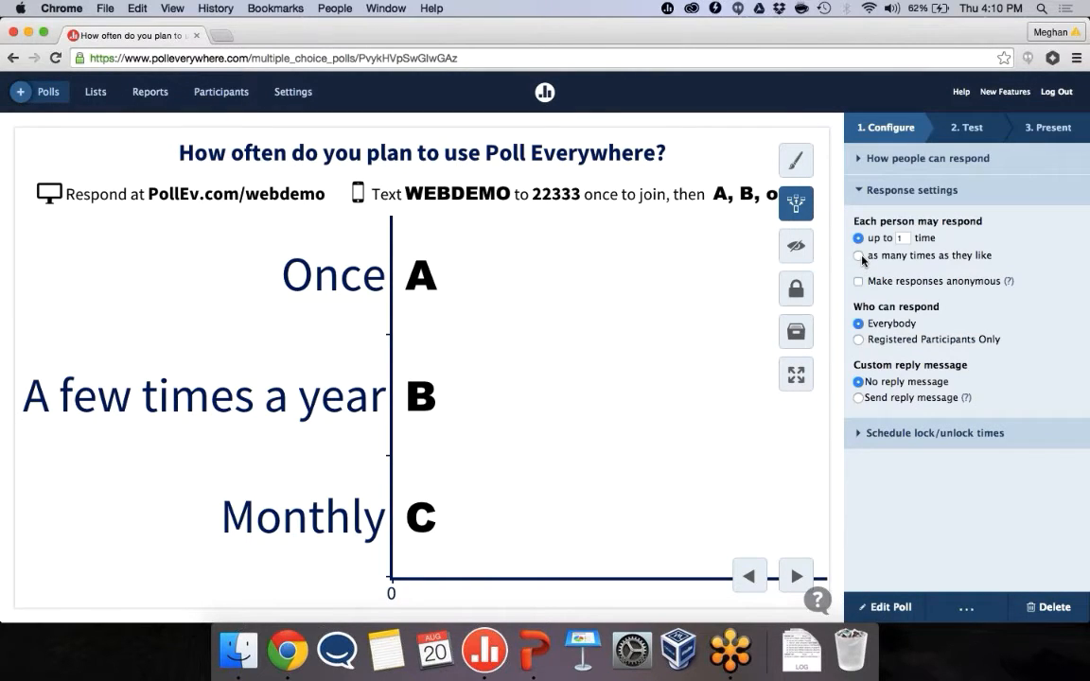
- Allow responding as many times as they like and show the usage poll fullscreen
left_click(858, 256)
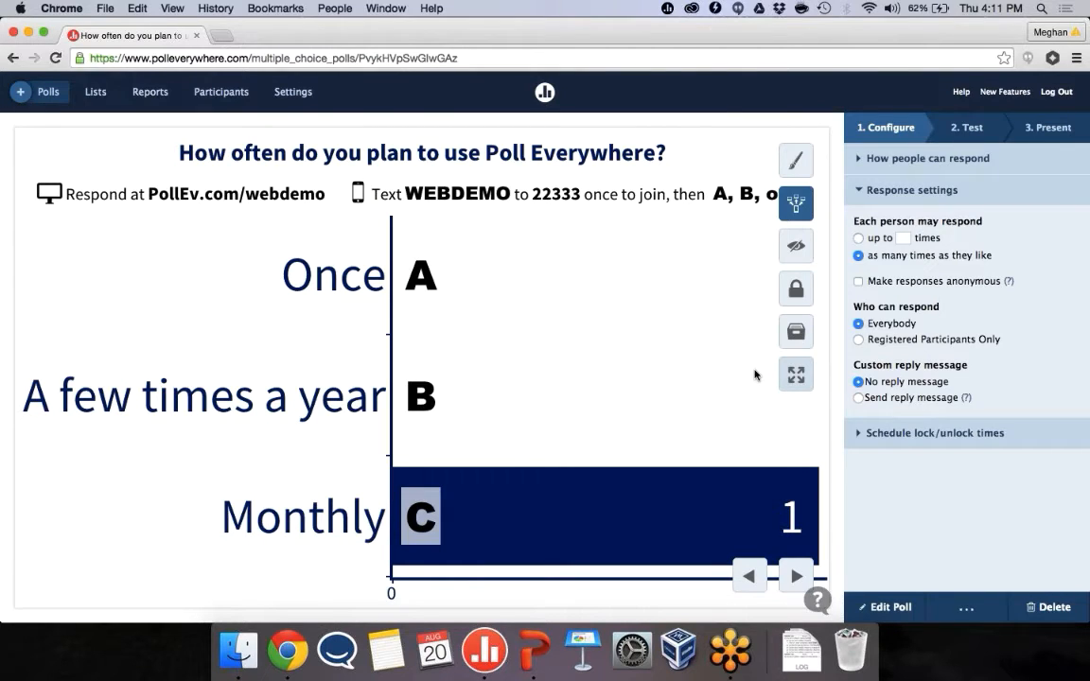
mouse_move(796, 374)
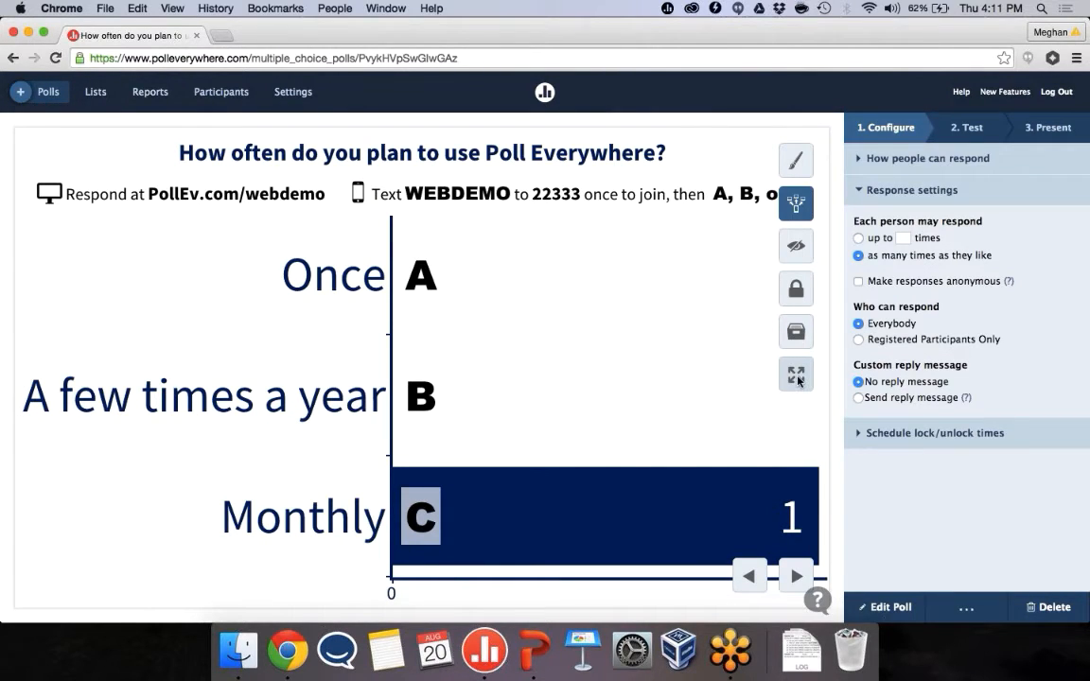
left_click(796, 374)
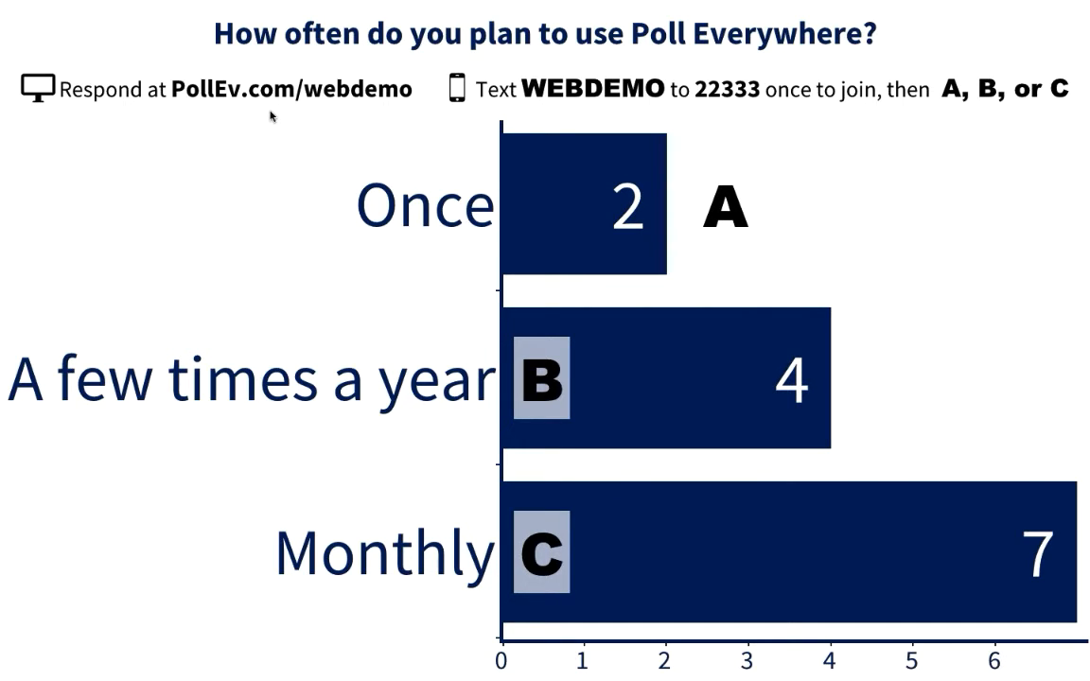
mouse_move(890, 120)
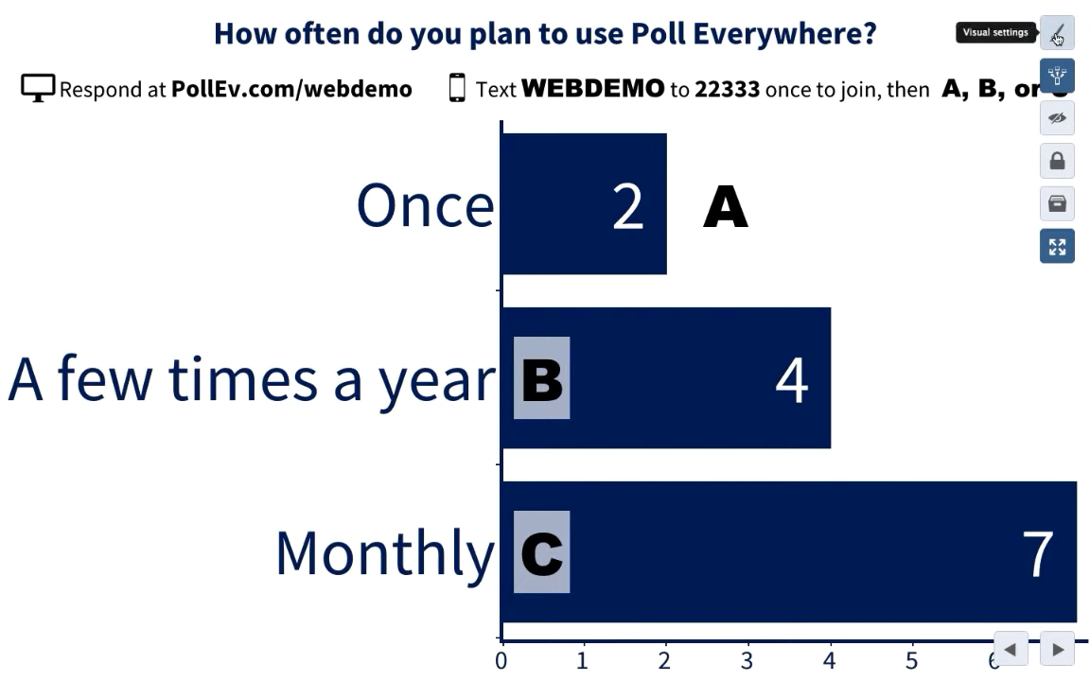
- Show the usage poll results as a column chart with percentage totals (12%, 29%, 59%)
left_click(1057, 33)
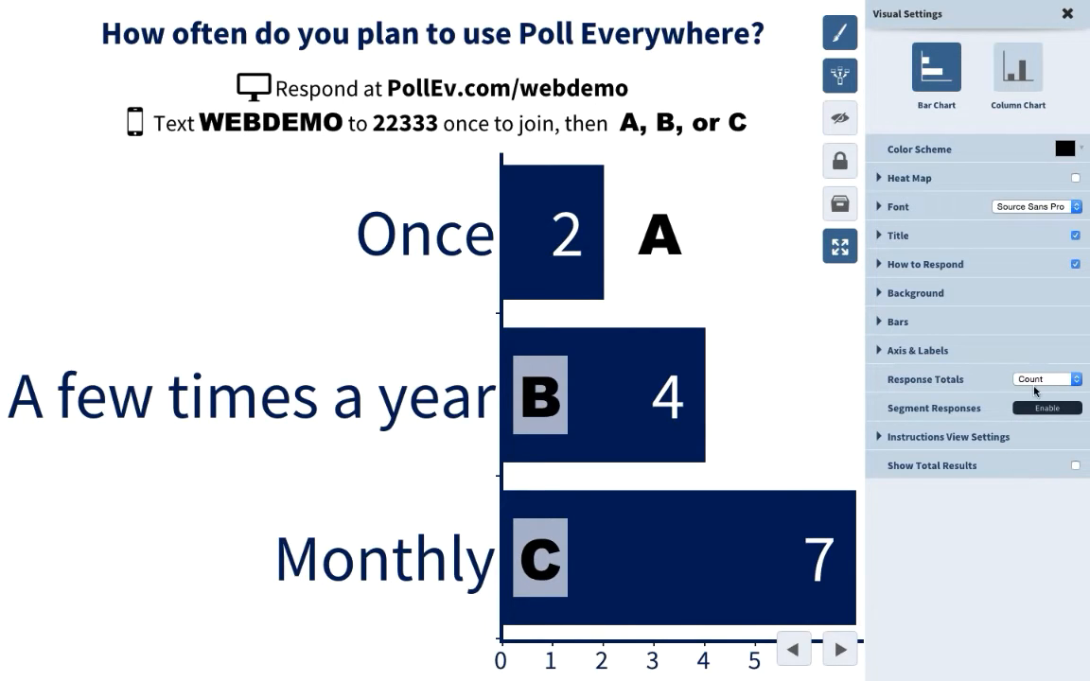
left_click(1047, 379)
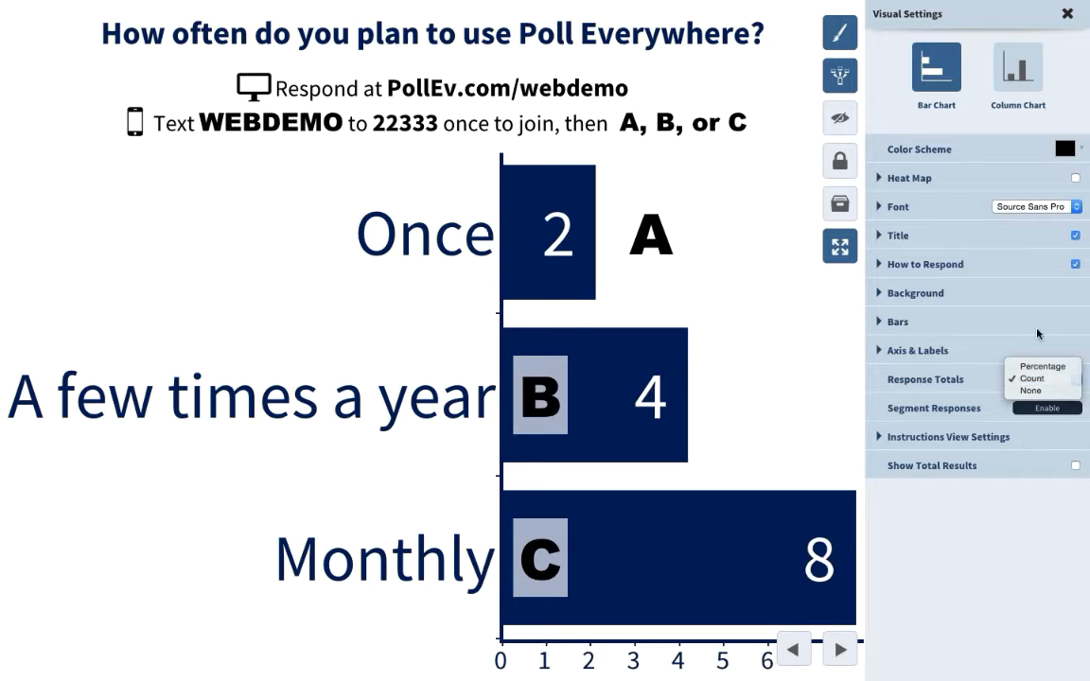
left_click(1041, 366)
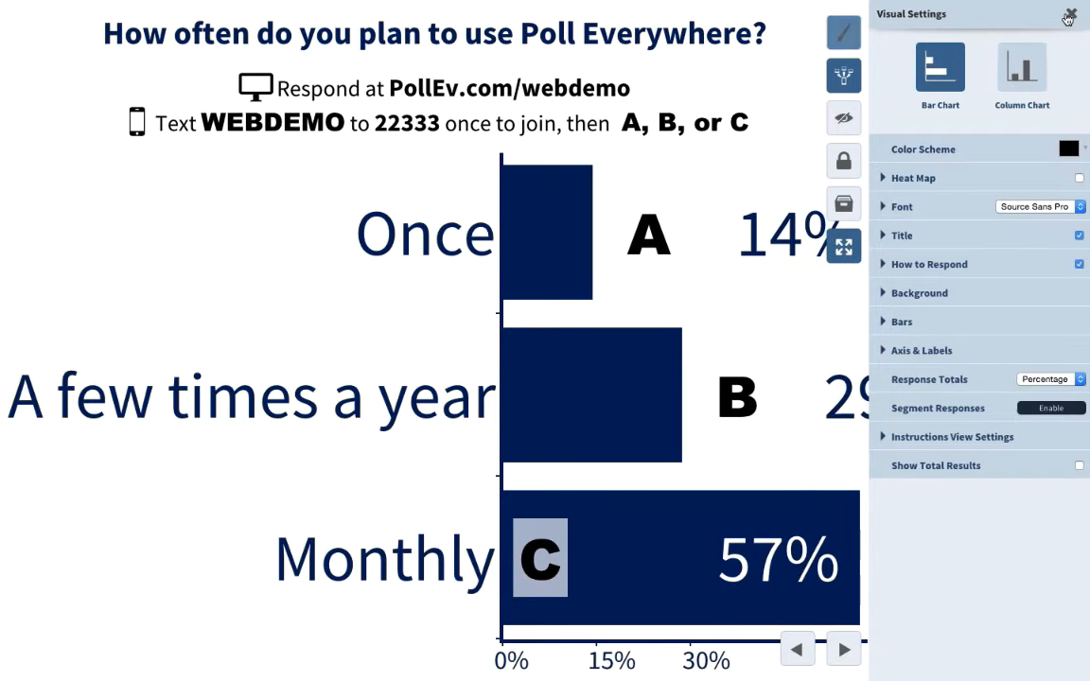
left_click(1068, 19)
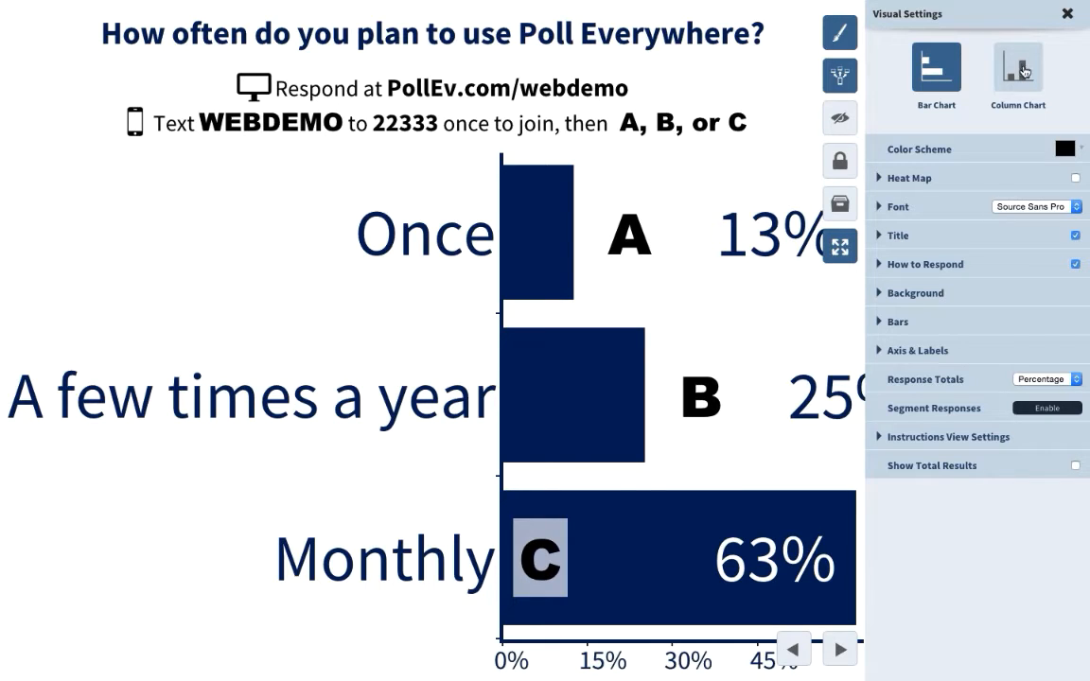
left_click(1018, 74)
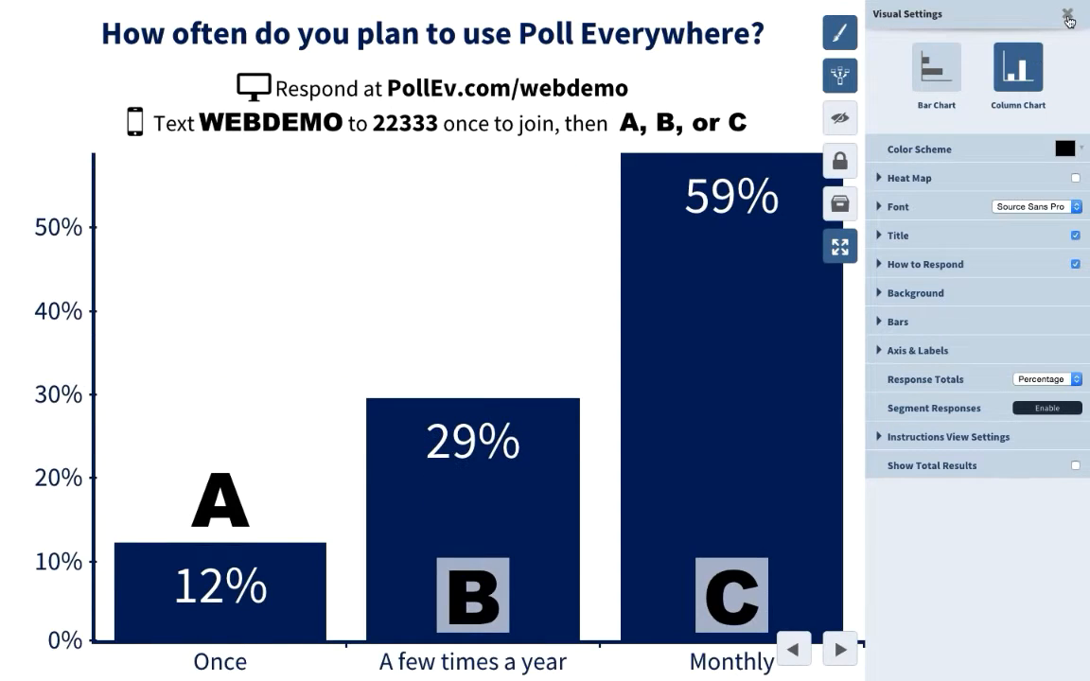
left_click(1069, 17)
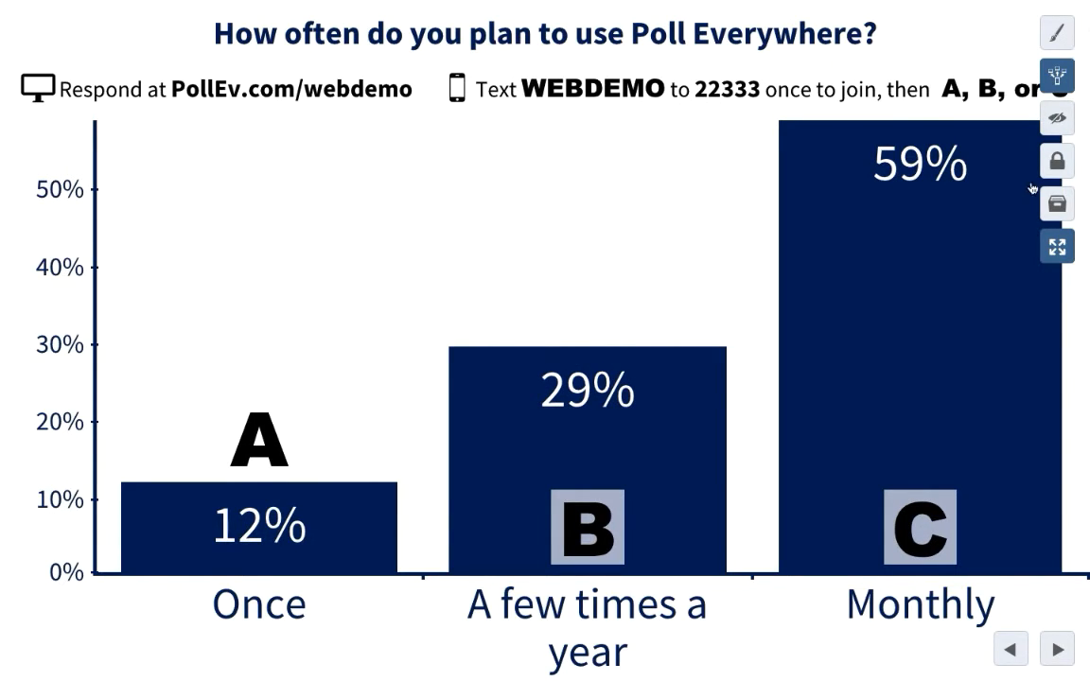
left_click(1057, 32)
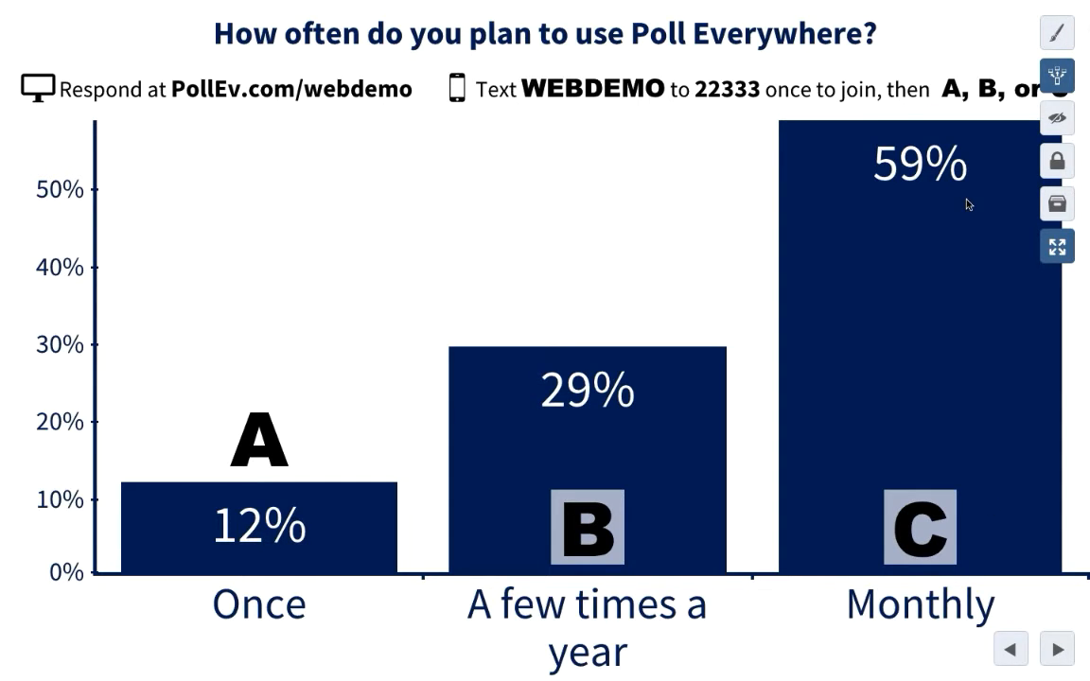
mouse_move(855, 81)
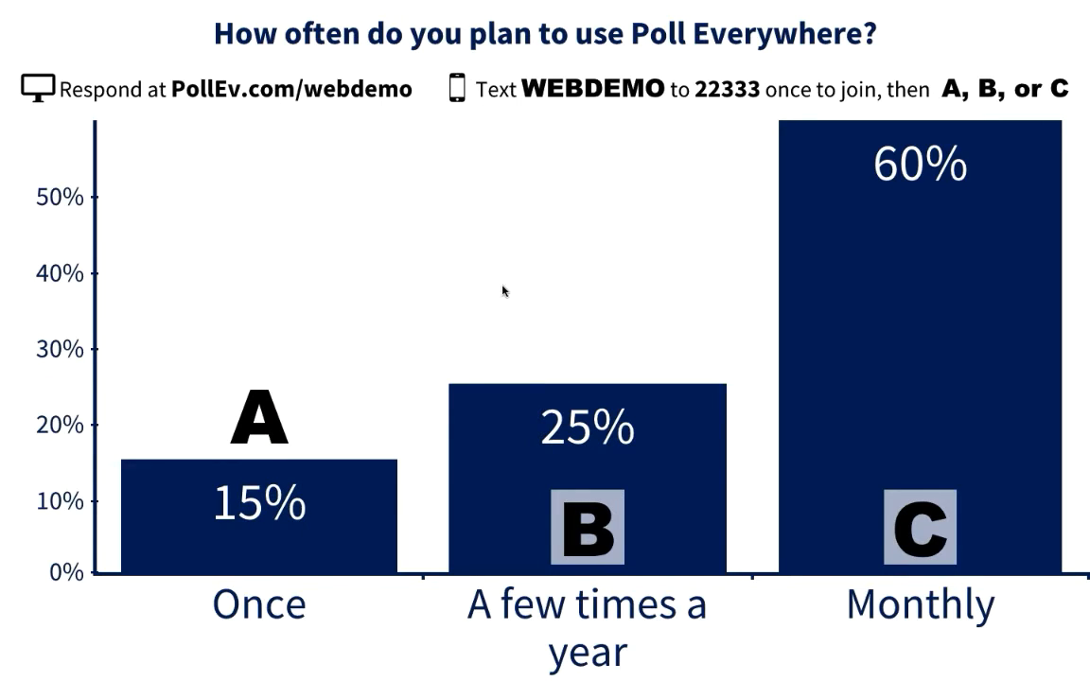
mouse_move(565, 309)
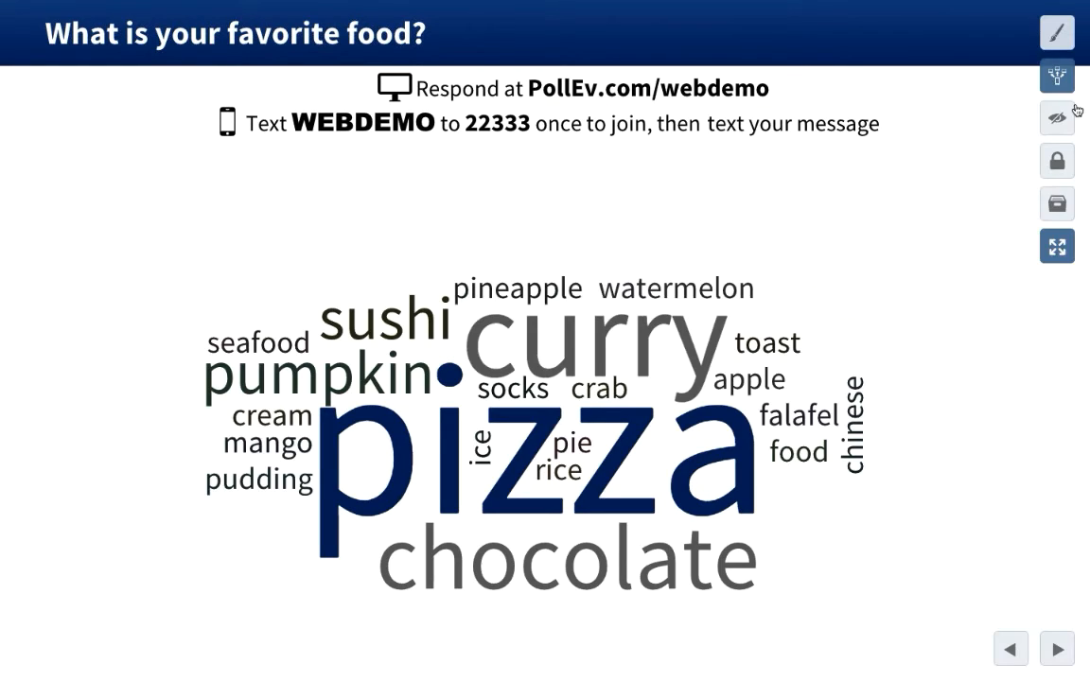
left_click(1057, 118)
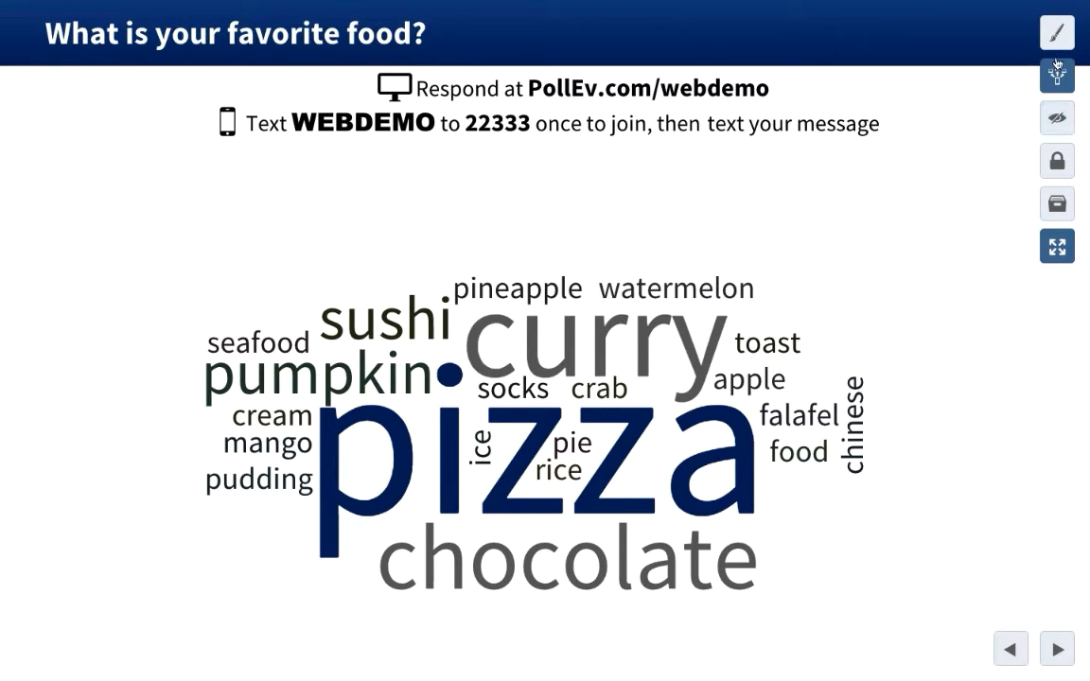
mouse_move(1057, 32)
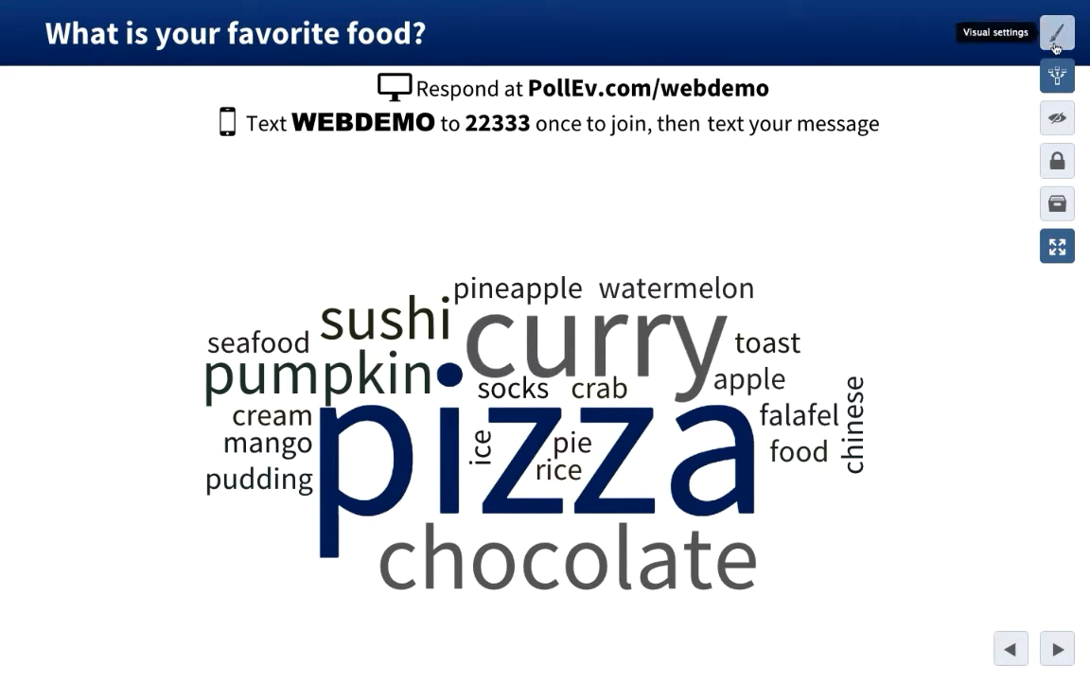
- Close the Visual Settings panel so the favorite food text wall fills the screen
left_click(1057, 31)
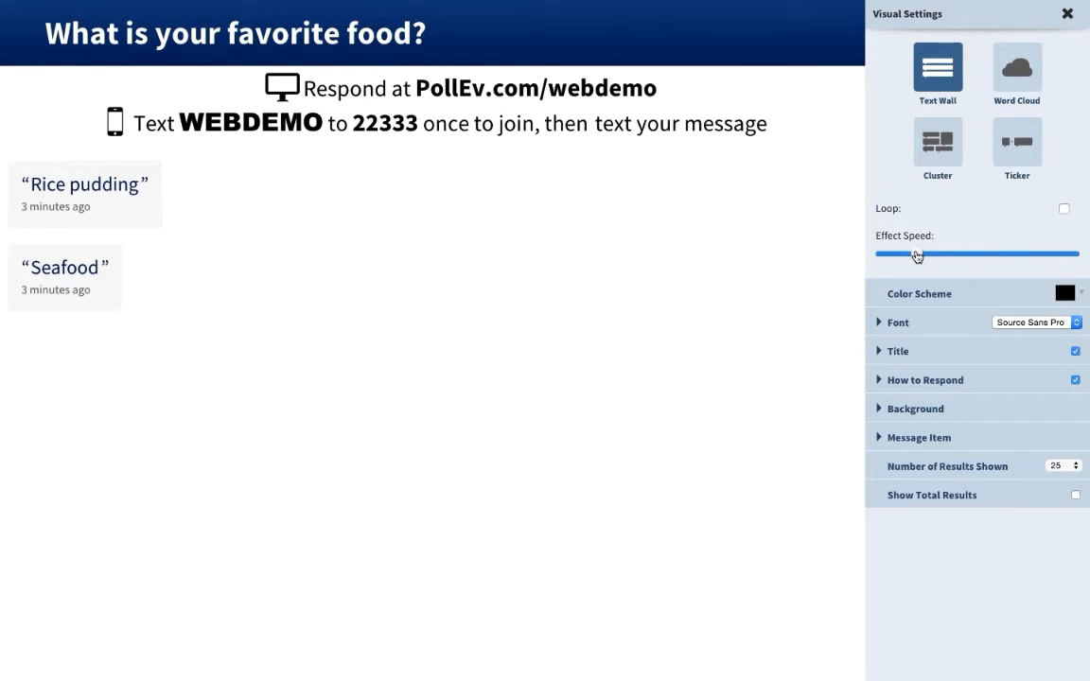
left_click(1068, 13)
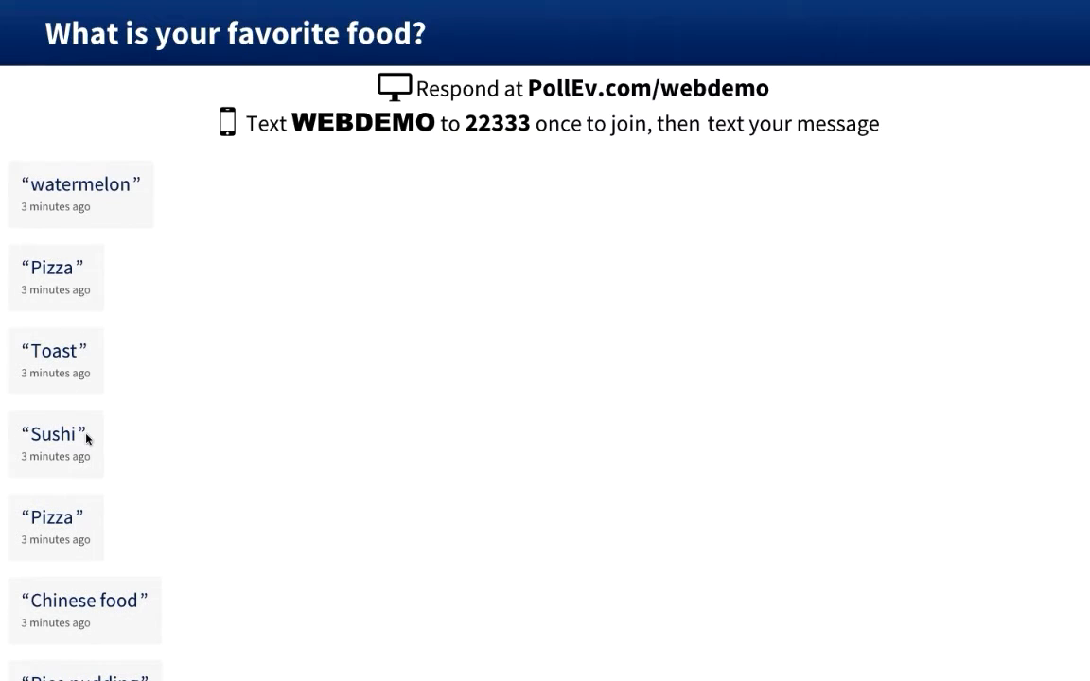
mouse_move(85, 435)
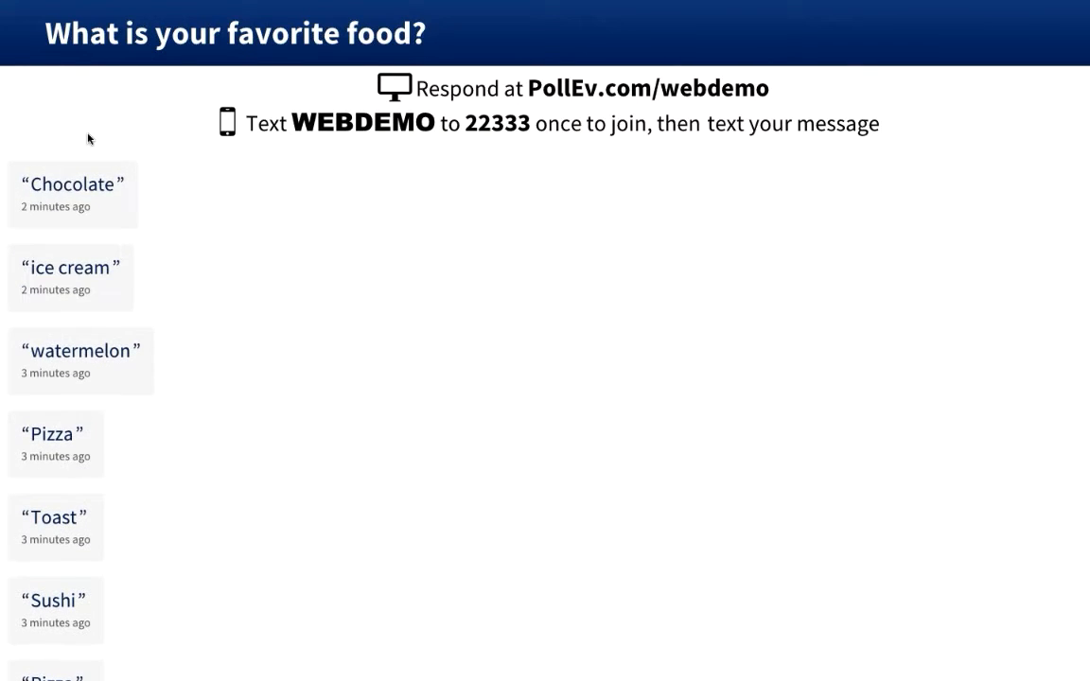
mouse_move(131, 272)
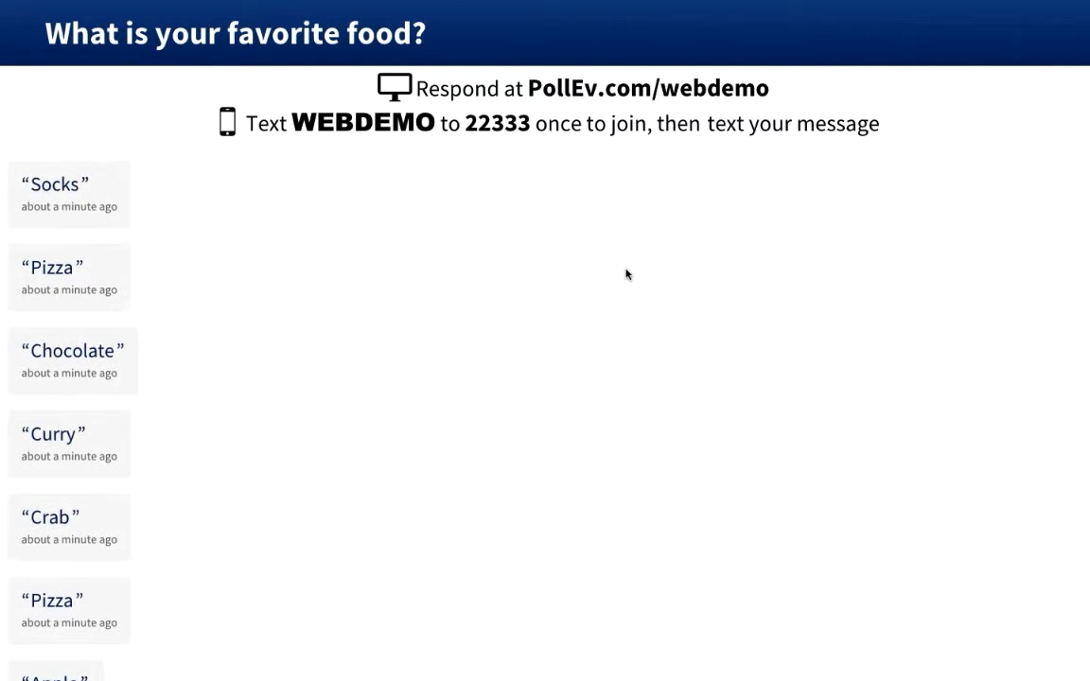
mouse_move(636, 271)
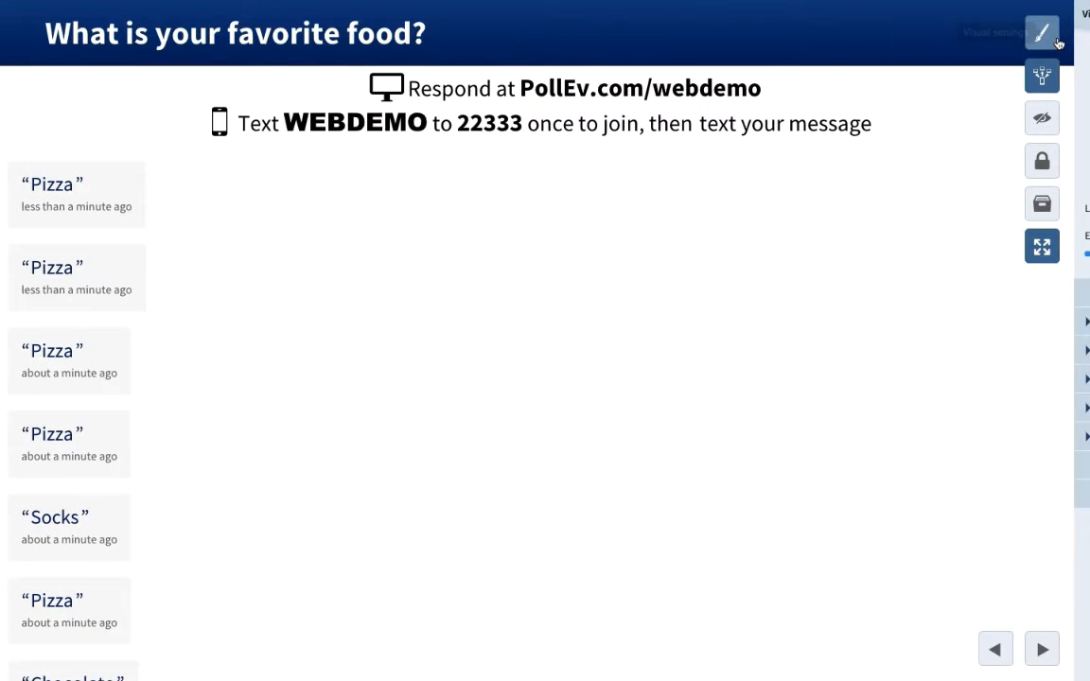
- Switch the favorite food responses to the Cluster layout and close Visual Settings
left_click(1041, 31)
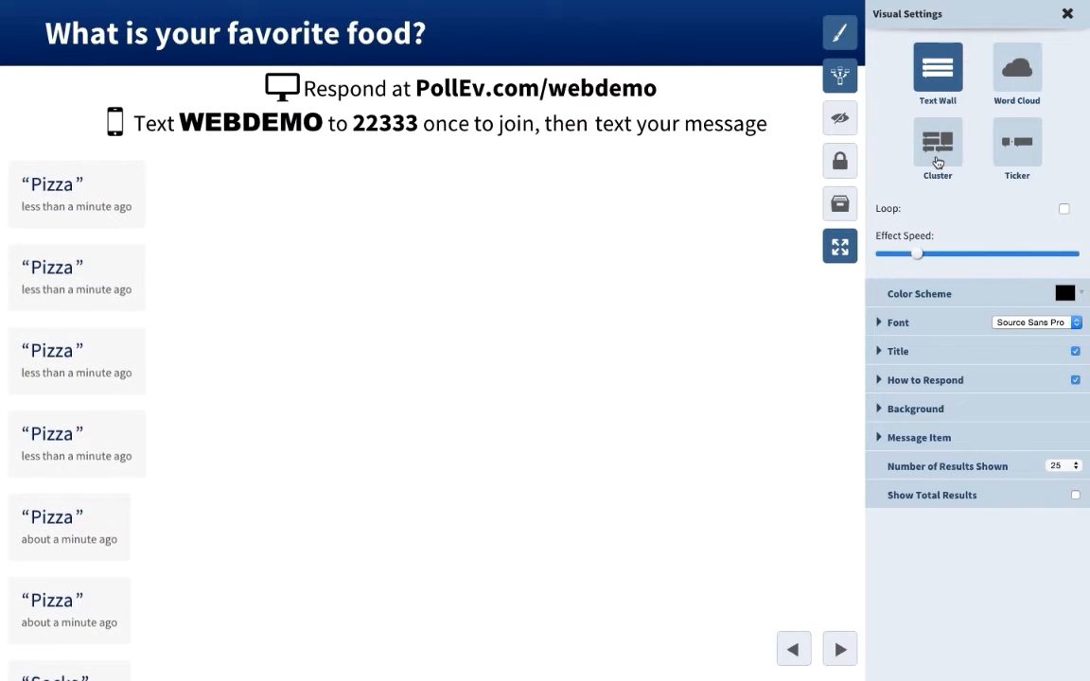
left_click(937, 146)
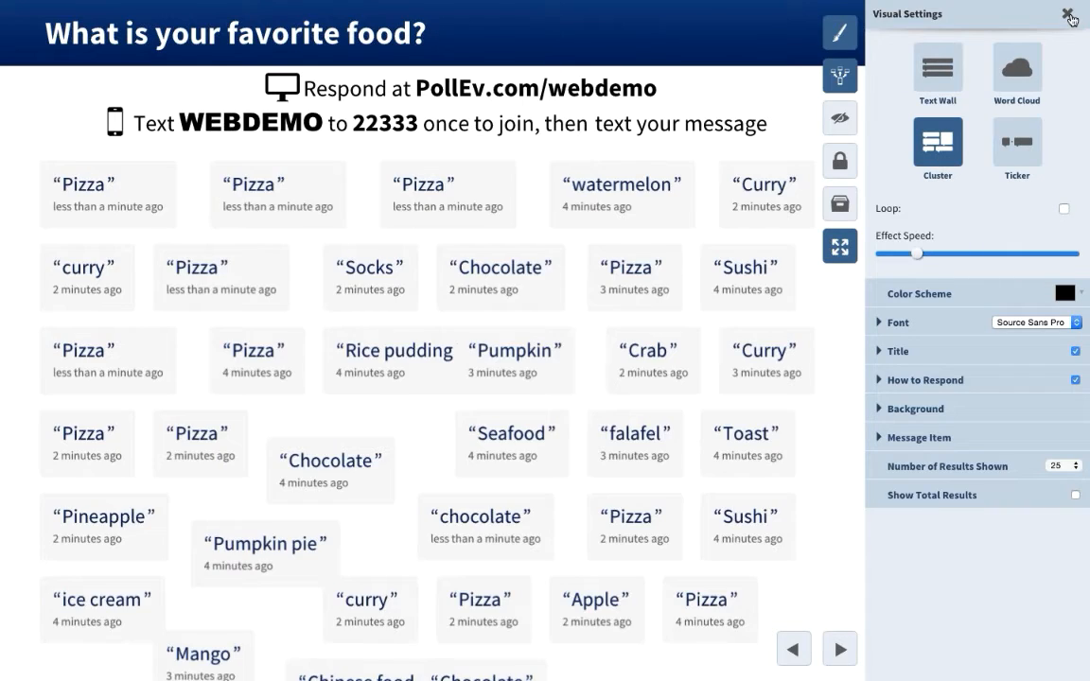
left_click(1071, 17)
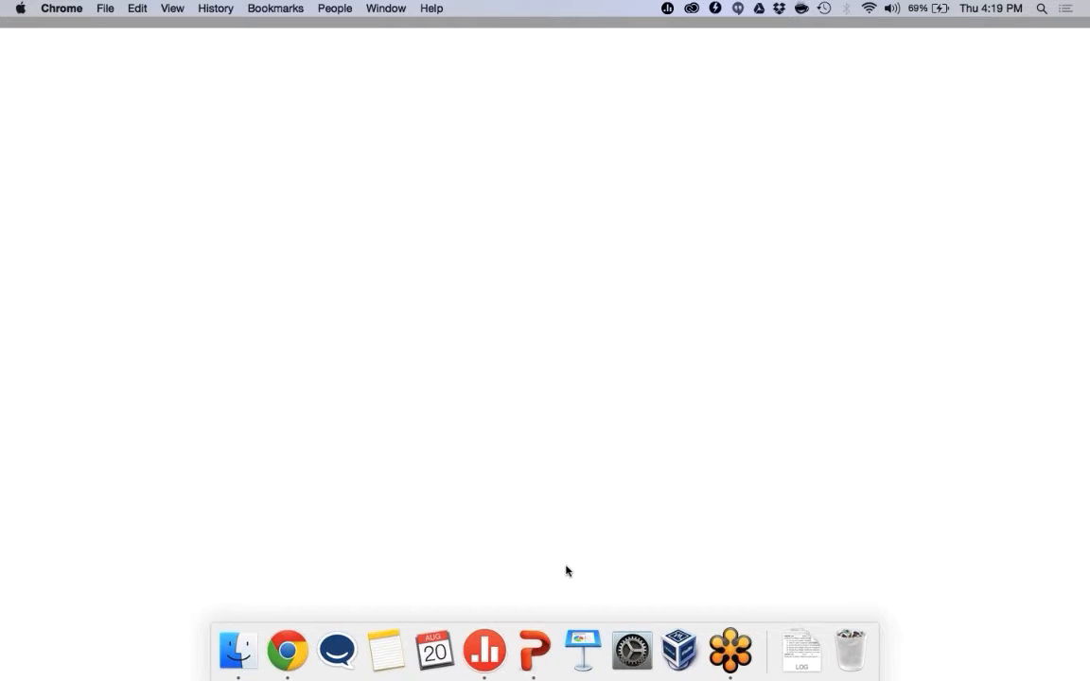
- Set the food poll's profanity filter to 'Block responses with profanity'
left_click(287, 649)
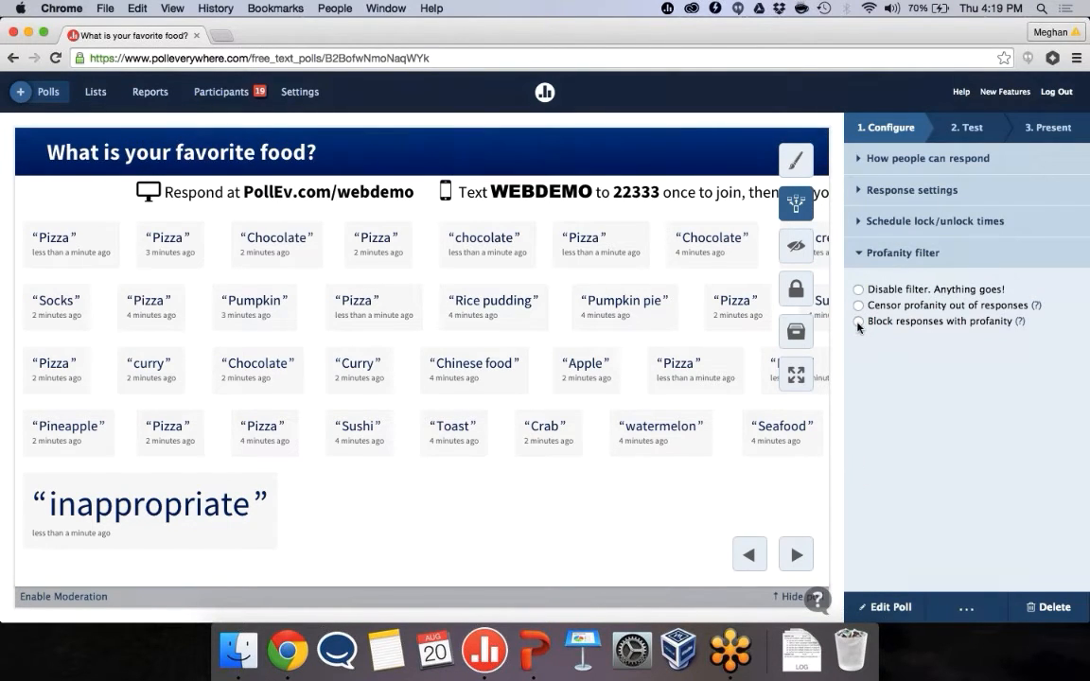
left_click(858, 321)
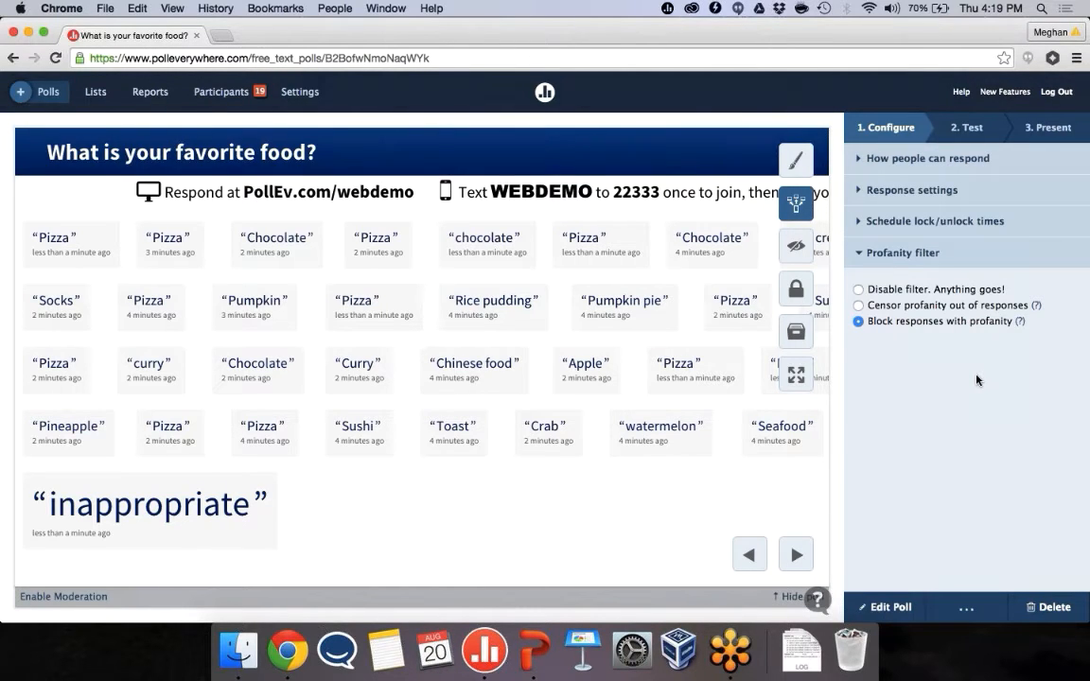
mouse_move(968, 292)
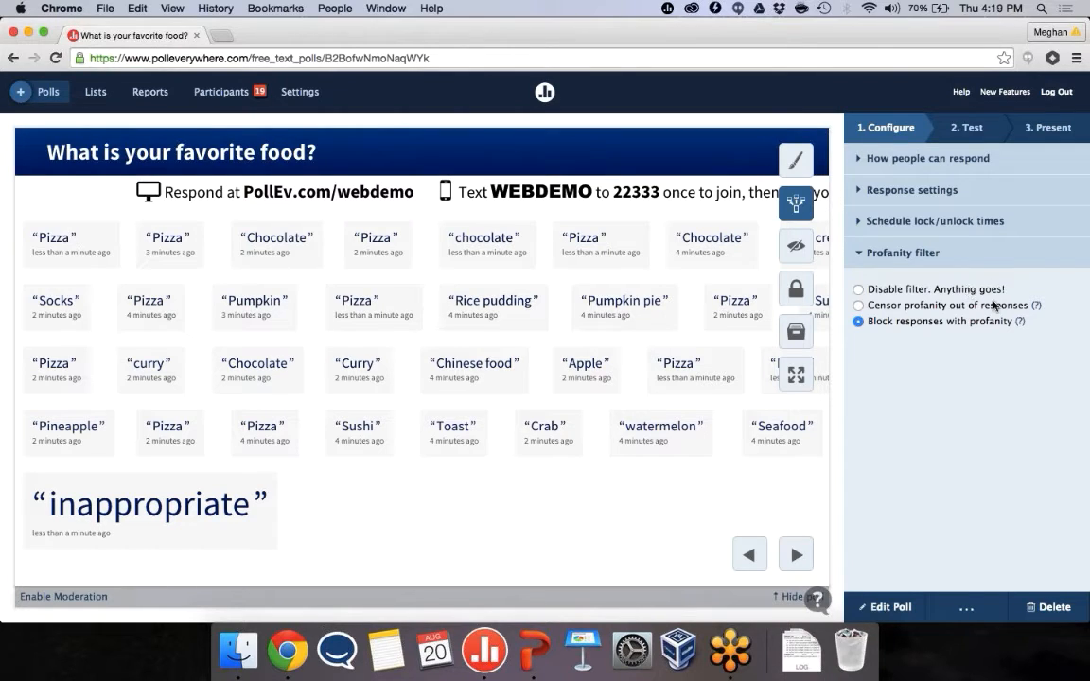
mouse_move(1037, 305)
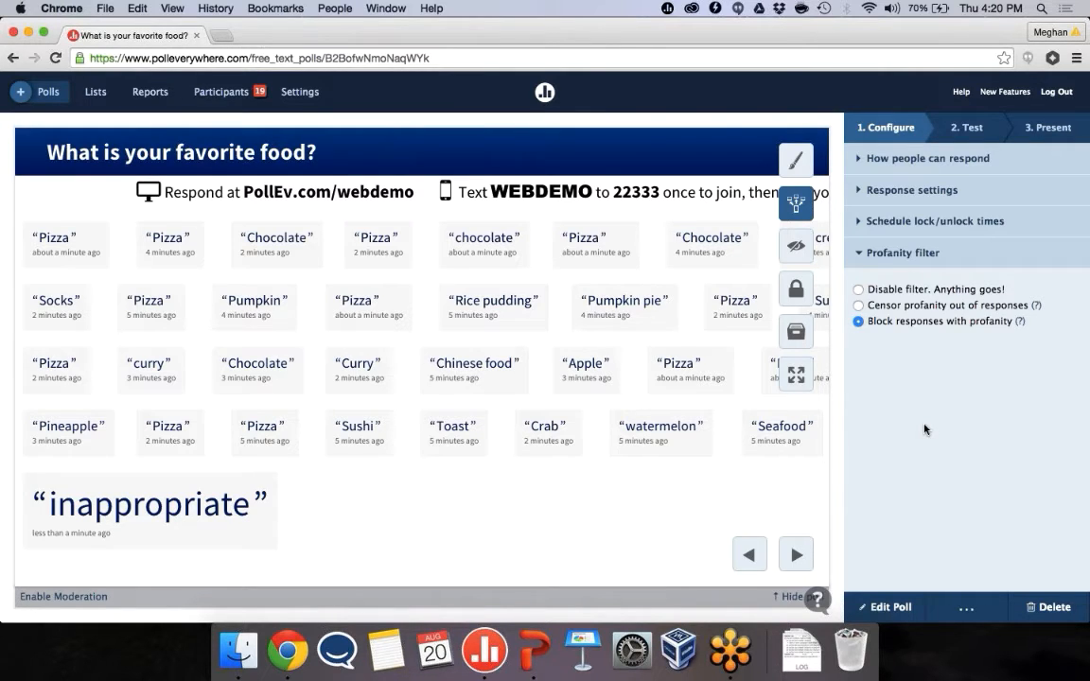
mouse_move(725, 400)
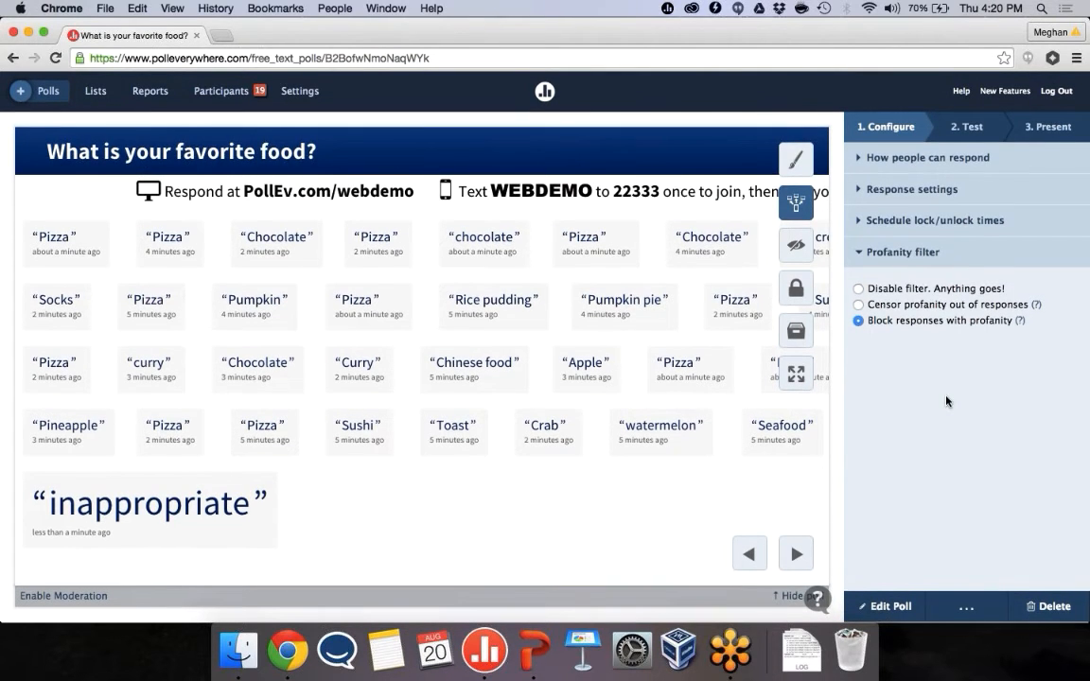
mouse_move(143, 576)
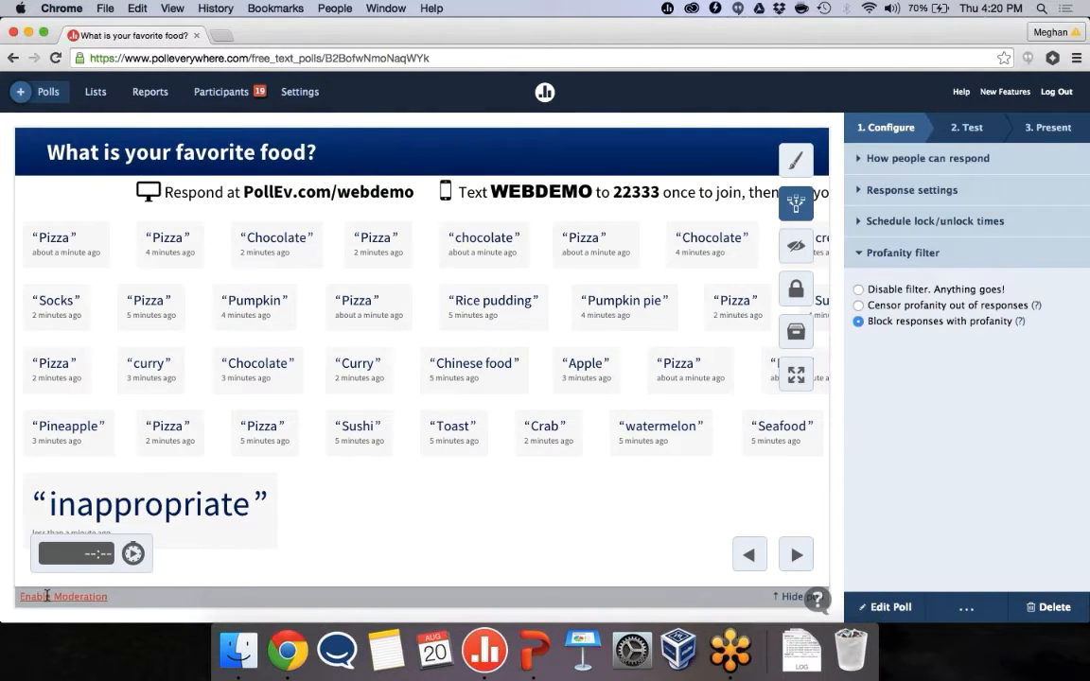
- Enable moderation on the favorite food poll so responses queue for approval
left_click(64, 596)
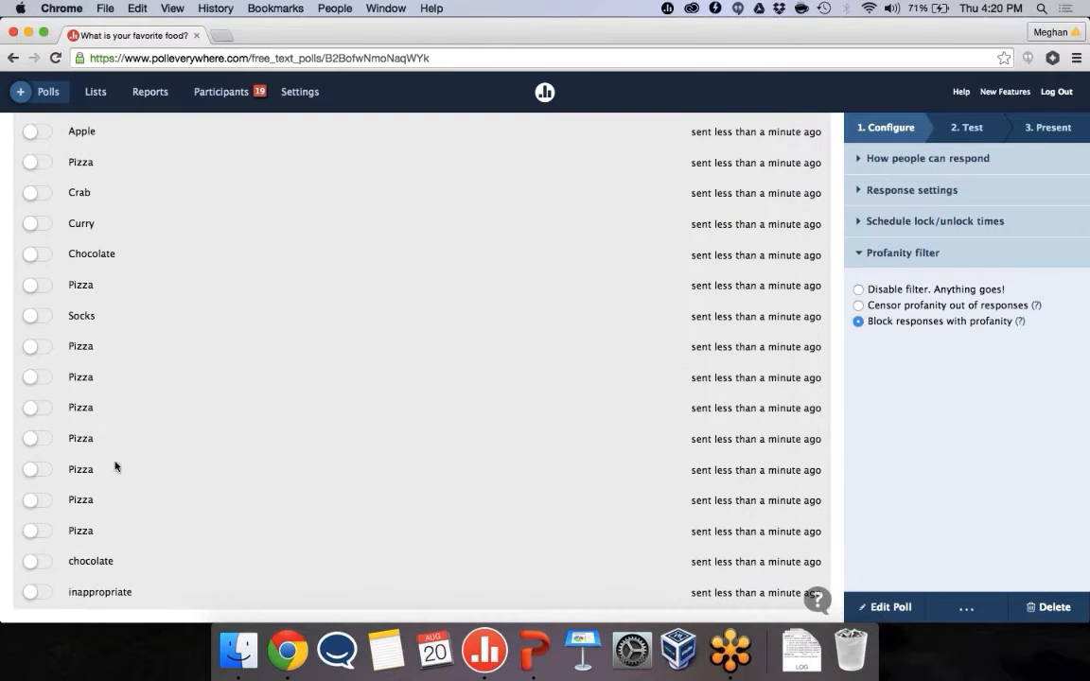
mouse_move(97, 604)
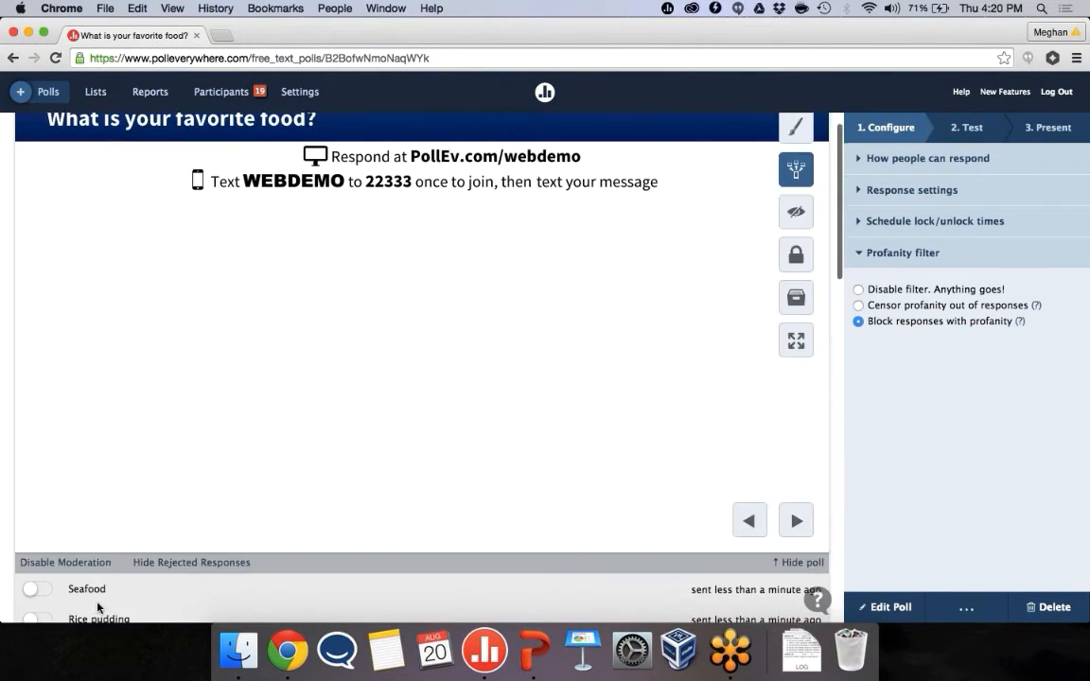
scroll("down", 3)
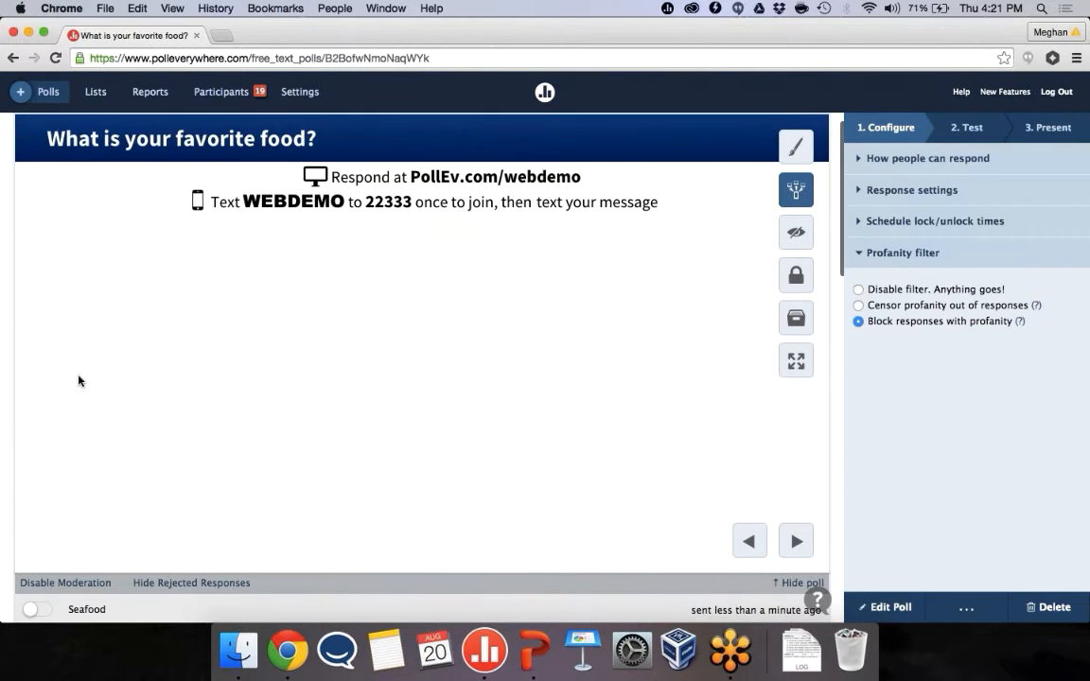
- Approve the Rice pudding, Chinese food and Pizza responses, then disable moderation
scroll("down", 3)
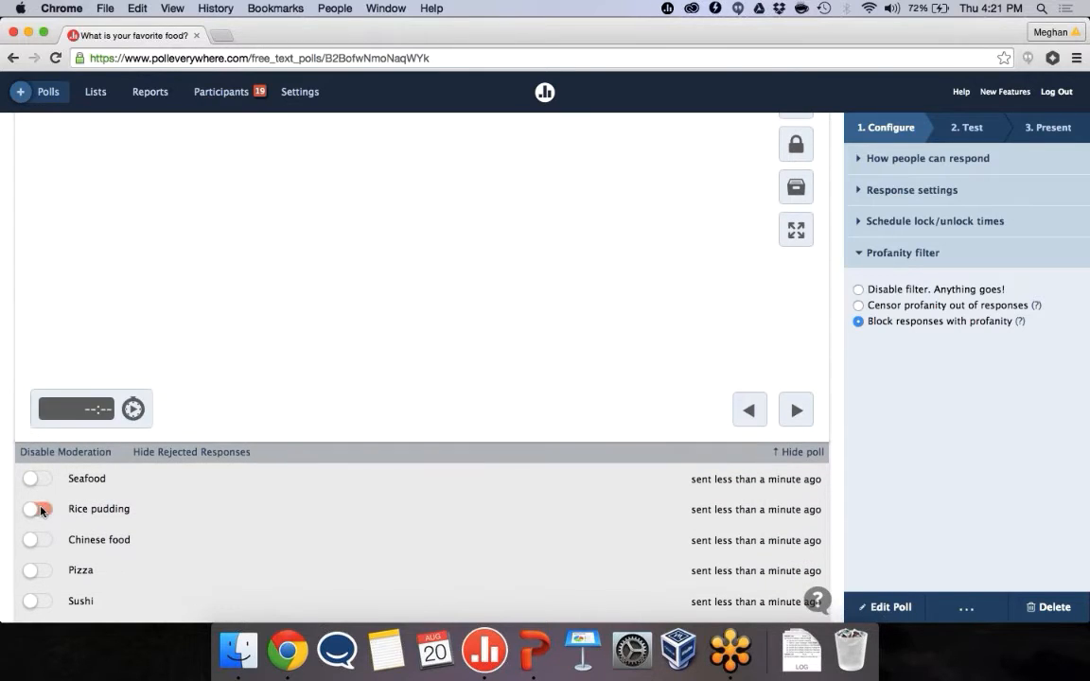
left_click(37, 509)
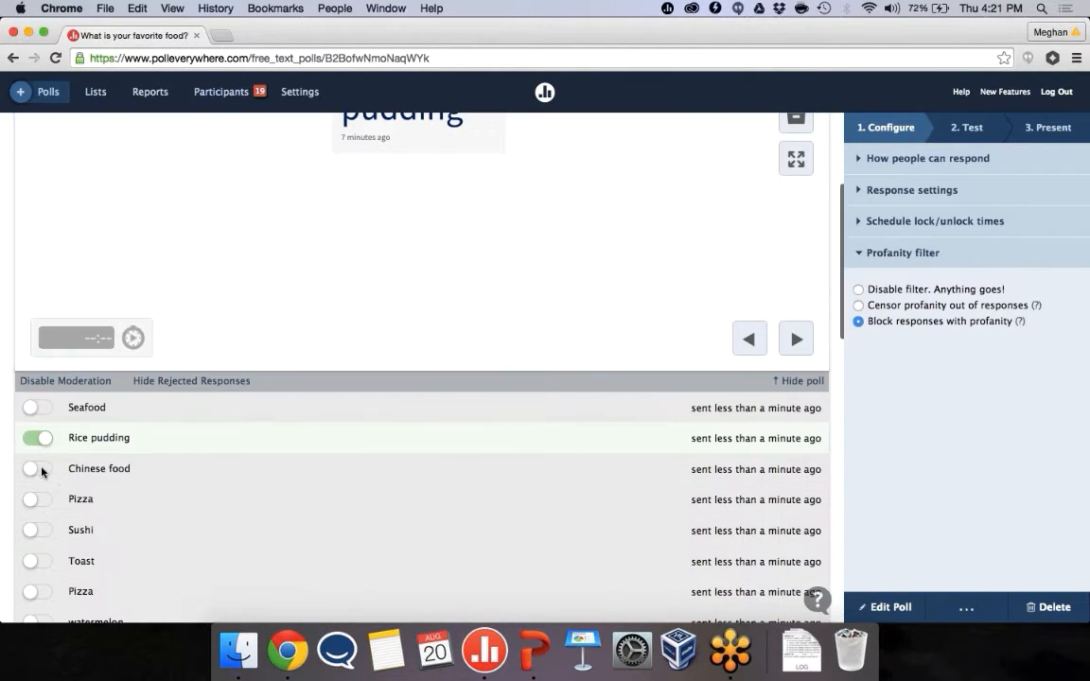
left_click(37, 471)
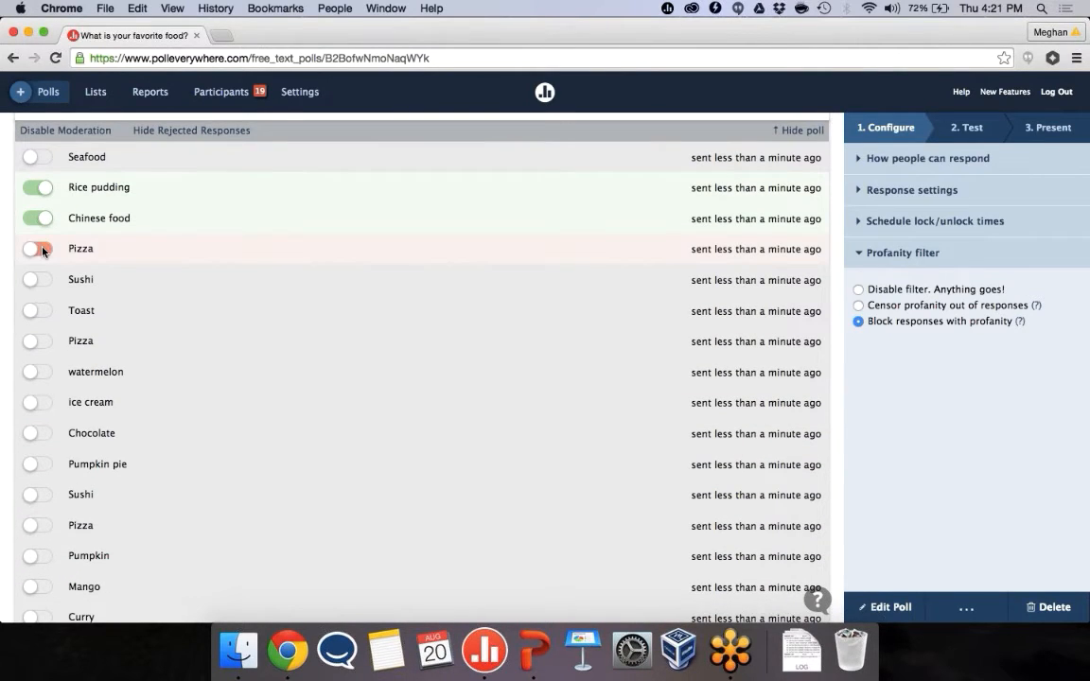
left_click(37, 248)
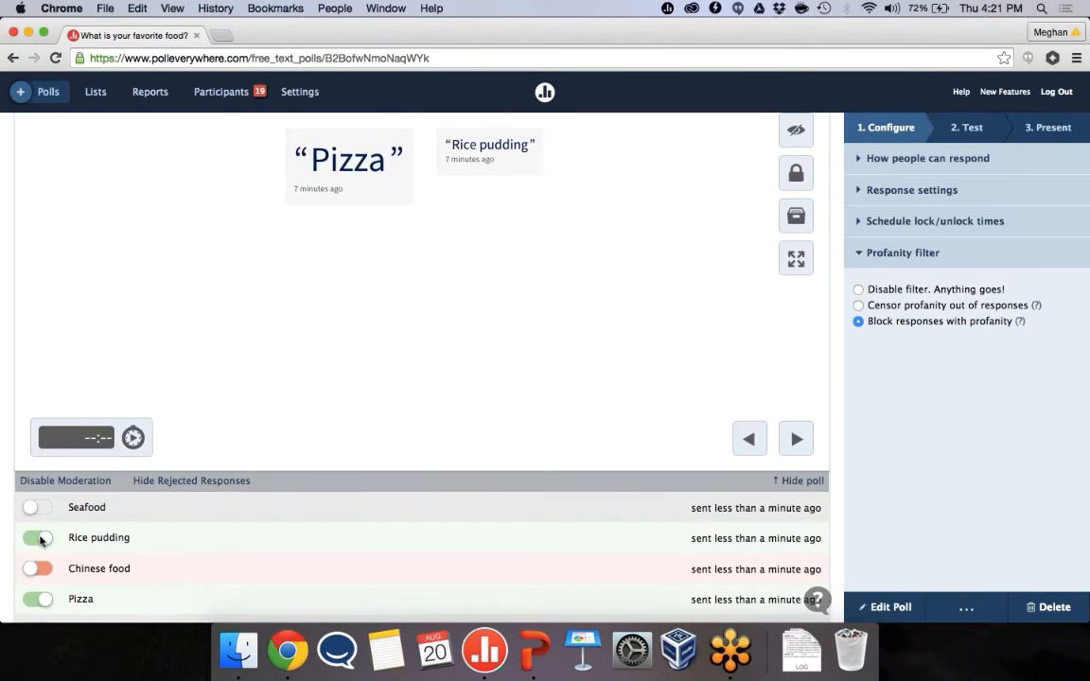
left_click(38, 568)
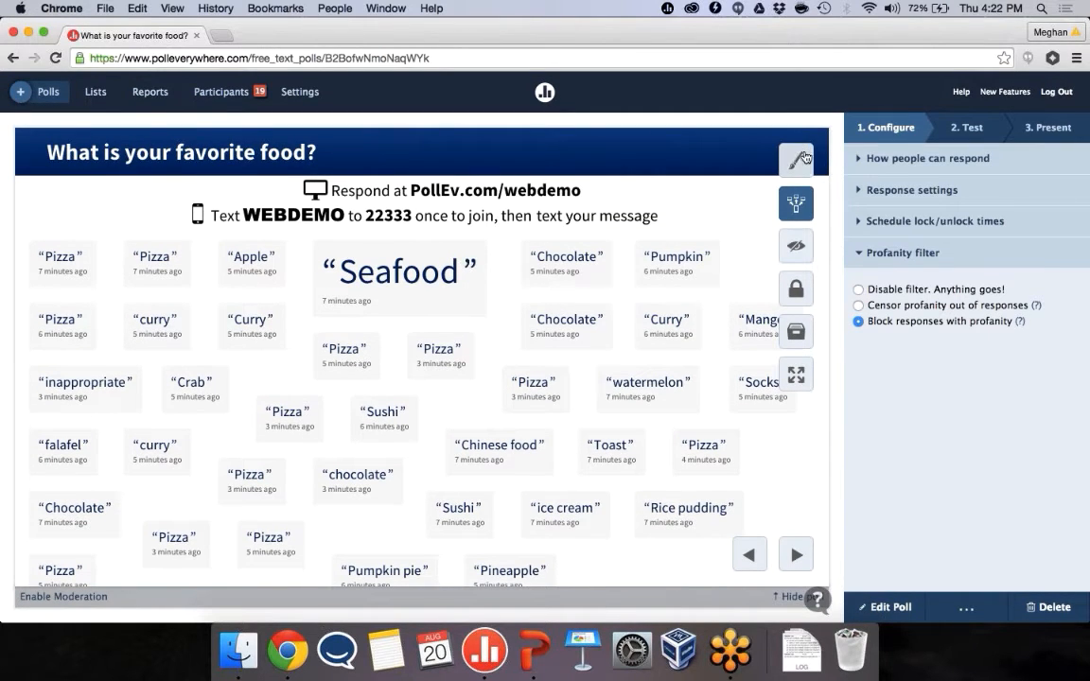
- Display the favorite food responses in the scrolling Ticker layout
left_click(797, 158)
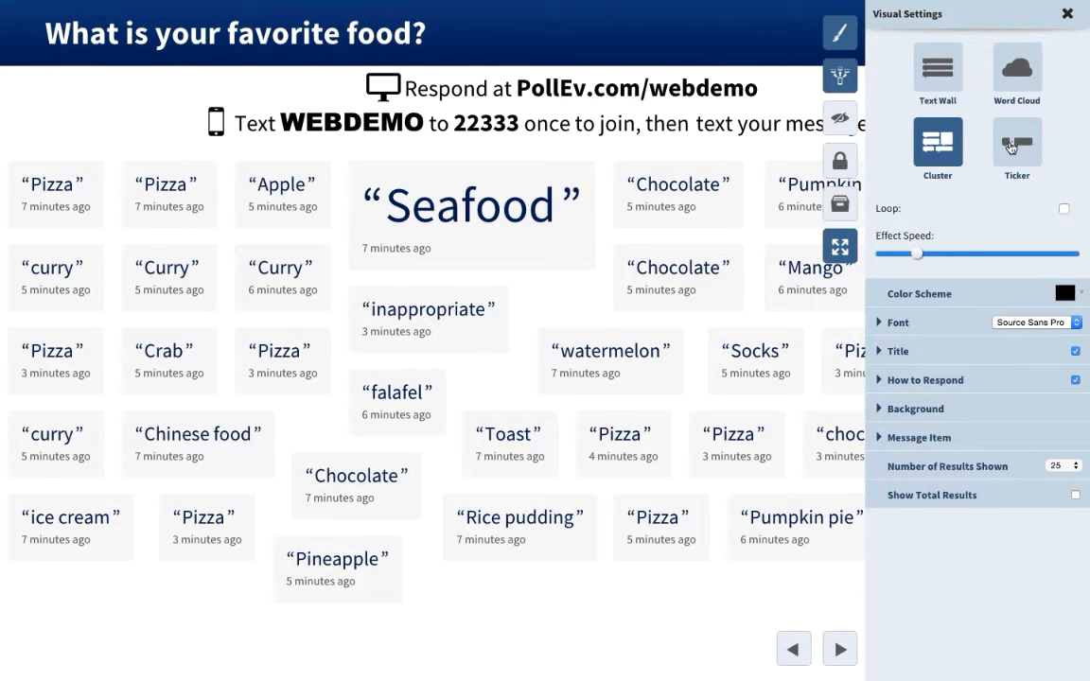
left_click(1016, 142)
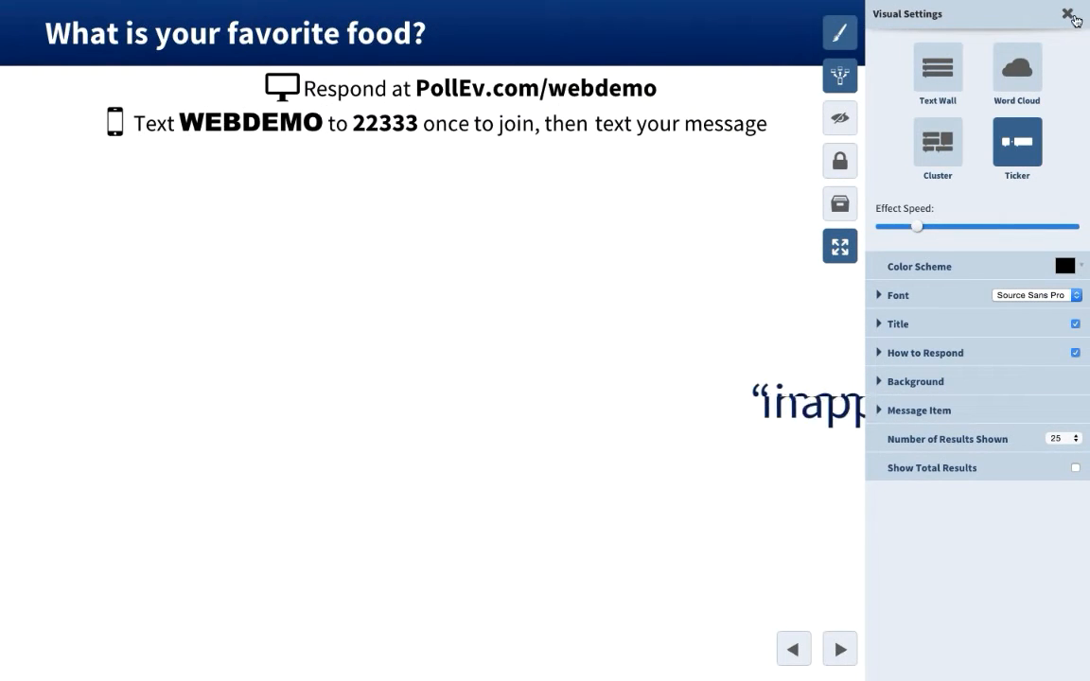
left_click(1074, 17)
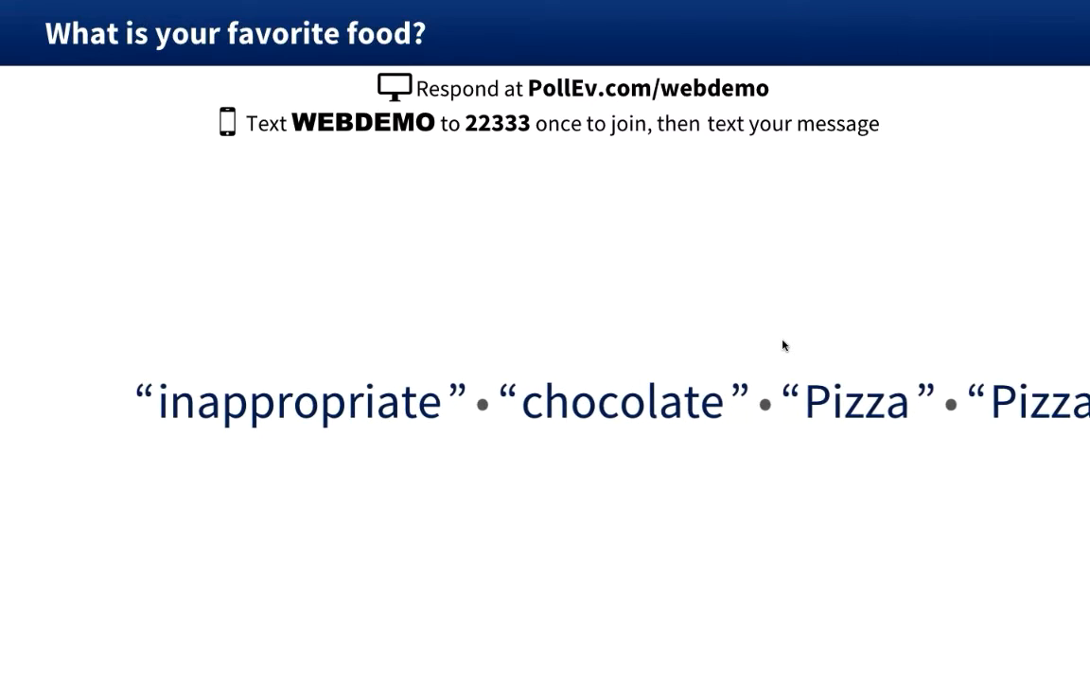
scroll("left", 3)
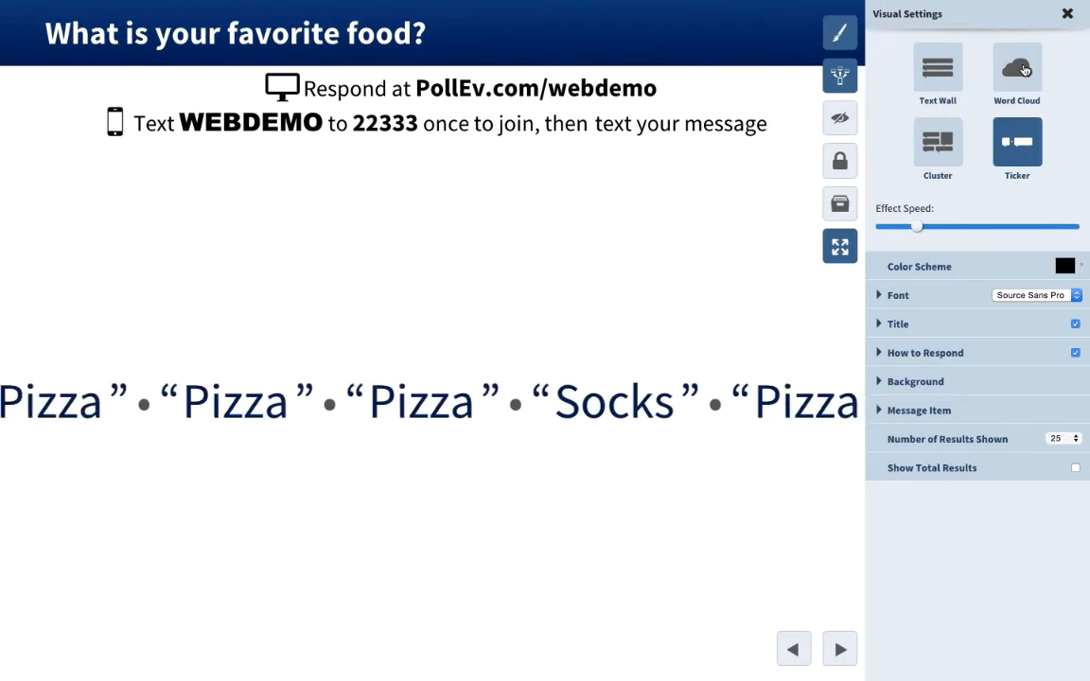
- Try the Text Wall and Cluster layouts, then settle on Word Cloud
left_click(1017, 71)
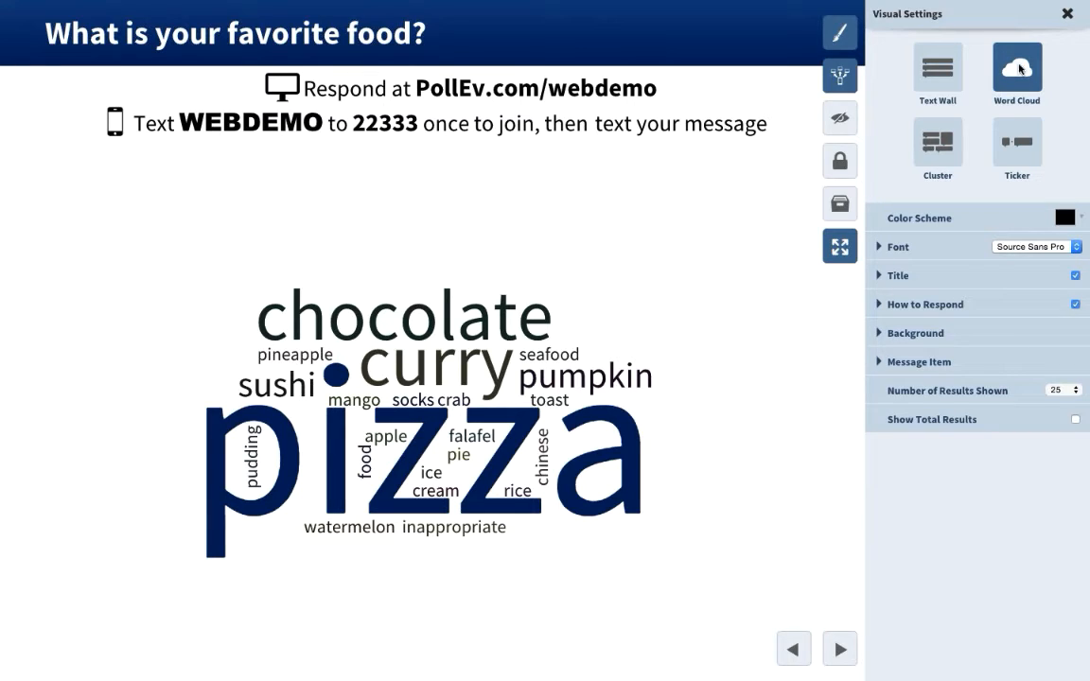
mouse_move(937, 68)
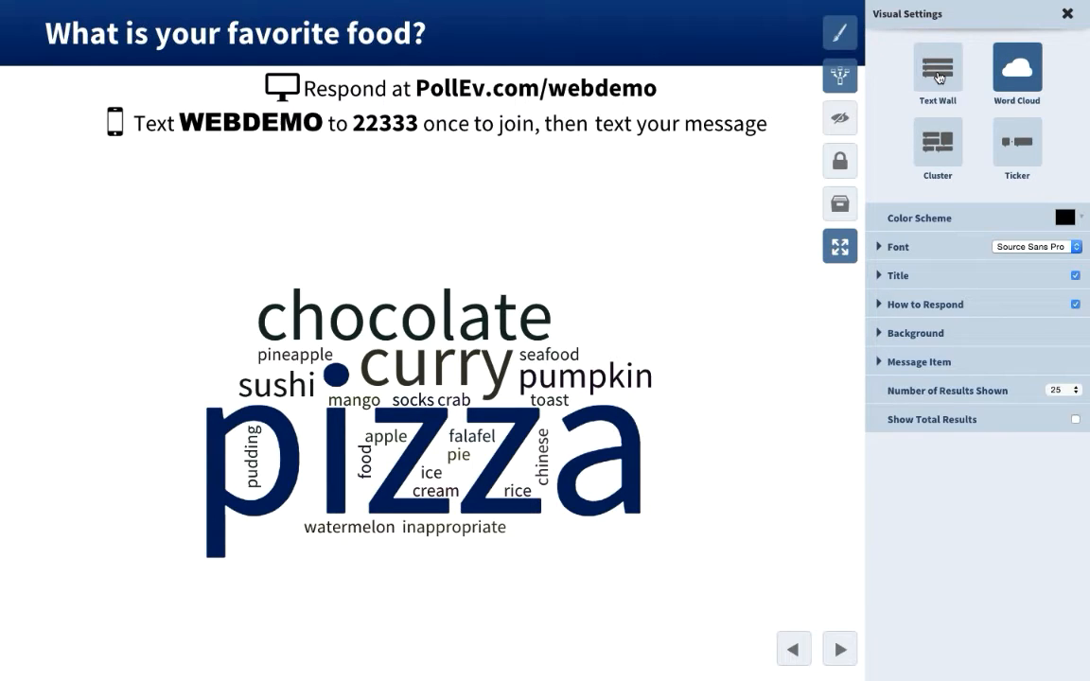
left_click(937, 66)
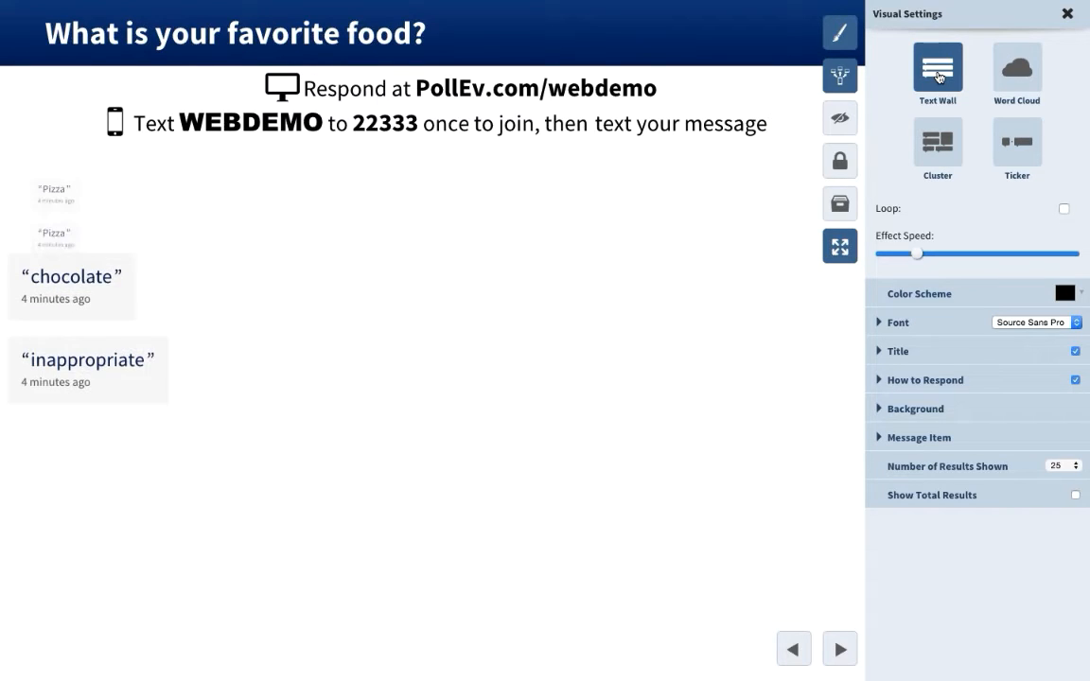
left_click(936, 142)
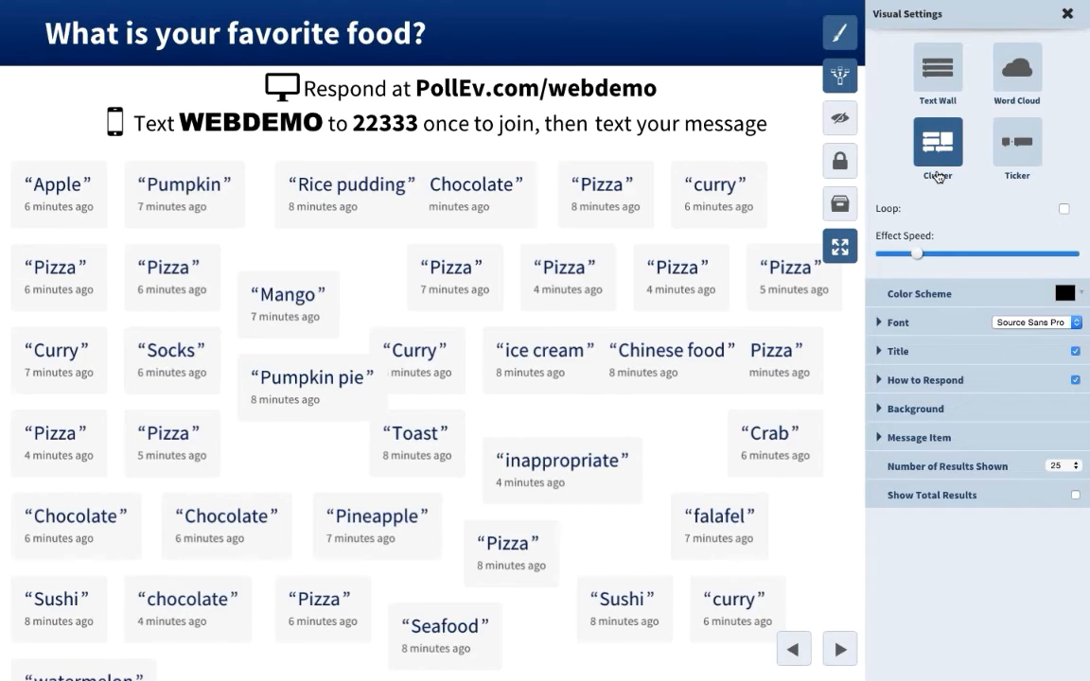
left_click(938, 142)
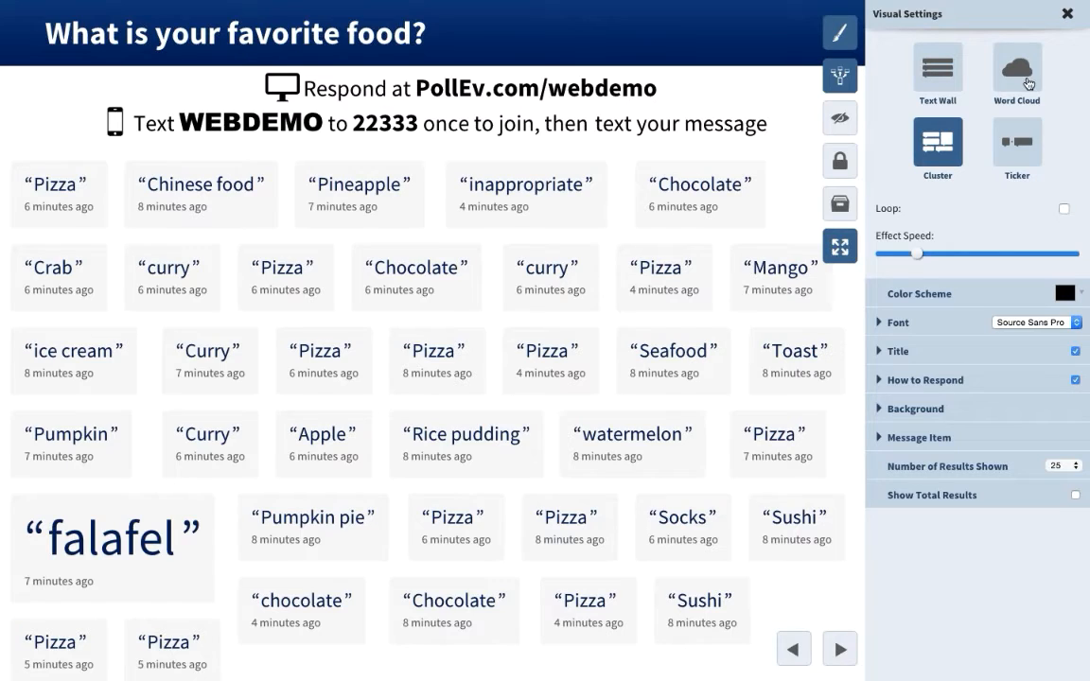
left_click(1016, 73)
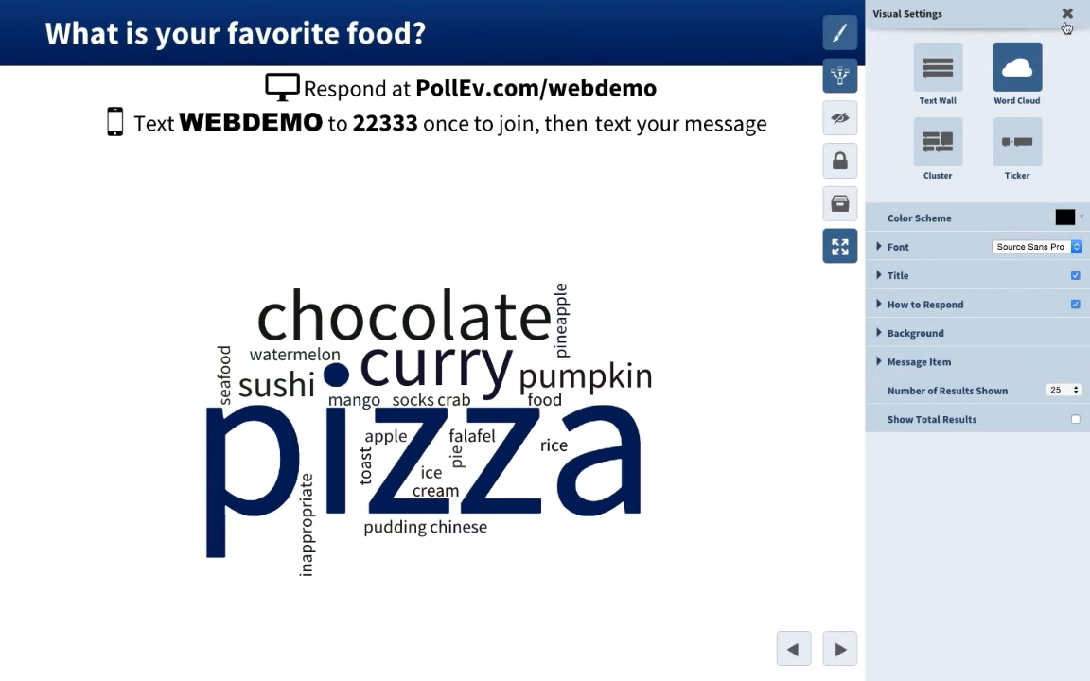
left_click(1067, 14)
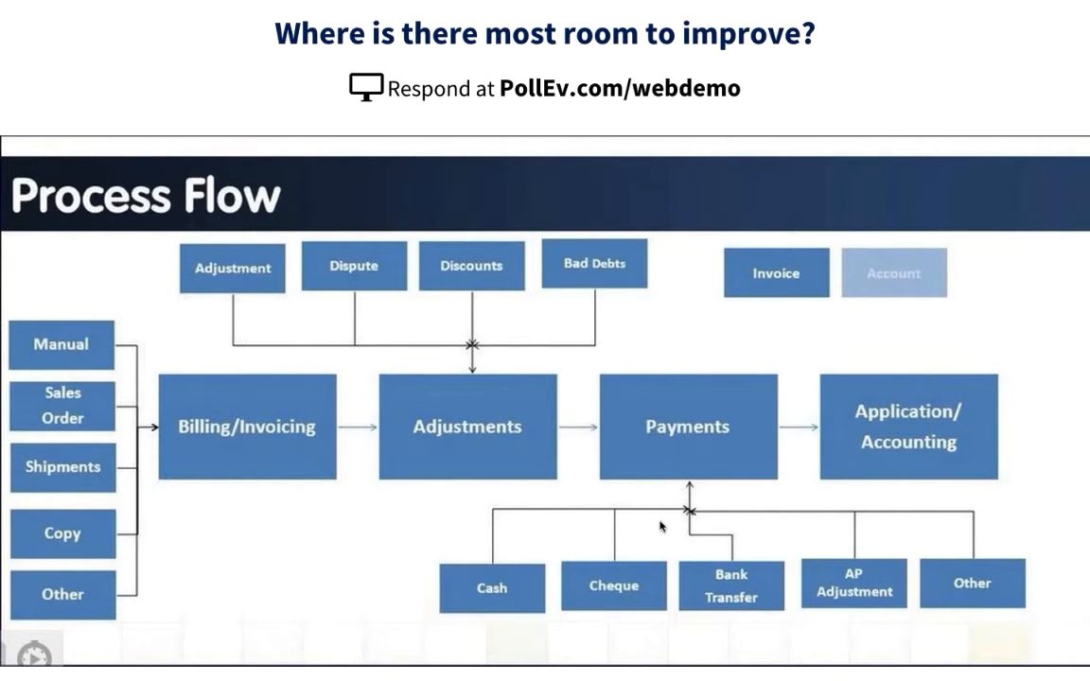
mouse_move(657, 524)
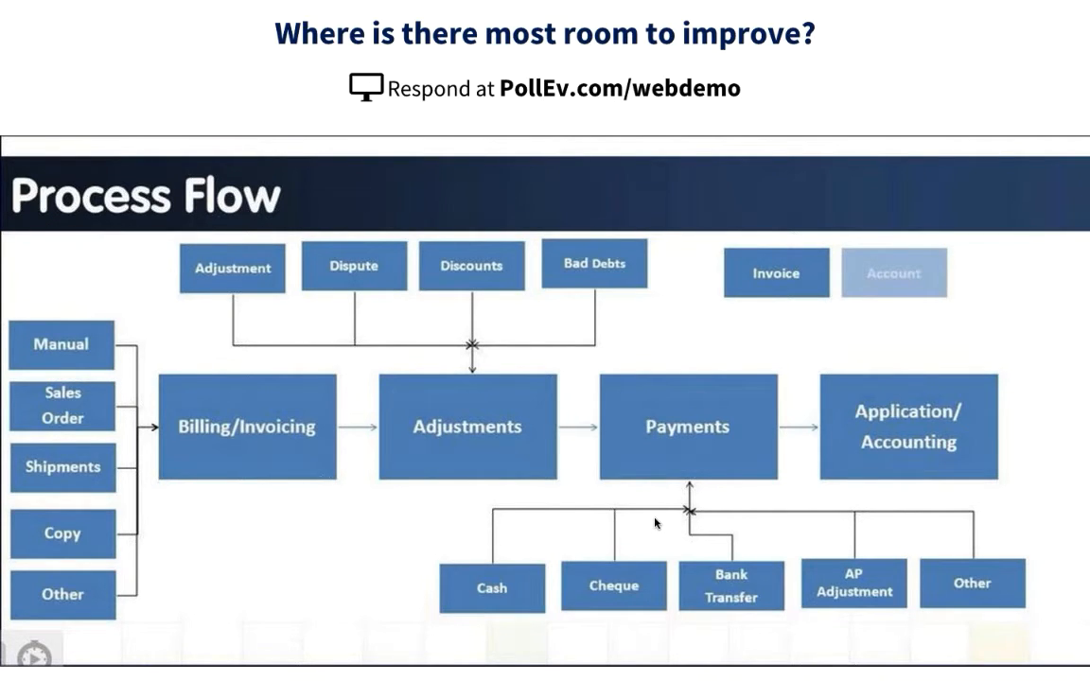
- Place a first response marker on the Adjustments step of the Process Flow image
left_click(479, 396)
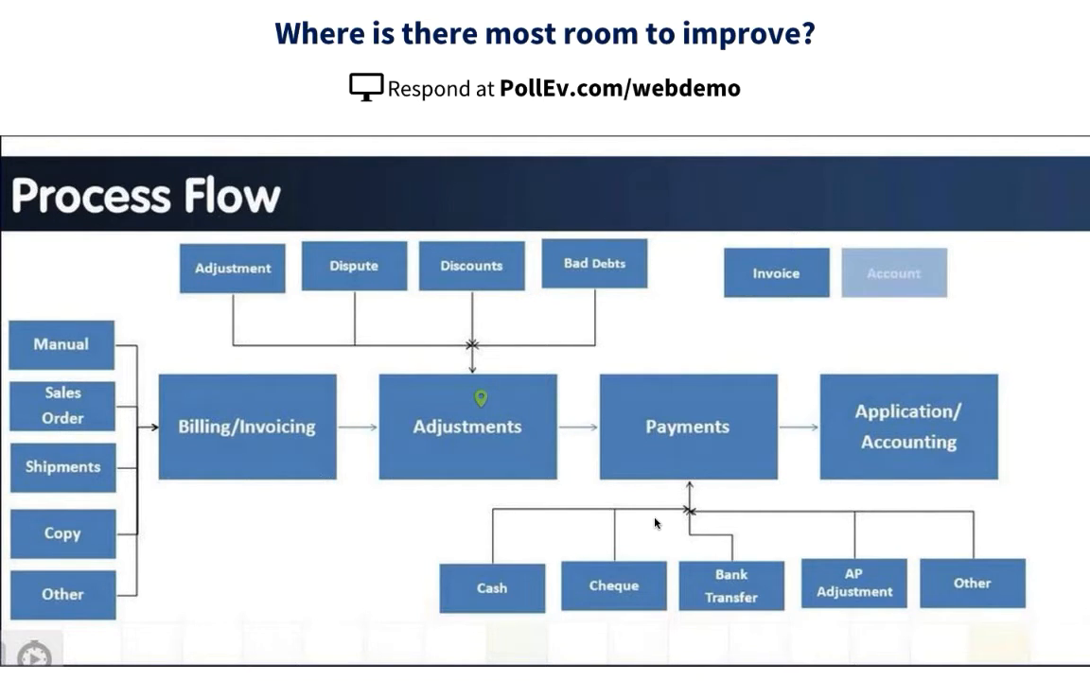
mouse_move(379, 434)
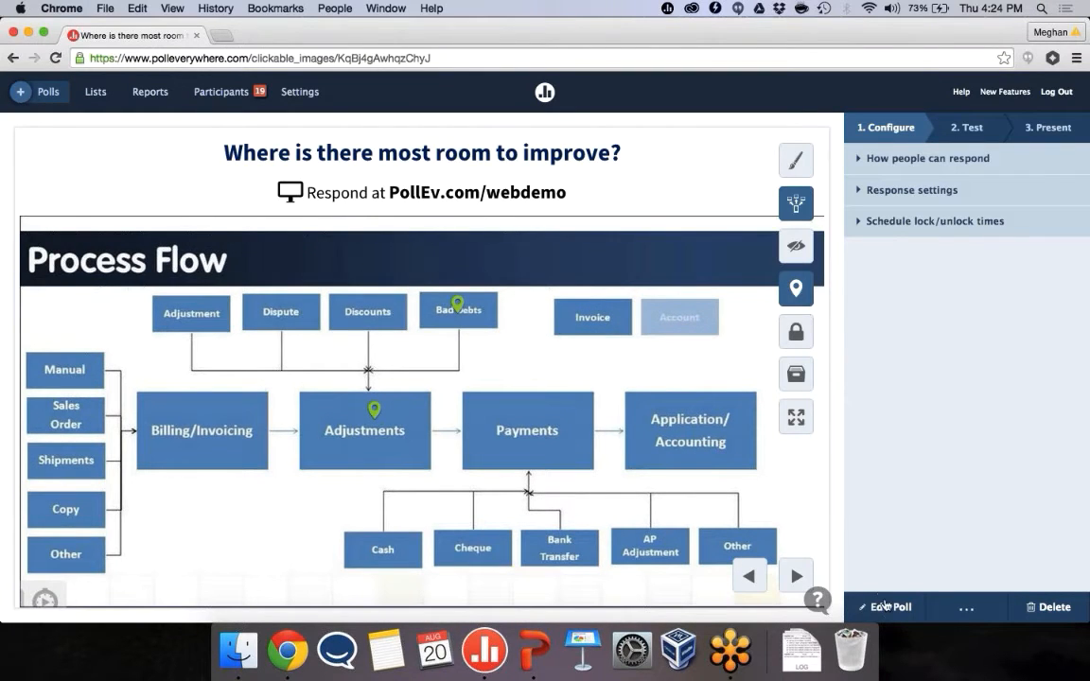
- Define a click region over Bank Transfer and mark its clicks as correct
left_click(889, 606)
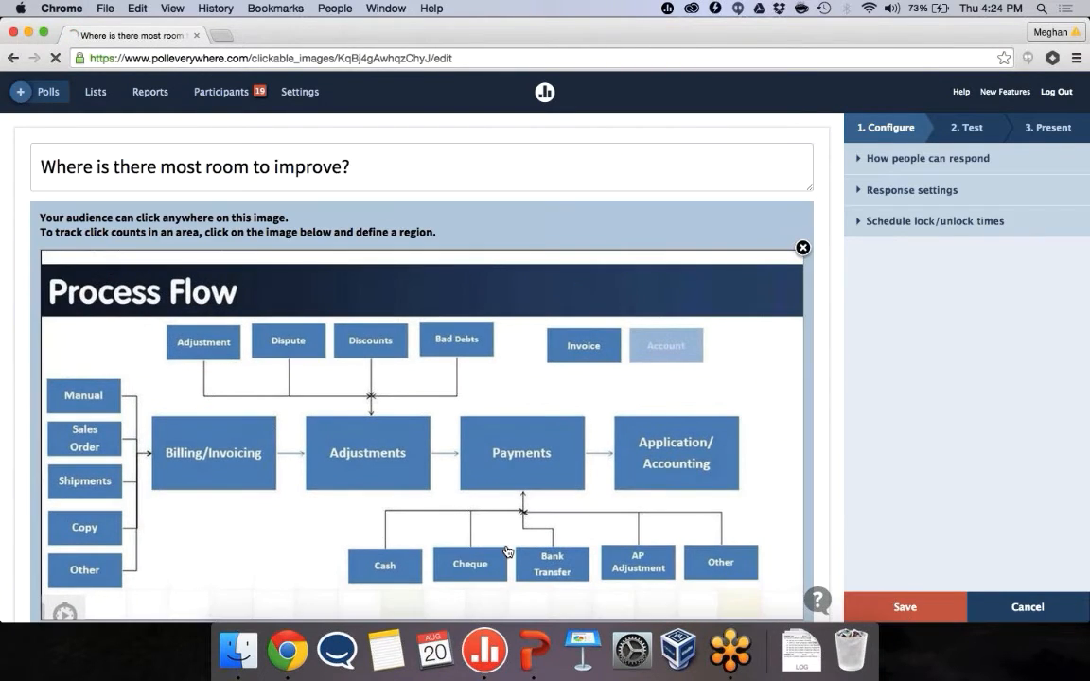
left_click(469, 564)
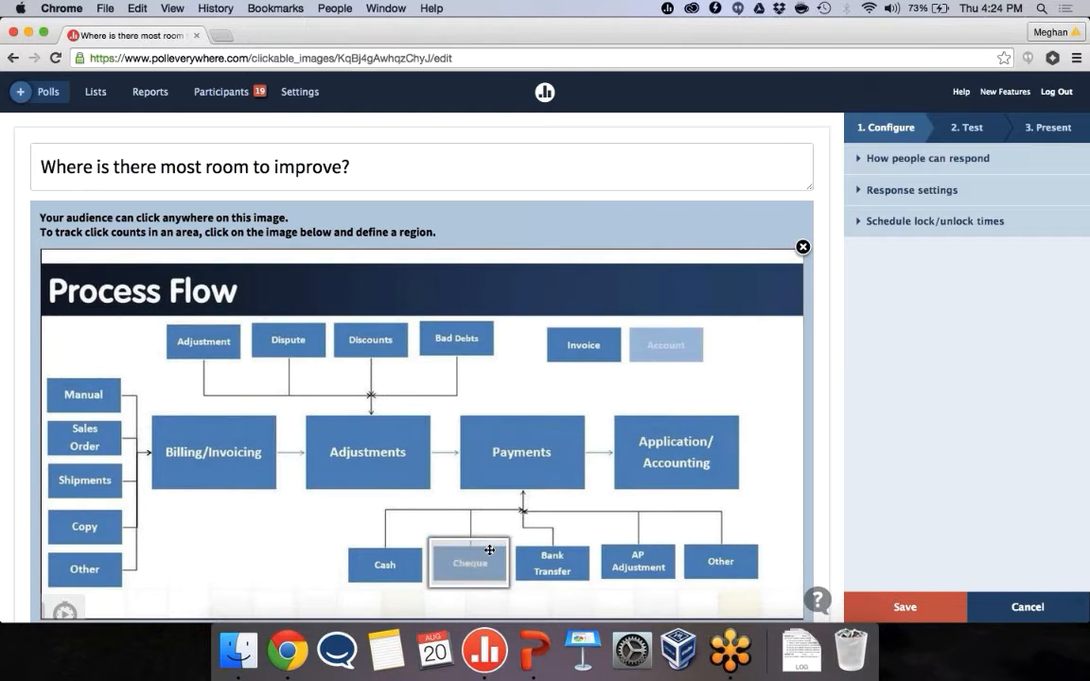
left_click(552, 562)
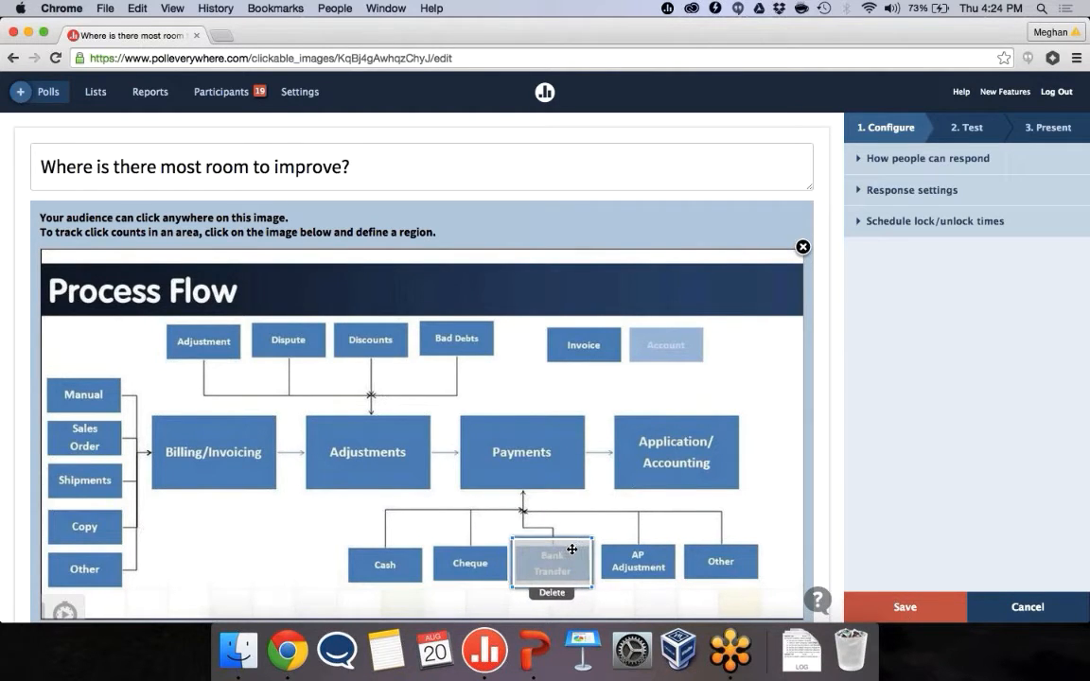
mouse_move(825, 526)
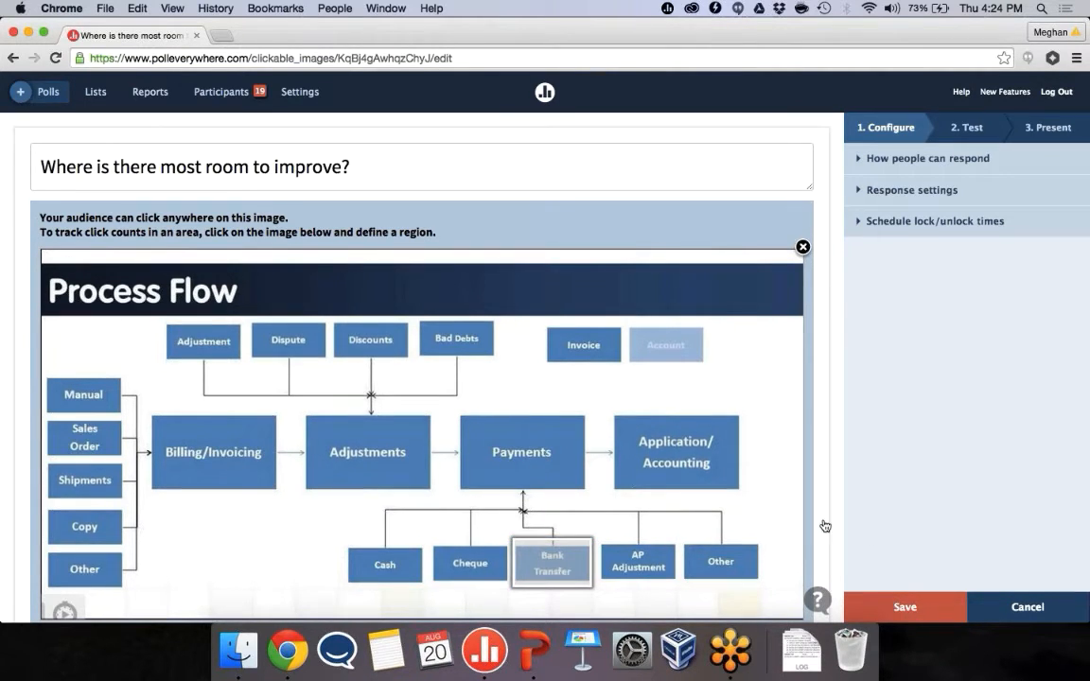
scroll("down", 3)
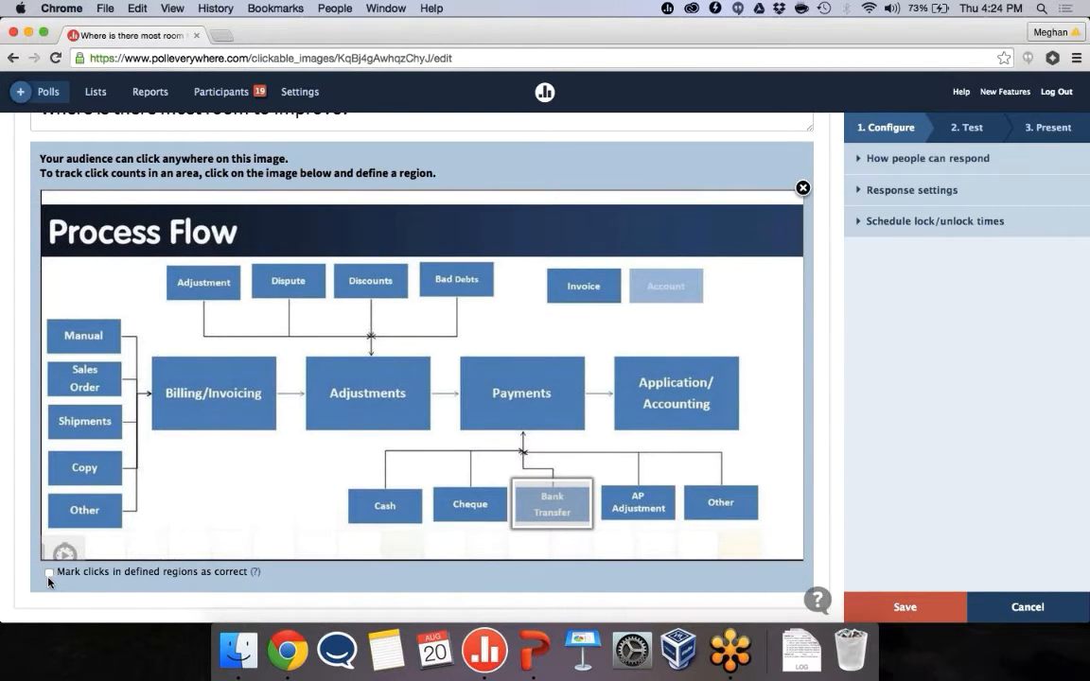
left_click(49, 573)
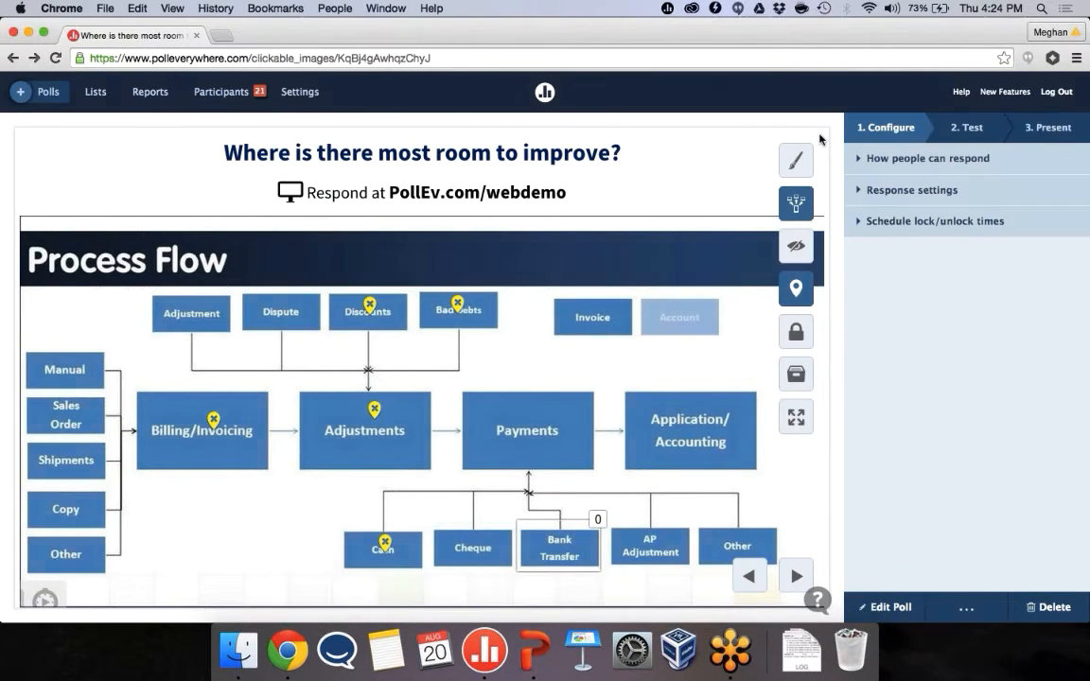
- Glance at response settings, then submit test clicks on Bank Transfer until it counts 6
left_click(912, 190)
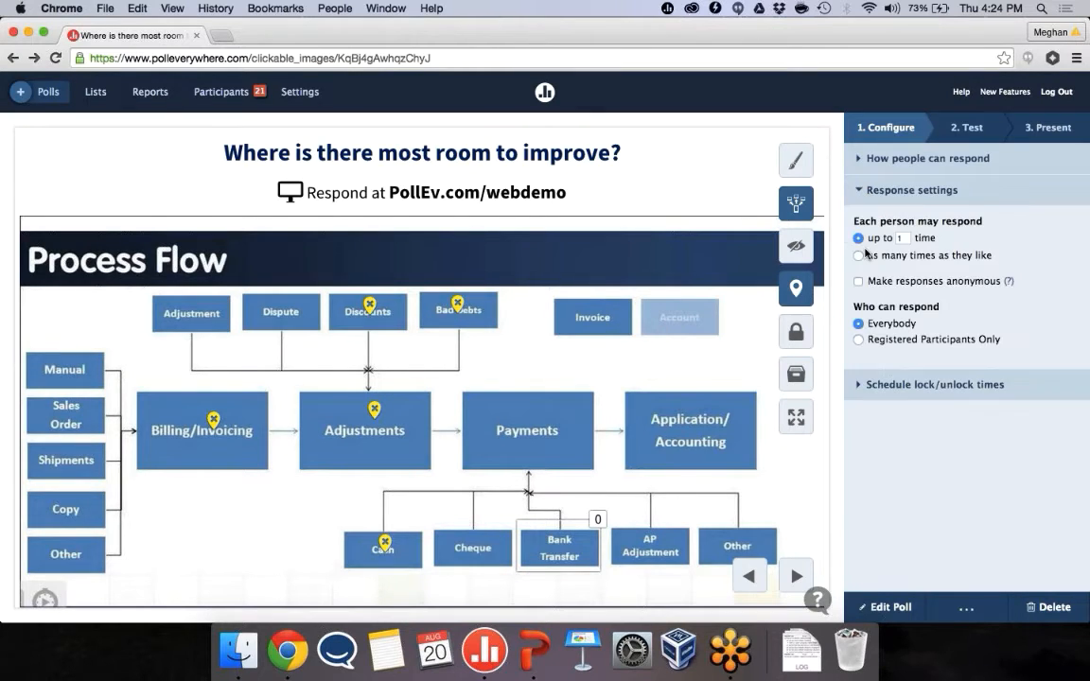
left_click(859, 256)
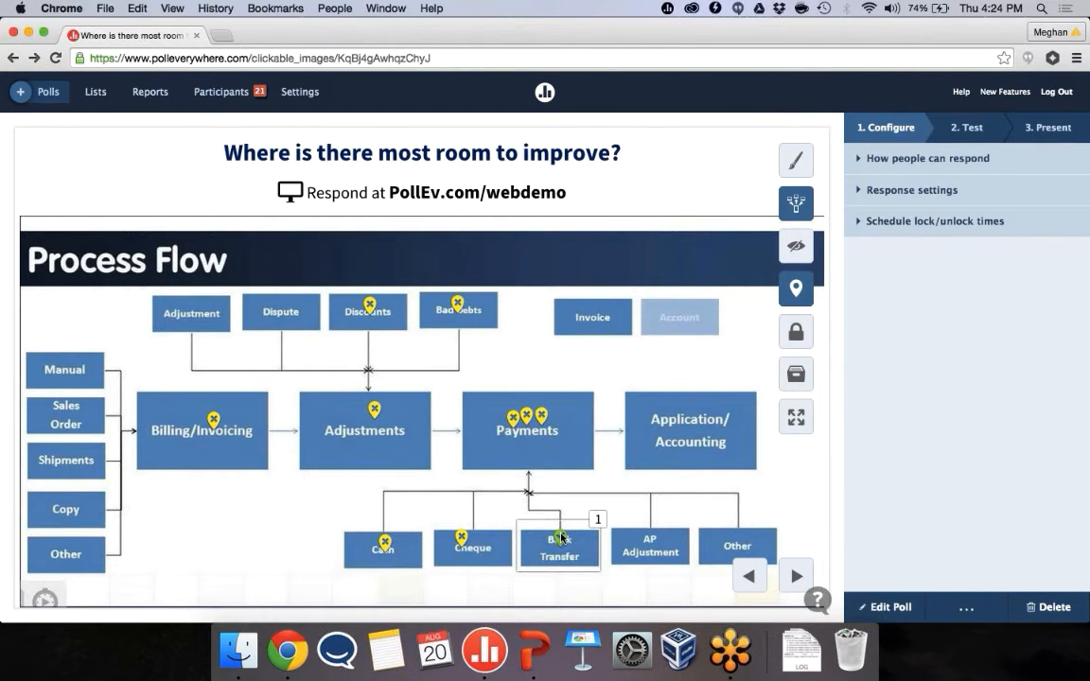
left_click(559, 544)
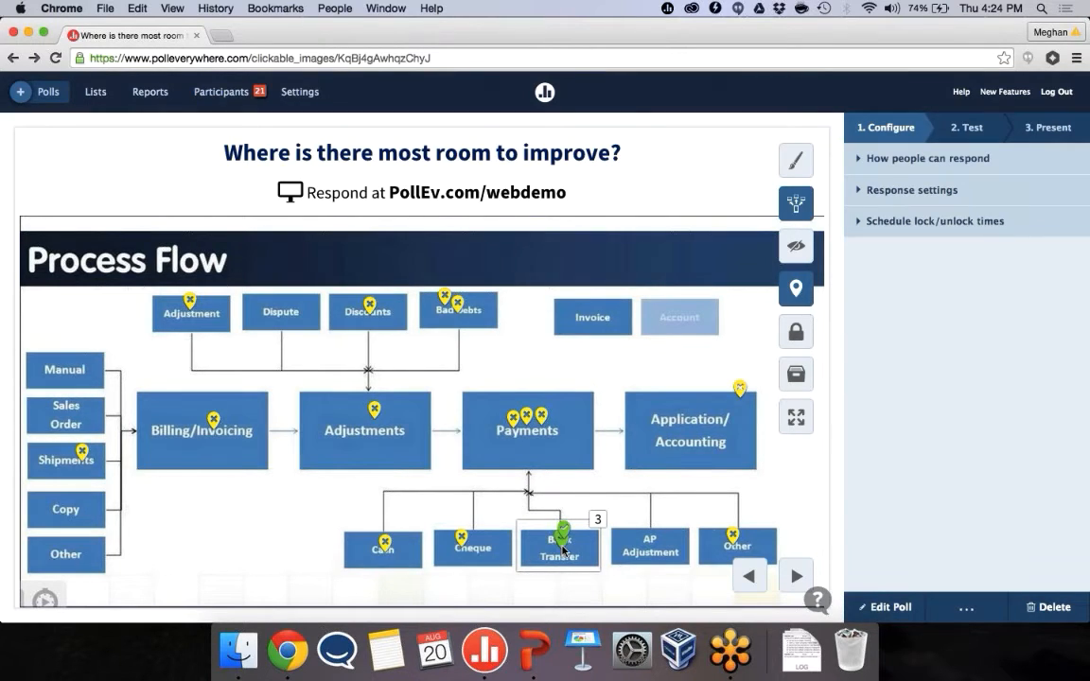
left_click(559, 544)
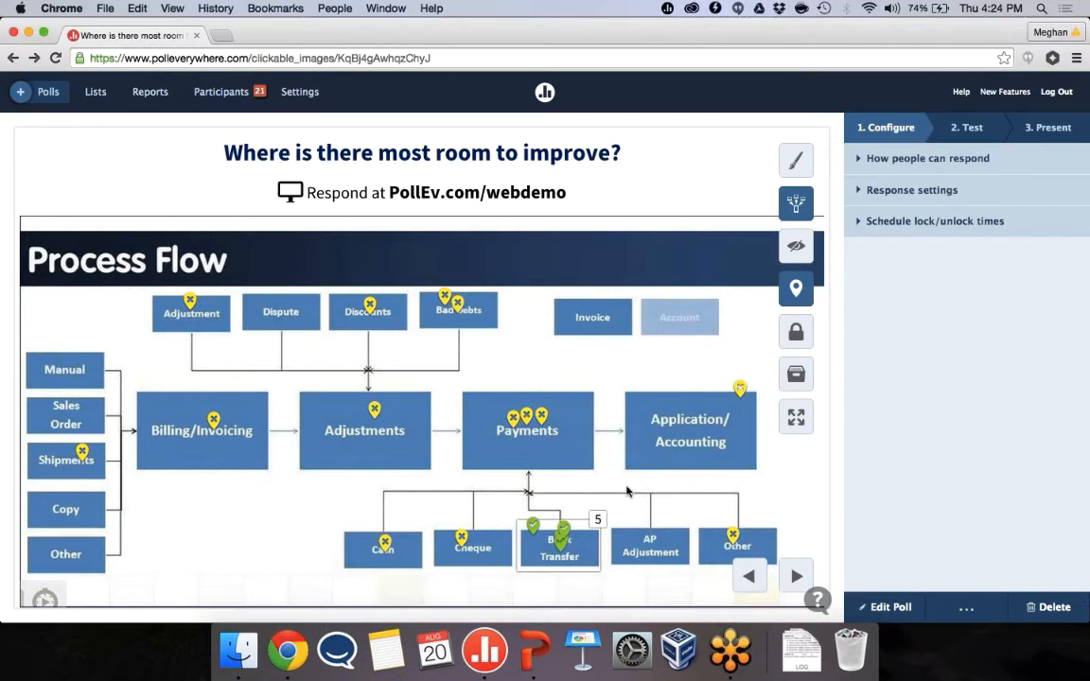
left_click(558, 544)
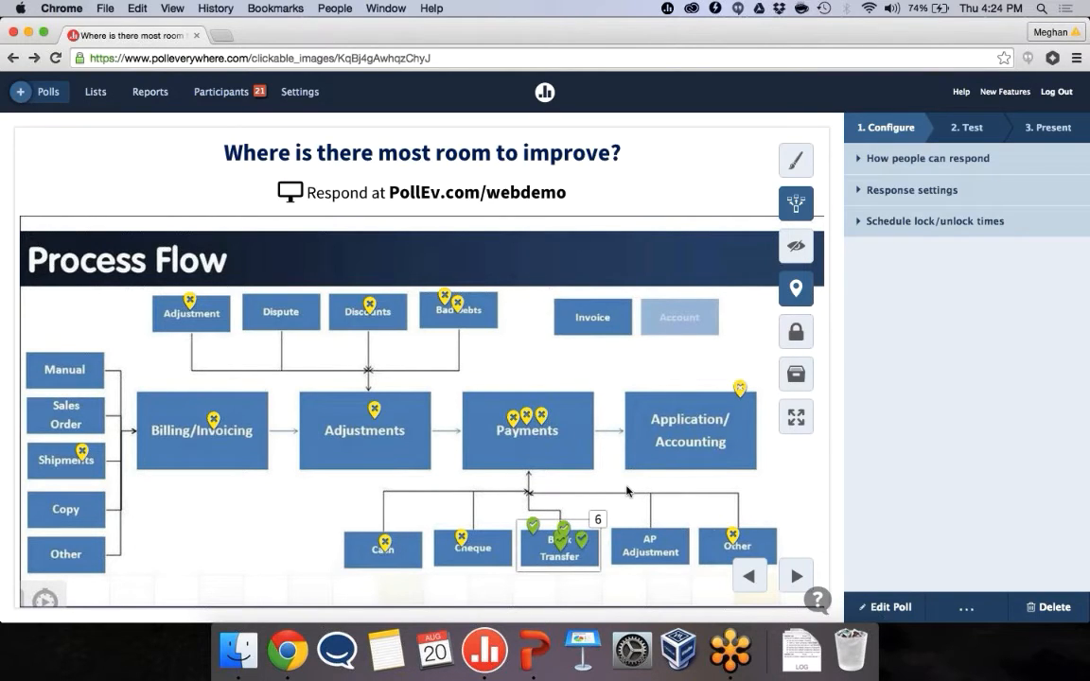
mouse_move(787, 265)
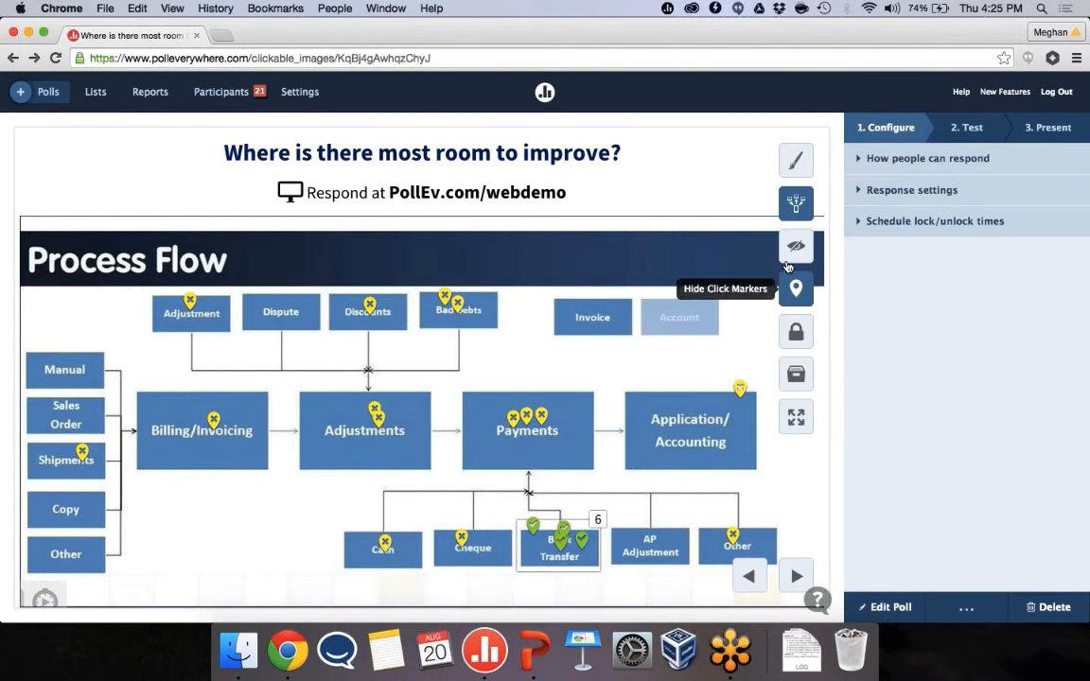
- Toggle click markers and click regions so only the Bank Transfer markers remain visible
left_click(796, 246)
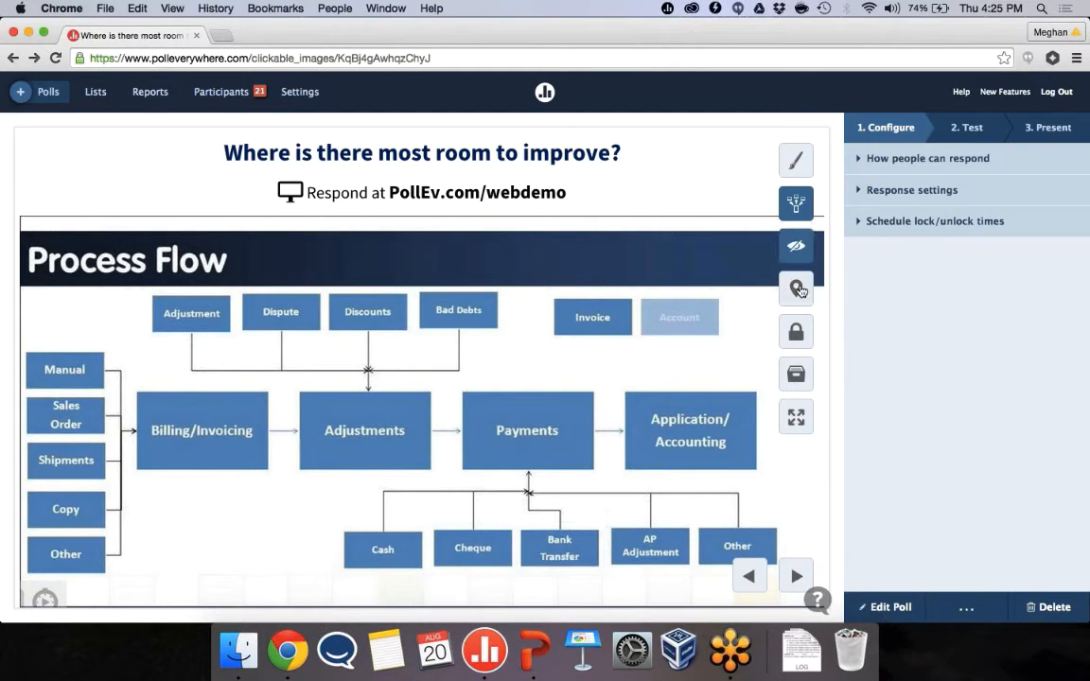
mouse_move(796, 289)
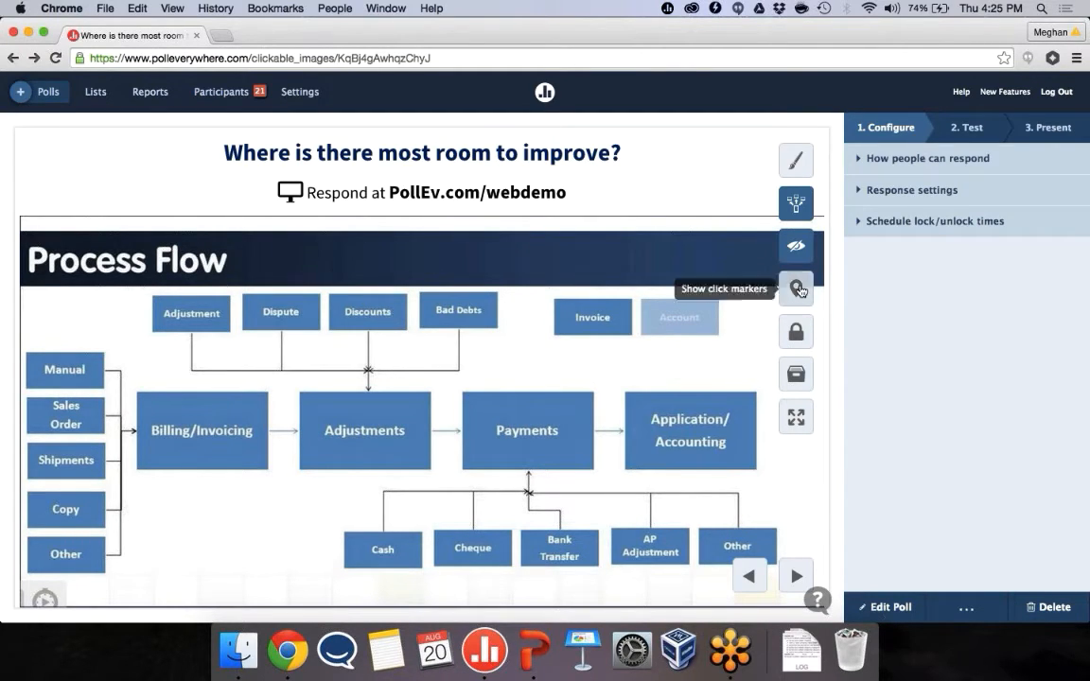
left_click(796, 289)
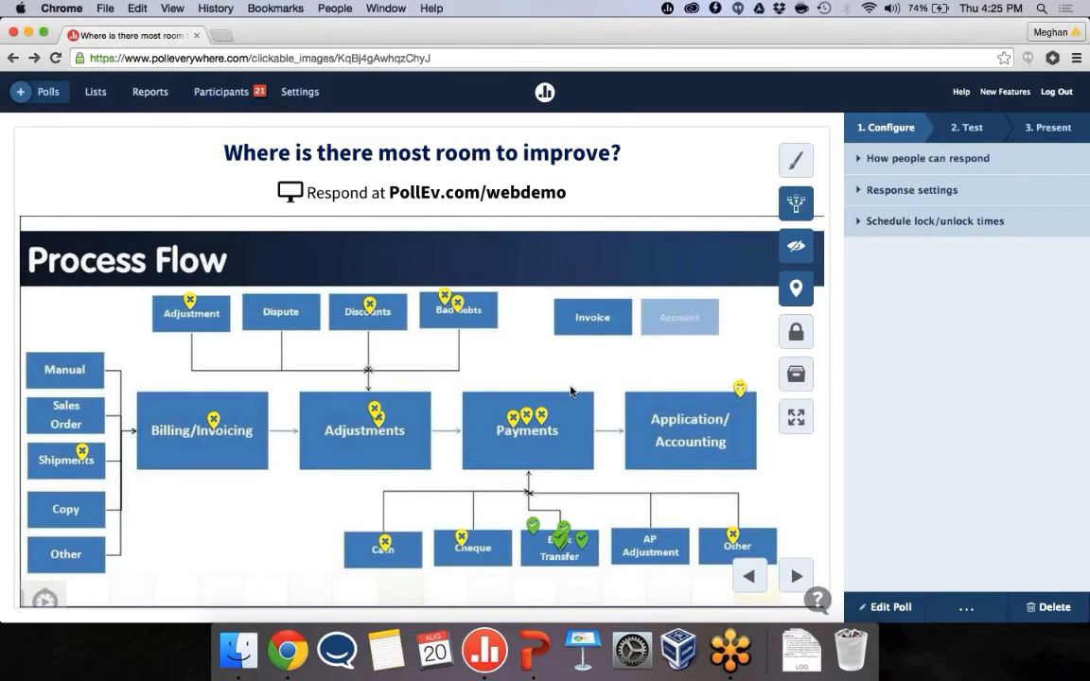
mouse_move(796, 246)
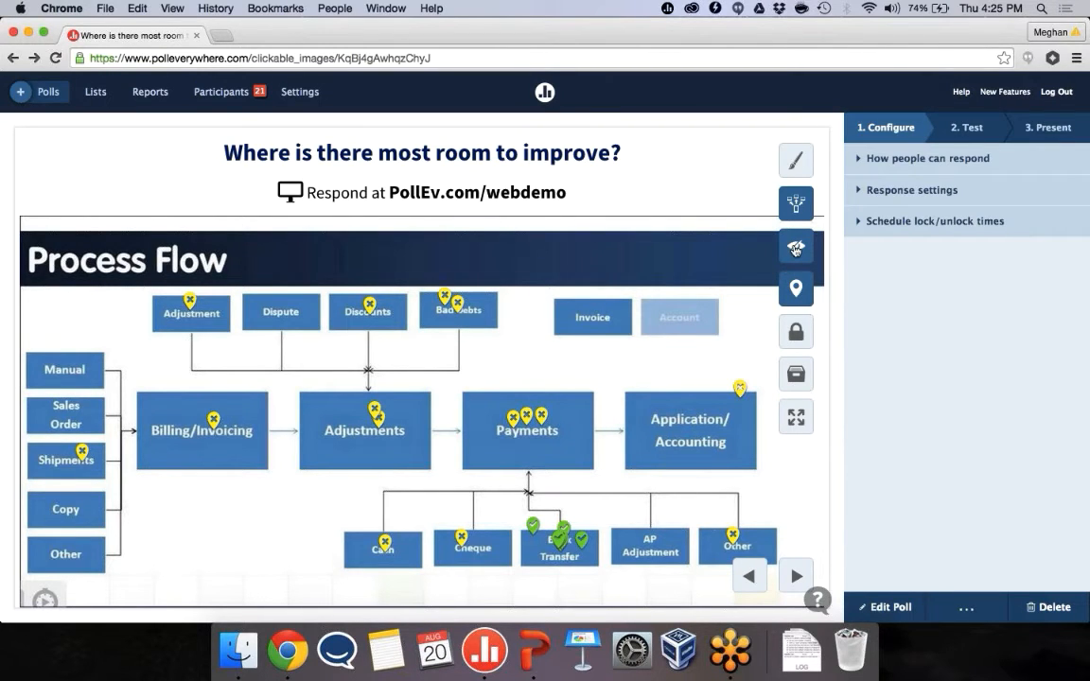
mouse_move(795, 247)
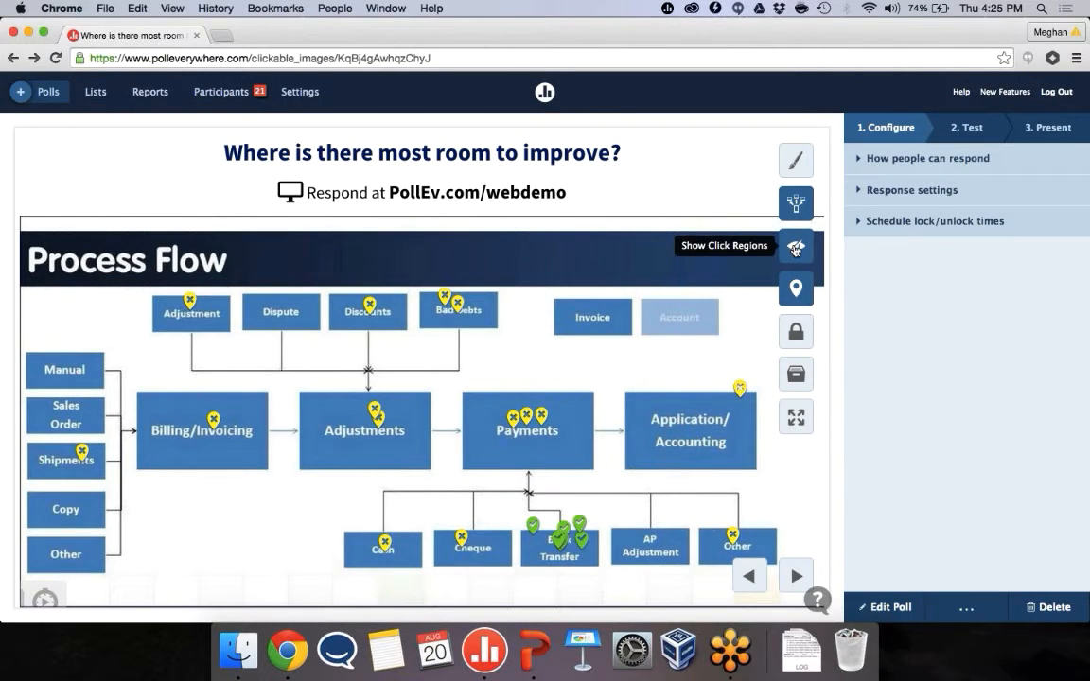
left_click(796, 246)
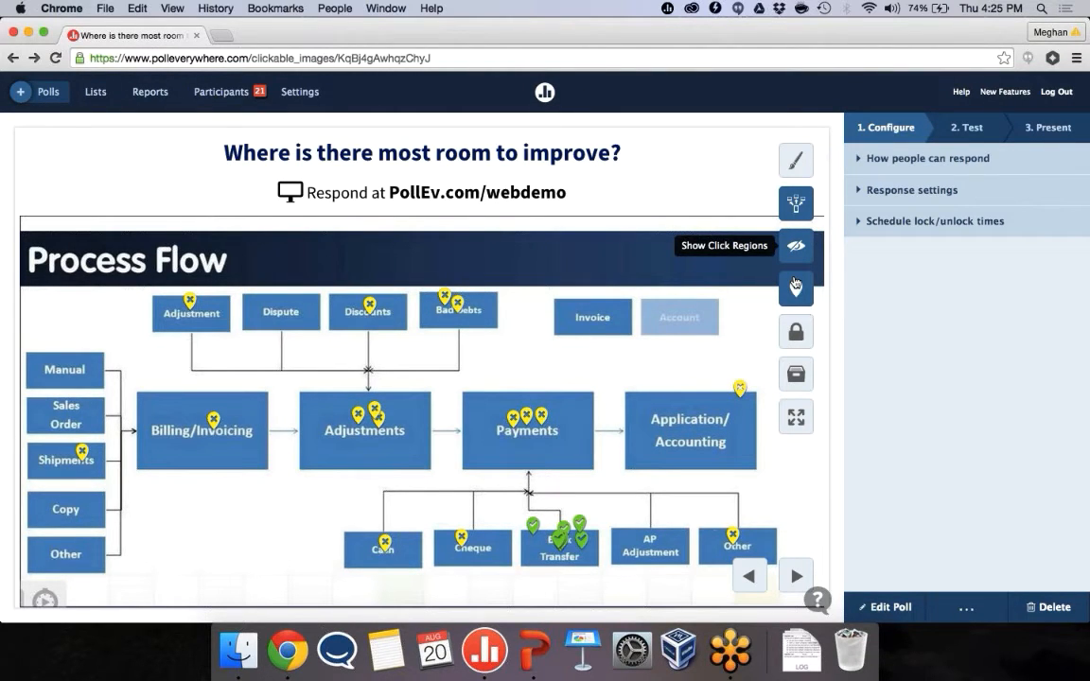
left_click(796, 289)
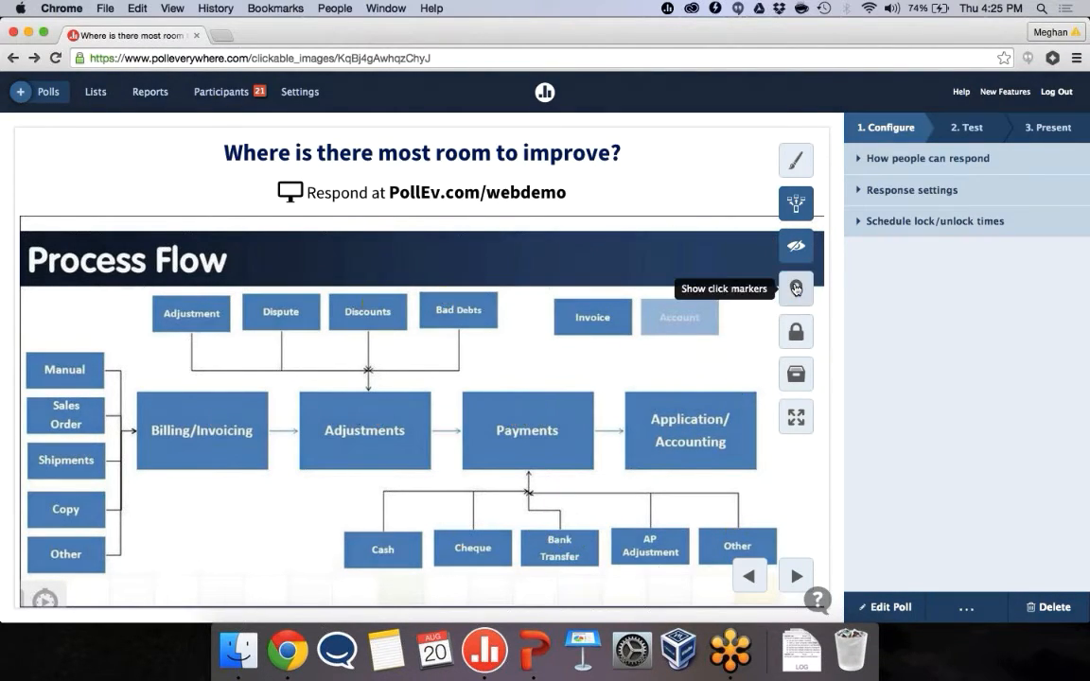
left_click(796, 289)
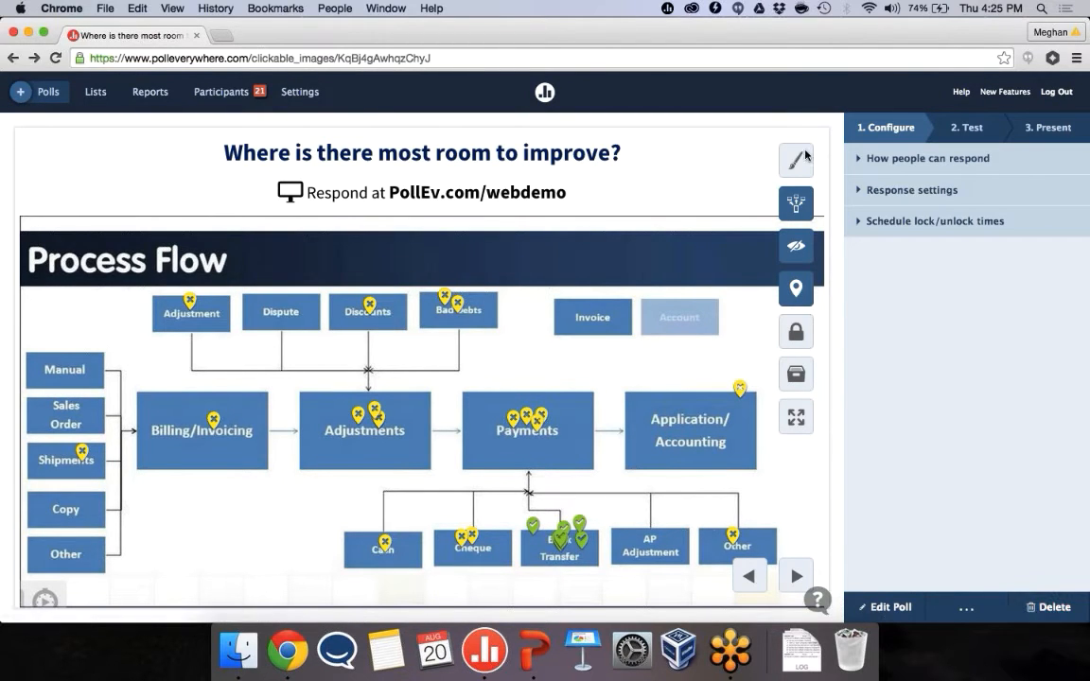
mouse_move(798, 165)
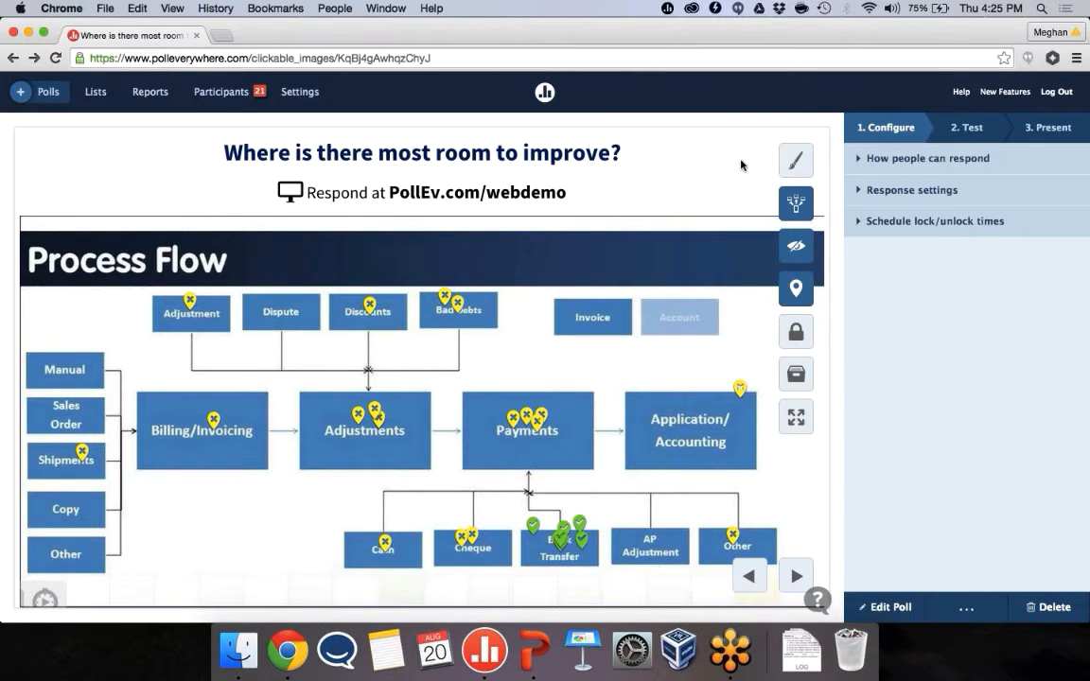
mouse_move(783, 152)
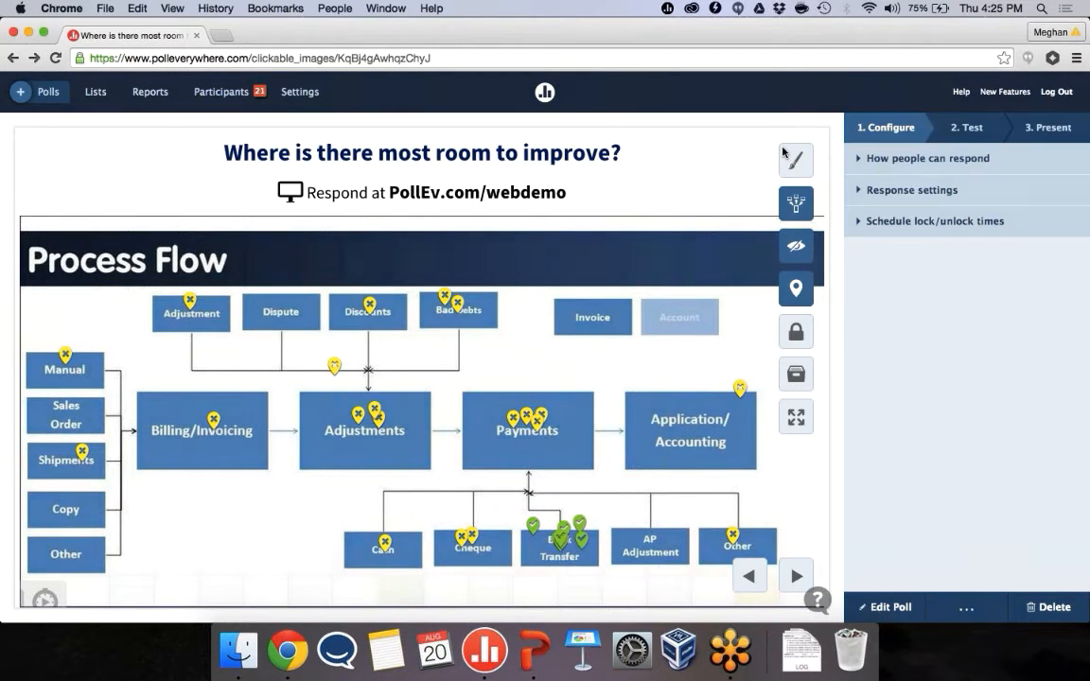
mouse_move(798, 449)
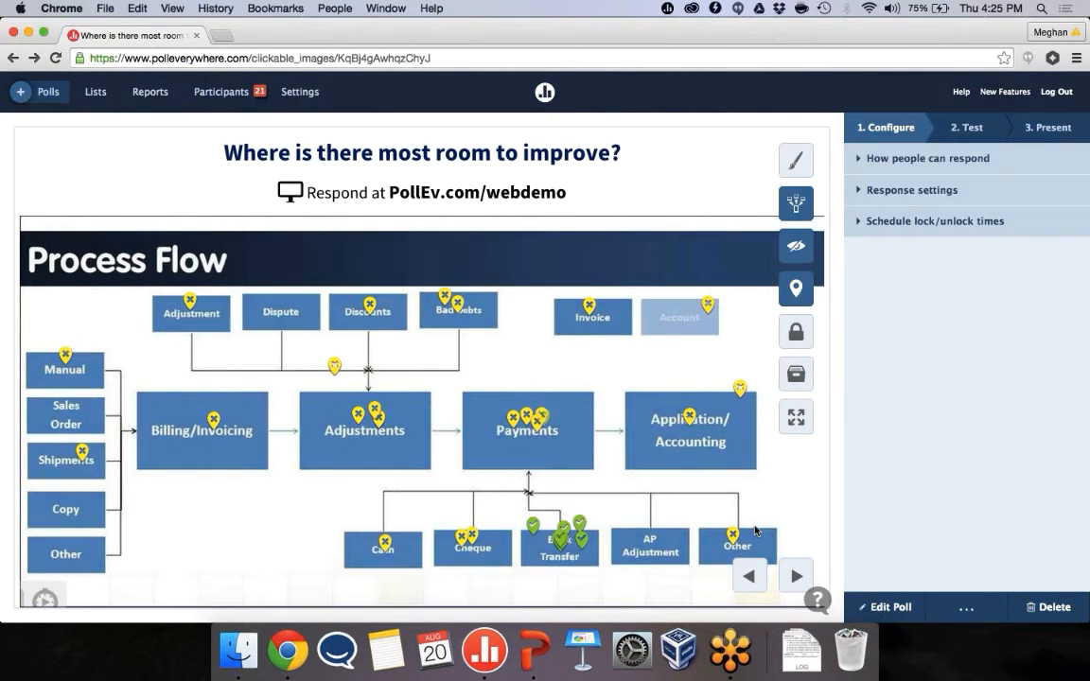
mouse_move(702, 476)
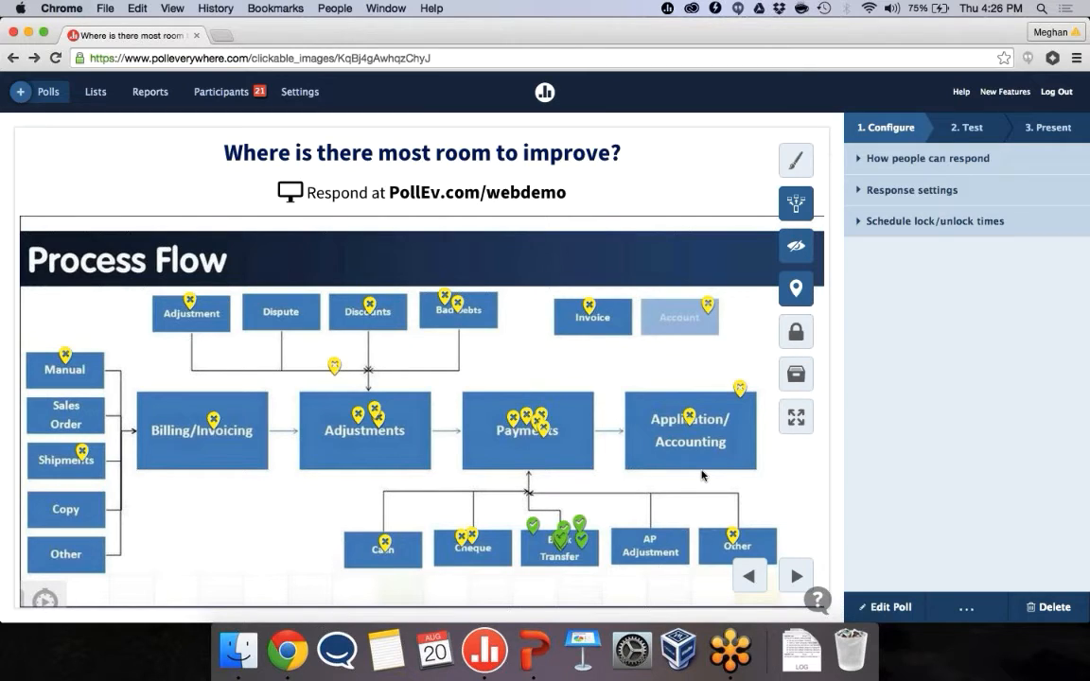
mouse_move(692, 522)
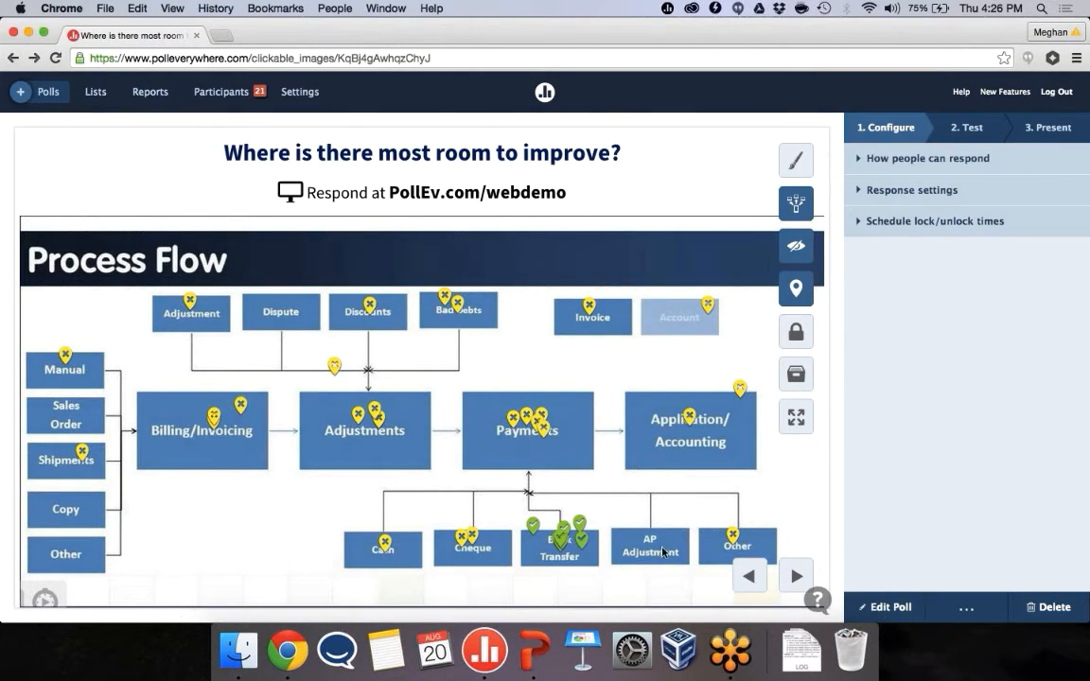
mouse_move(726, 194)
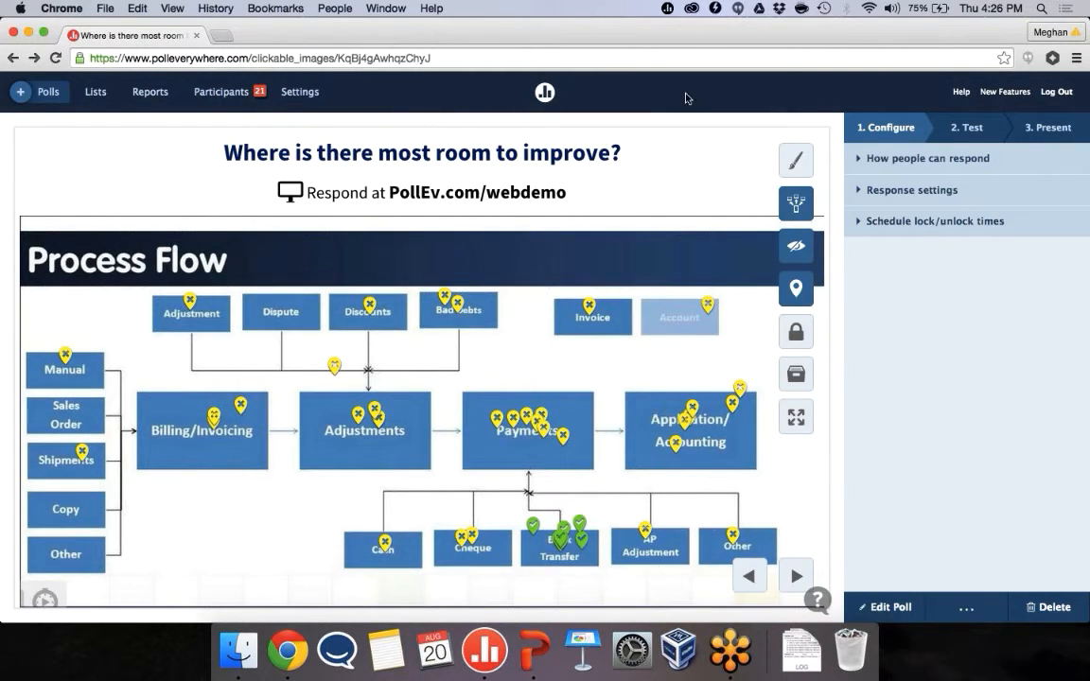
mouse_move(652, 96)
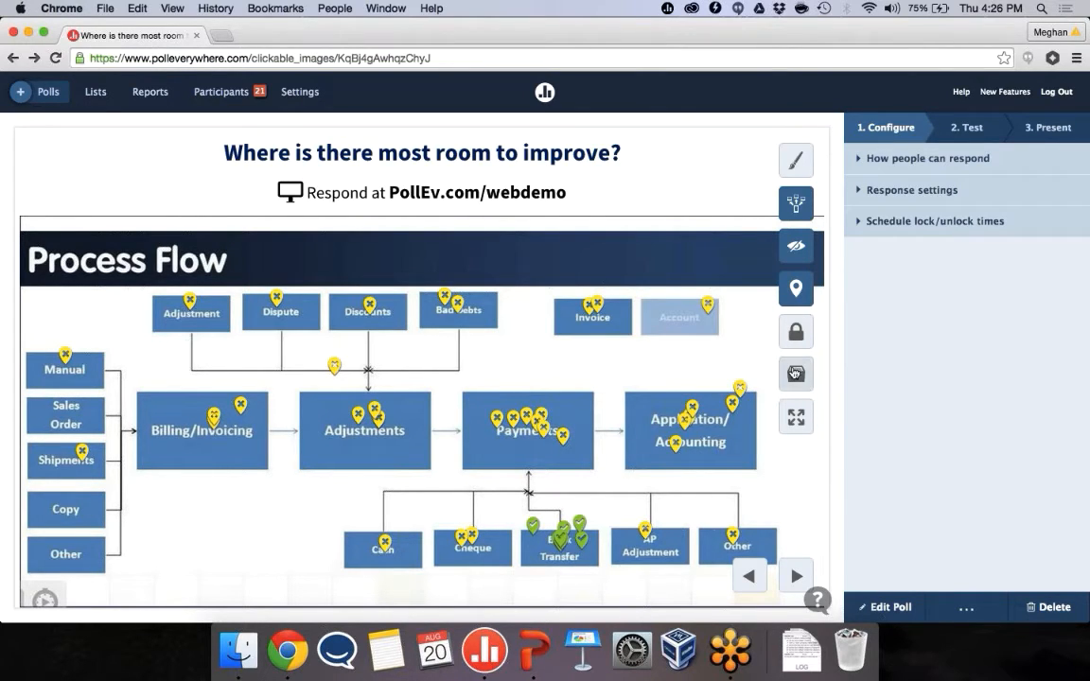
- Leave the Process Flow image poll collecting pins and move to the Best vacation spots audience page
left_click(796, 418)
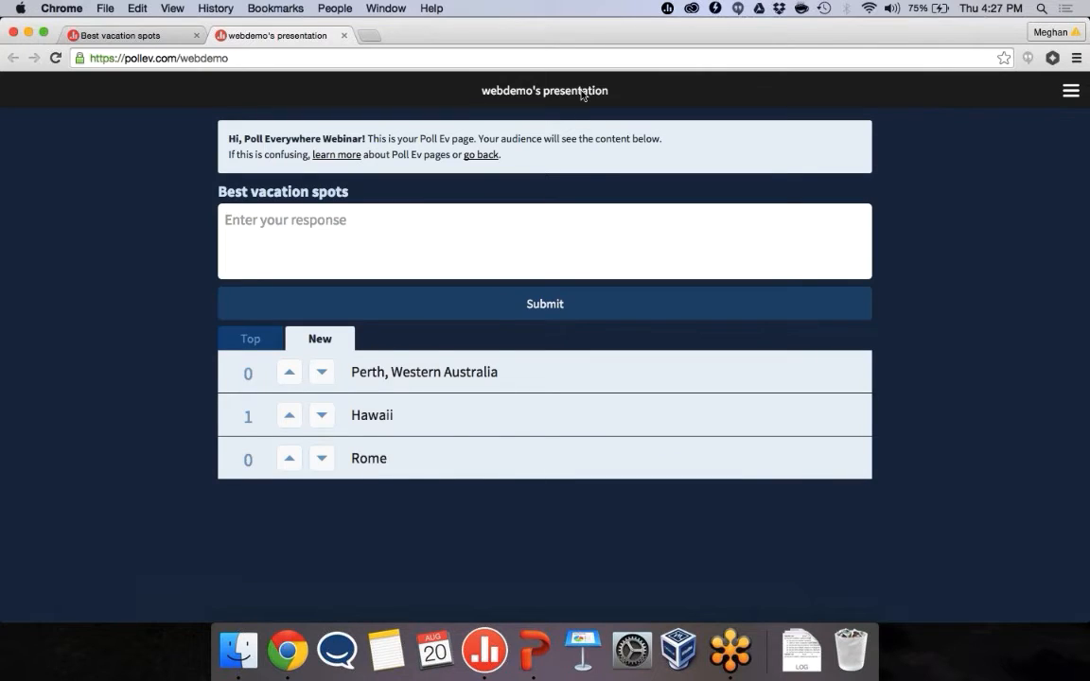
- Submit 'Any beach' as a response on the pollev.com/webdemo audience page
type("A")
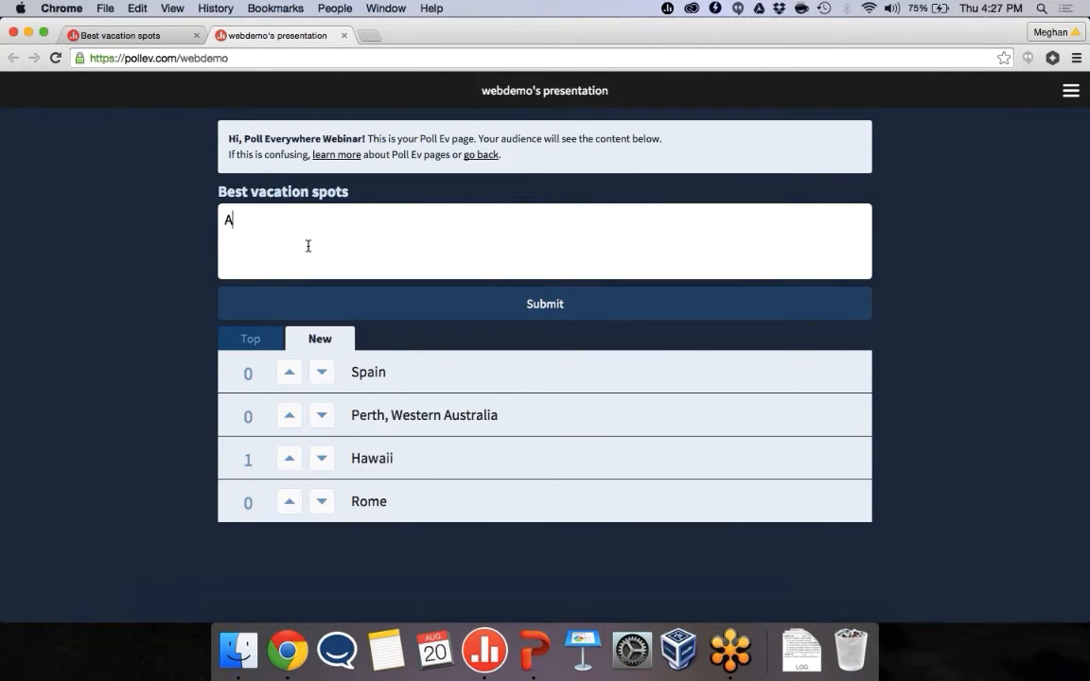
type("ny")
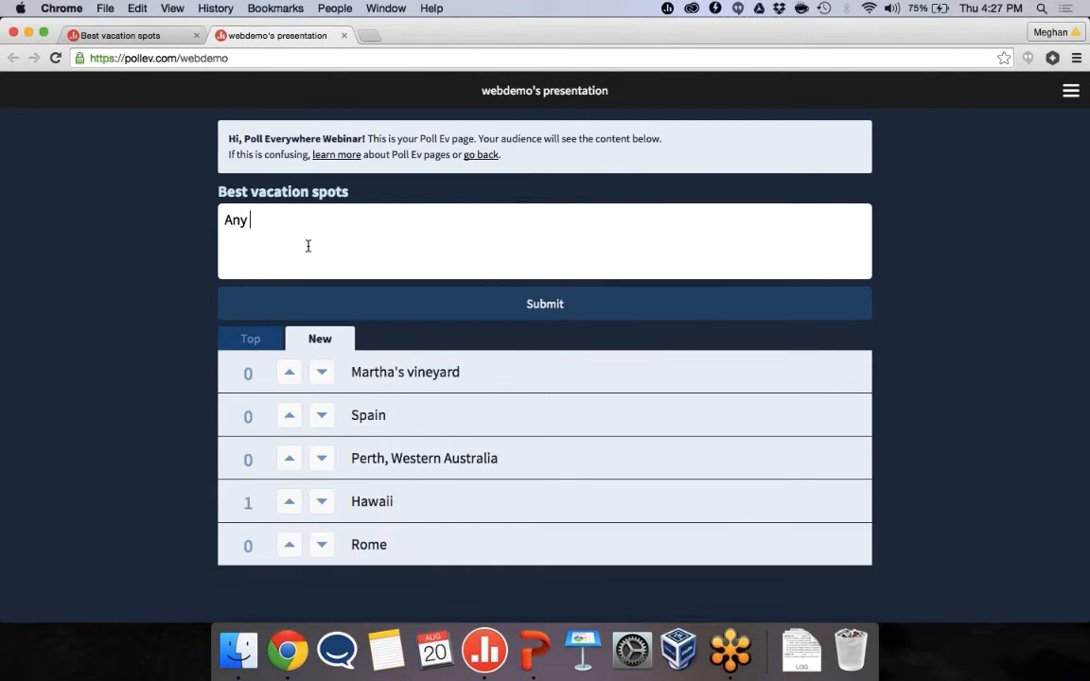
type("breach")
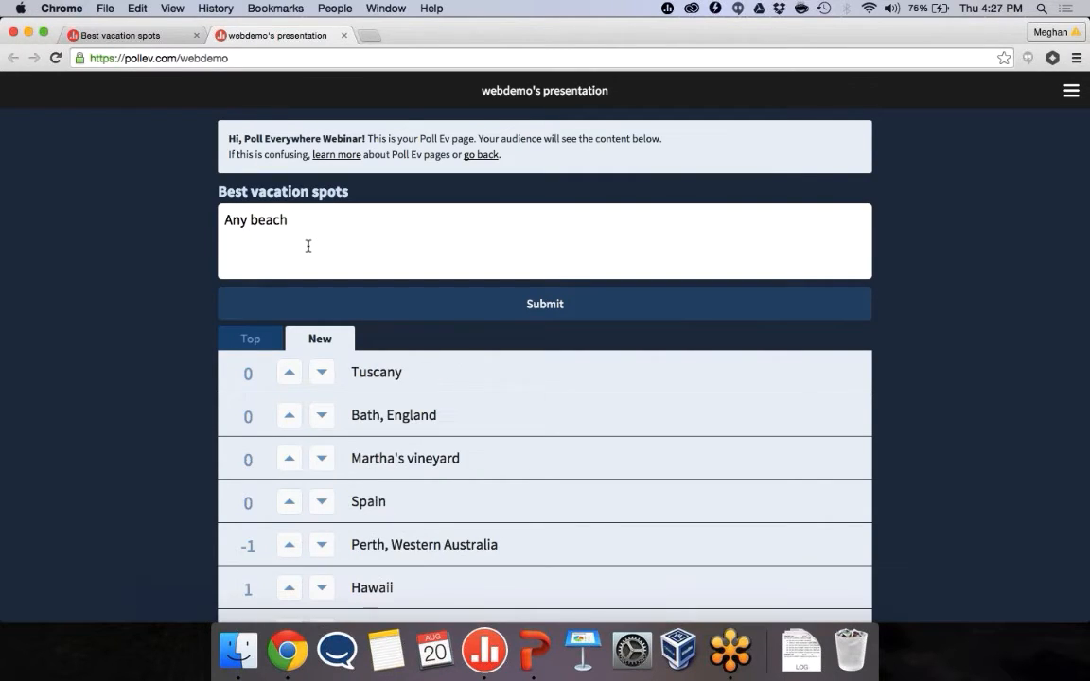
left_click(544, 303)
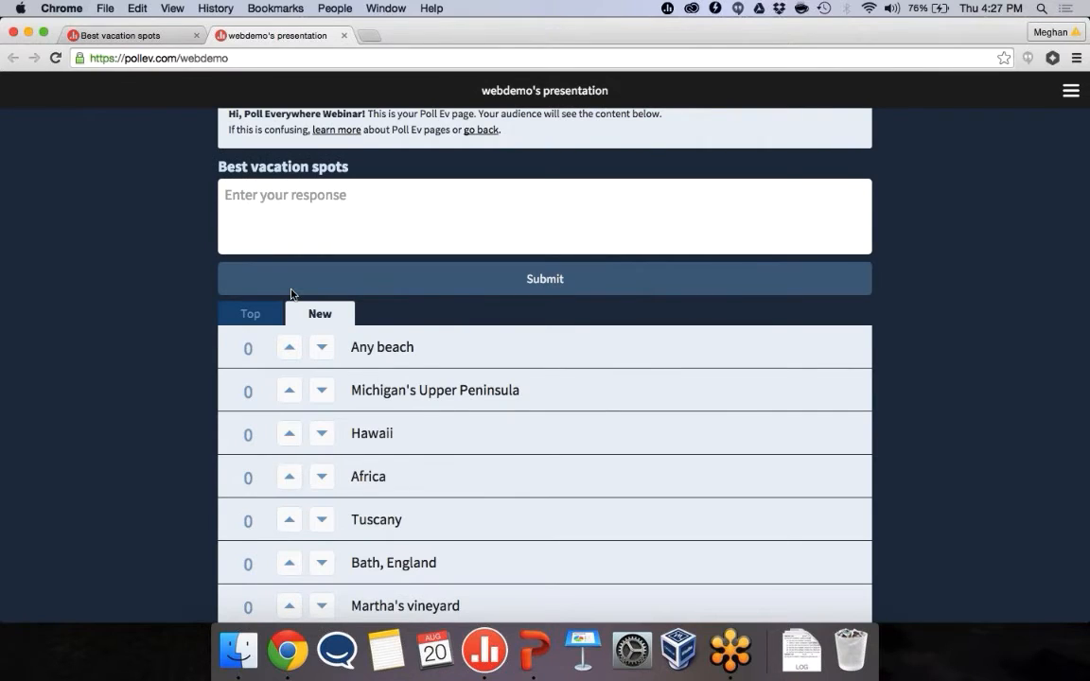
- Upvote Rome, Hawaii and Any beach, then view the Best vacation spots results
scroll("down", 3)
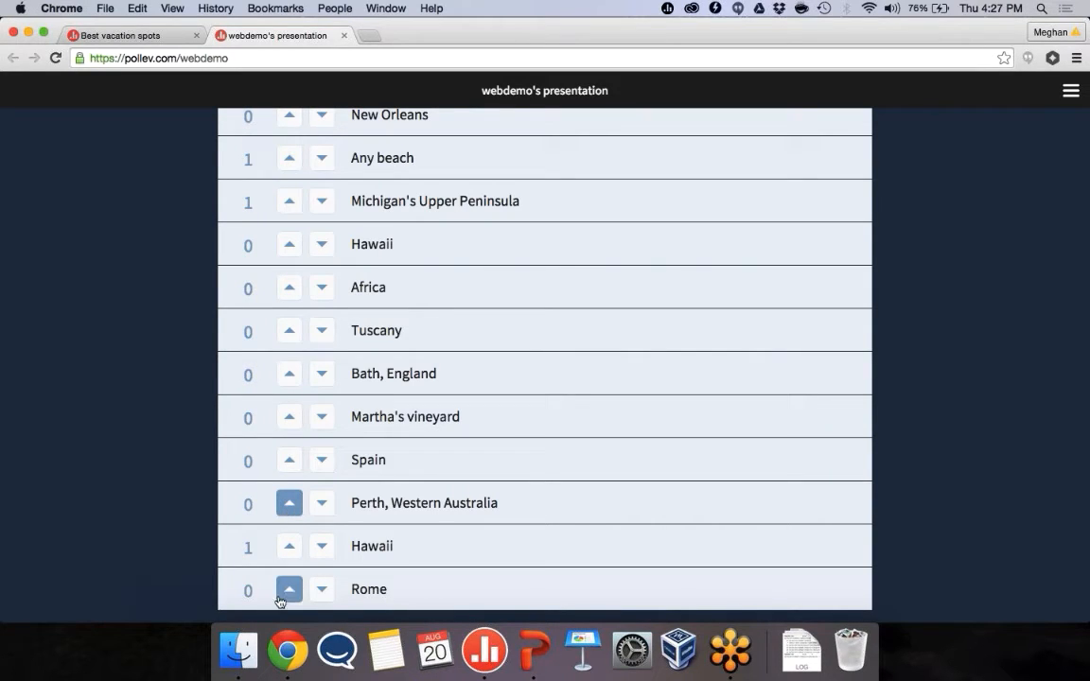
left_click(321, 502)
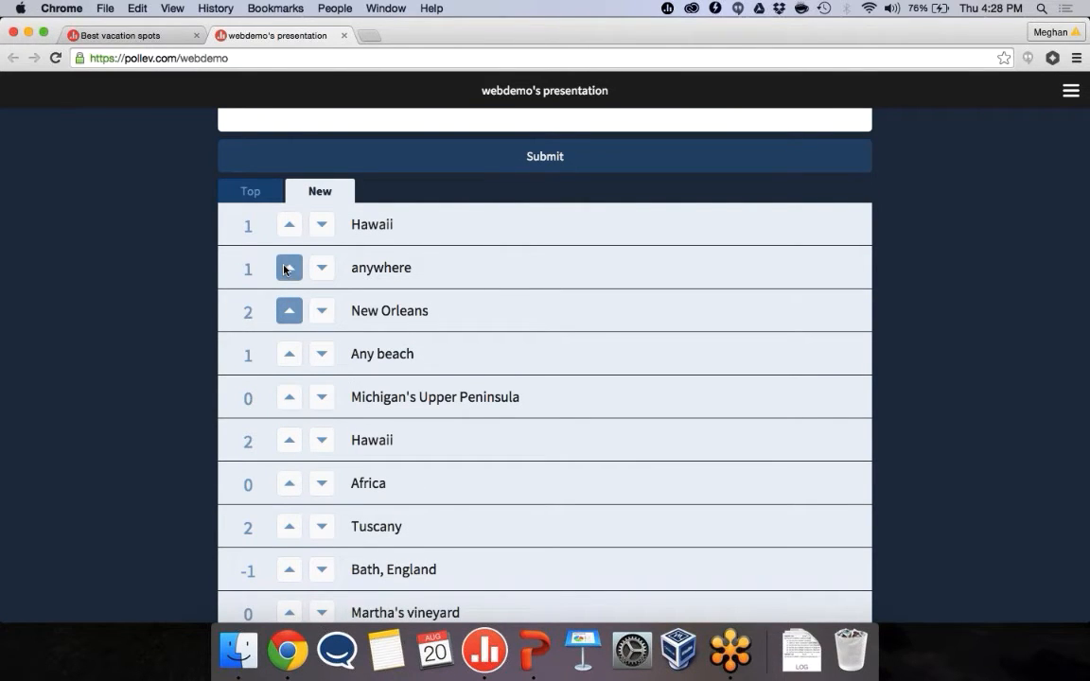
left_click(289, 224)
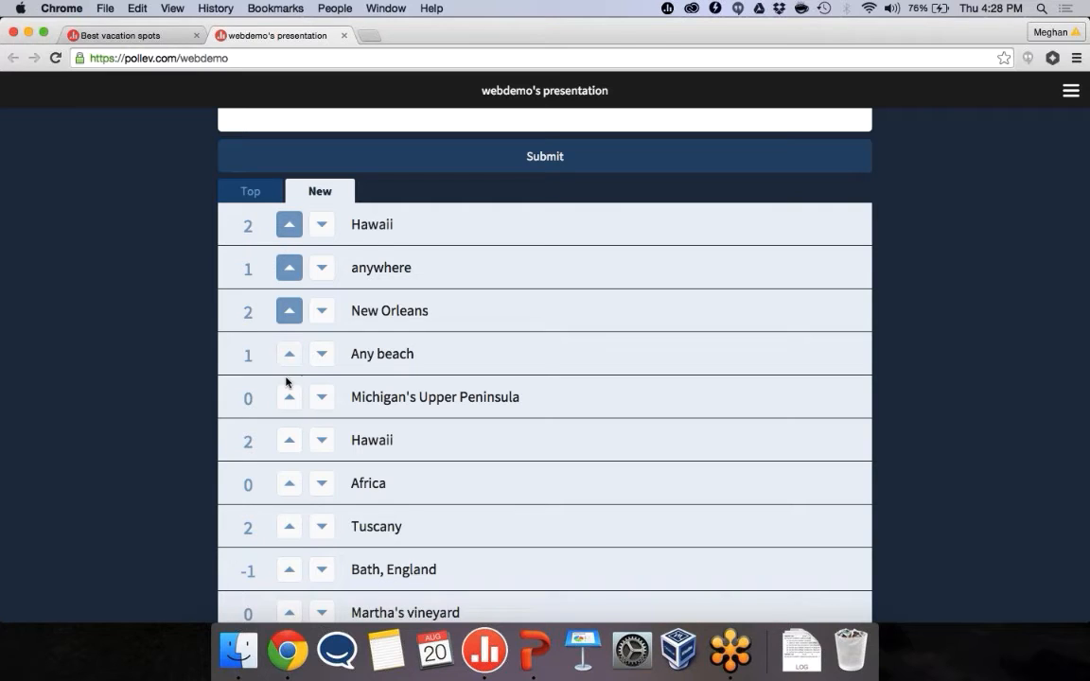
left_click(288, 353)
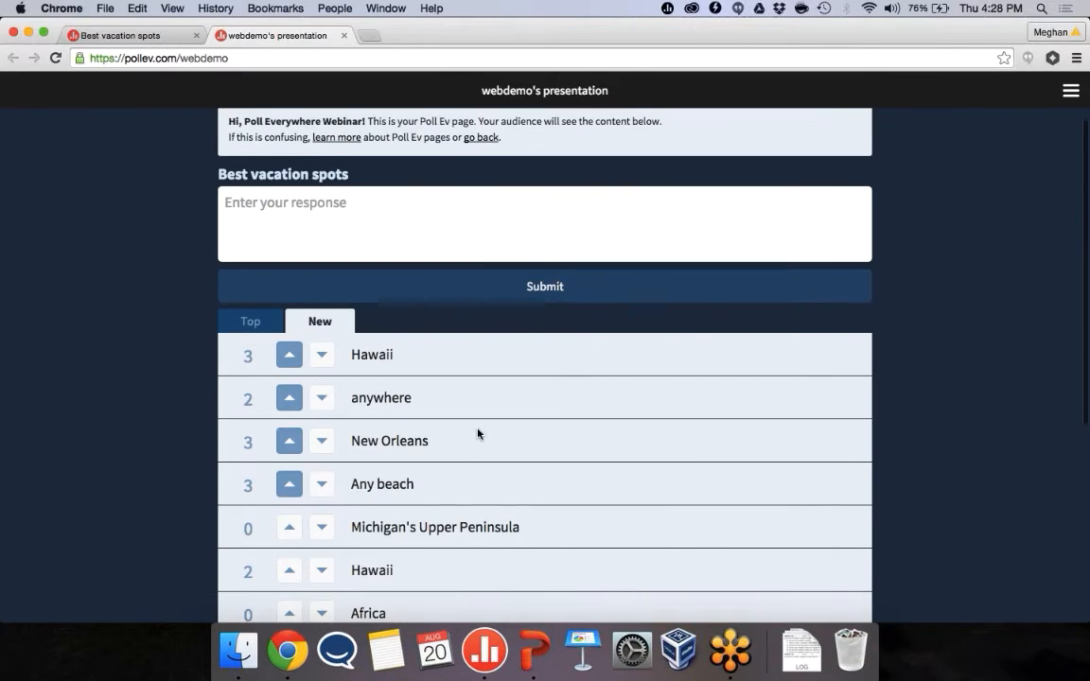
left_click(121, 35)
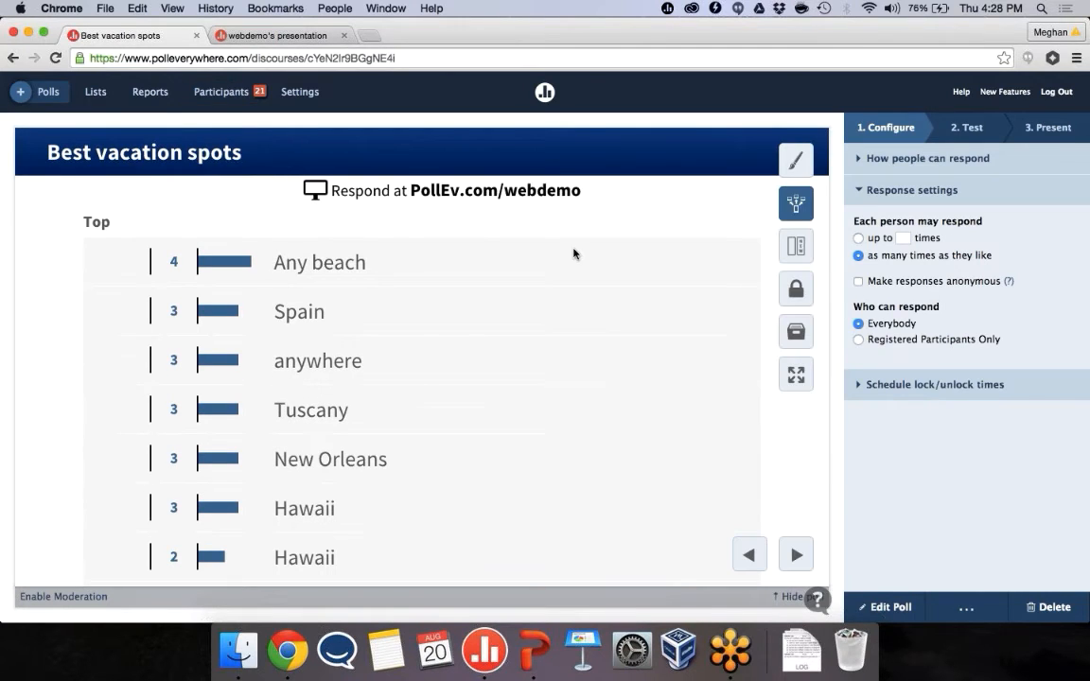
mouse_move(796, 374)
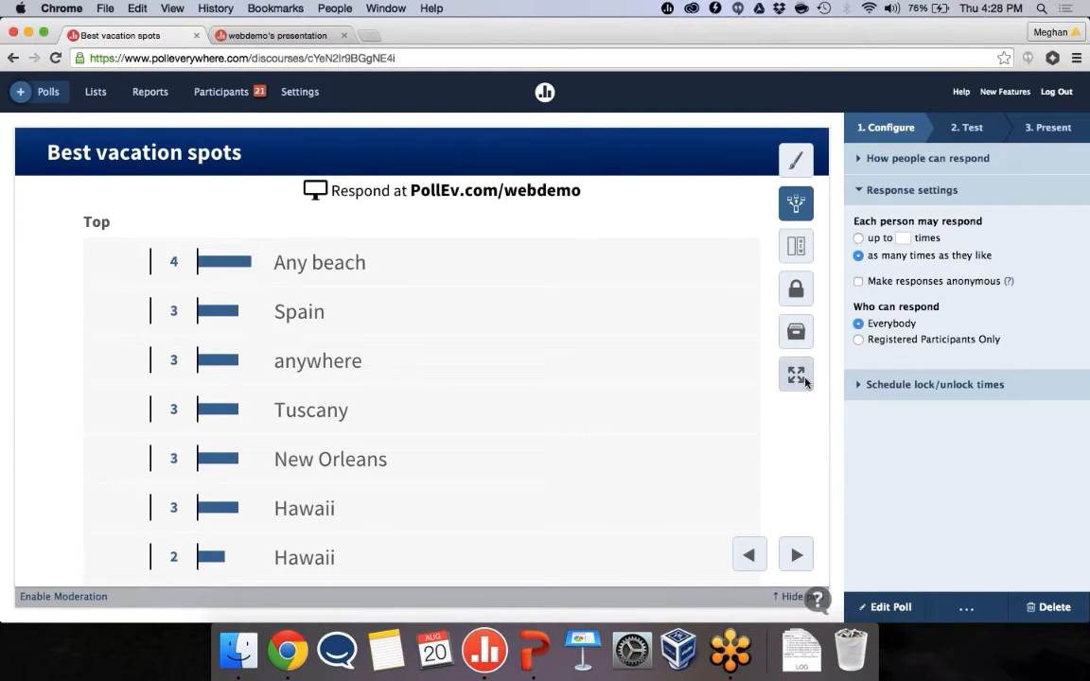
- Show the Best vacation spots results full screen and scroll through them
left_click(796, 374)
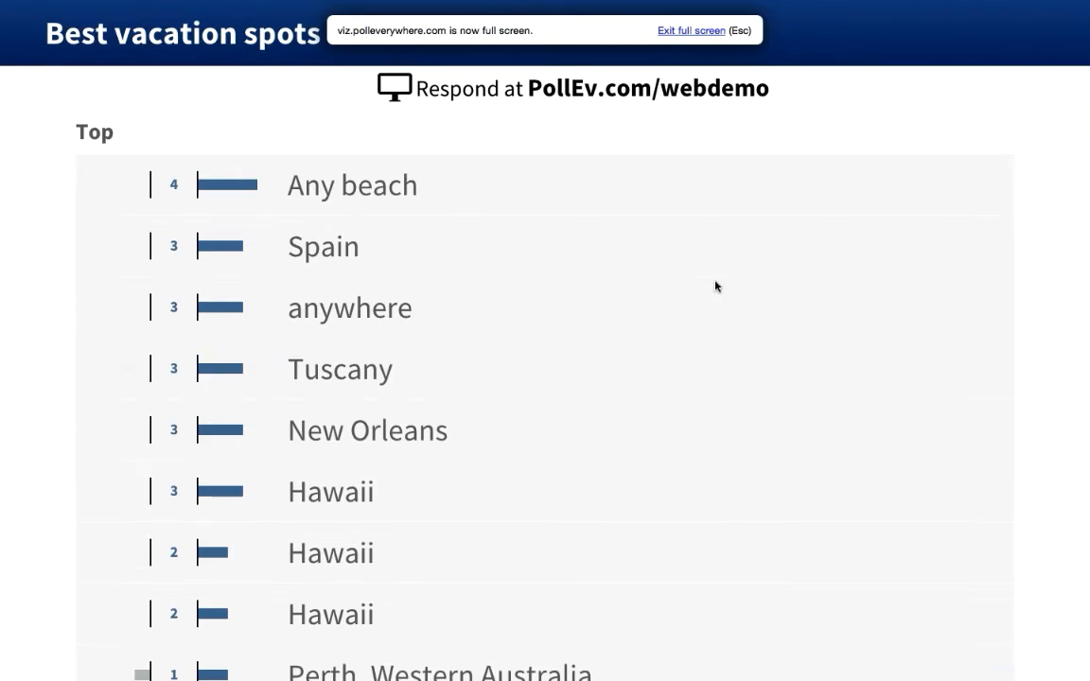
mouse_move(270, 90)
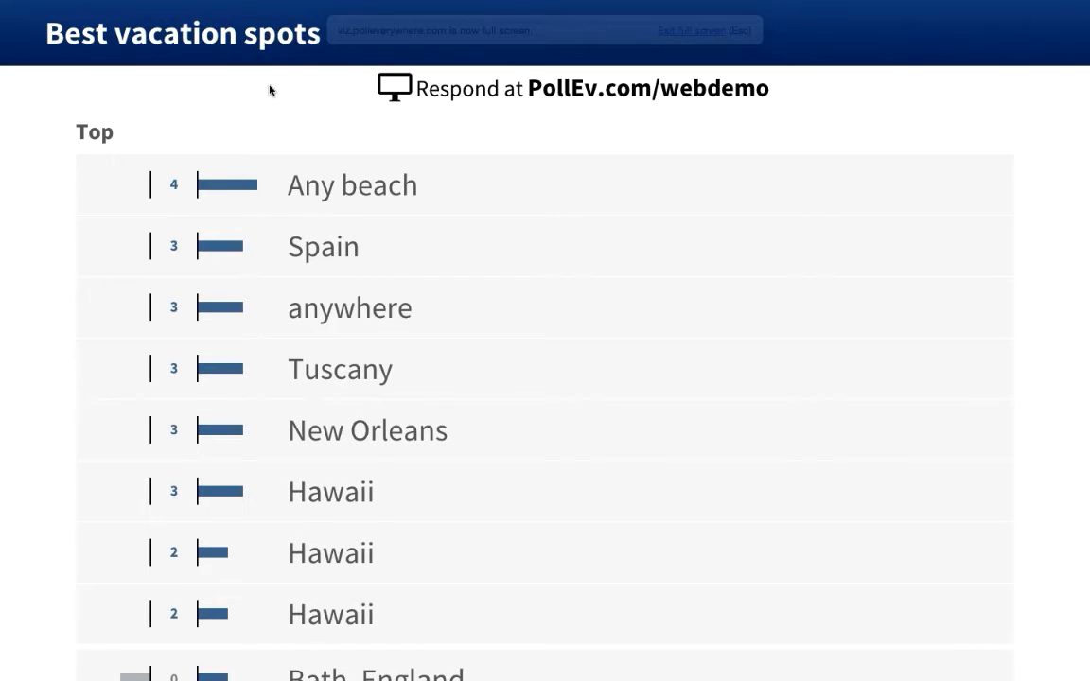
scroll("down", 3)
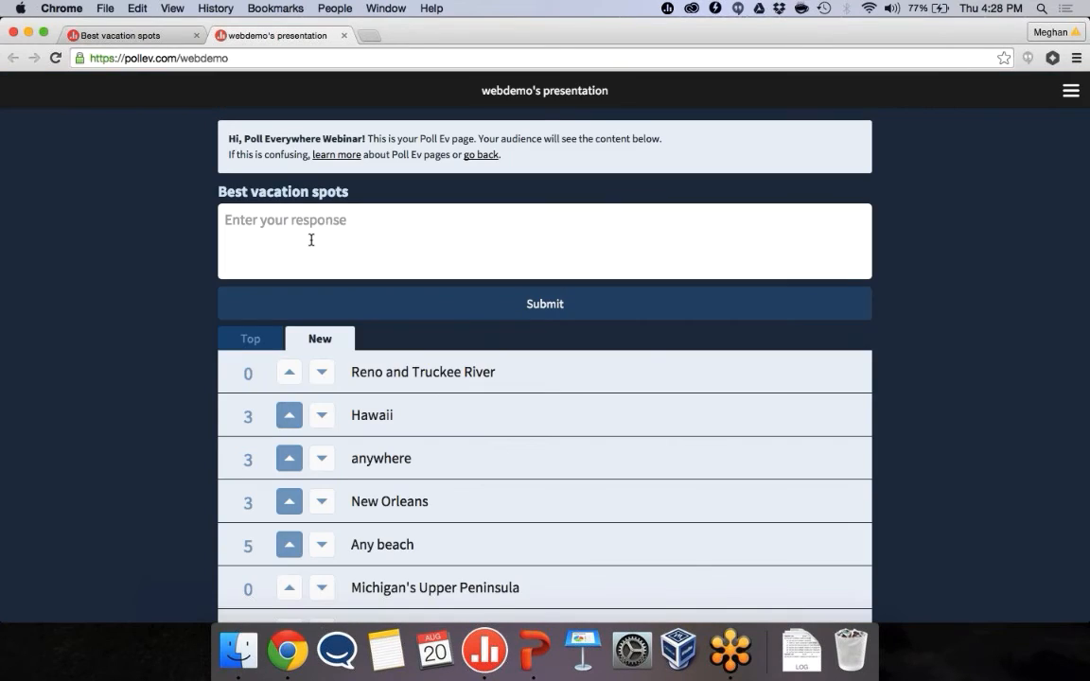
- Submit a joking response calling the presentation the worst and Meg boring
type("T")
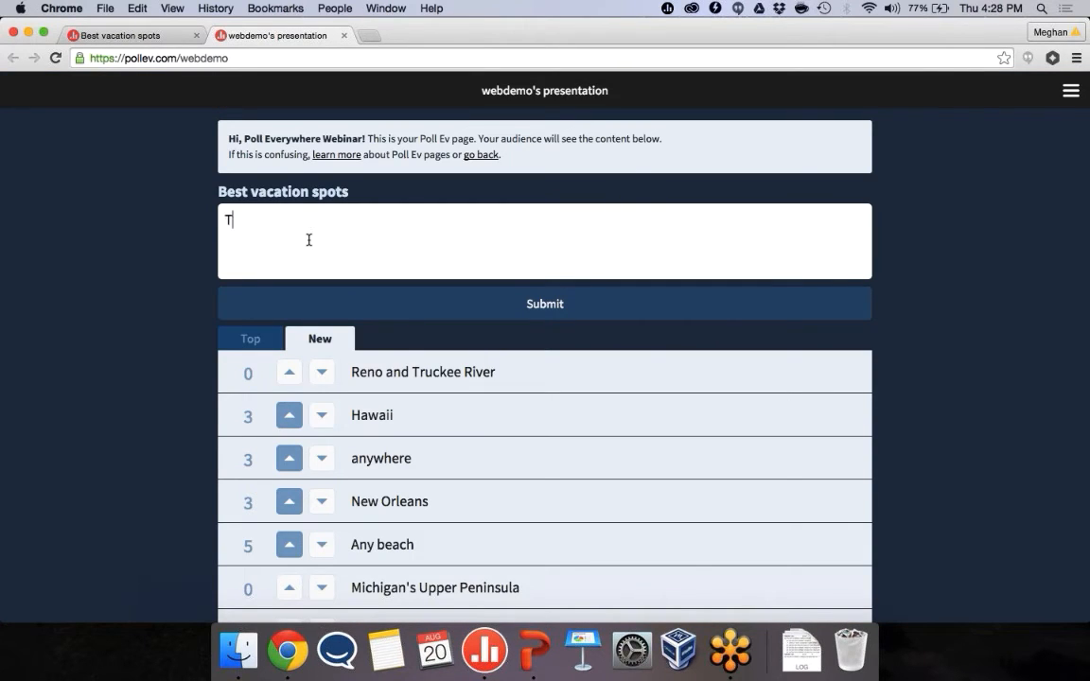
type("This presentation is the words")
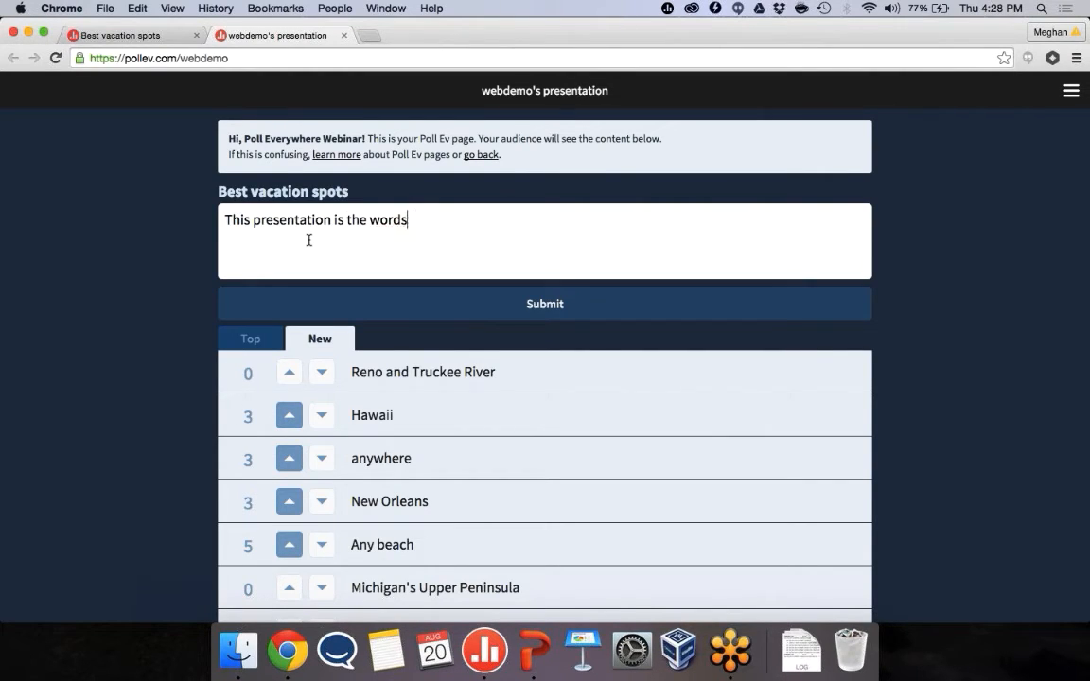
type("worst! Meg is")
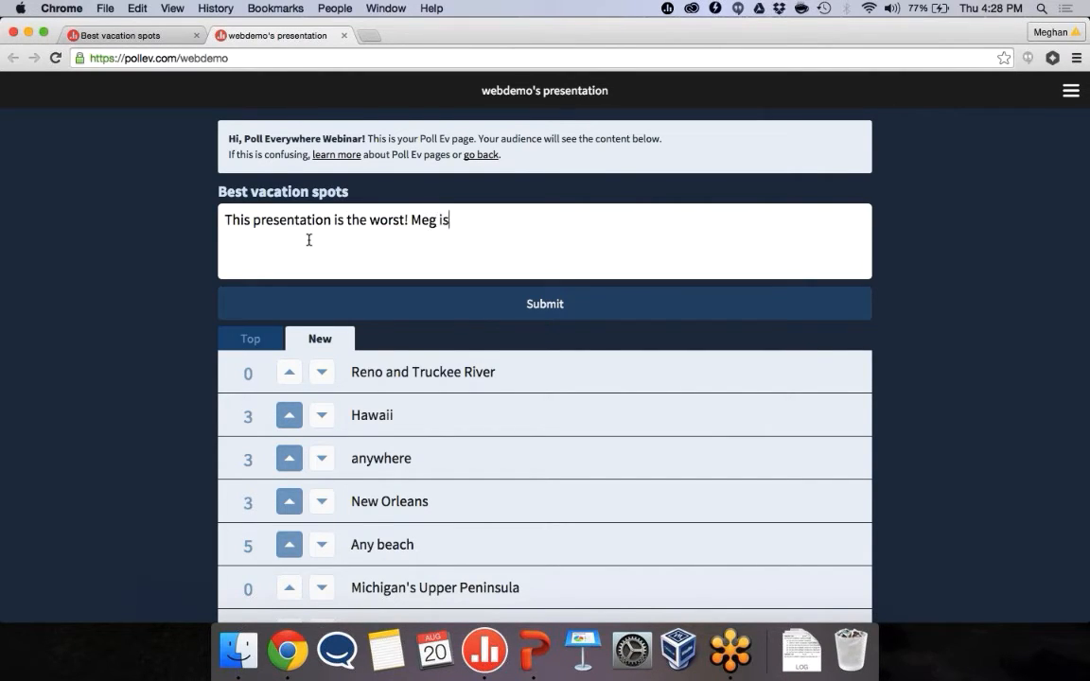
type("so boring z")
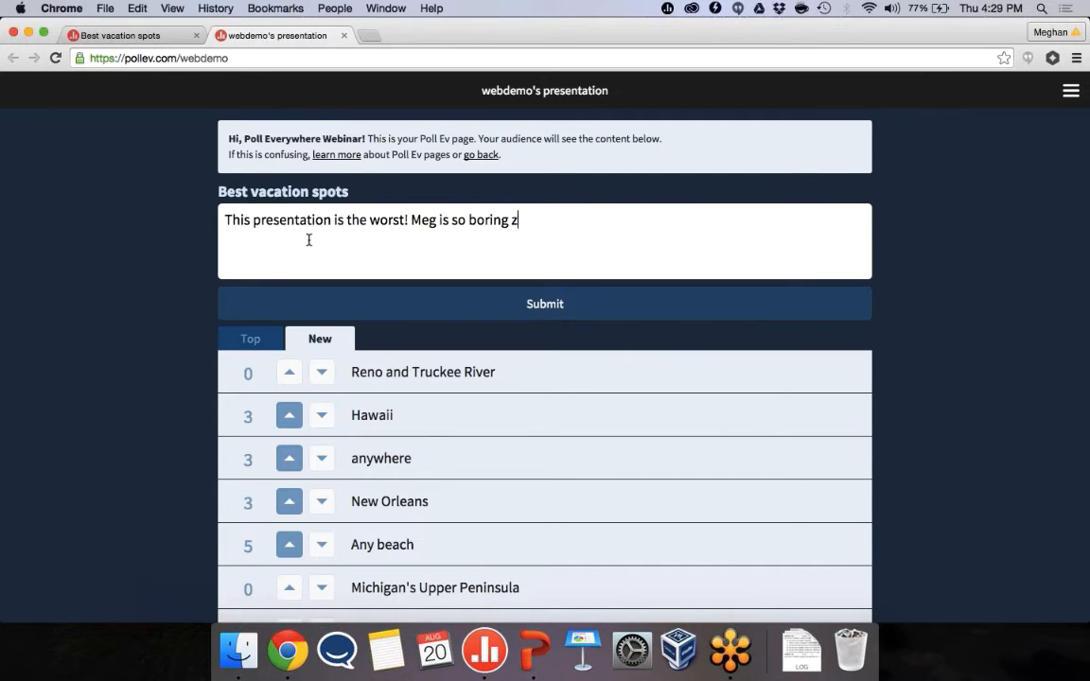
left_click(544, 304)
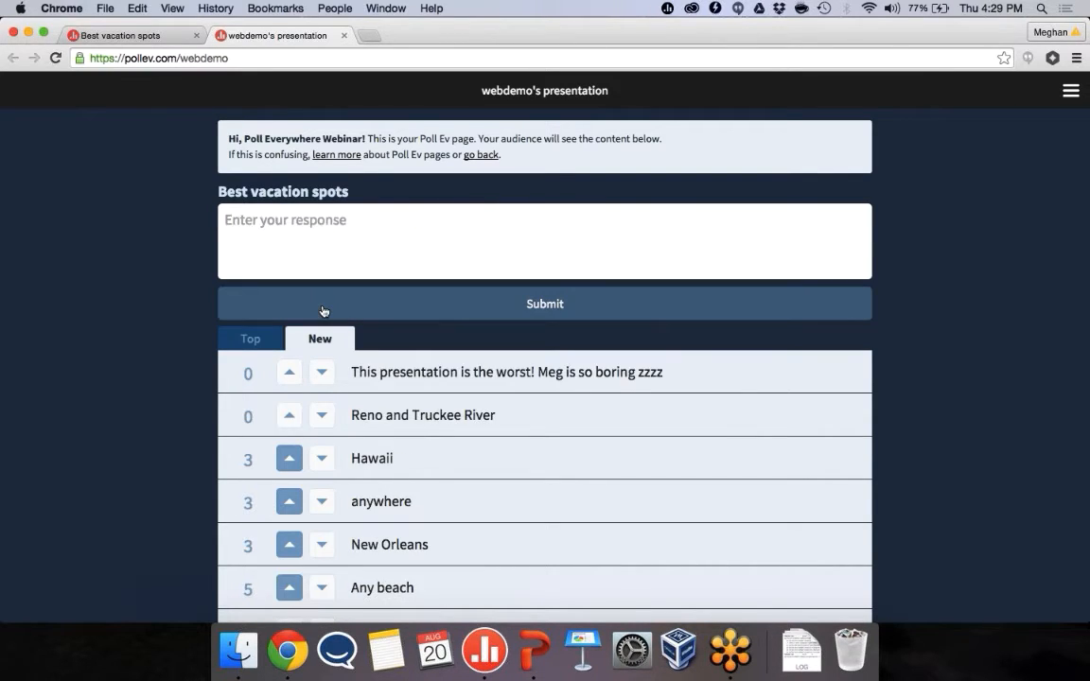
- Downvote the negative response to -2 and return to the Best vacation spots results
scroll("down", 3)
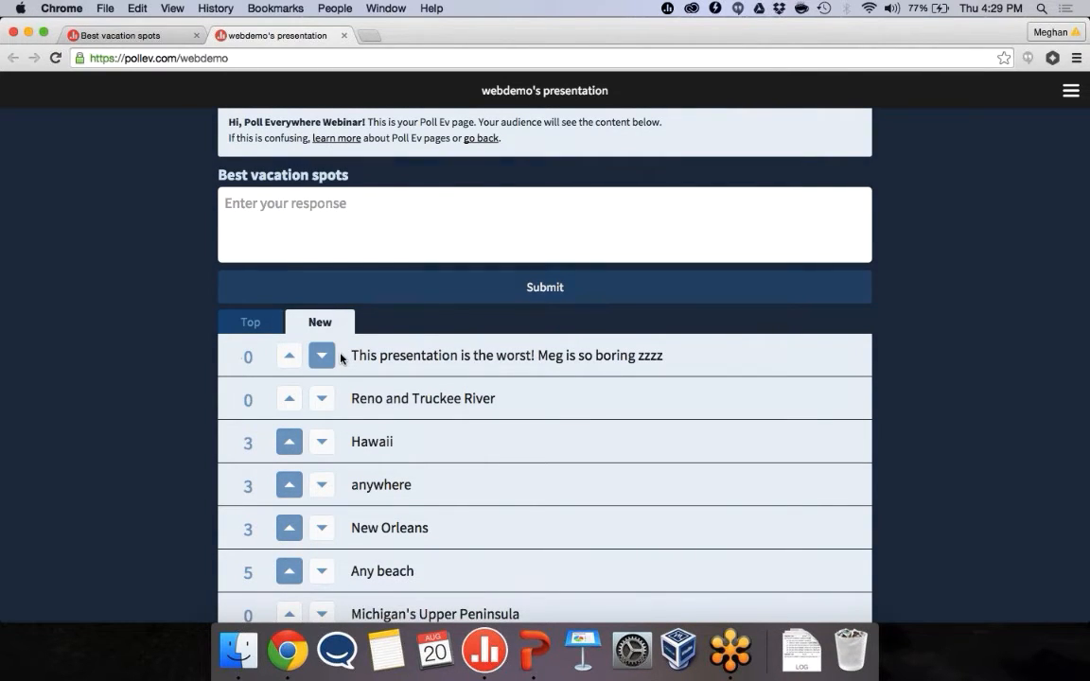
left_click(322, 355)
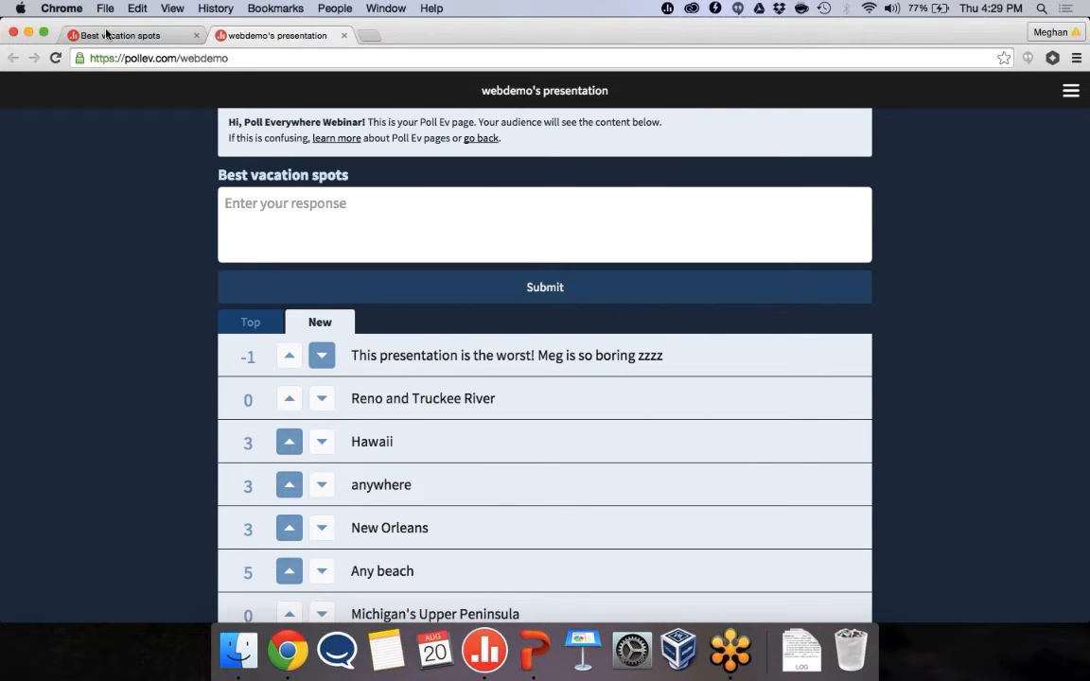
left_click(322, 355)
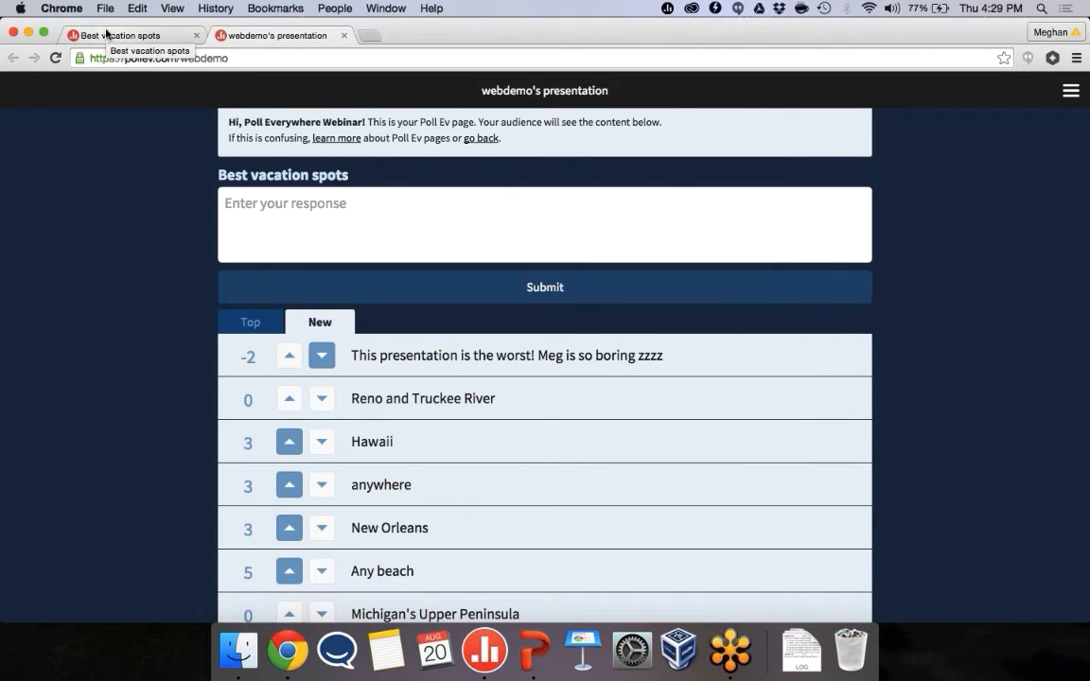
left_click(322, 355)
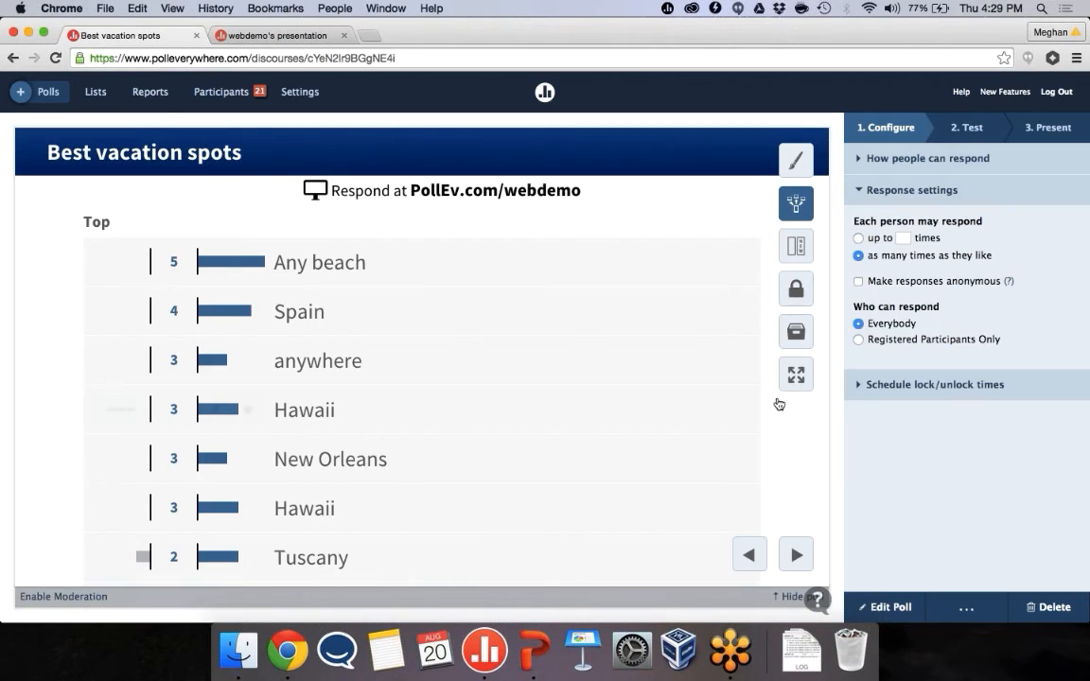
left_click(796, 374)
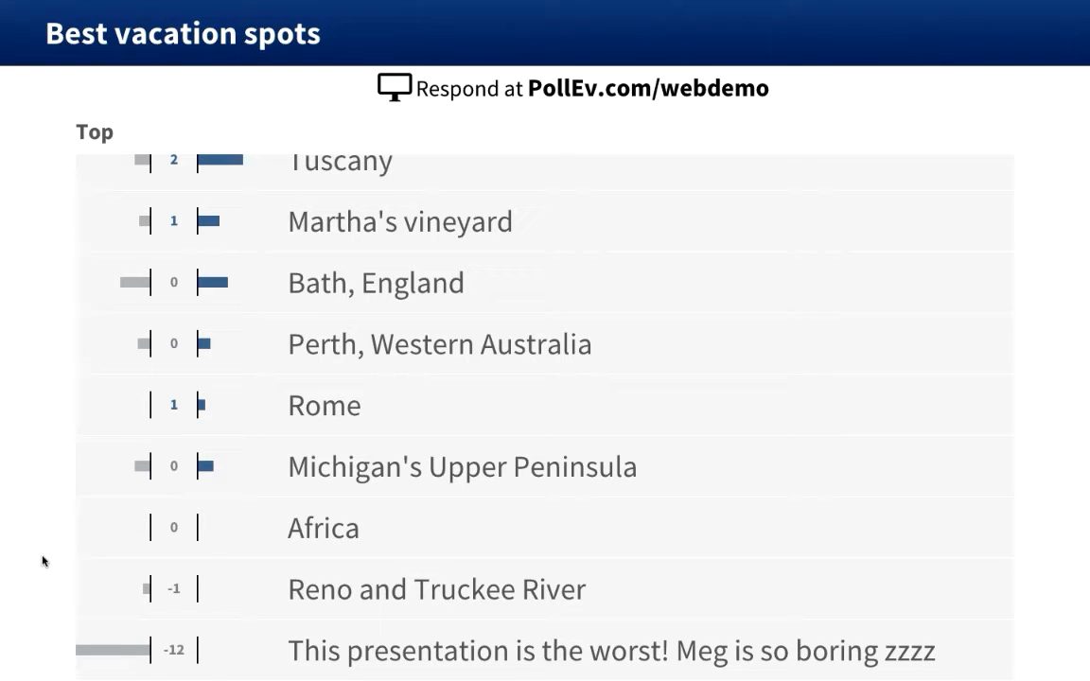
scroll("down", 3)
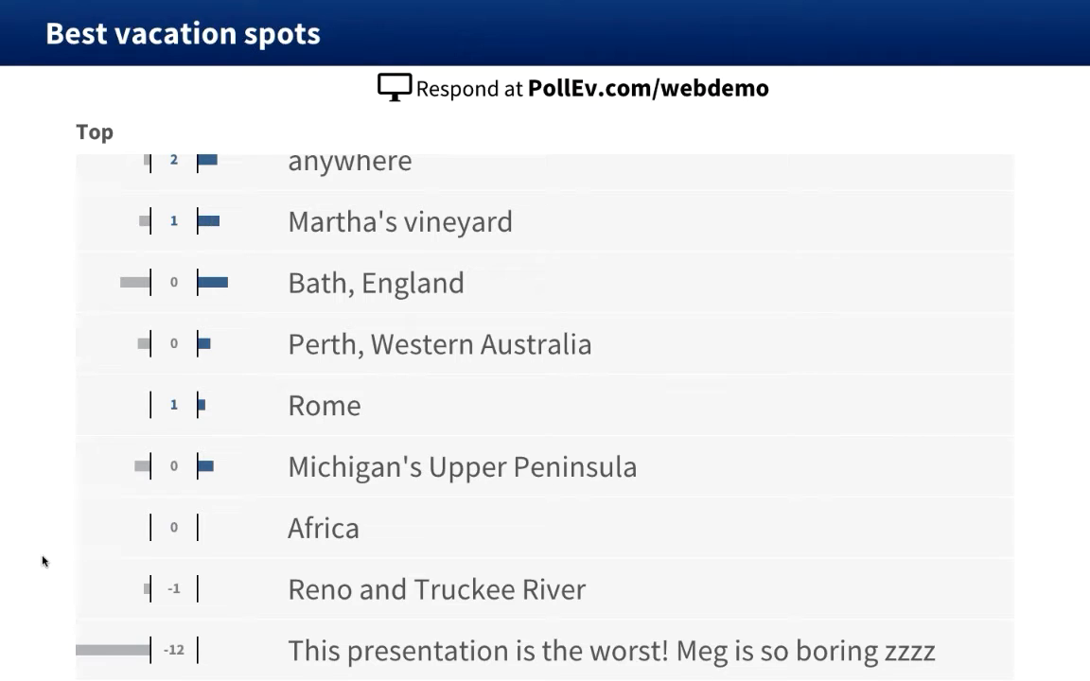
mouse_move(57, 538)
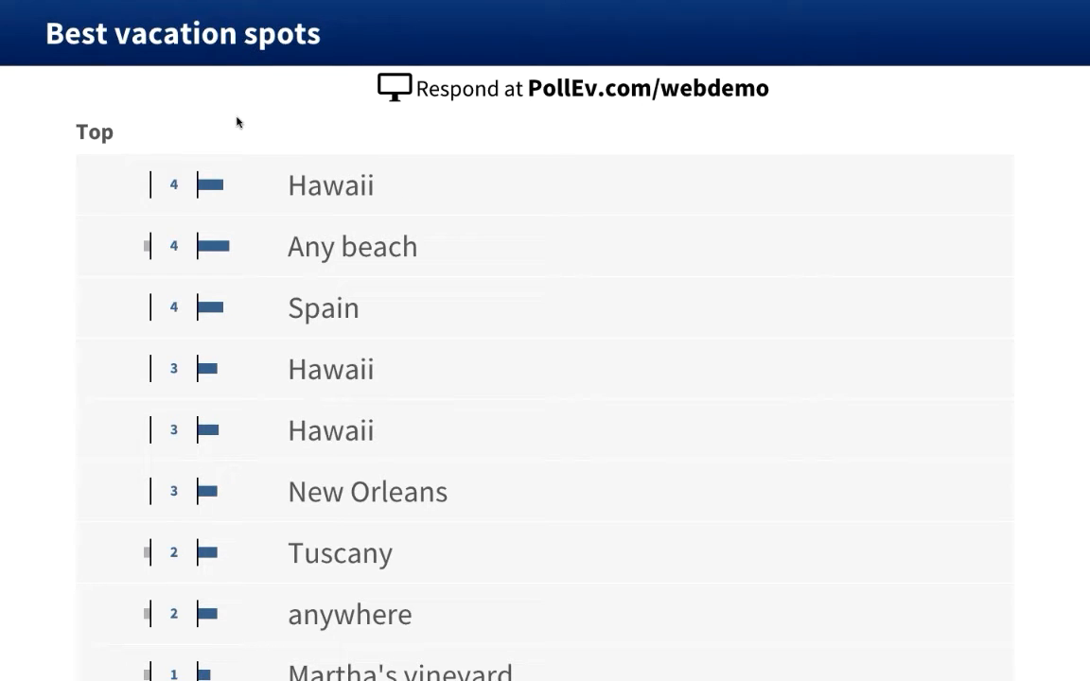
mouse_move(260, 138)
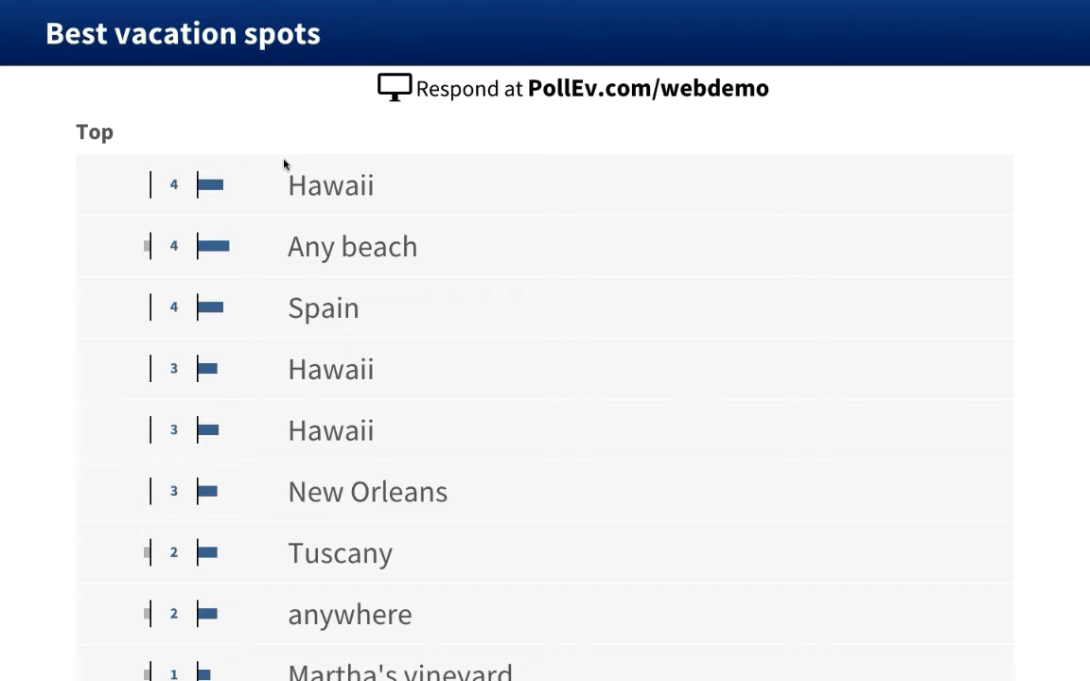
mouse_move(261, 139)
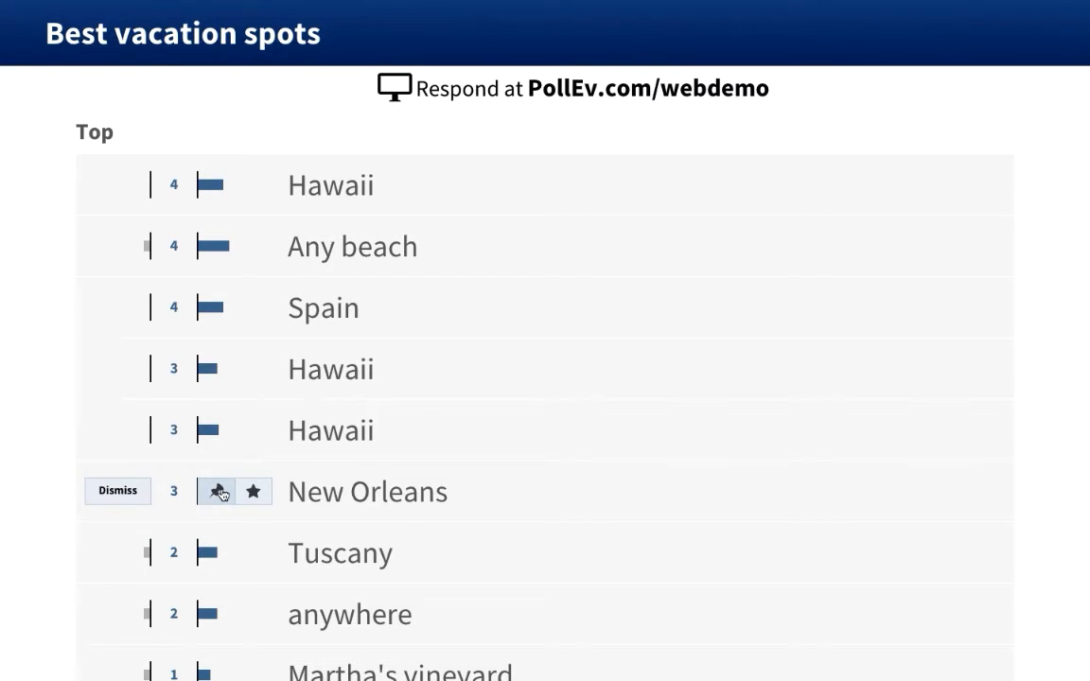
- Pin then unpin New Orleans, and spotlight it full screen over the results
left_click(217, 491)
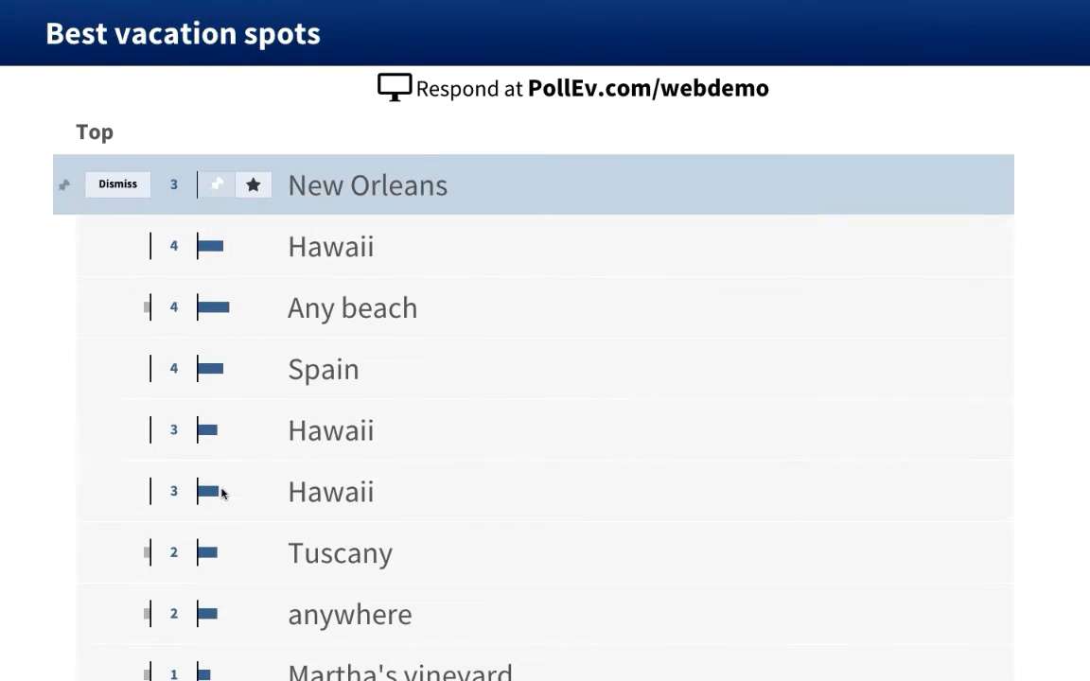
left_click(216, 185)
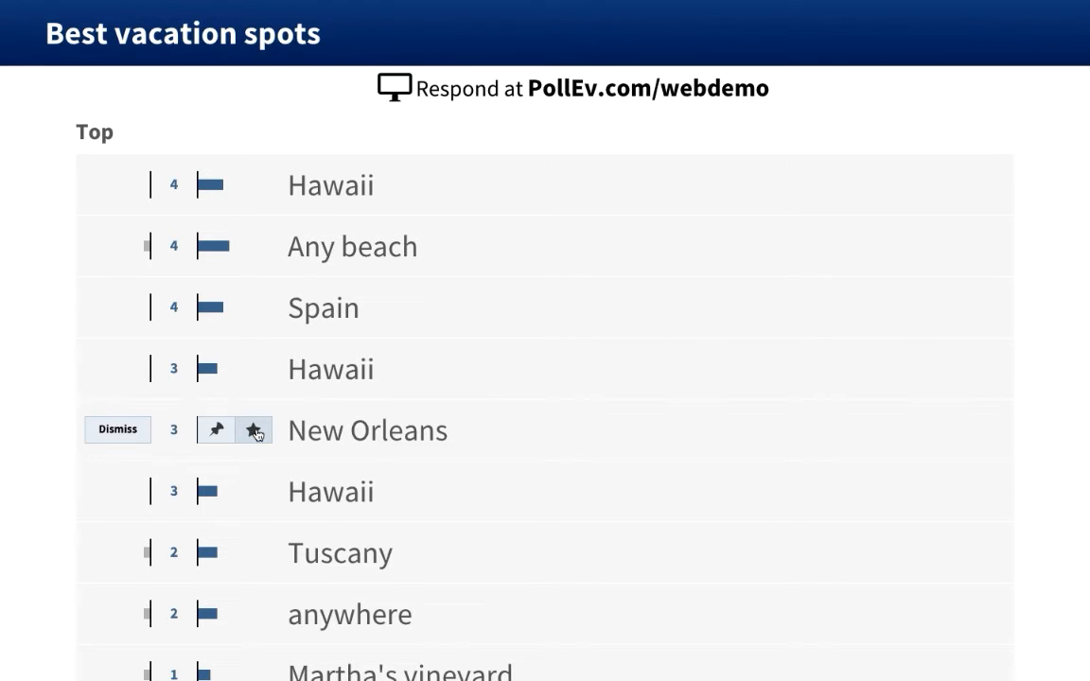
left_click(254, 431)
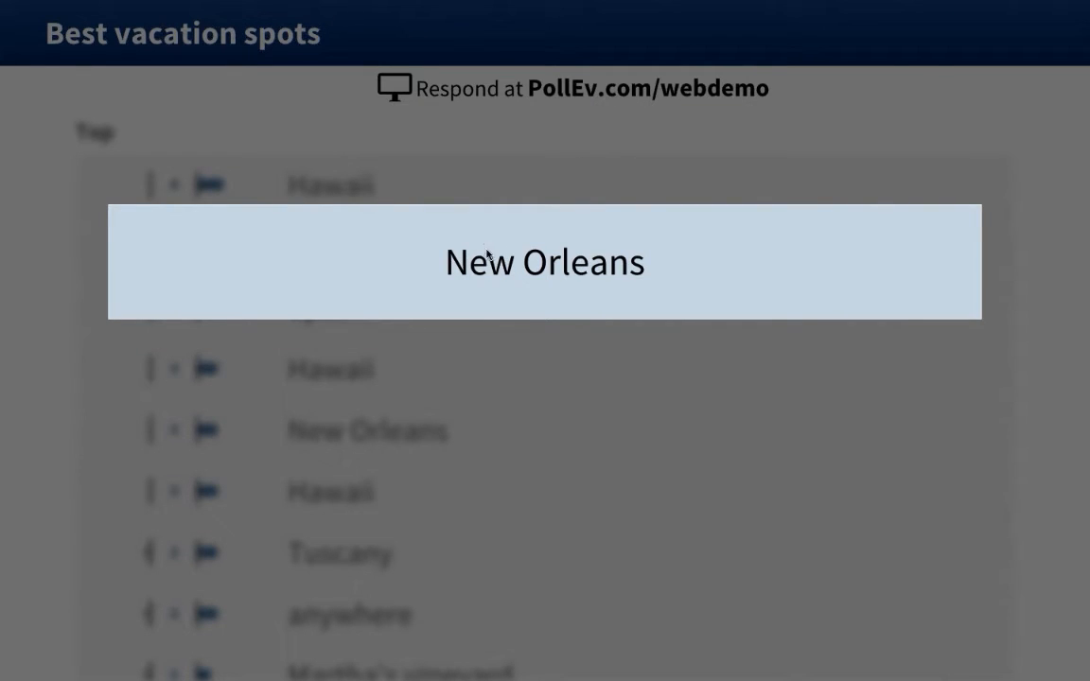
mouse_move(264, 428)
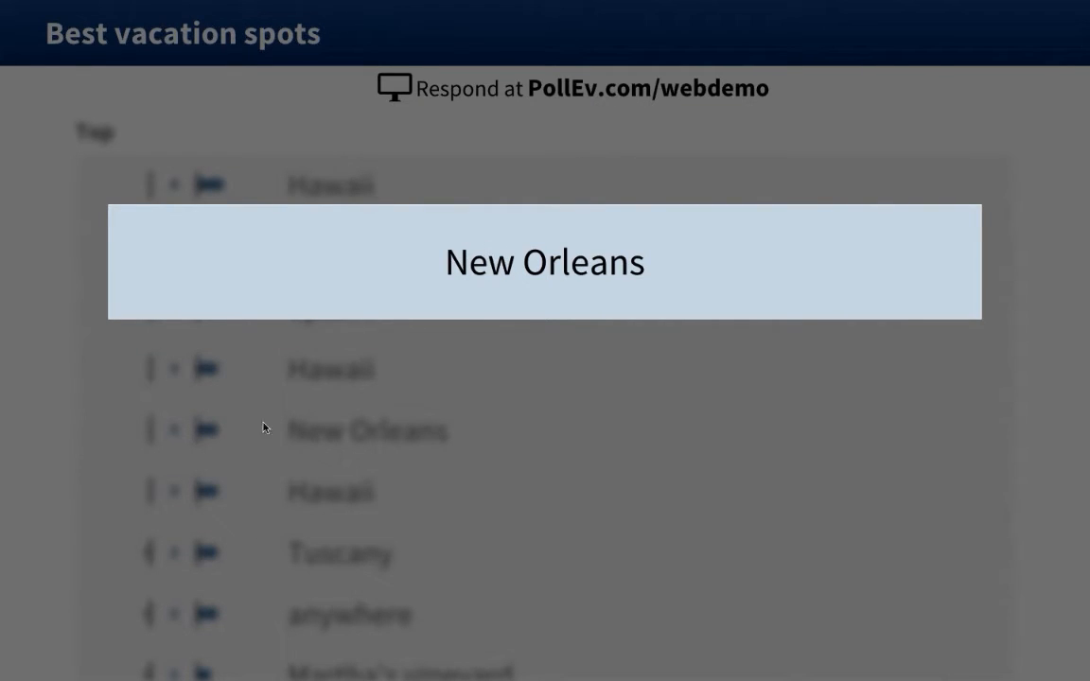
mouse_move(277, 405)
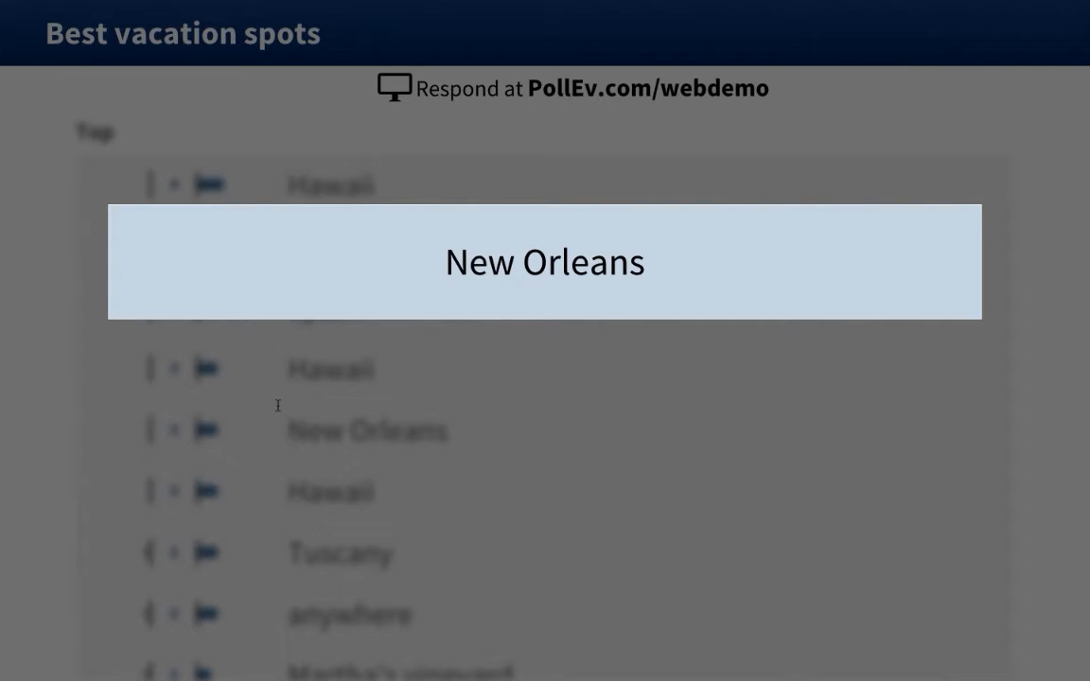
mouse_move(581, 248)
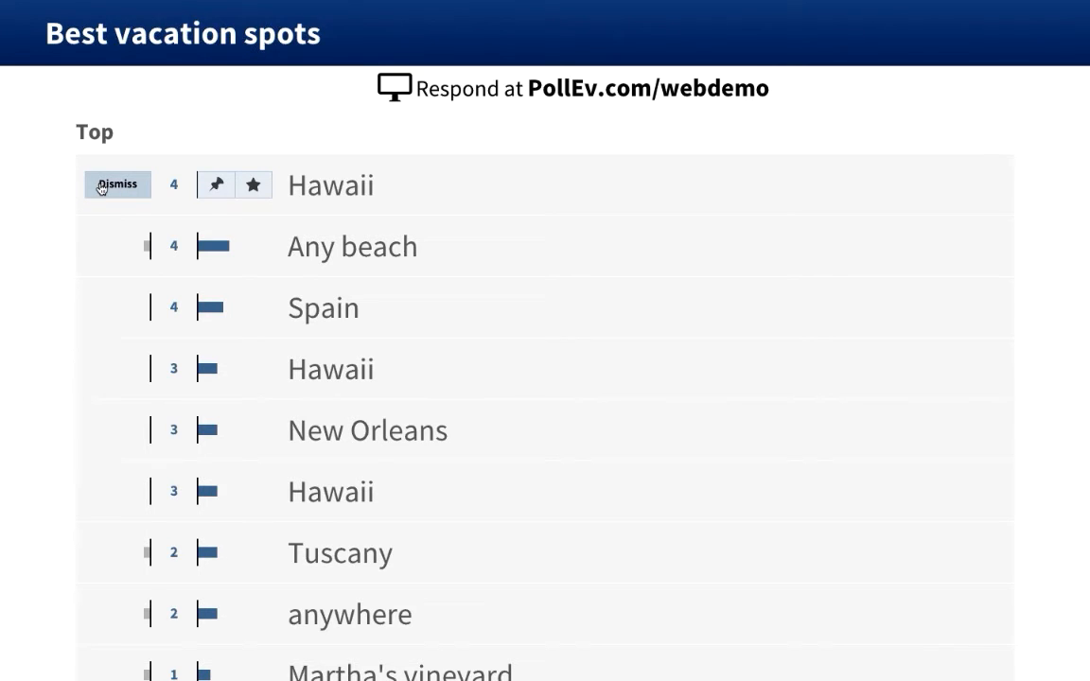
- Dismiss Hawaii, Any beach, Spain and the second Hawaii response, then exit full screen
left_click(117, 184)
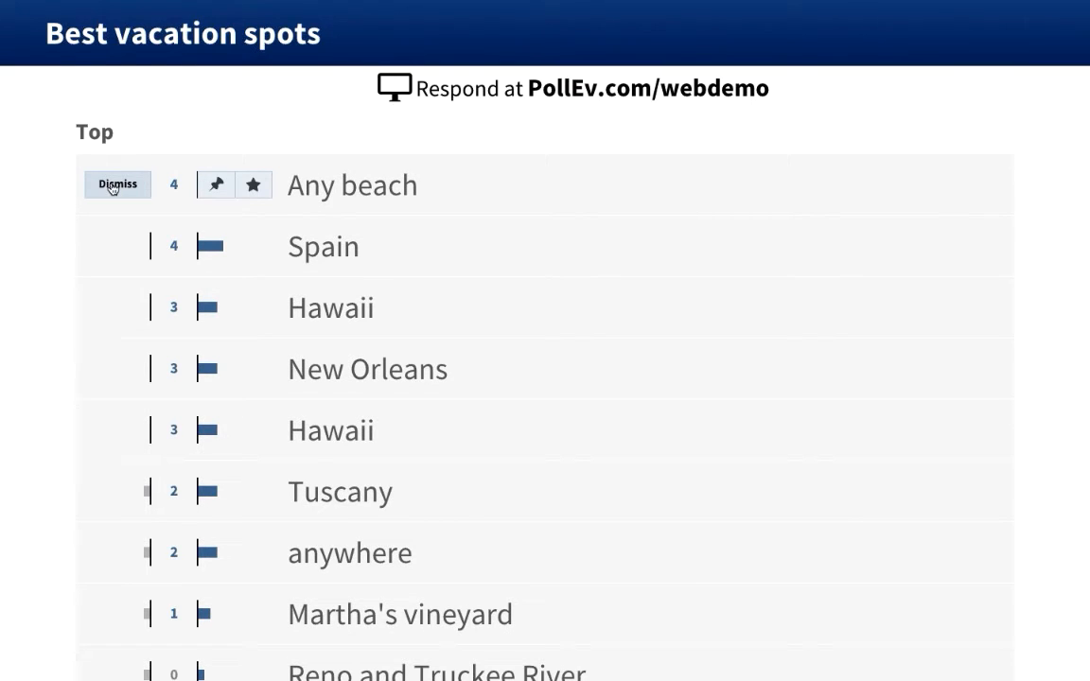
left_click(117, 183)
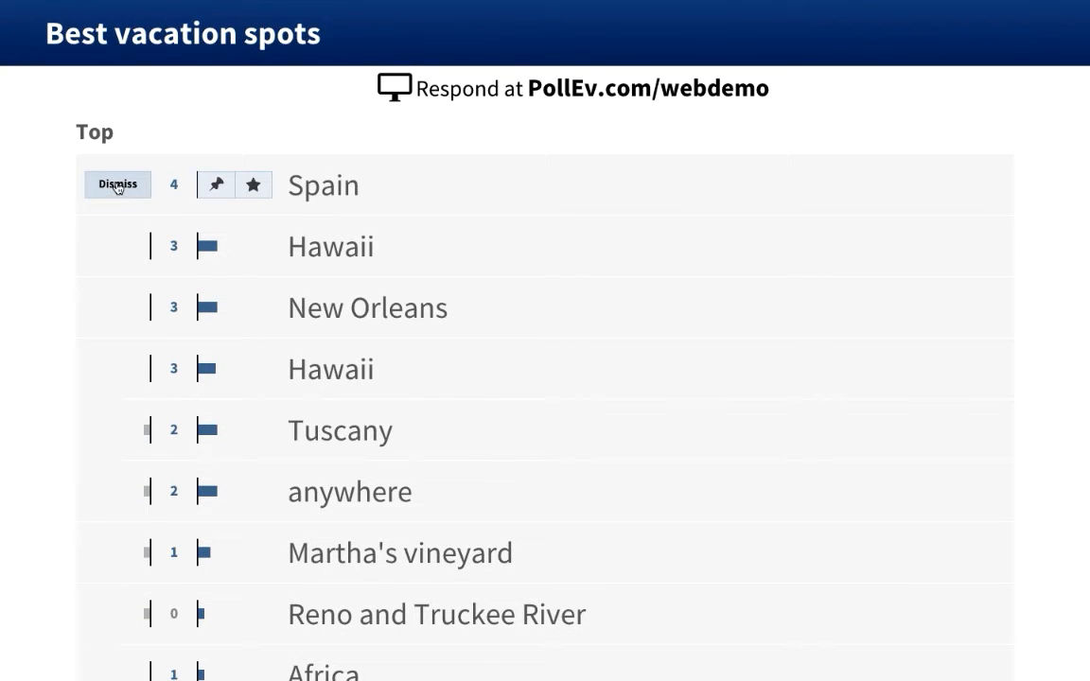
left_click(117, 185)
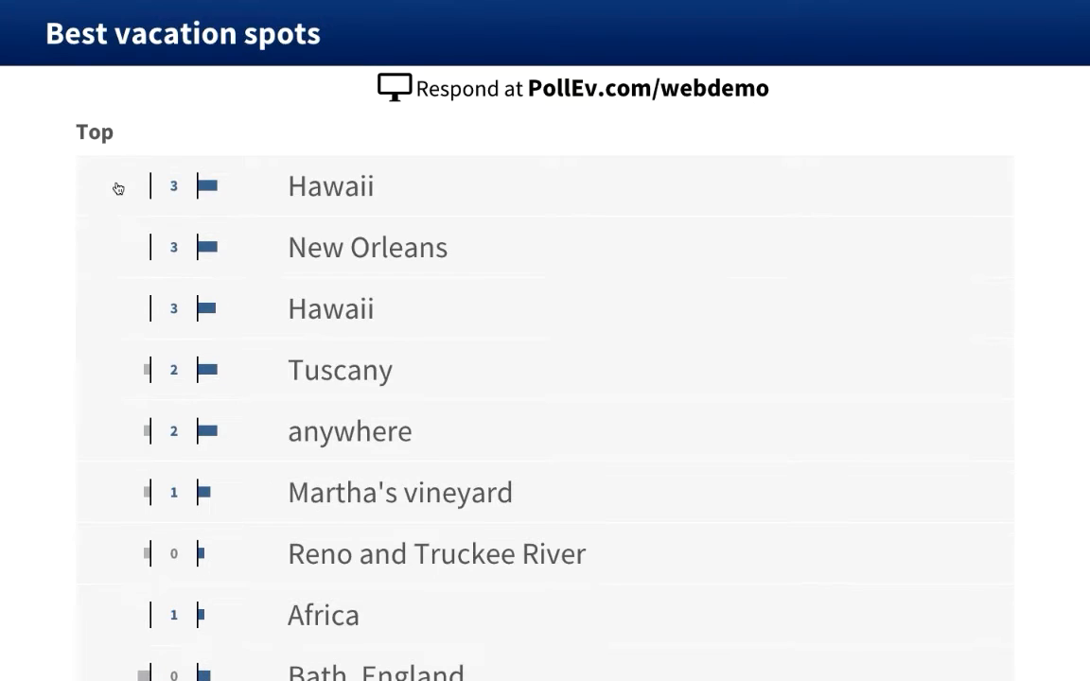
mouse_move(117, 186)
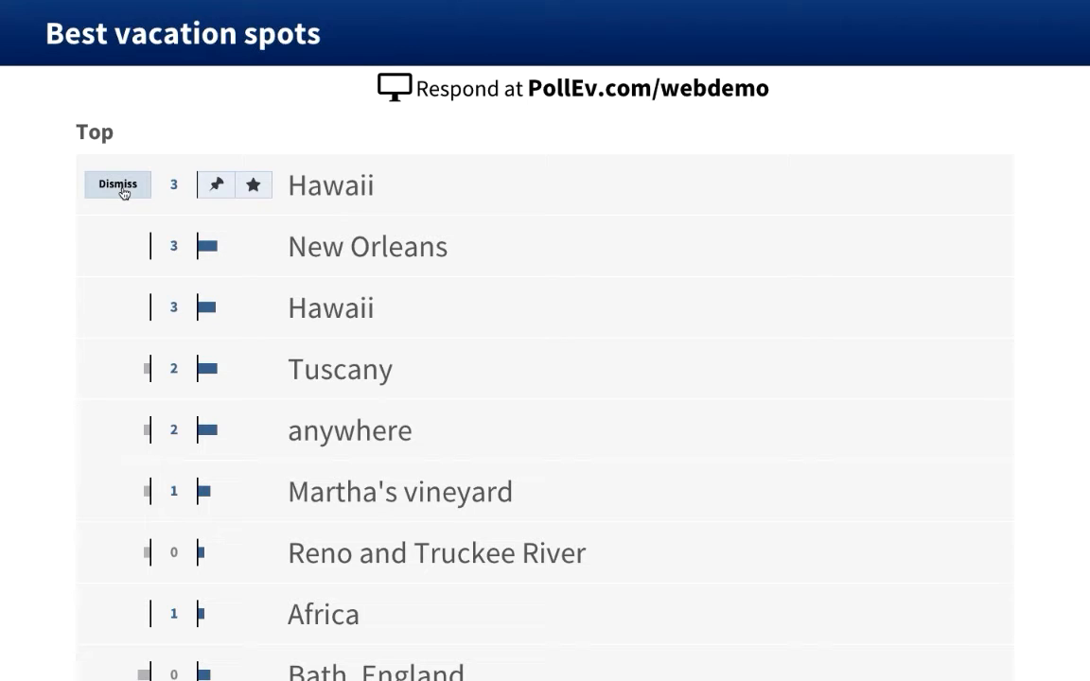
left_click(117, 184)
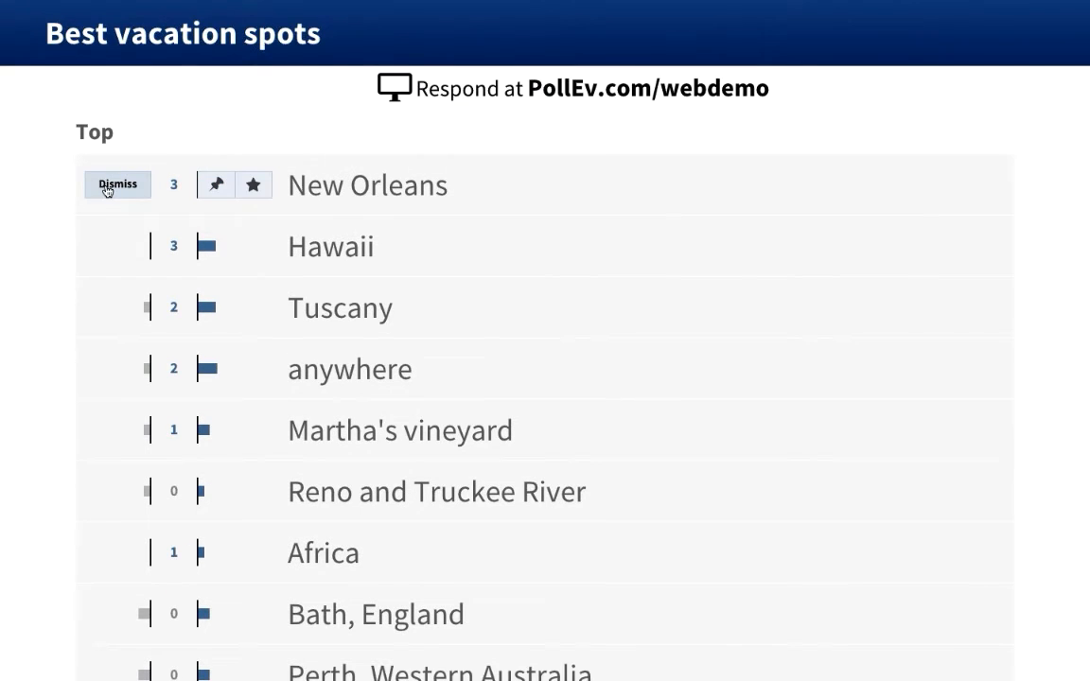
left_click(117, 185)
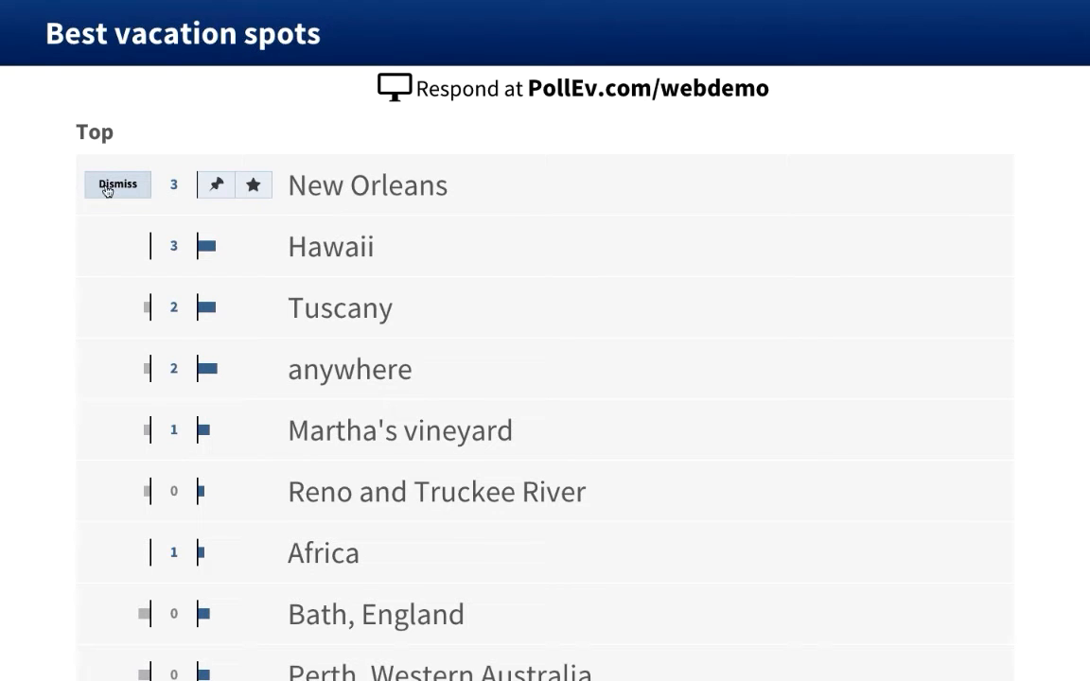
scroll("down", 3)
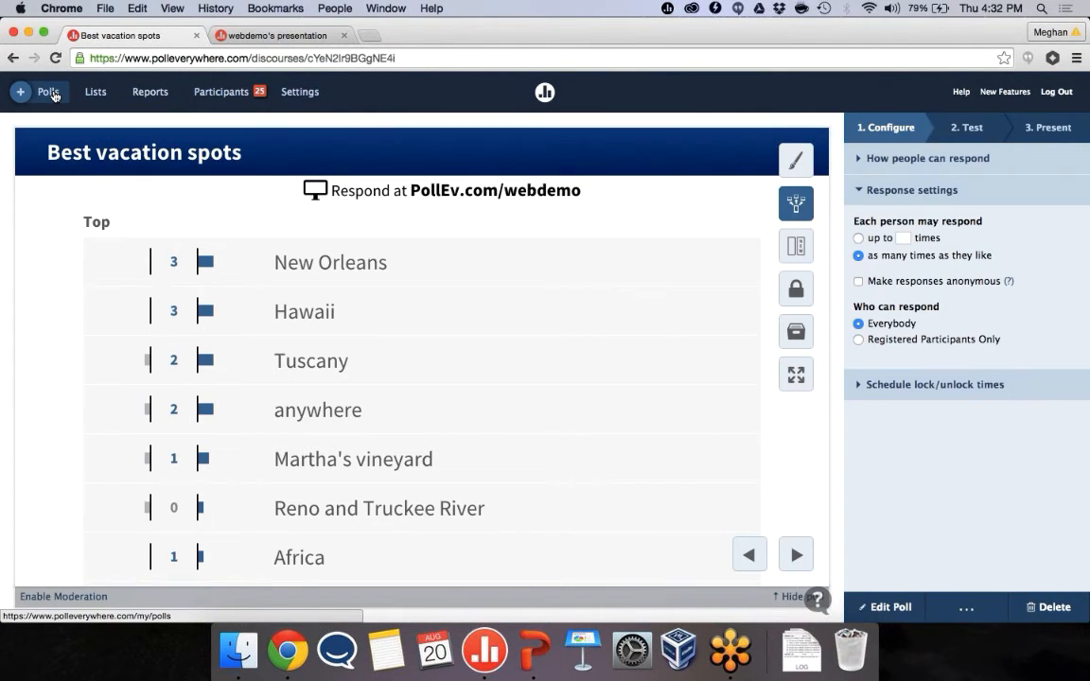
- Visit My Polls, then switch to webdemo's audience presentation page
left_click(48, 90)
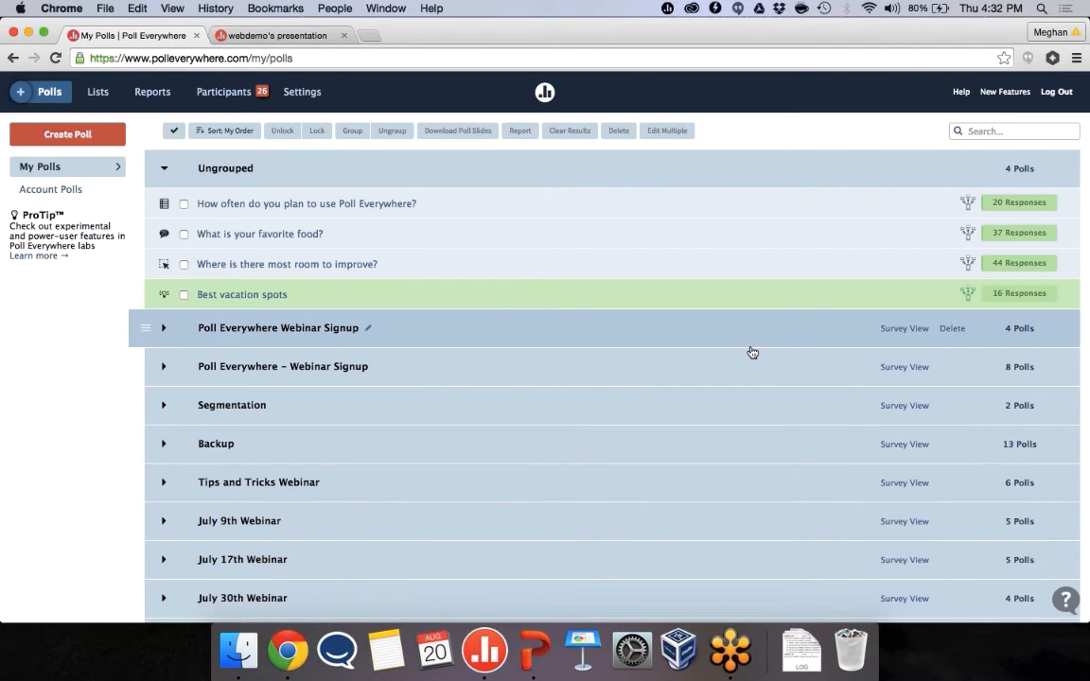
mouse_move(516, 413)
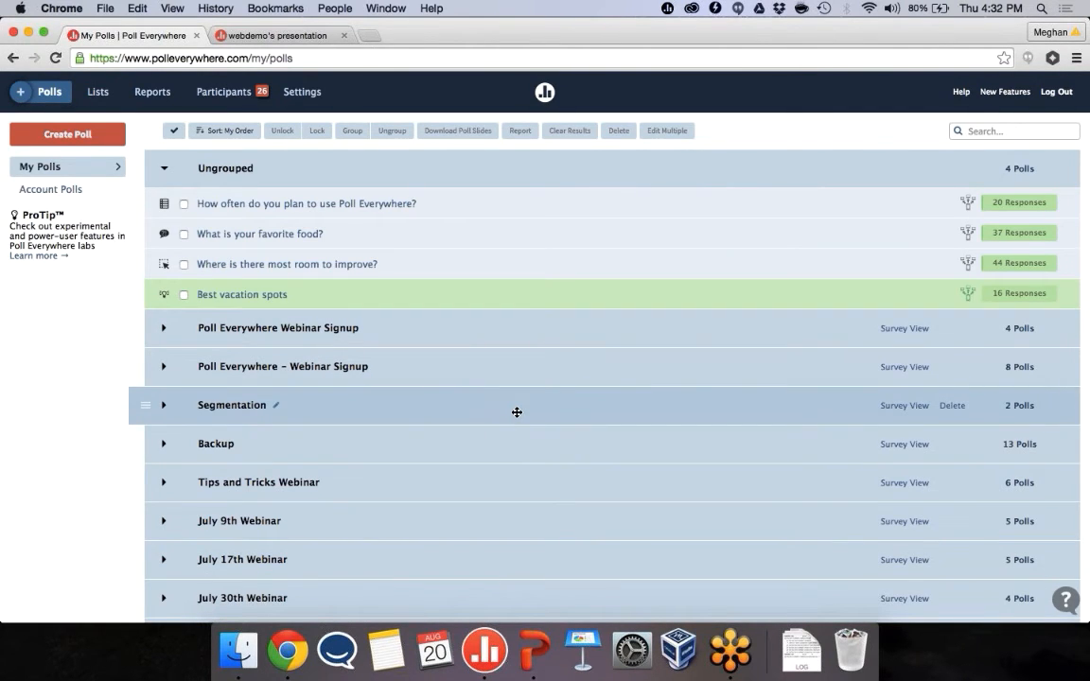
mouse_move(147, 405)
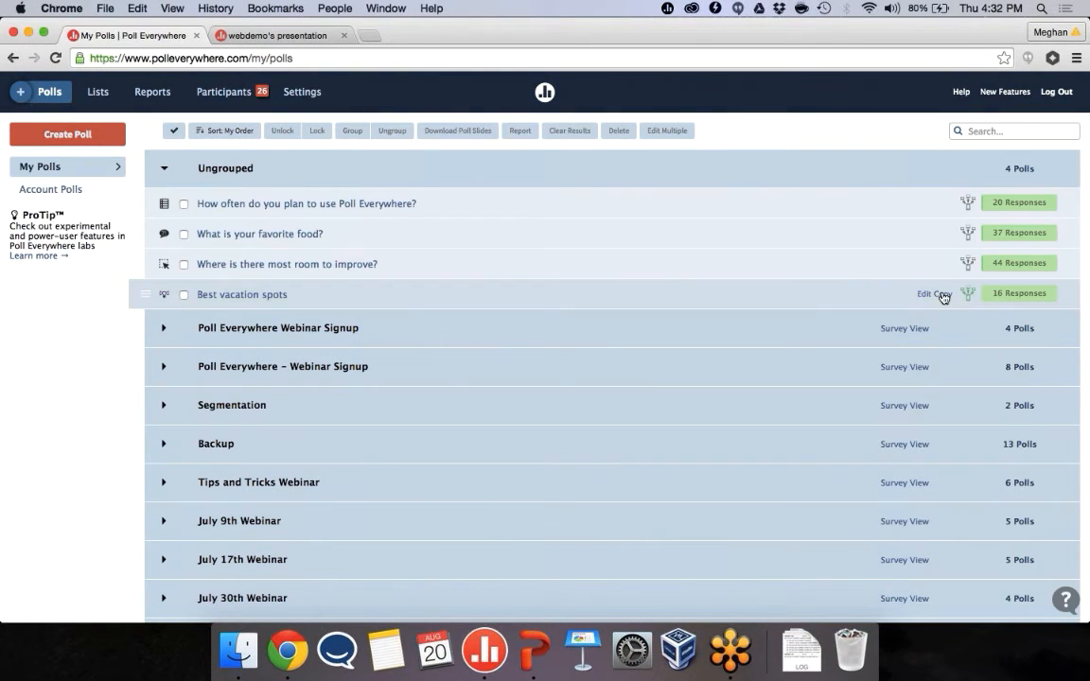
mouse_move(615, 328)
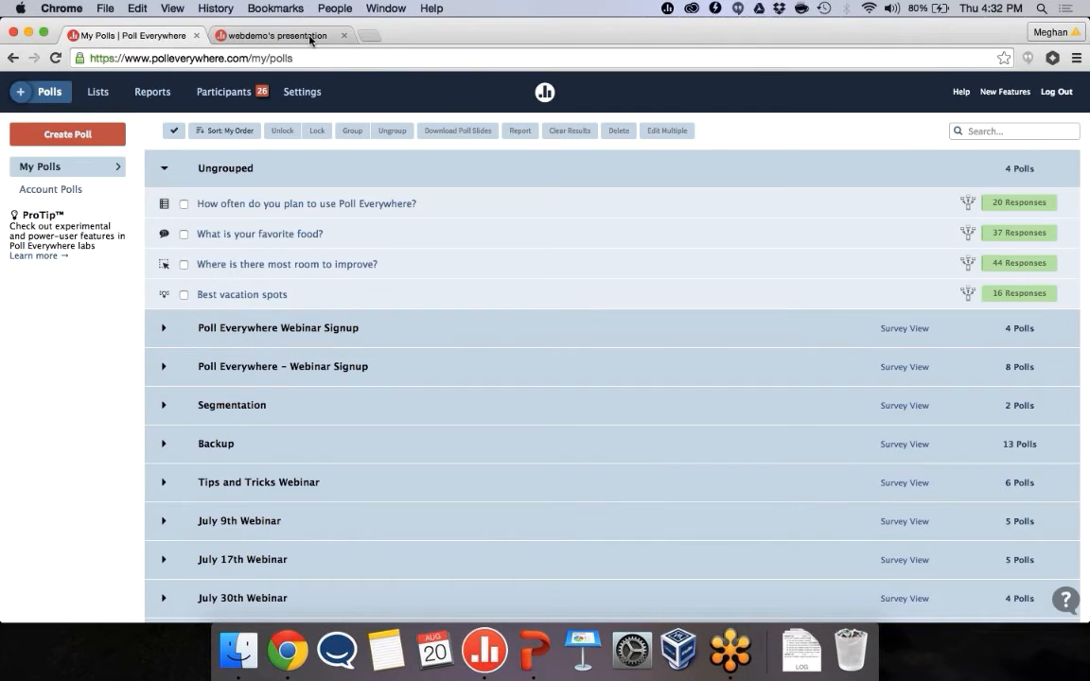
left_click(274, 35)
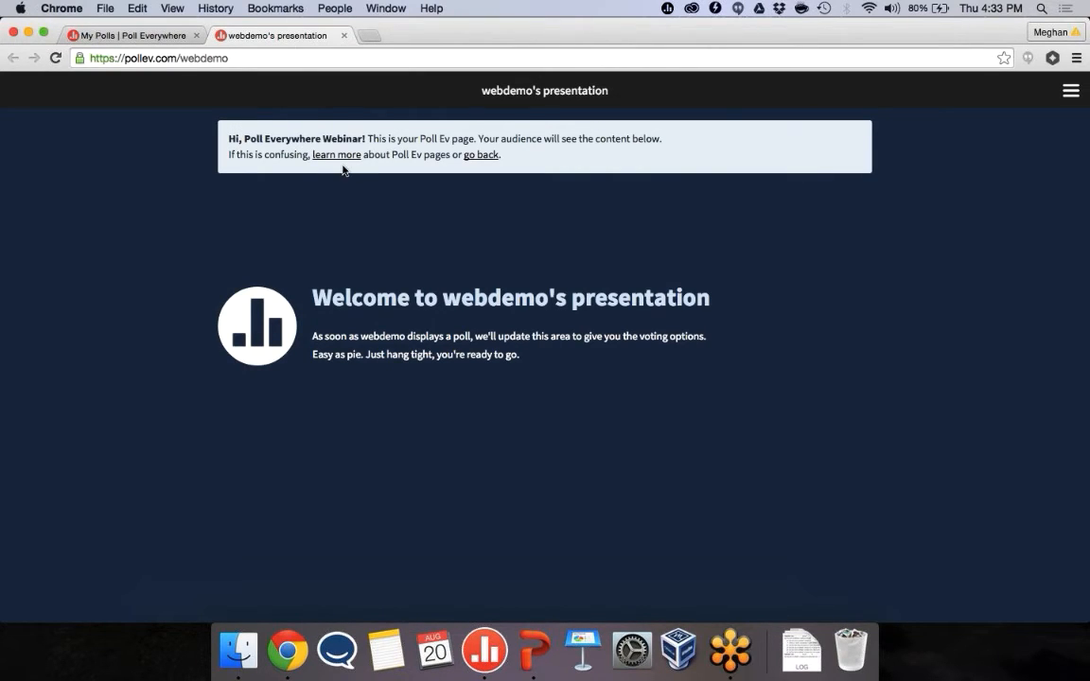
mouse_move(343, 36)
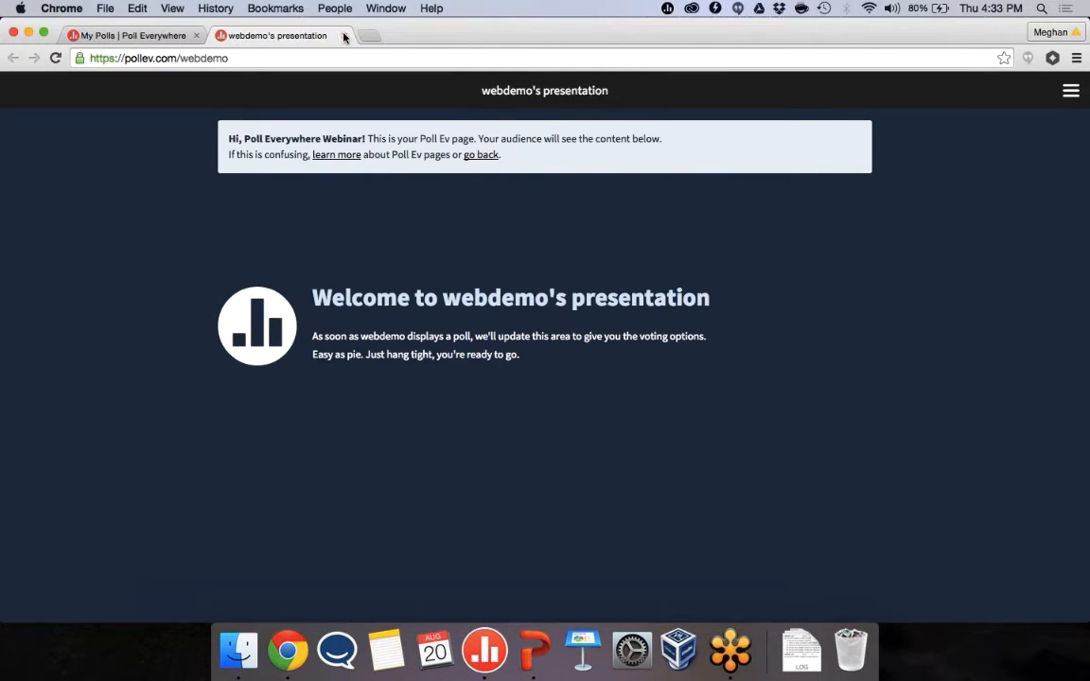
mouse_move(199, 404)
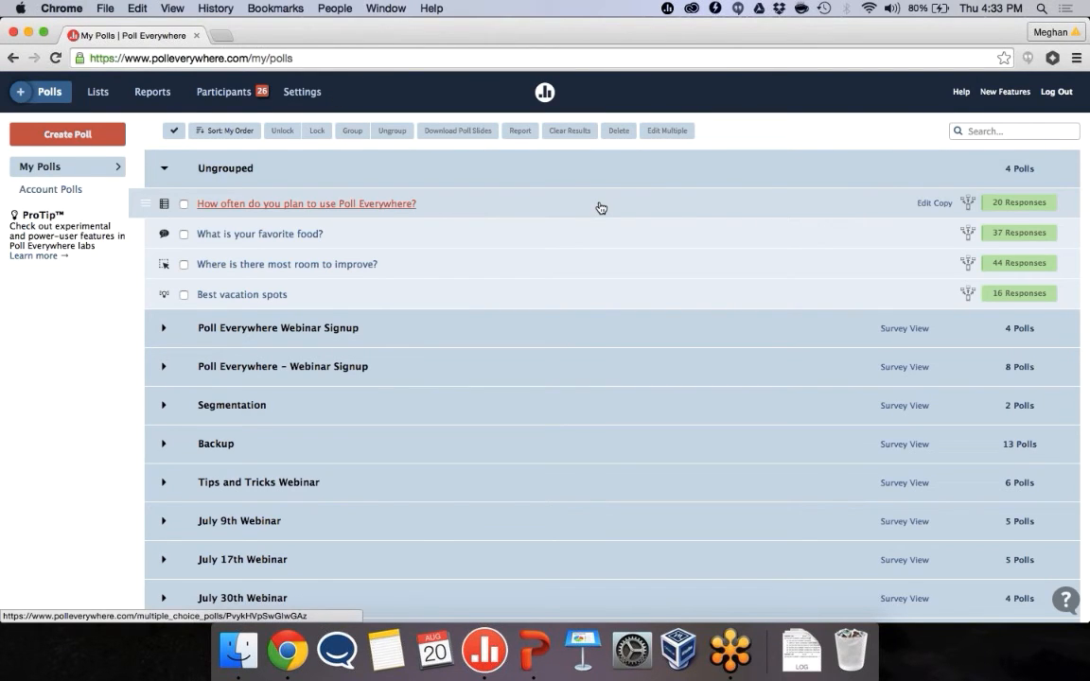
mouse_move(1022, 202)
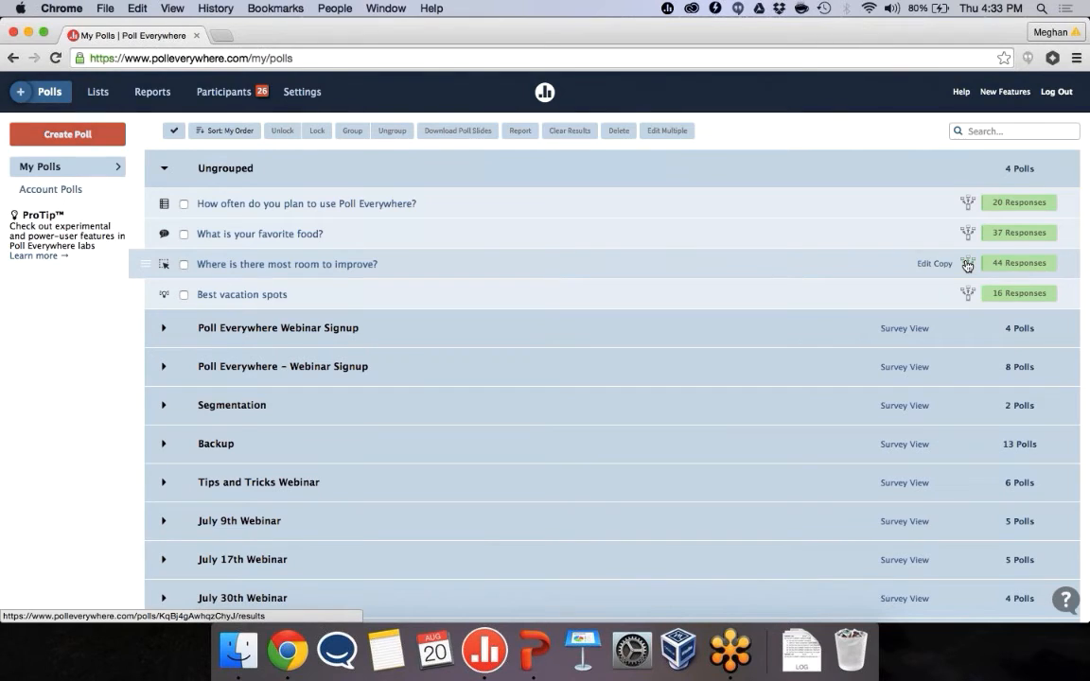
mouse_move(933, 249)
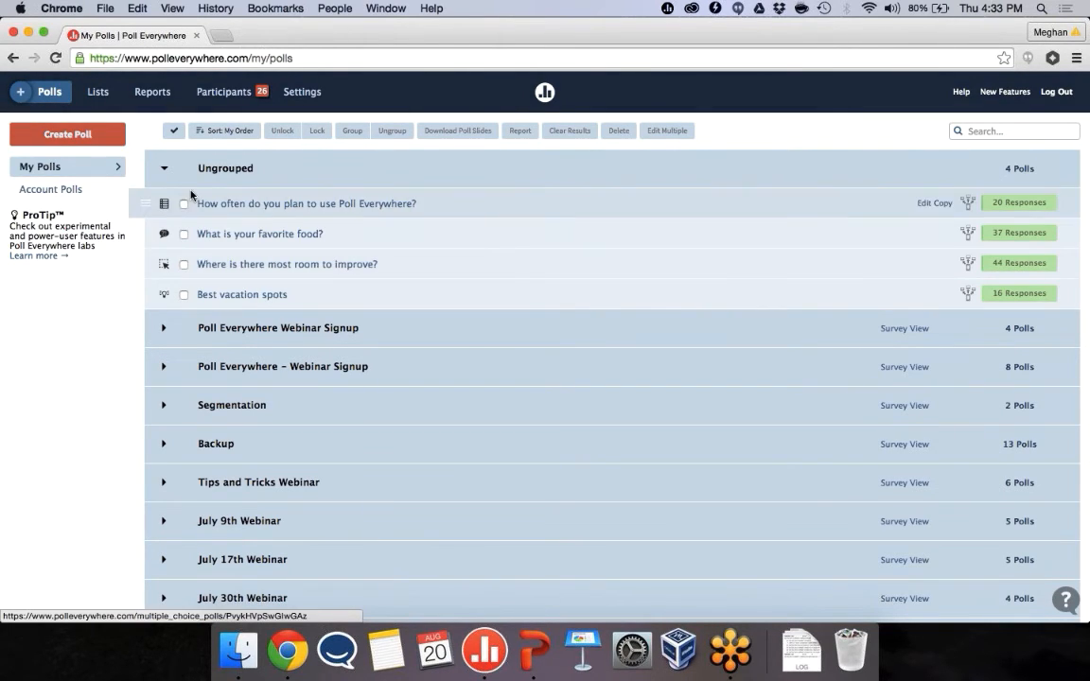
- Tick the planned-use, favorite food, room-to-improve and Best vacation spots polls
left_click(185, 204)
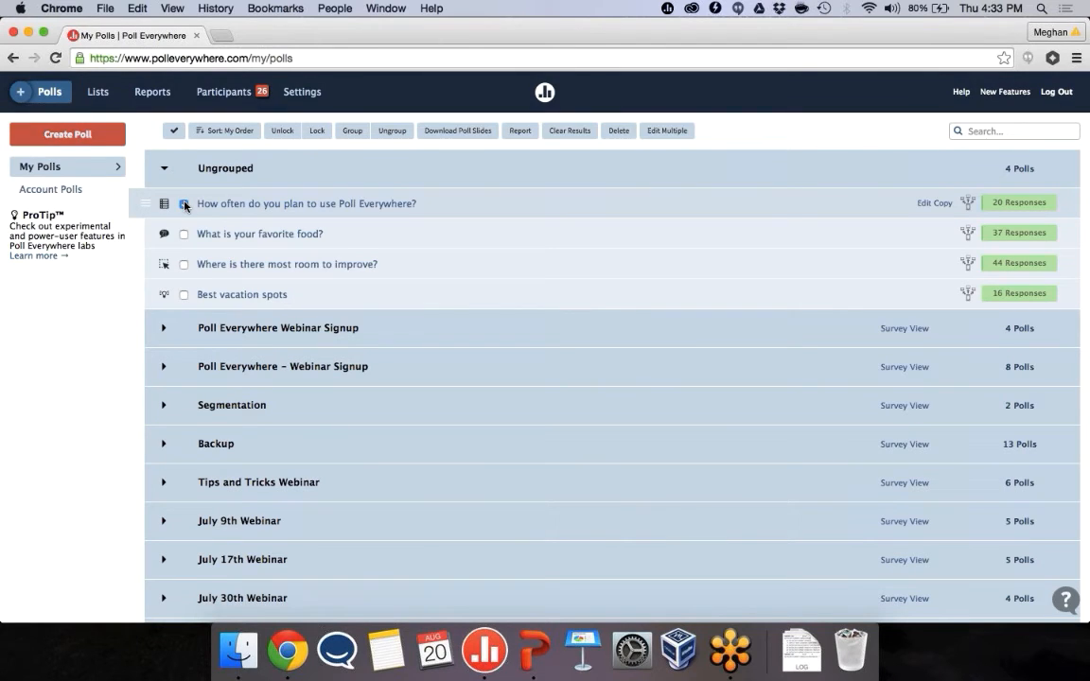
left_click(184, 233)
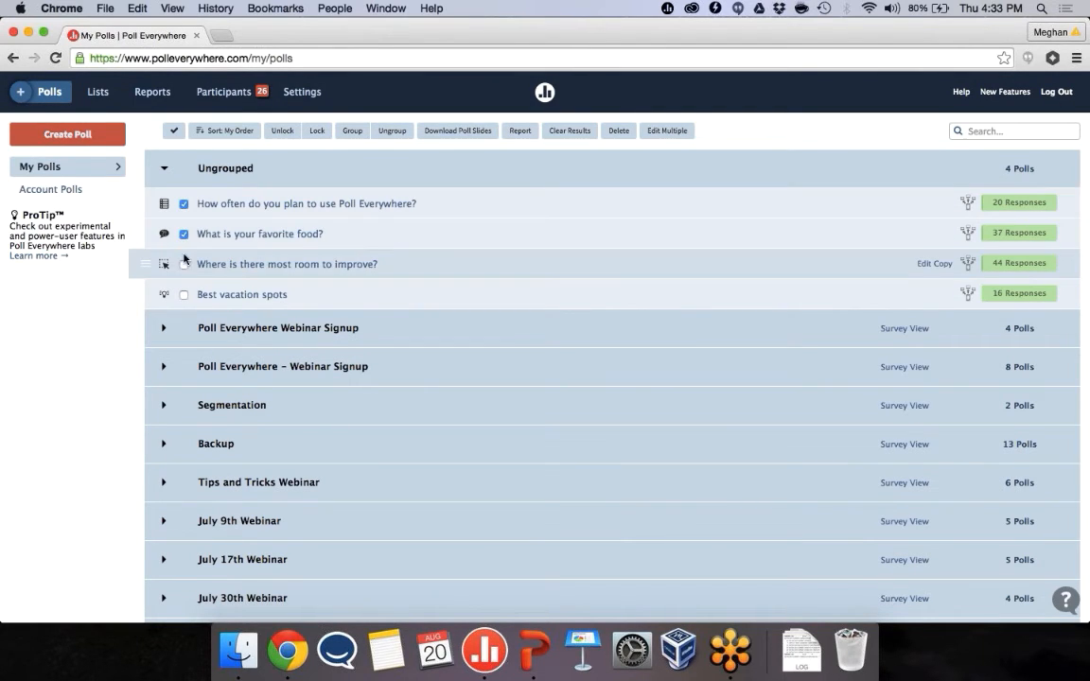
left_click(183, 294)
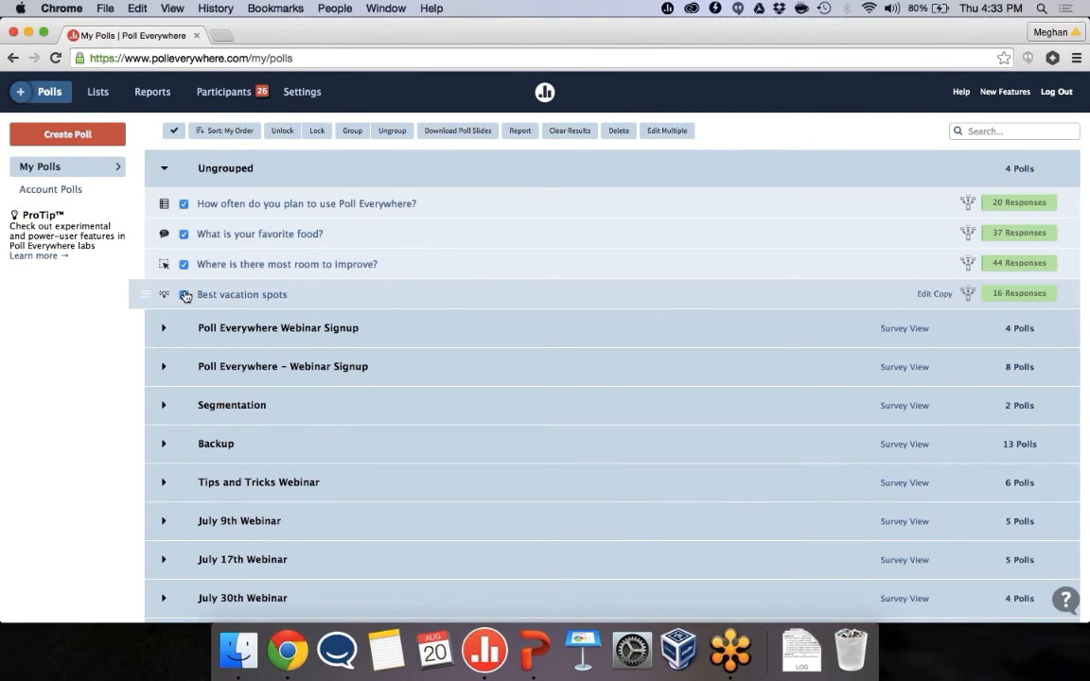
left_click(183, 294)
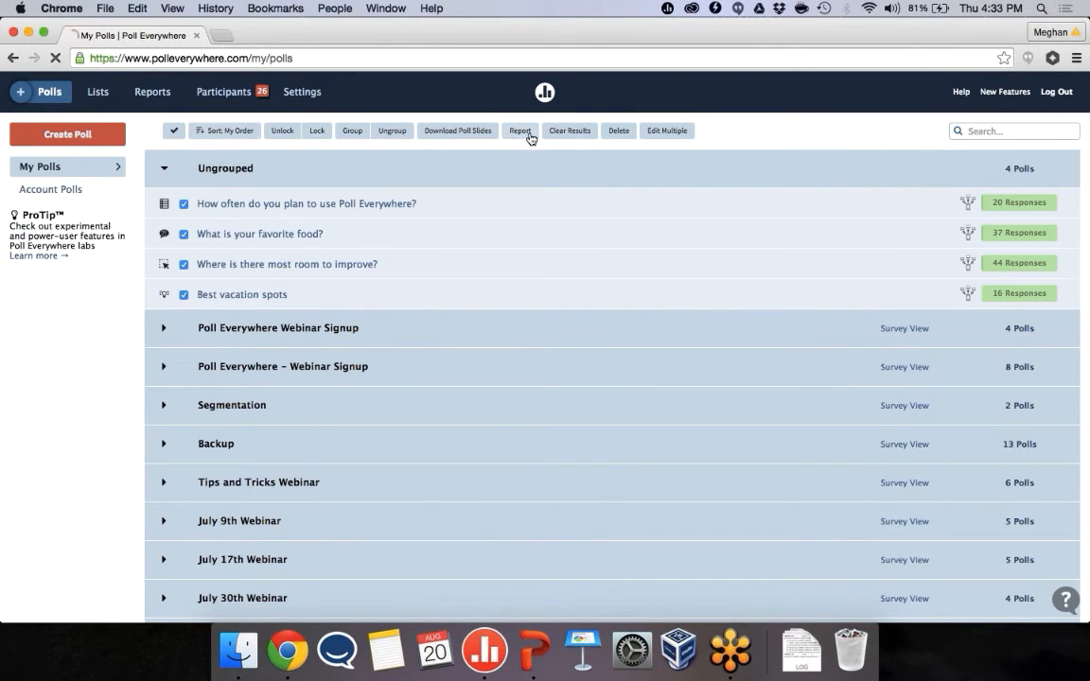
- Create an Executive summary report of the four polls with audience size 27, and review it
left_click(519, 131)
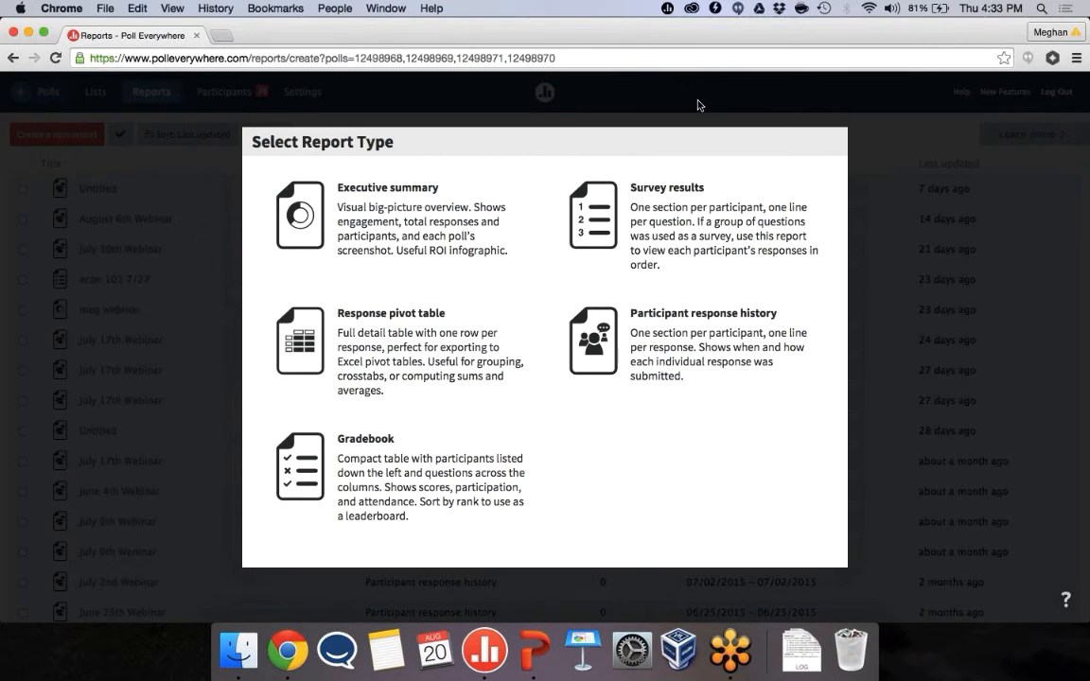
mouse_move(653, 94)
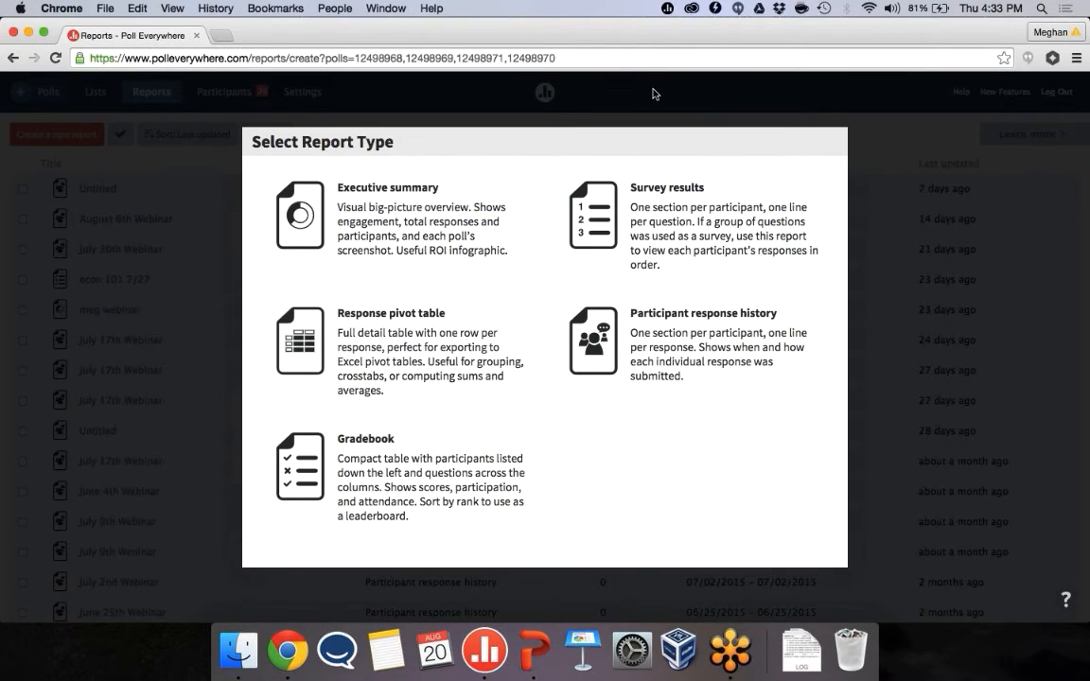
mouse_move(558, 82)
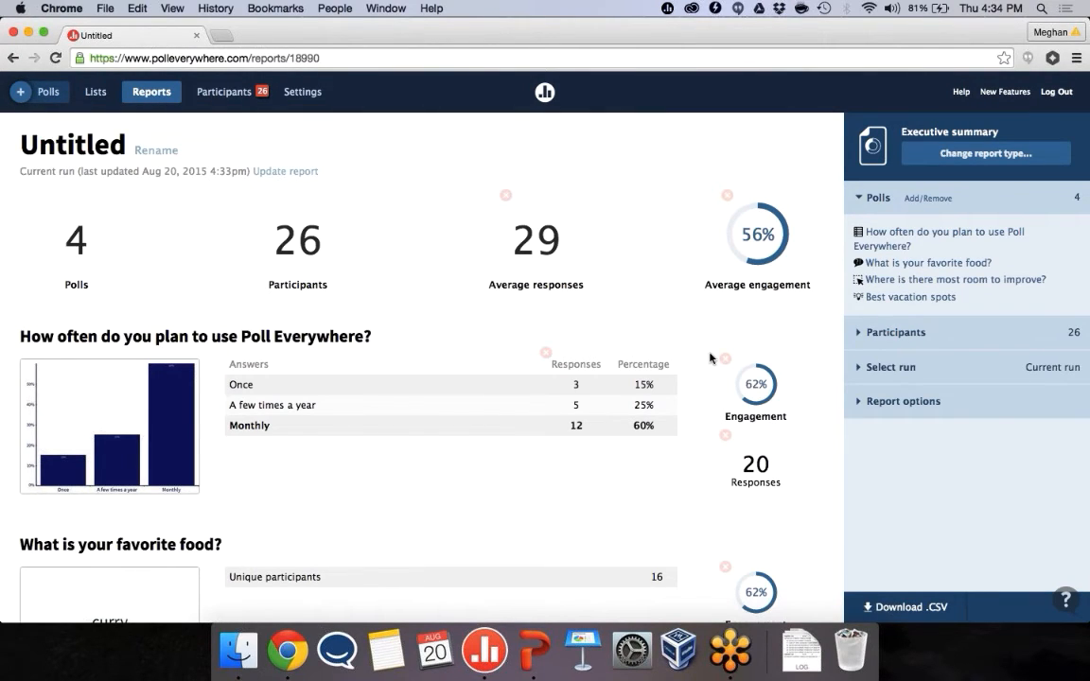
mouse_move(1078, 424)
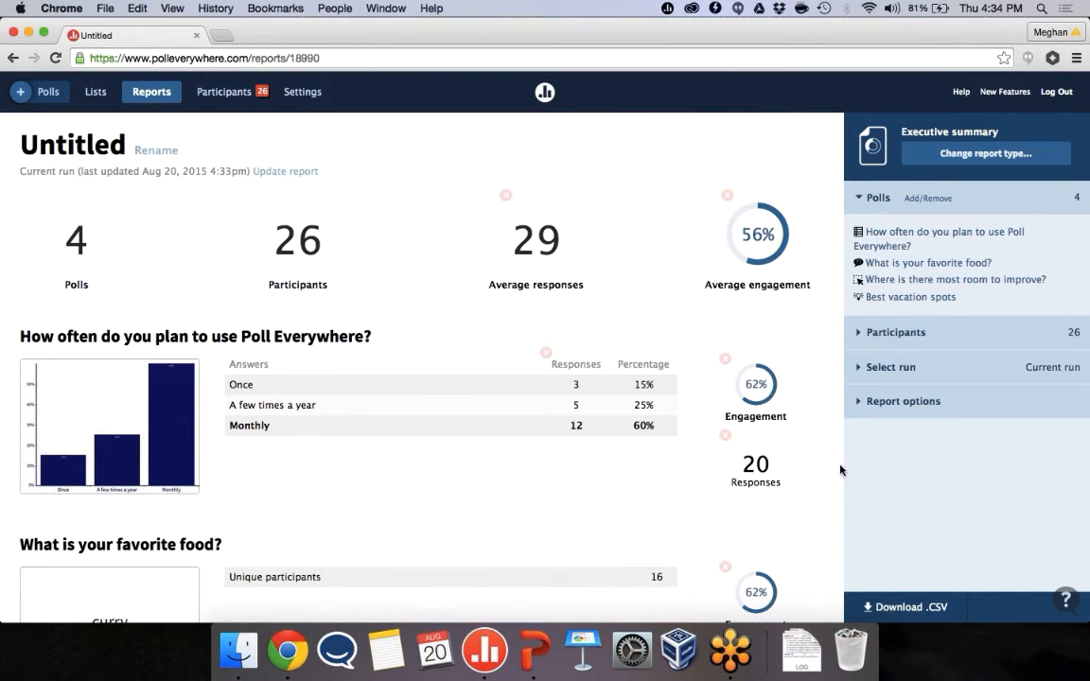
mouse_move(821, 417)
type("27")
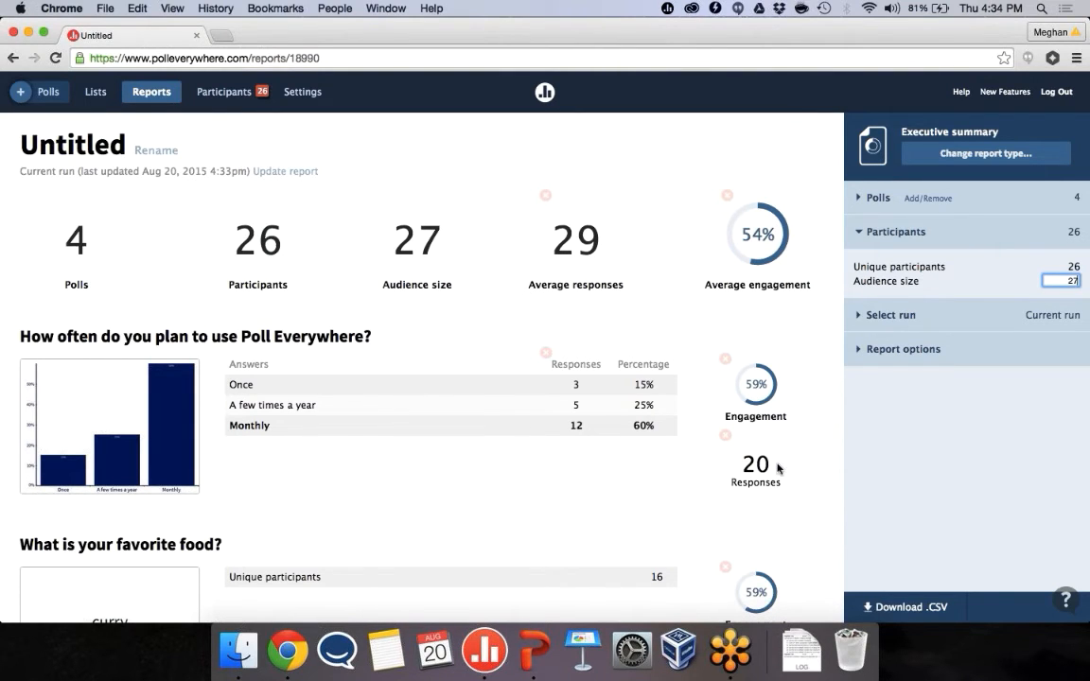
scroll("down", 3)
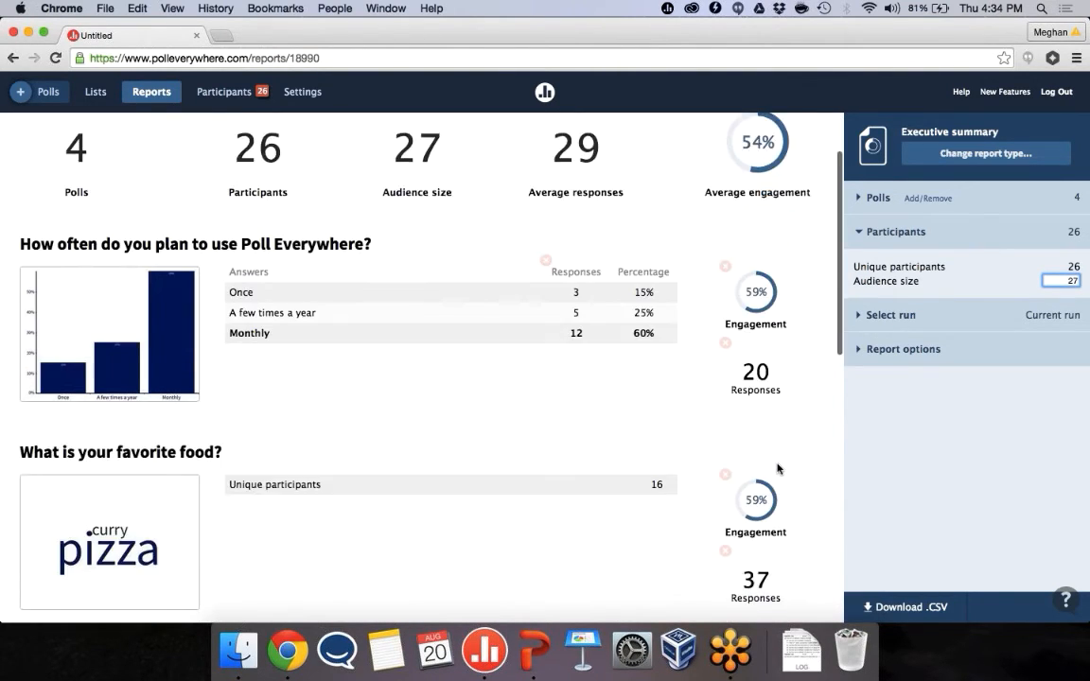
scroll("down", 3)
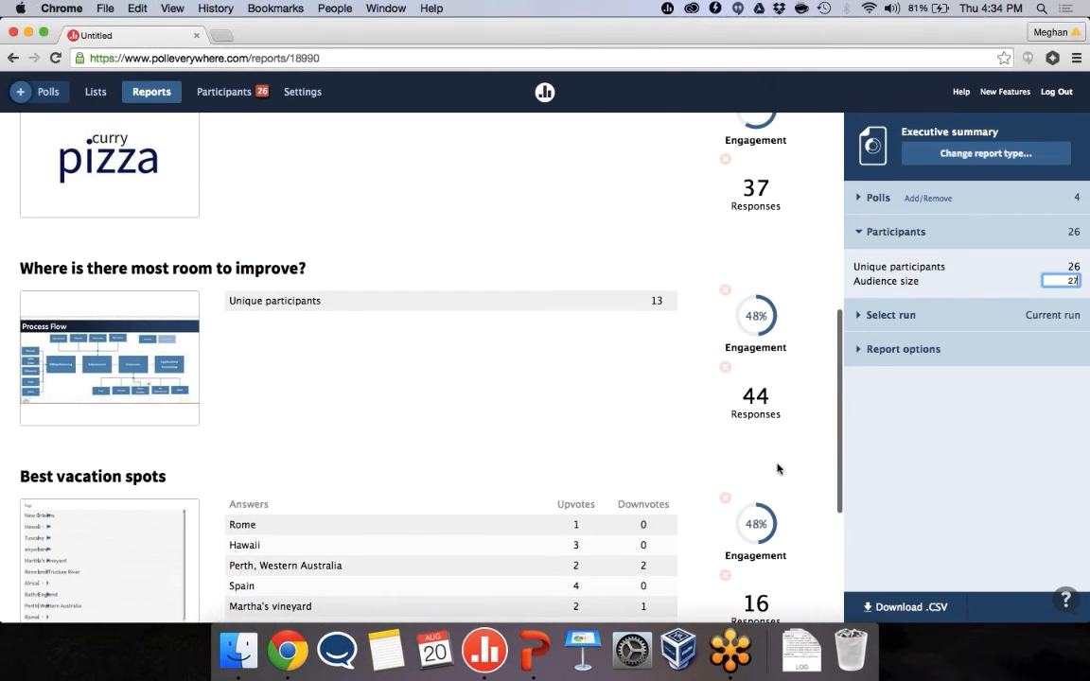
scroll("down", 3)
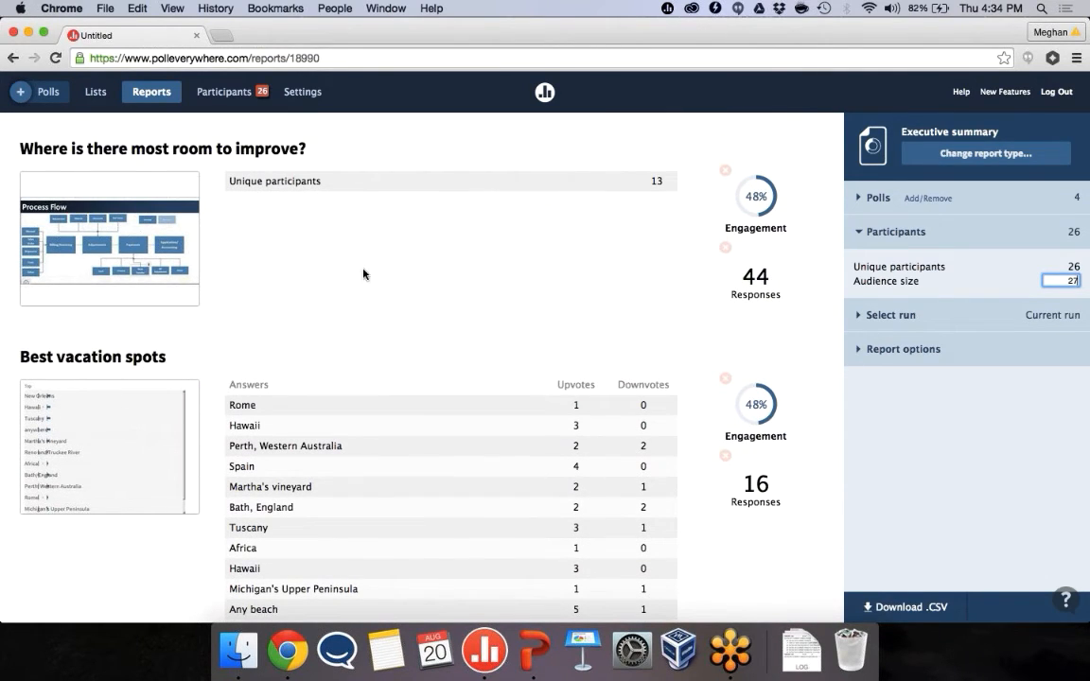
mouse_move(266, 286)
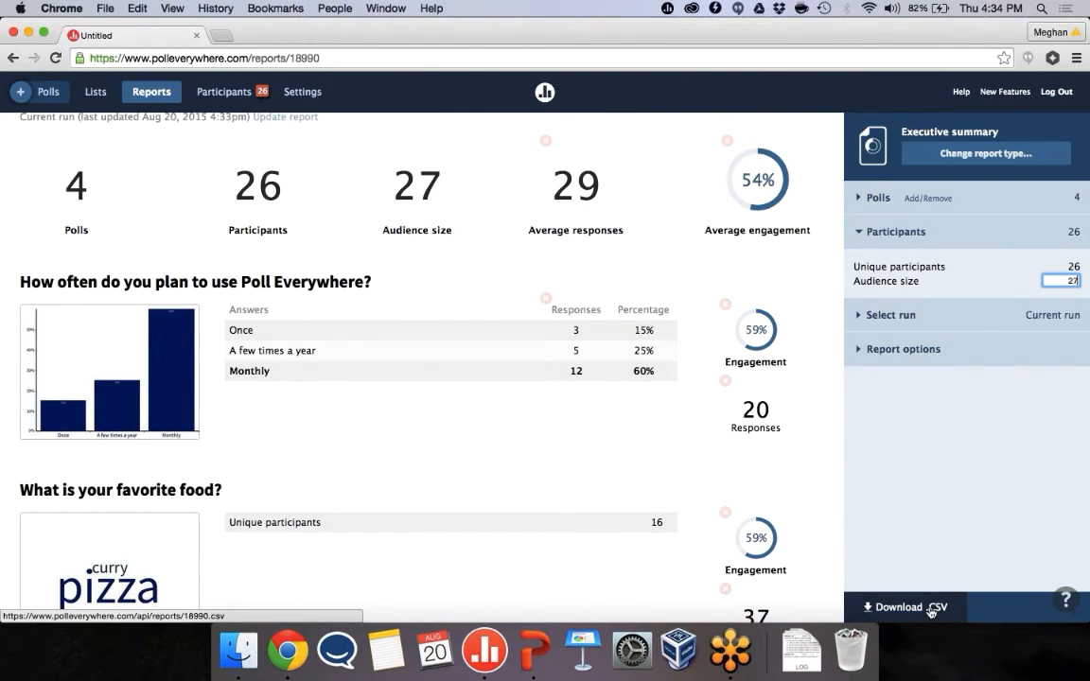
mouse_move(918, 591)
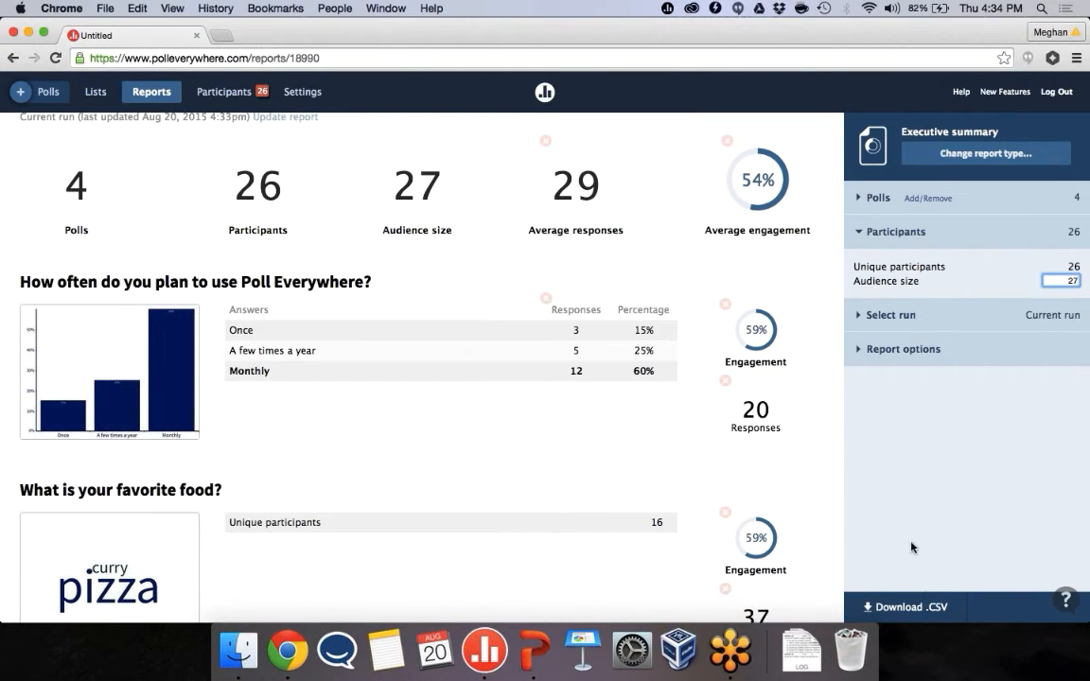
mouse_move(982, 154)
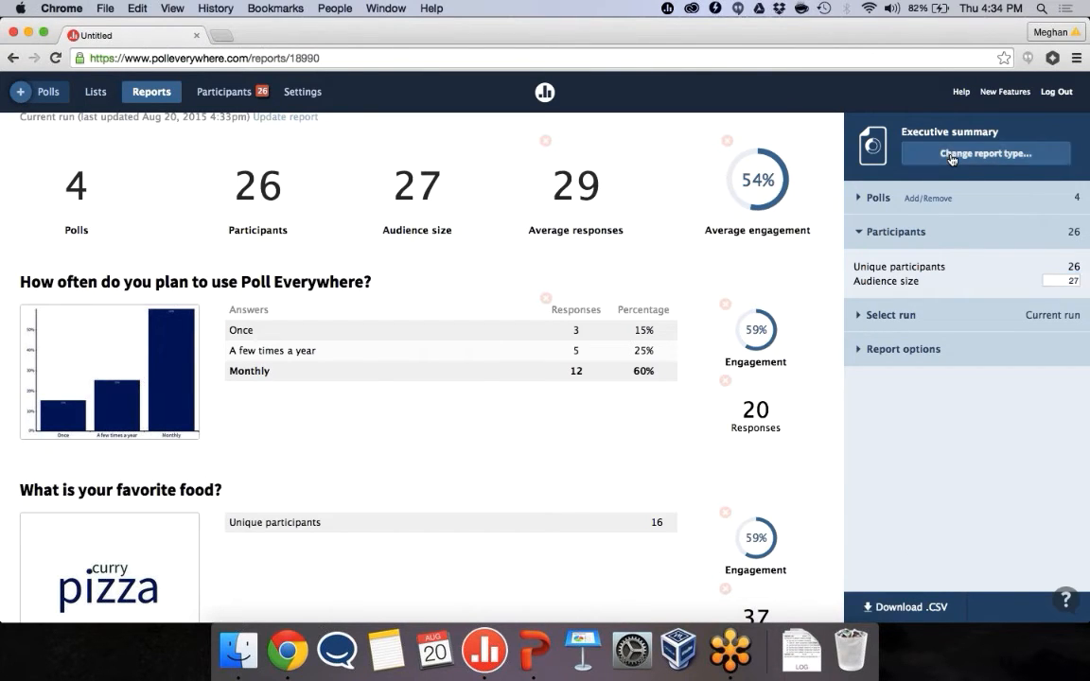
- Switch to Participant response history and scroll through each response's source and time received
left_click(985, 154)
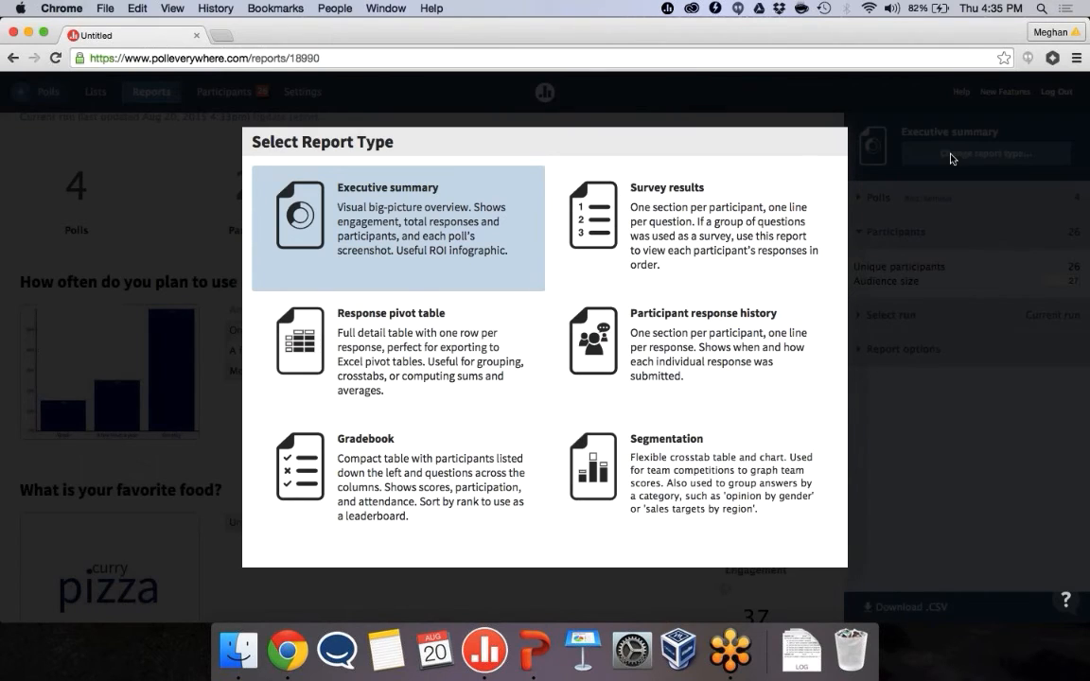
mouse_move(657, 334)
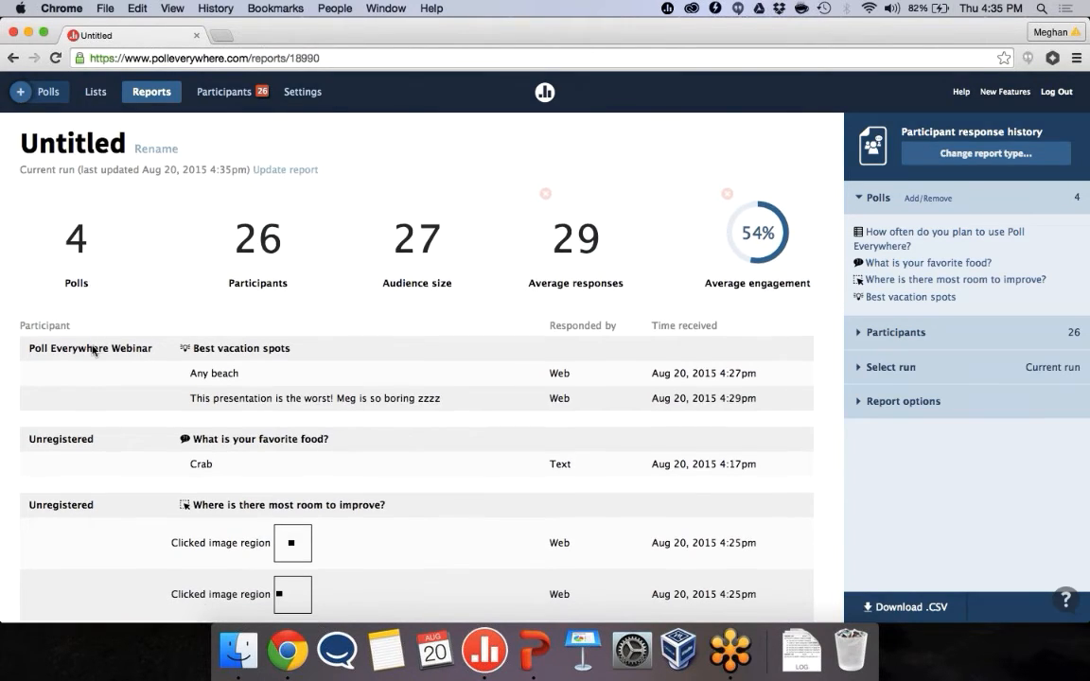
scroll("down", 3)
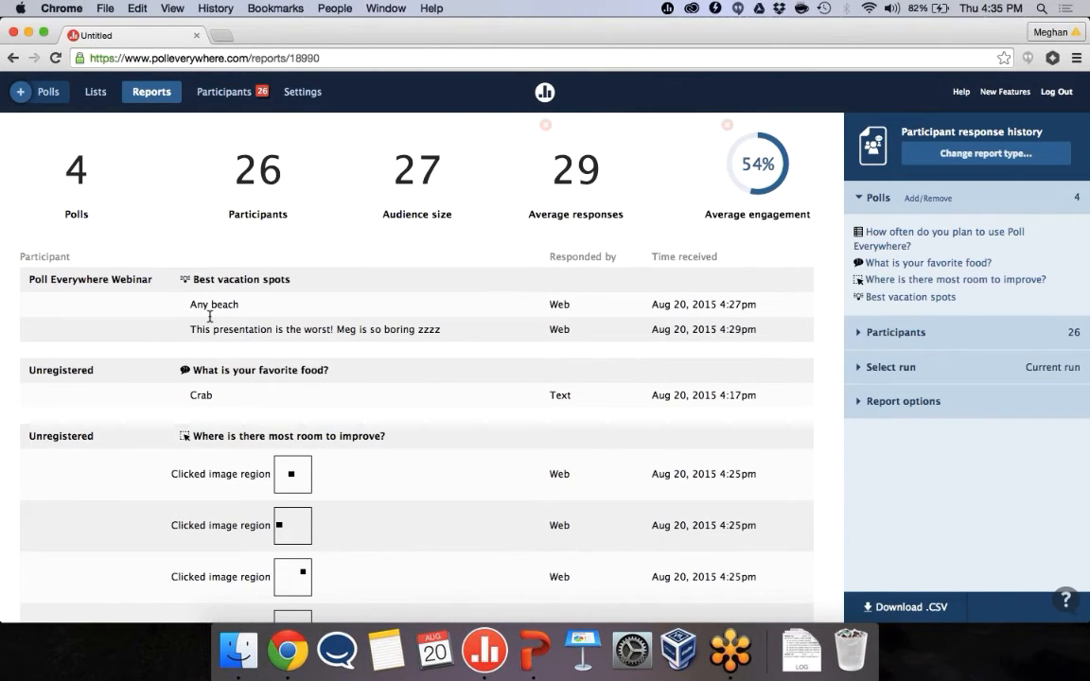
mouse_move(211, 325)
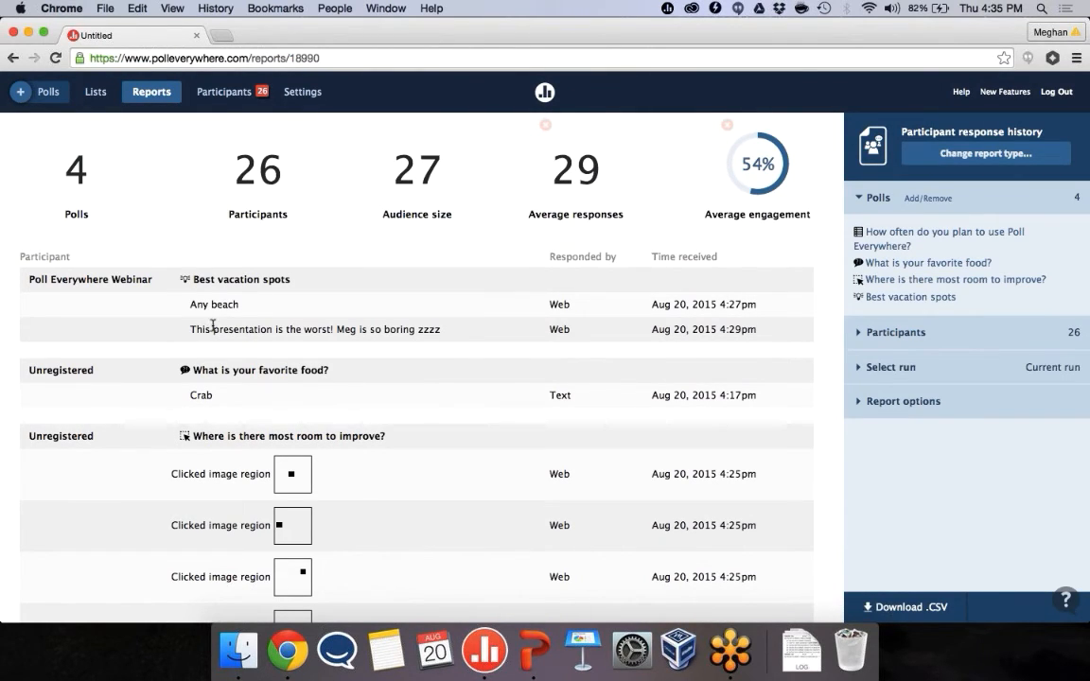
scroll("down", 3)
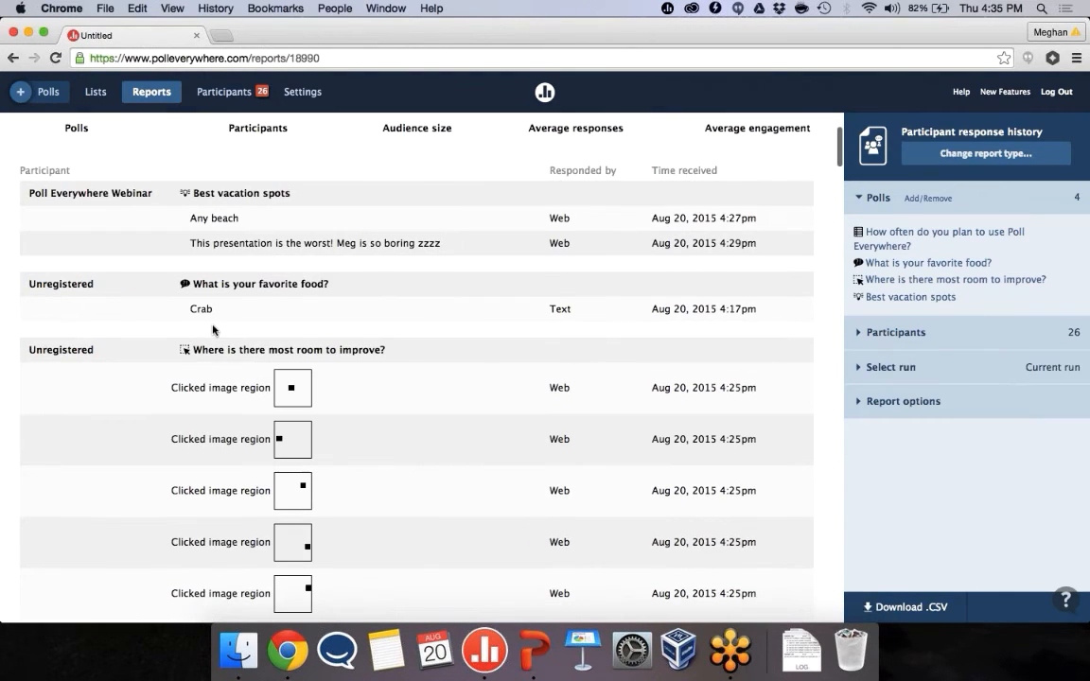
scroll("down", 3)
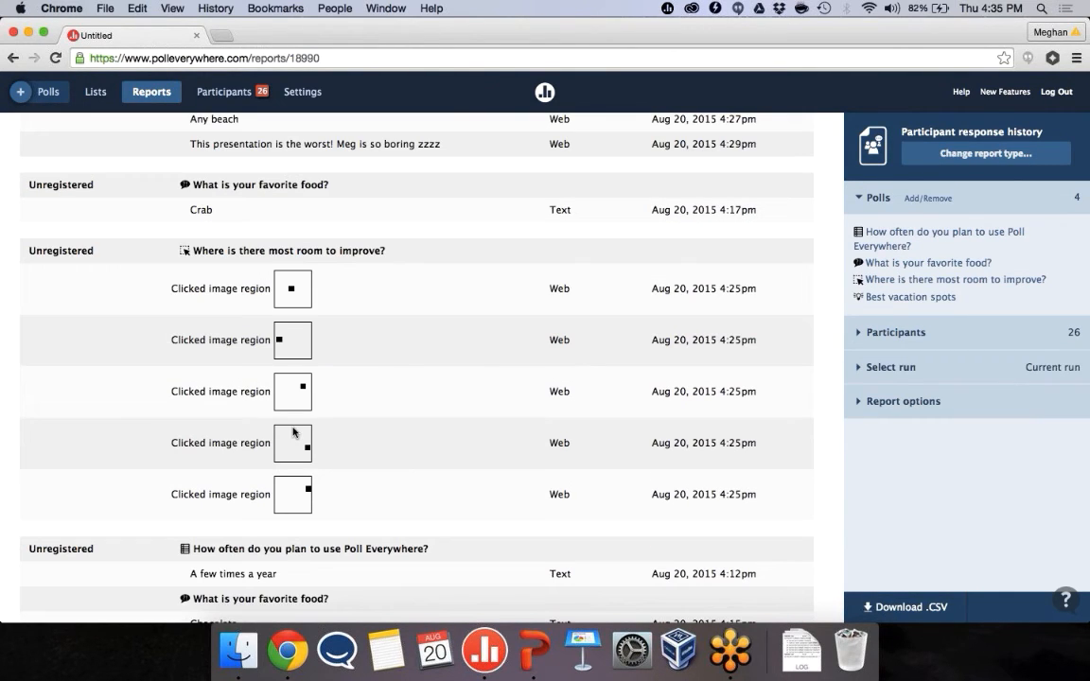
scroll("down", 3)
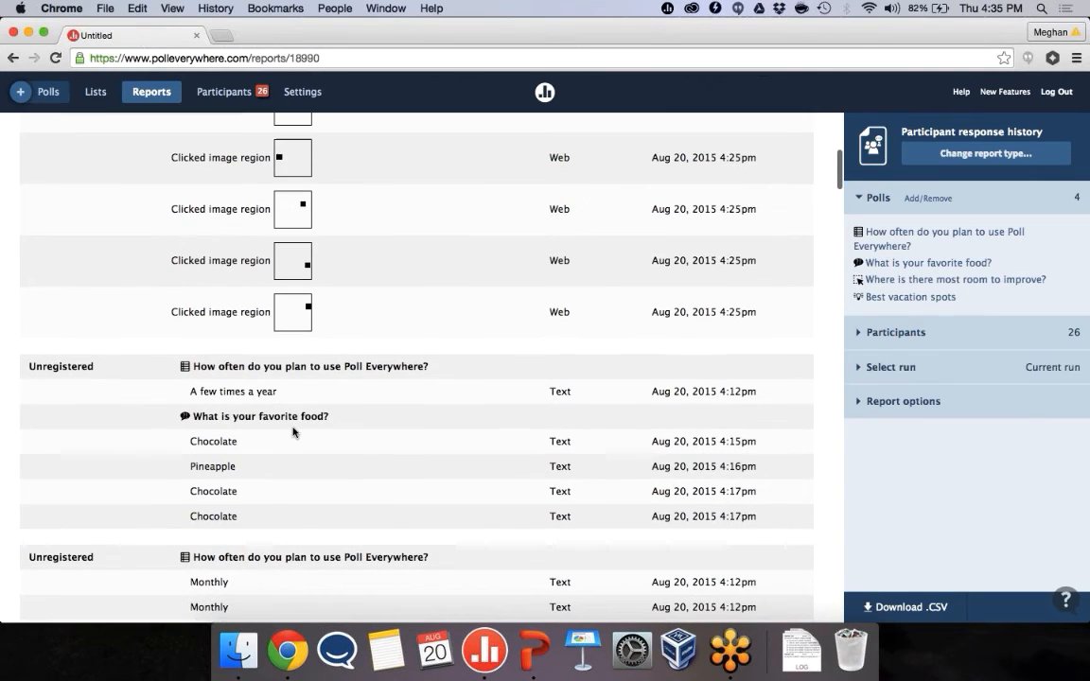
scroll("down", 3)
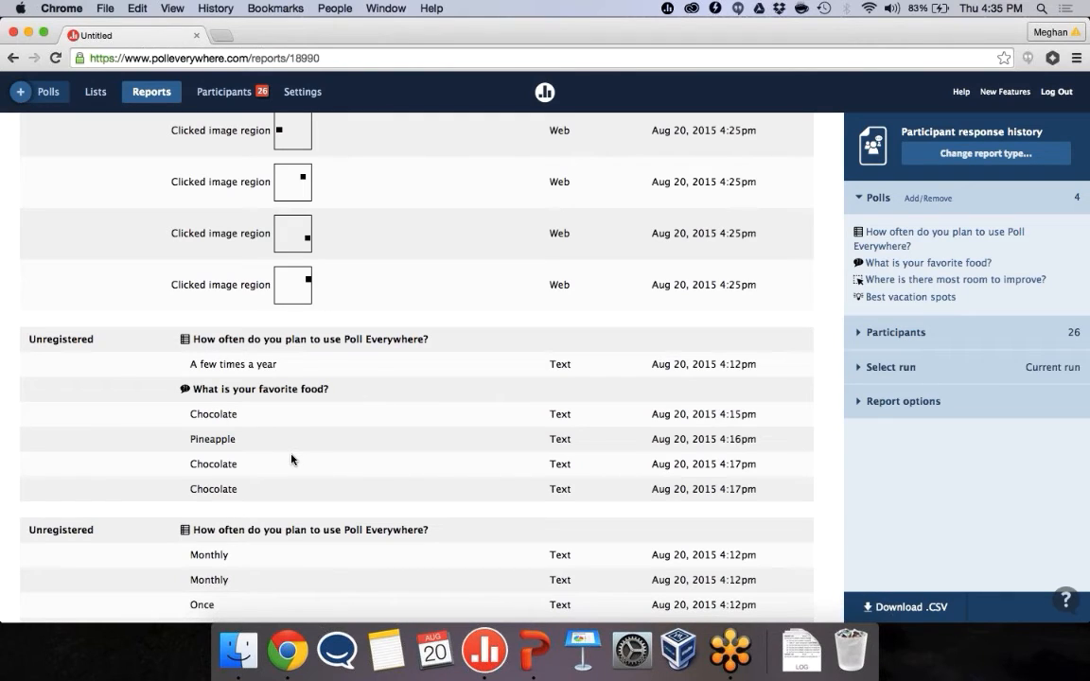
scroll("down", 3)
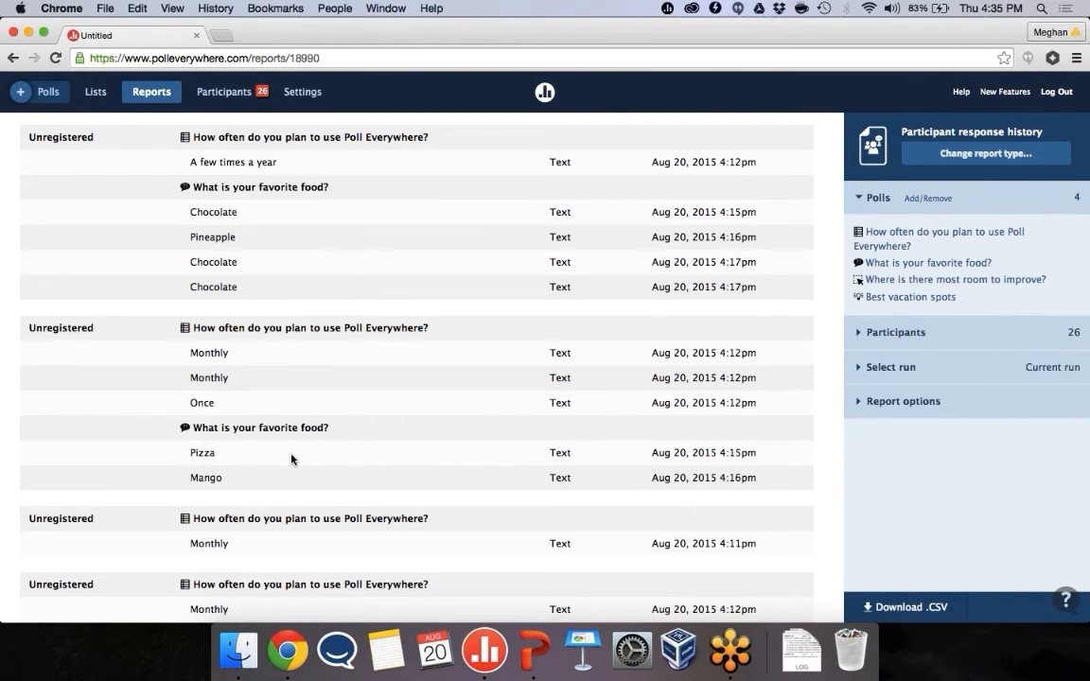
scroll("down", 3)
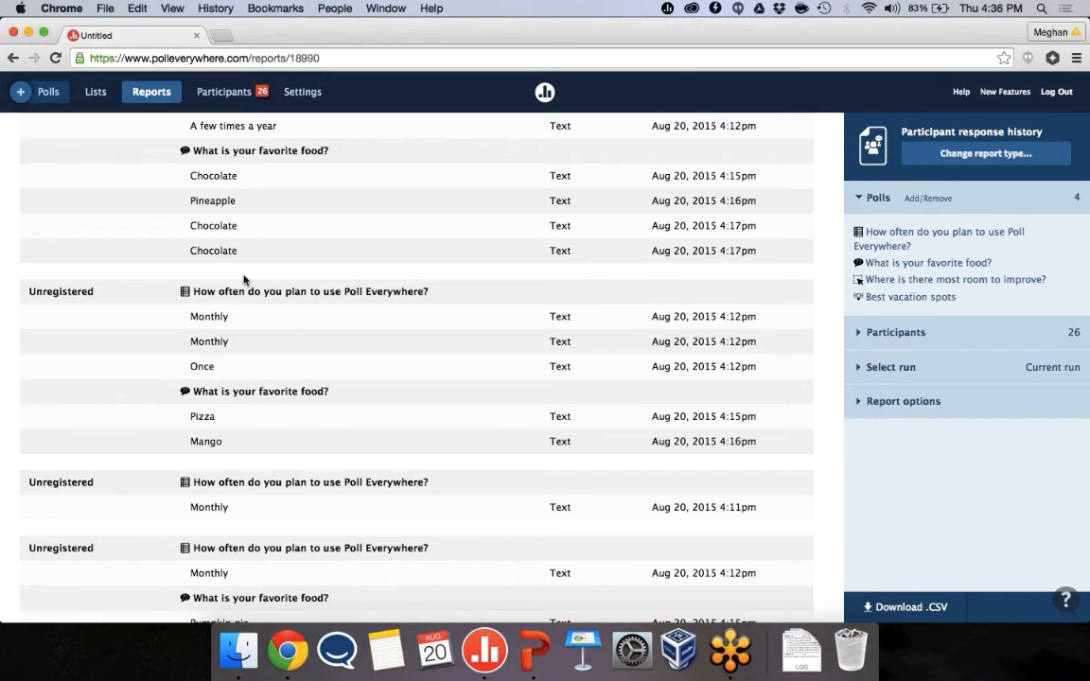
scroll("down", 3)
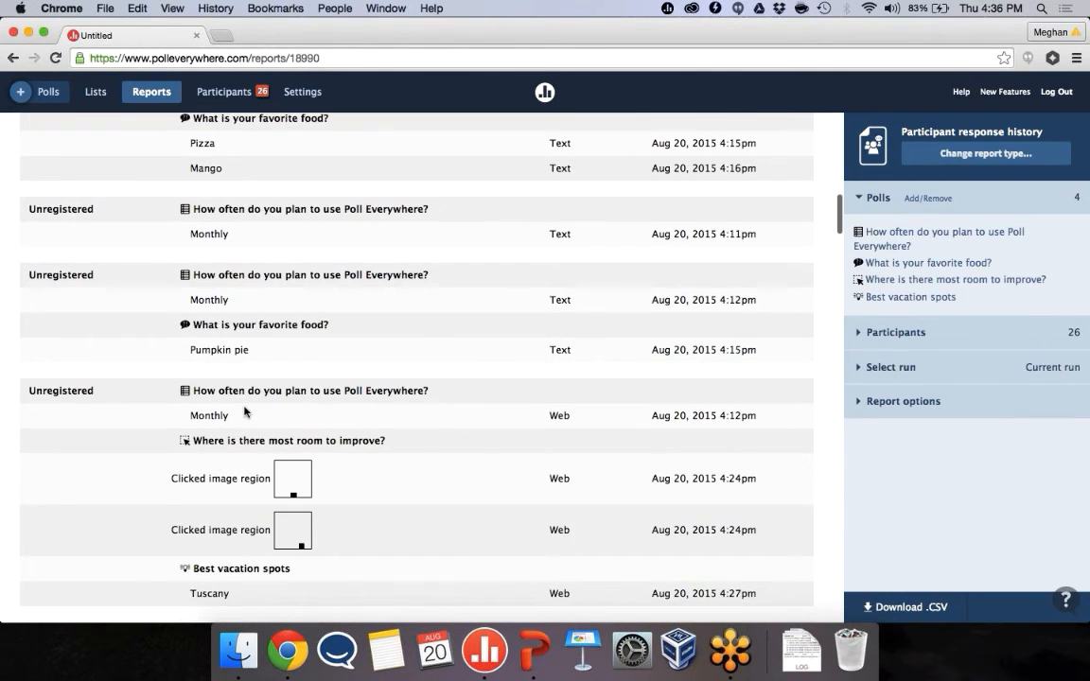
scroll("down", 3)
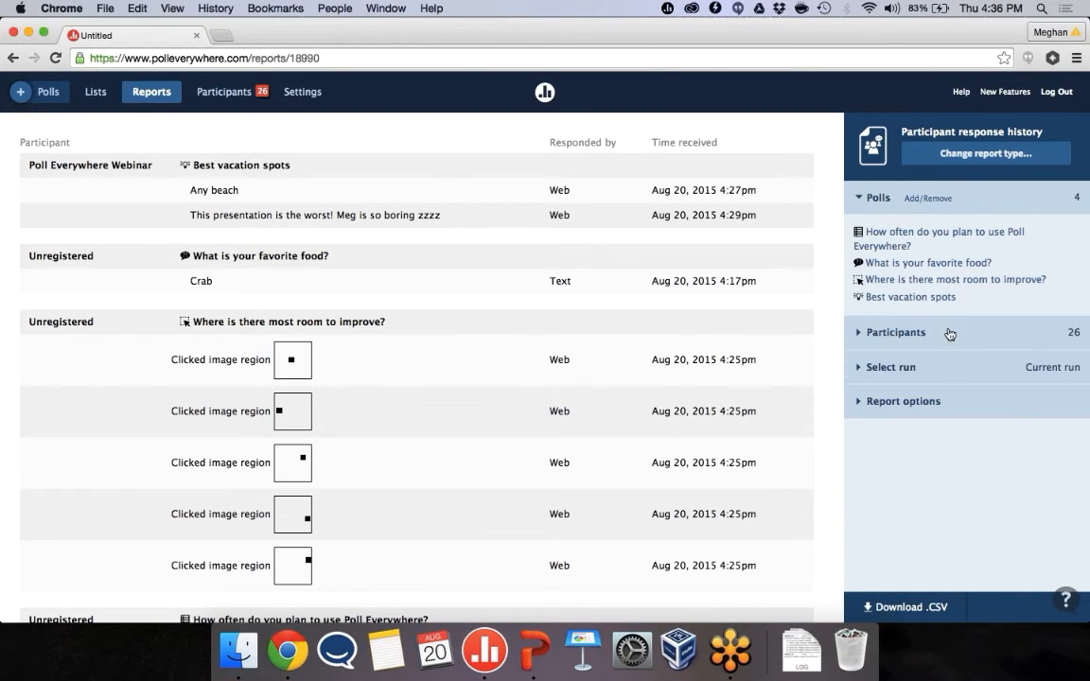
- Change the report type to a Gradebook
left_click(985, 153)
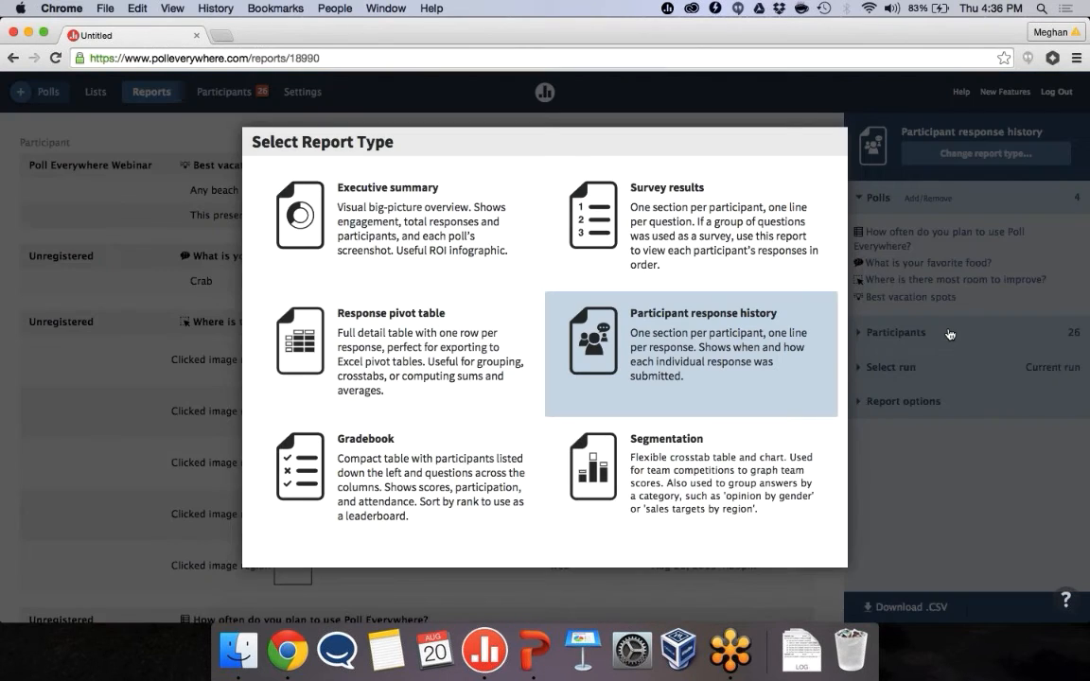
left_click(690, 355)
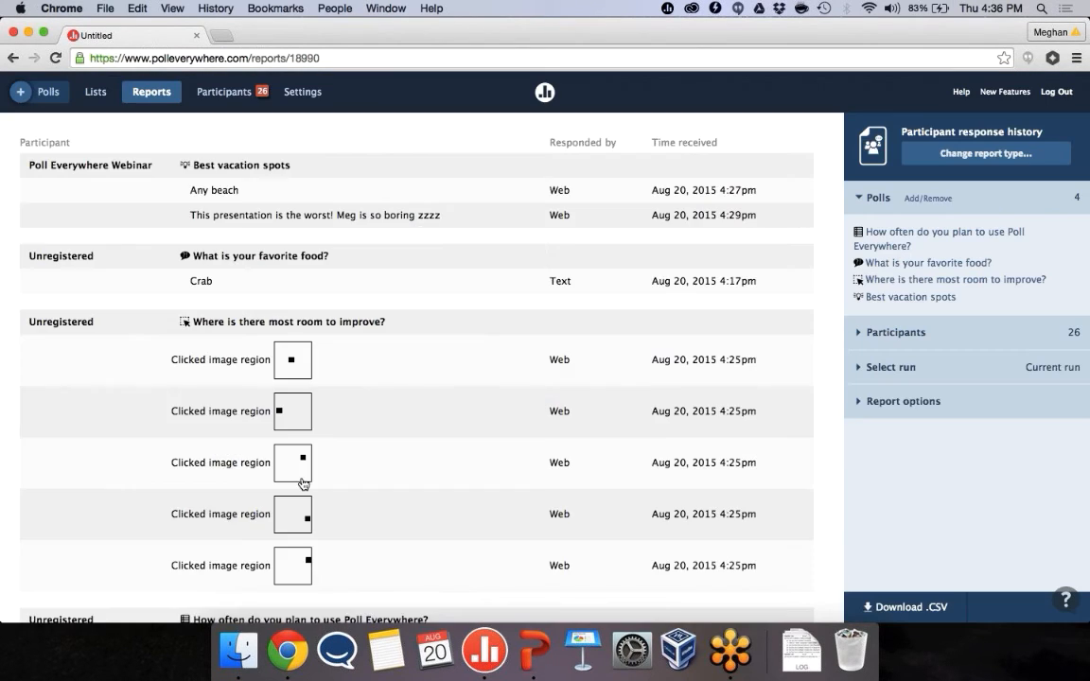
left_click(987, 153)
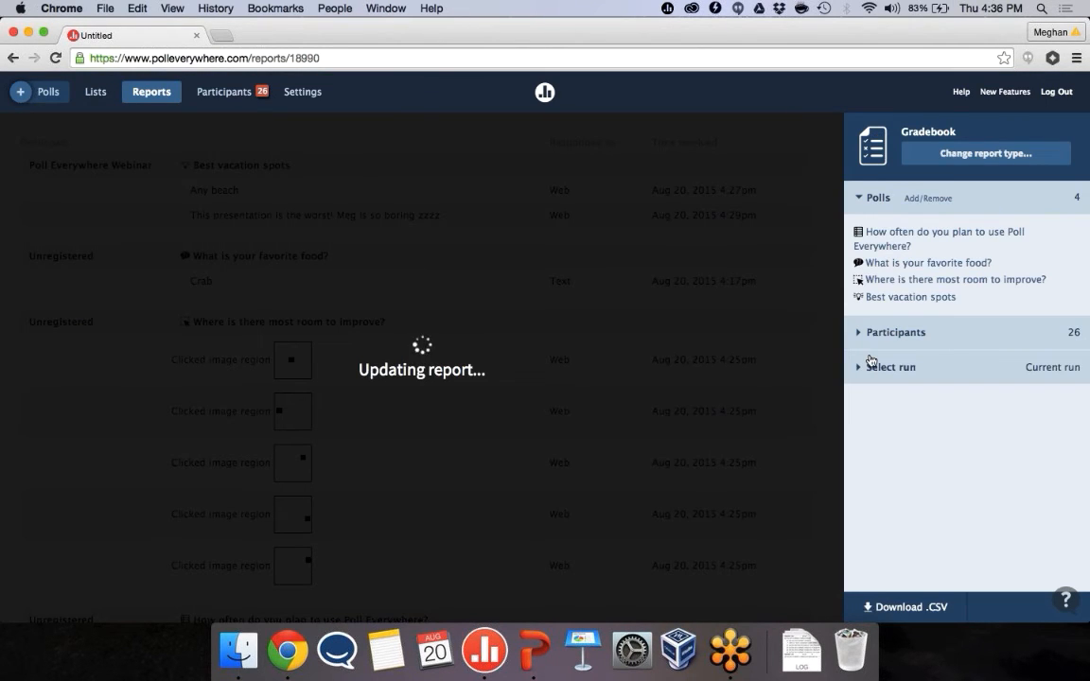
- Drop the favorite food and Best vacation spots polls, then show participant grouping options
left_click(928, 198)
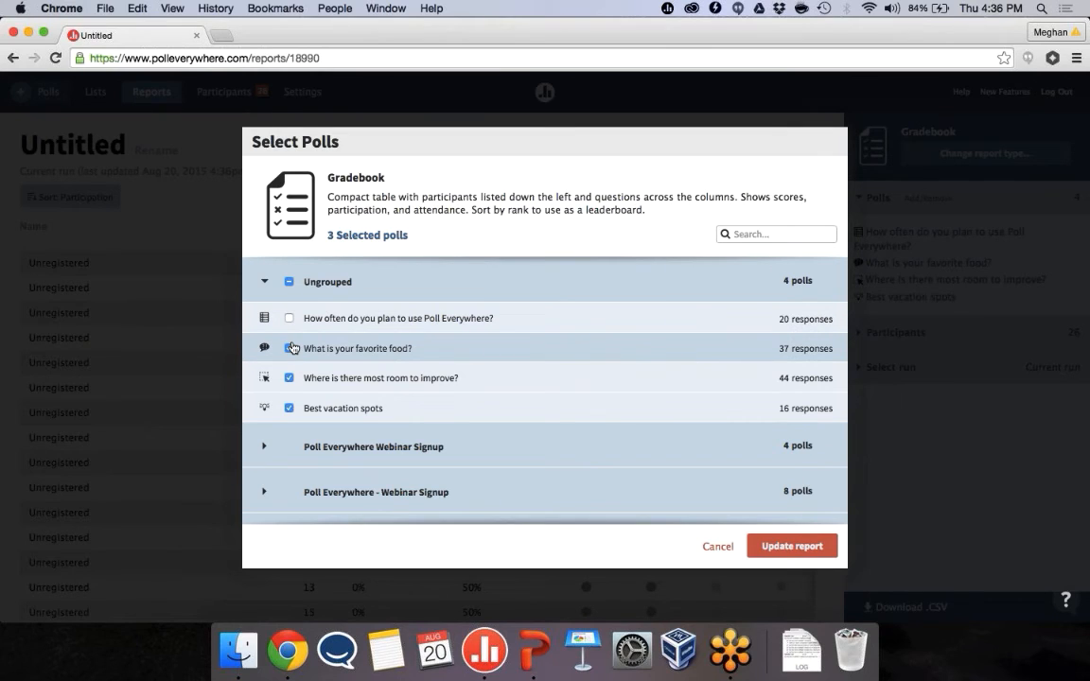
left_click(289, 408)
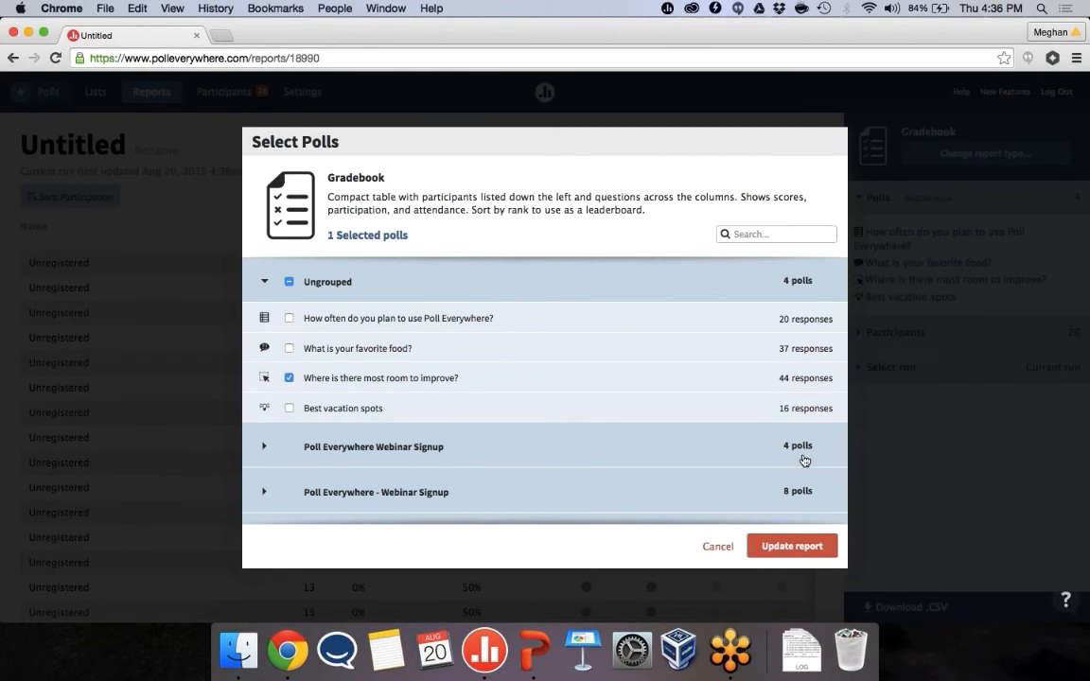
left_click(792, 546)
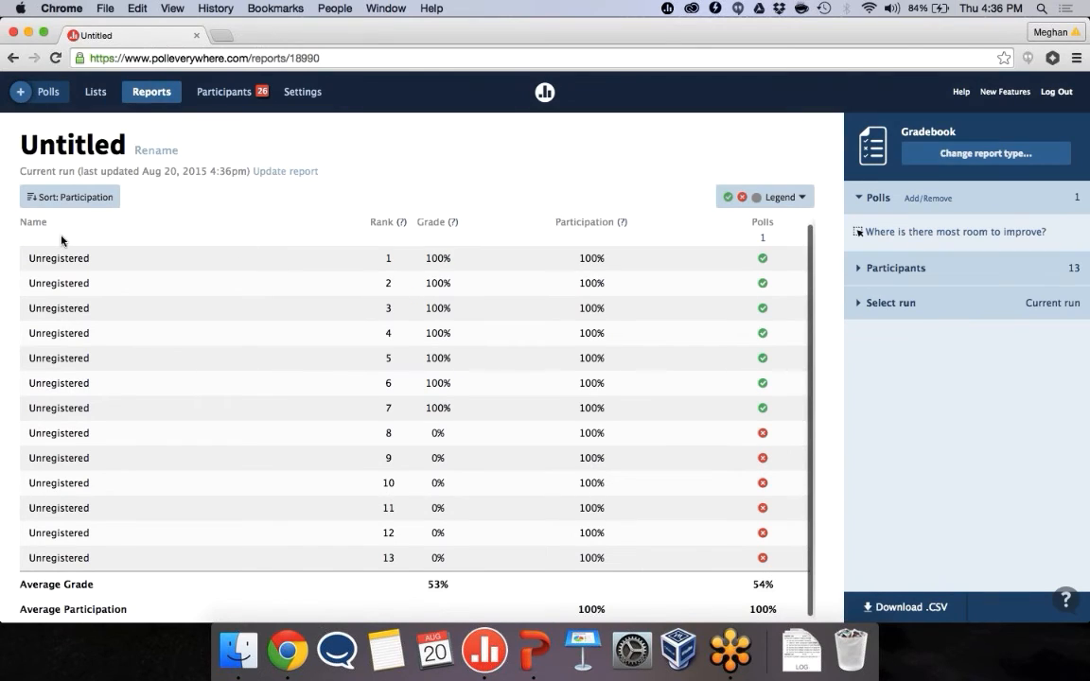
mouse_move(765, 139)
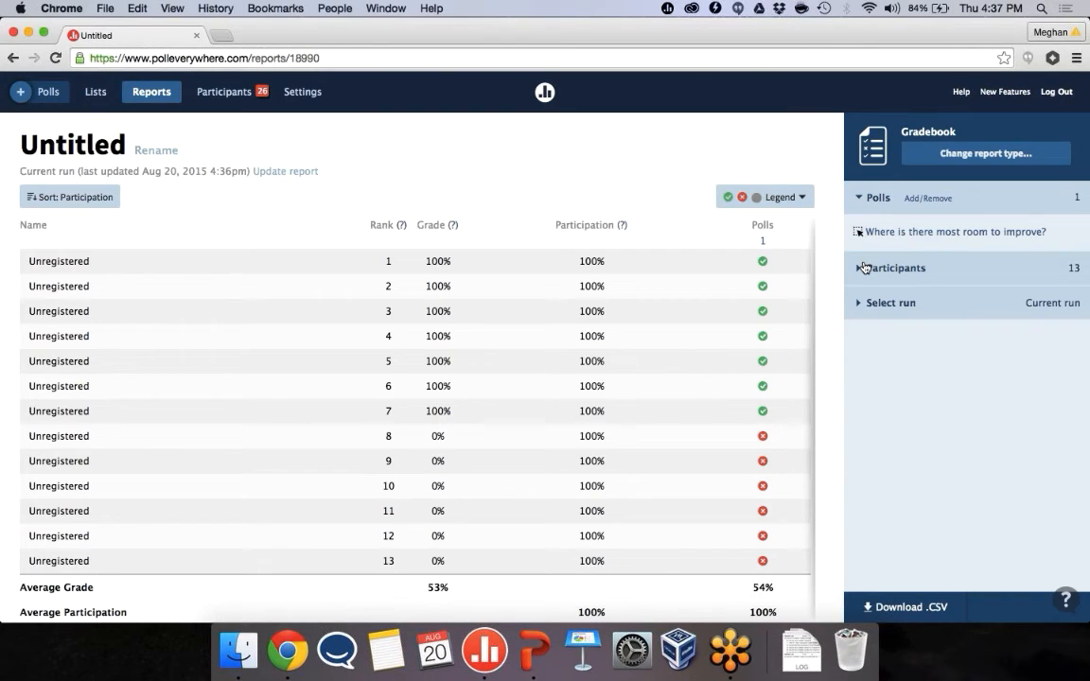
left_click(896, 268)
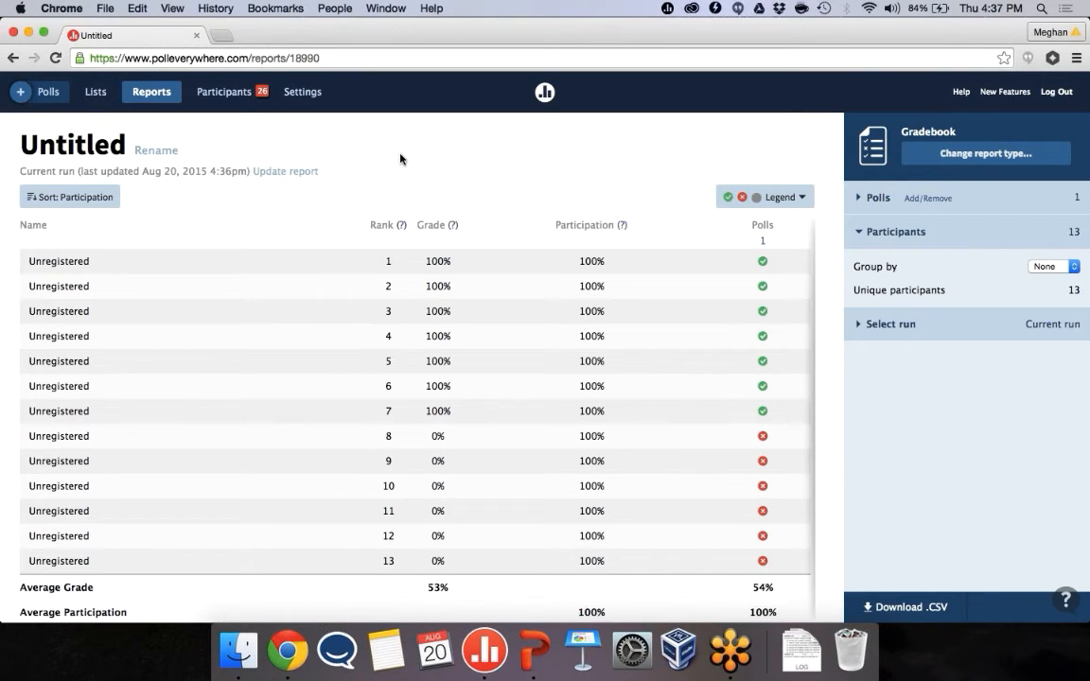
mouse_move(382, 138)
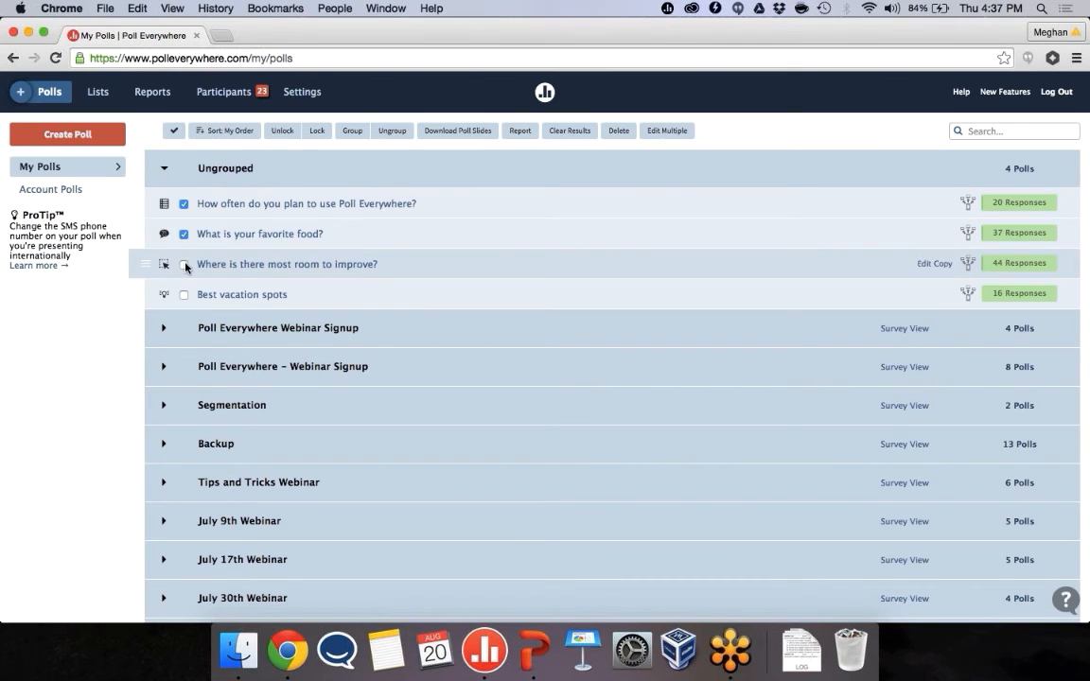
- Group the ungrouped polls and rename the group 'August 20th Webinar'
left_click(184, 264)
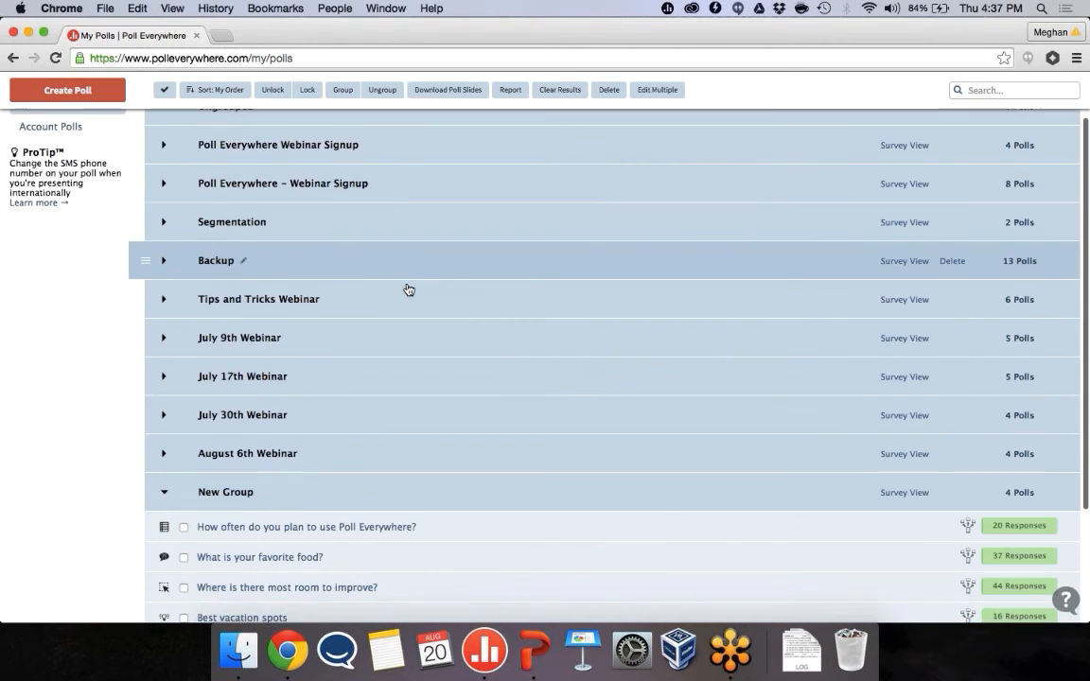
scroll("down", 3)
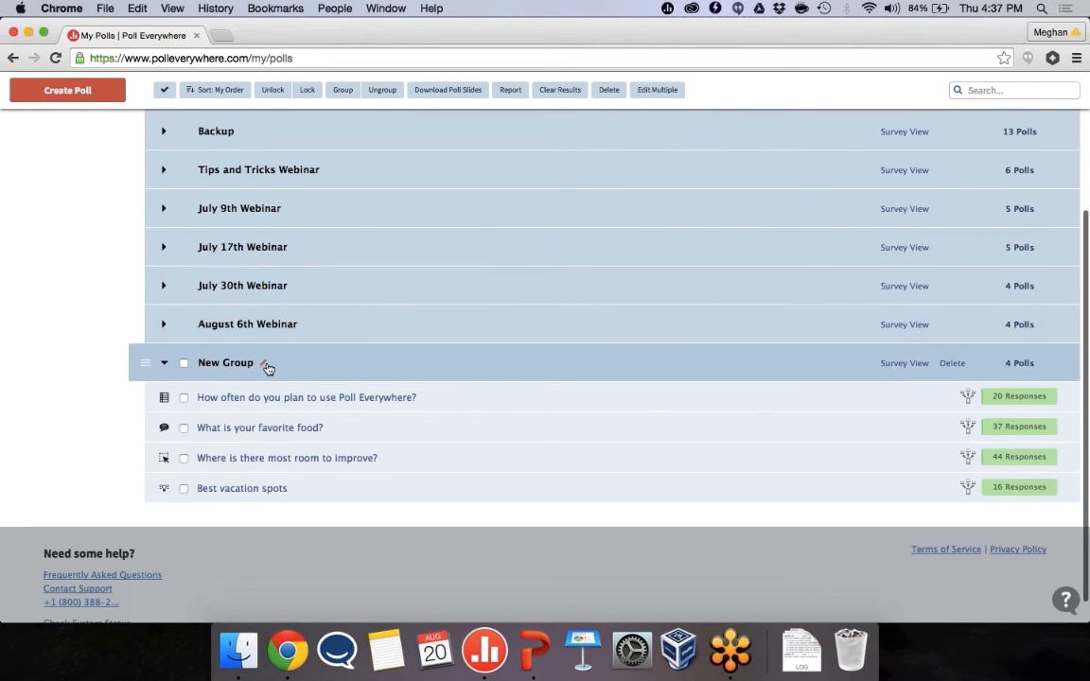
left_click(268, 367)
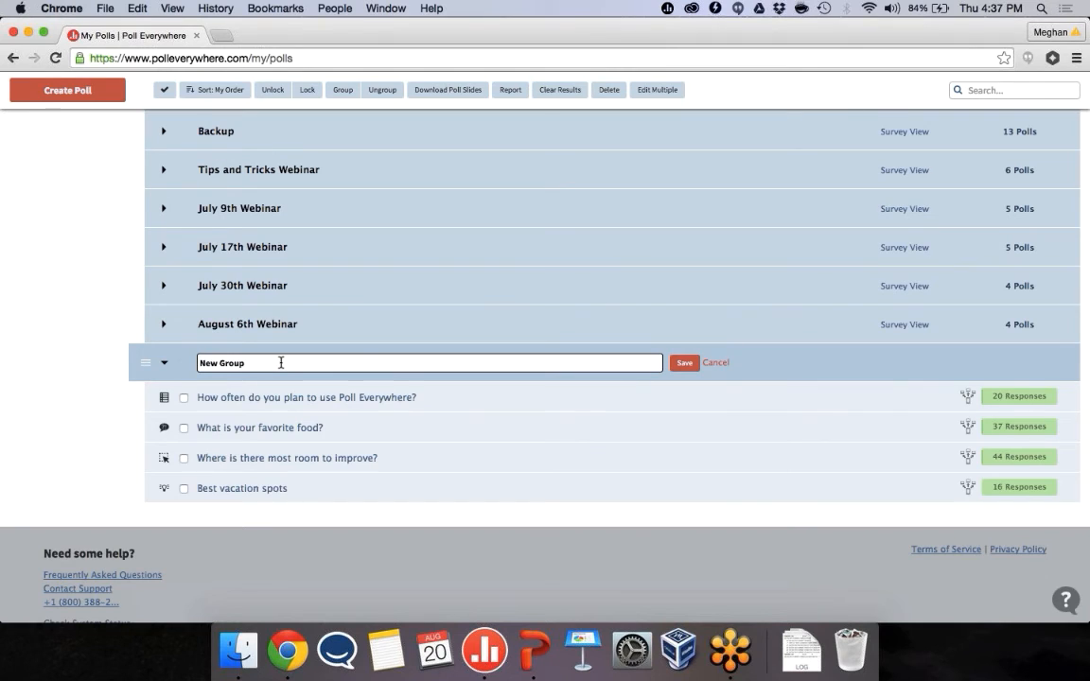
type("August 20th We")
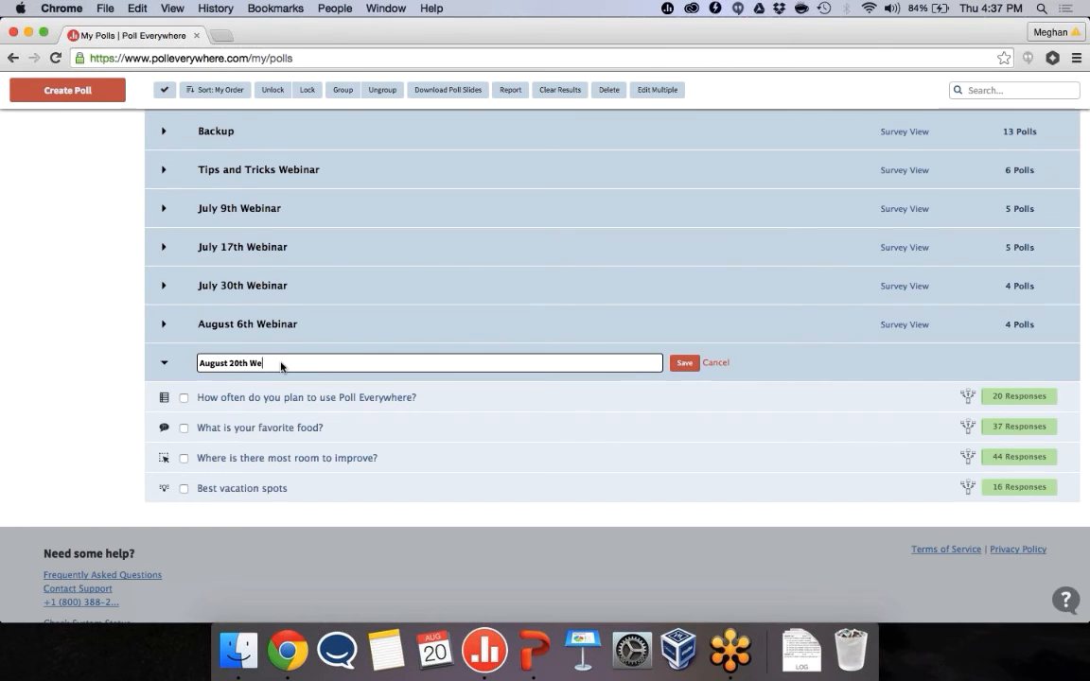
left_click(684, 363)
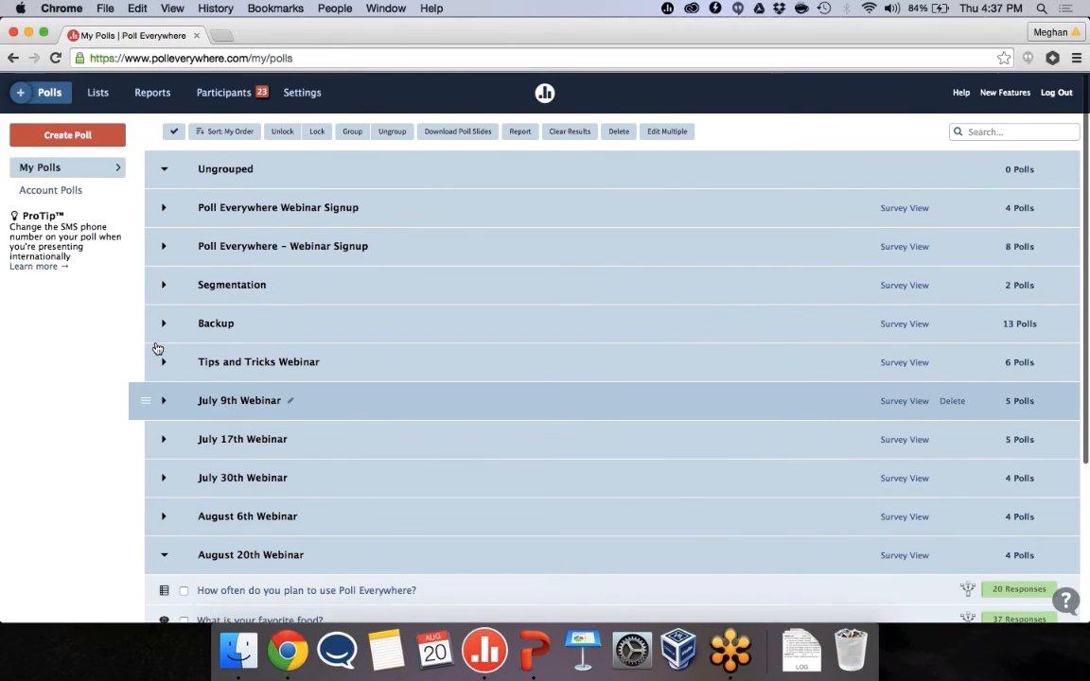
- Preview the August 20th Webinar polls in Survey View, then return to My Polls
scroll("down", 3)
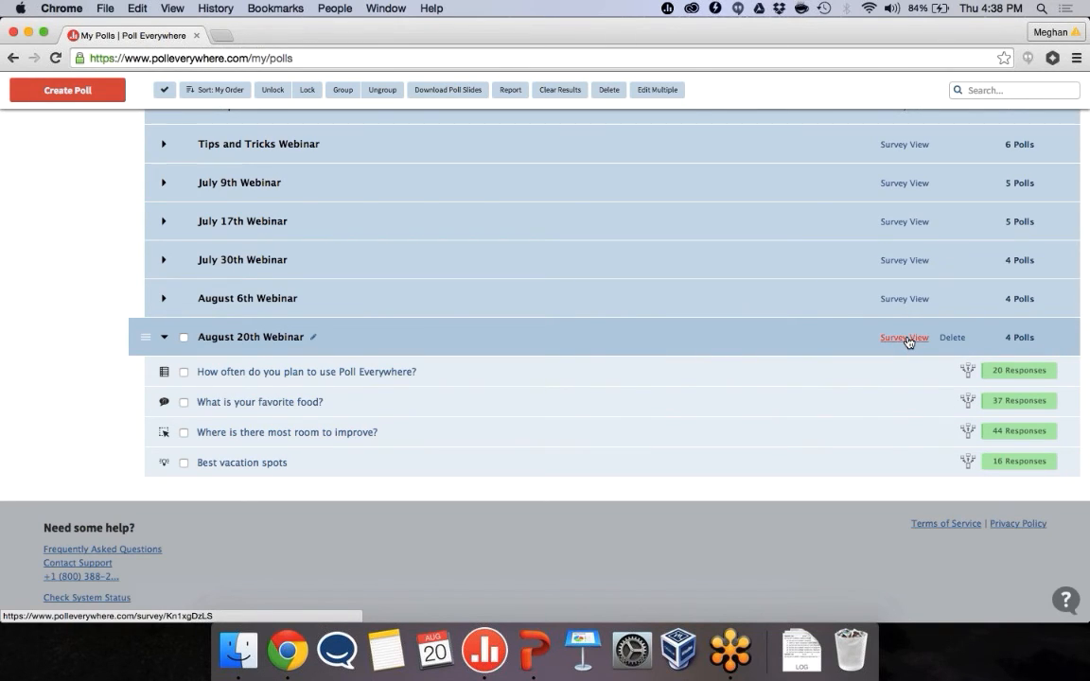
left_click(903, 337)
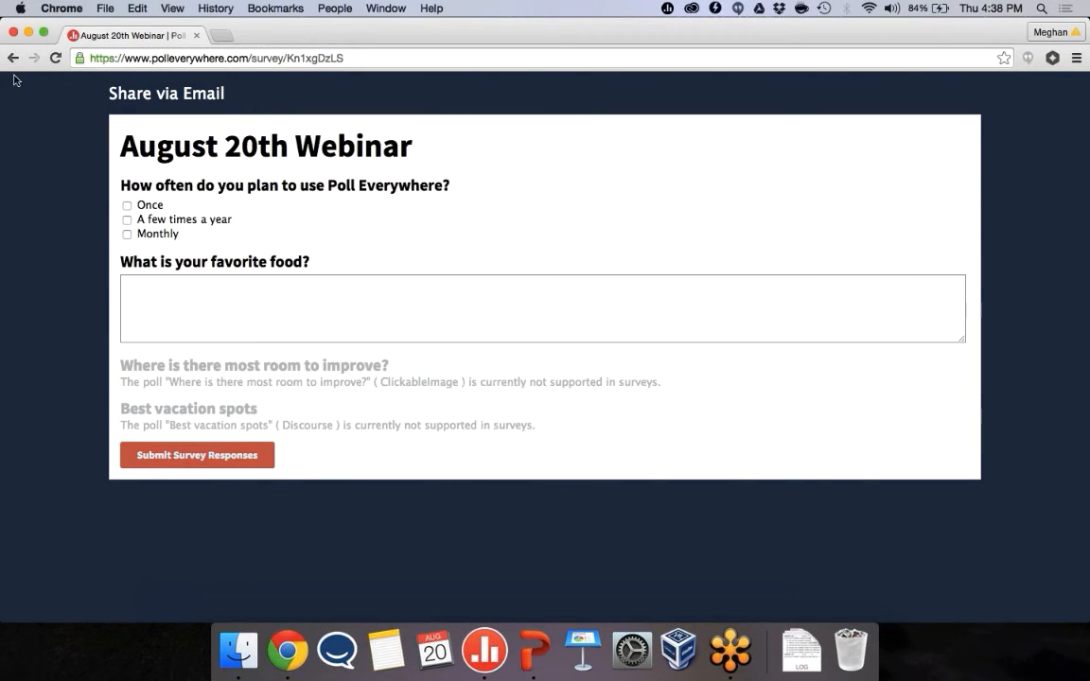
left_click(13, 58)
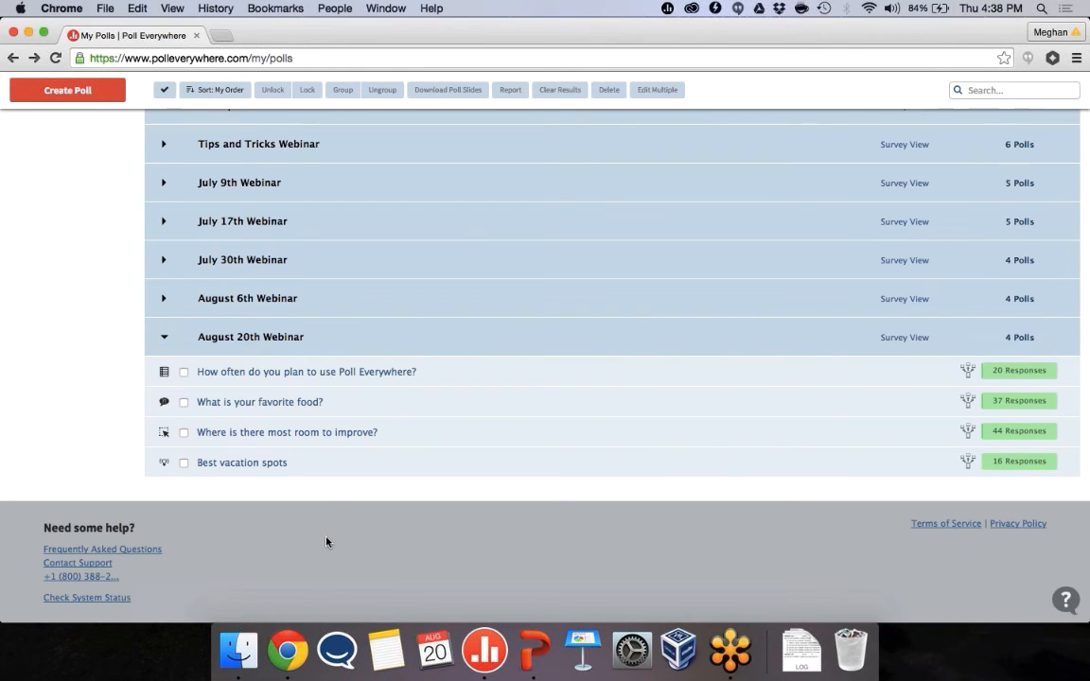
mouse_move(325, 513)
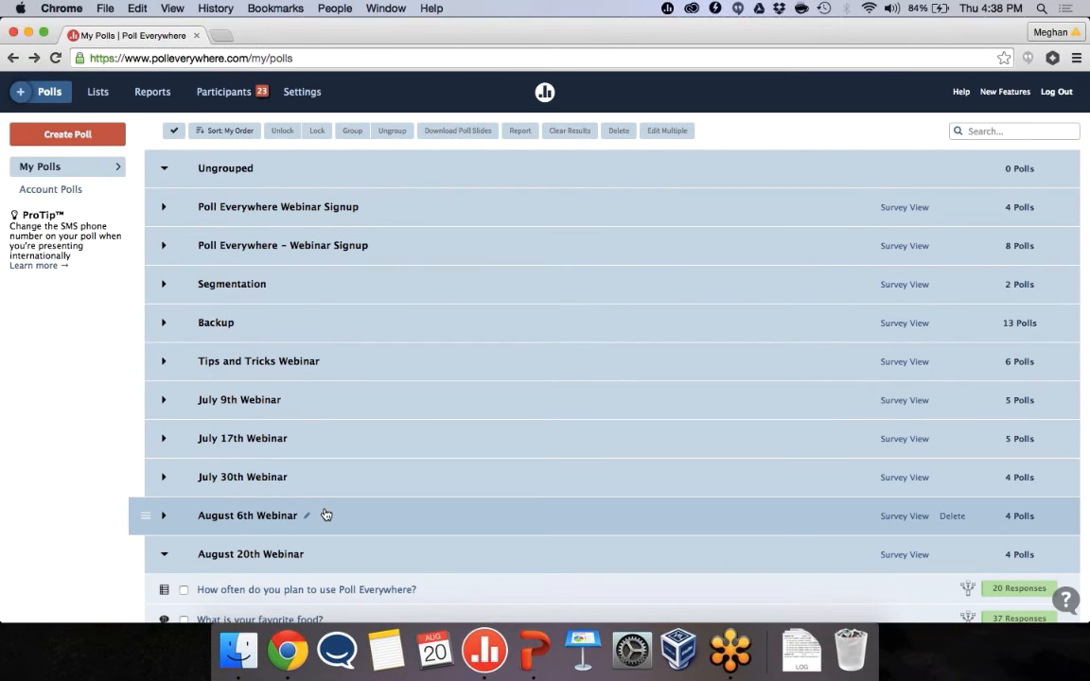
mouse_move(531, 554)
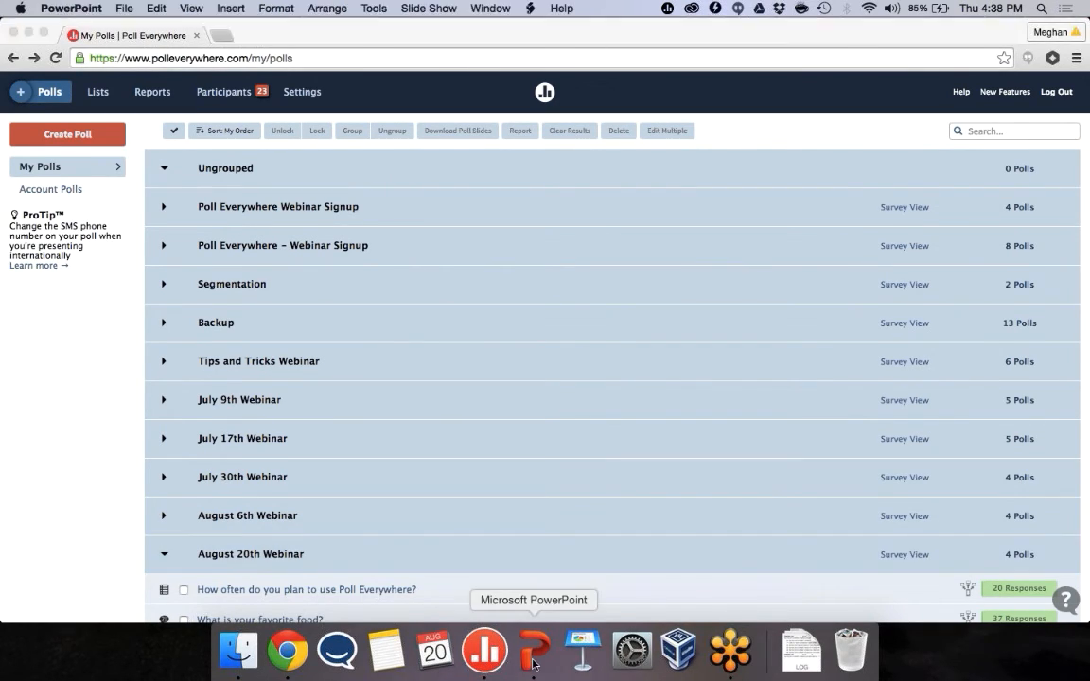
- Bring the blank PowerPoint presentation to the front from the Dock
left_click(484, 650)
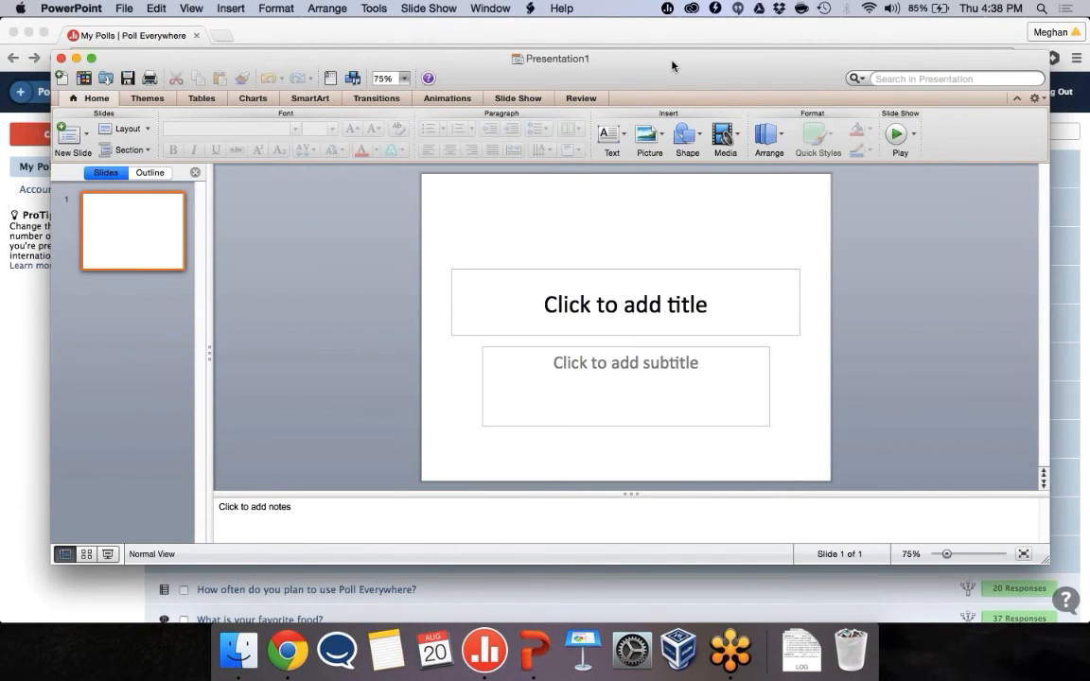
mouse_move(71, 436)
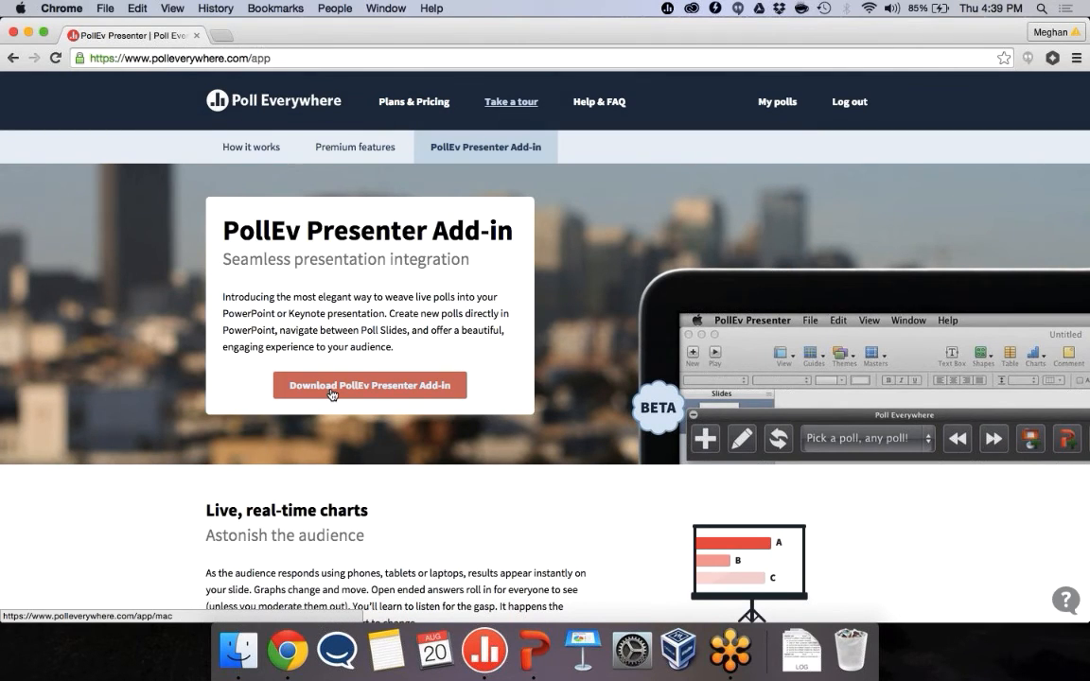
mouse_move(530, 650)
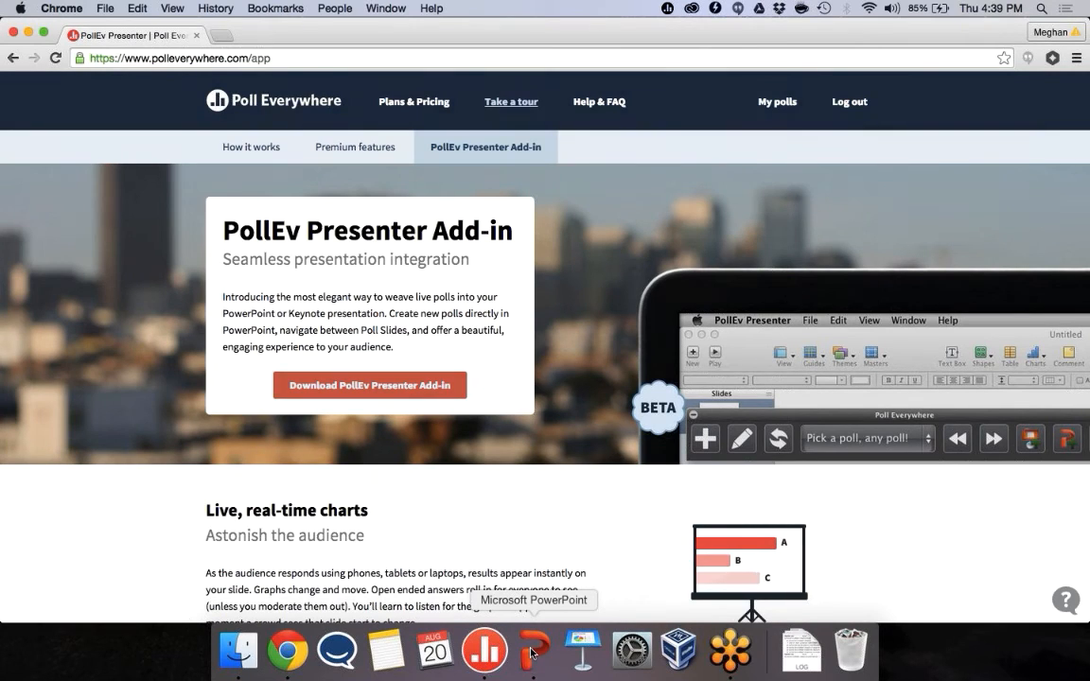
left_click(534, 651)
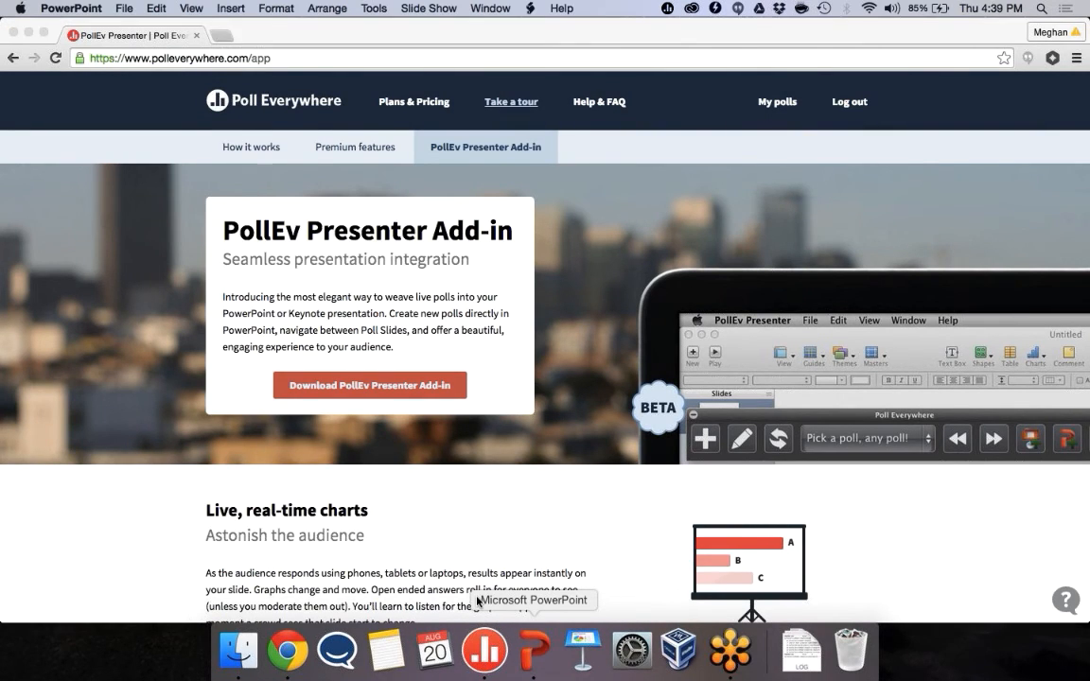
left_click(483, 649)
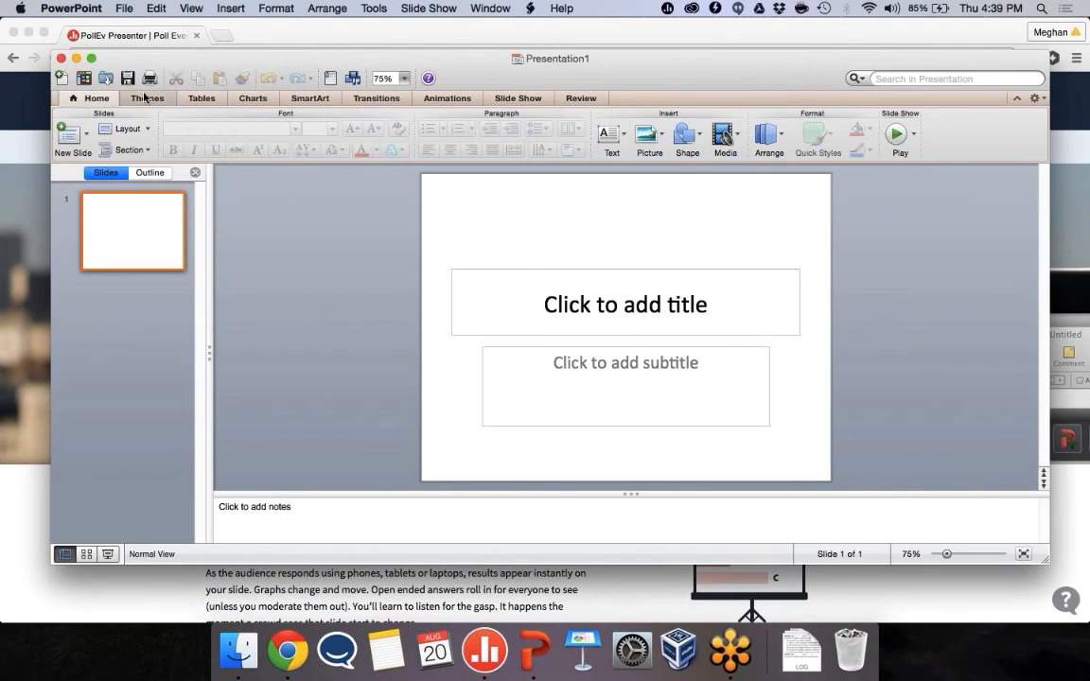
- Browse the Themes, Review and Slide Show ribbon tabs
left_click(147, 97)
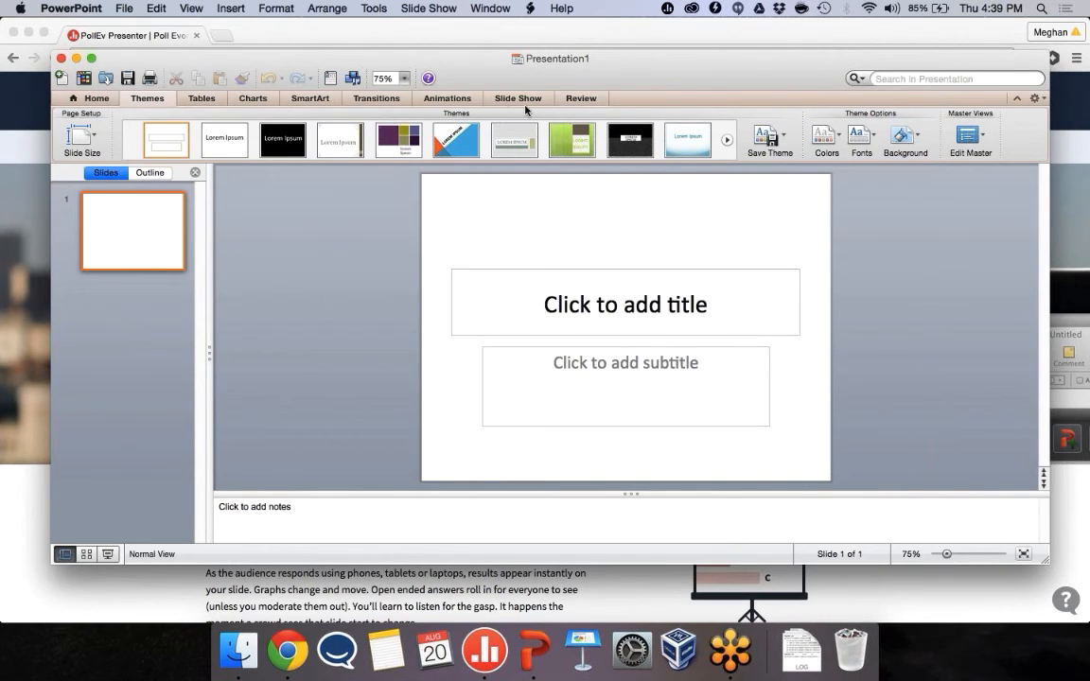
left_click(581, 98)
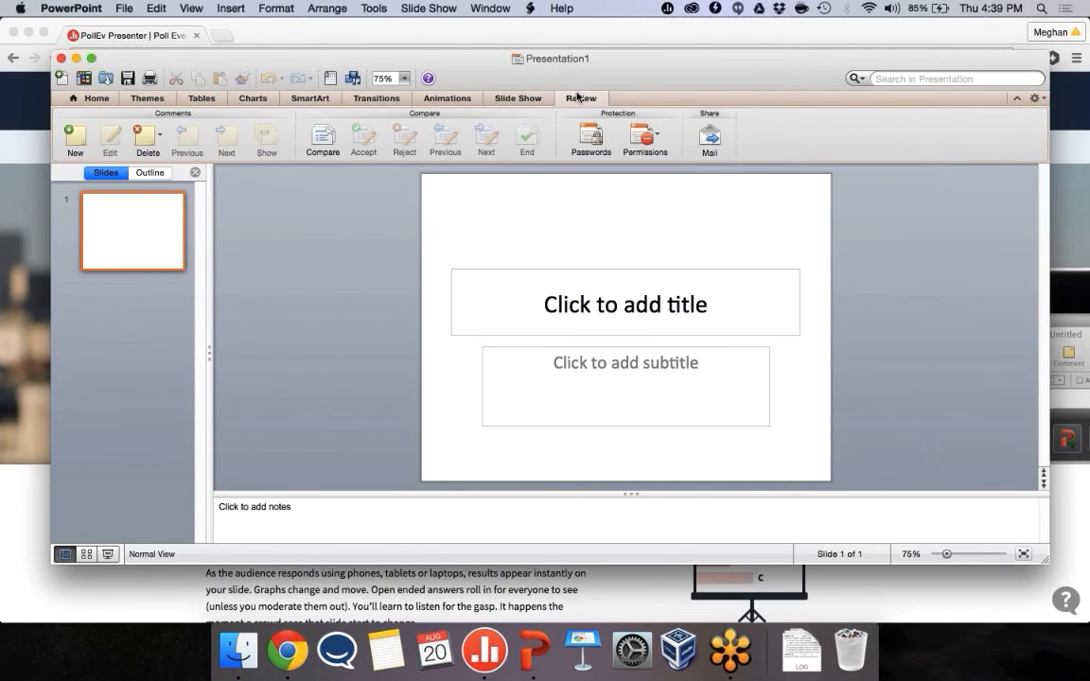
mouse_move(610, 95)
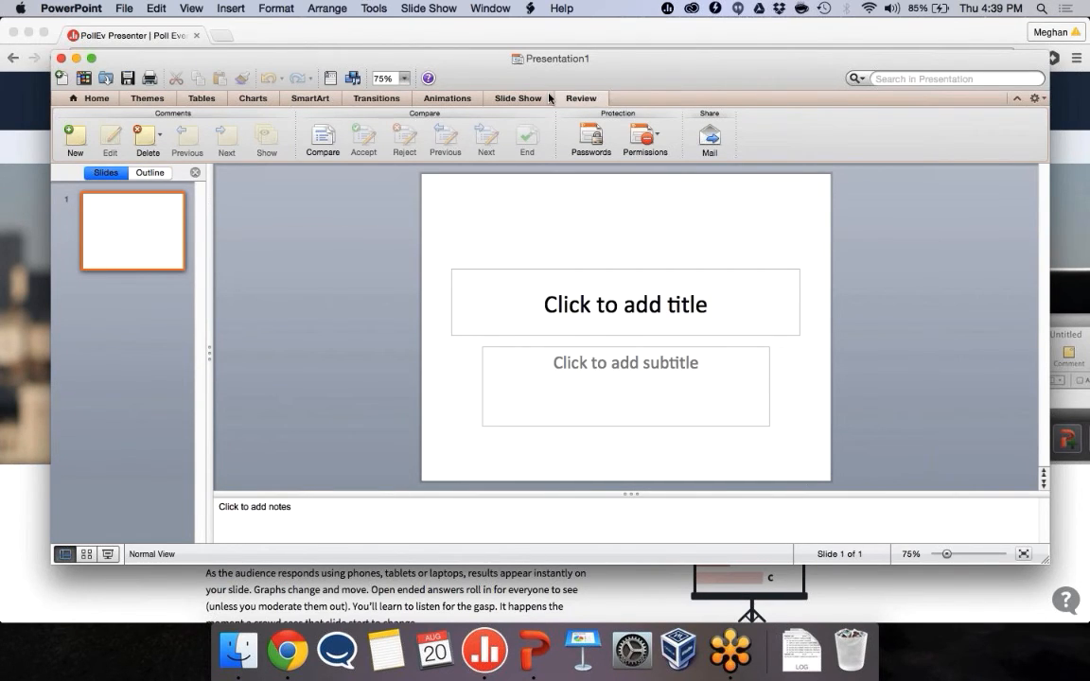
left_click(518, 97)
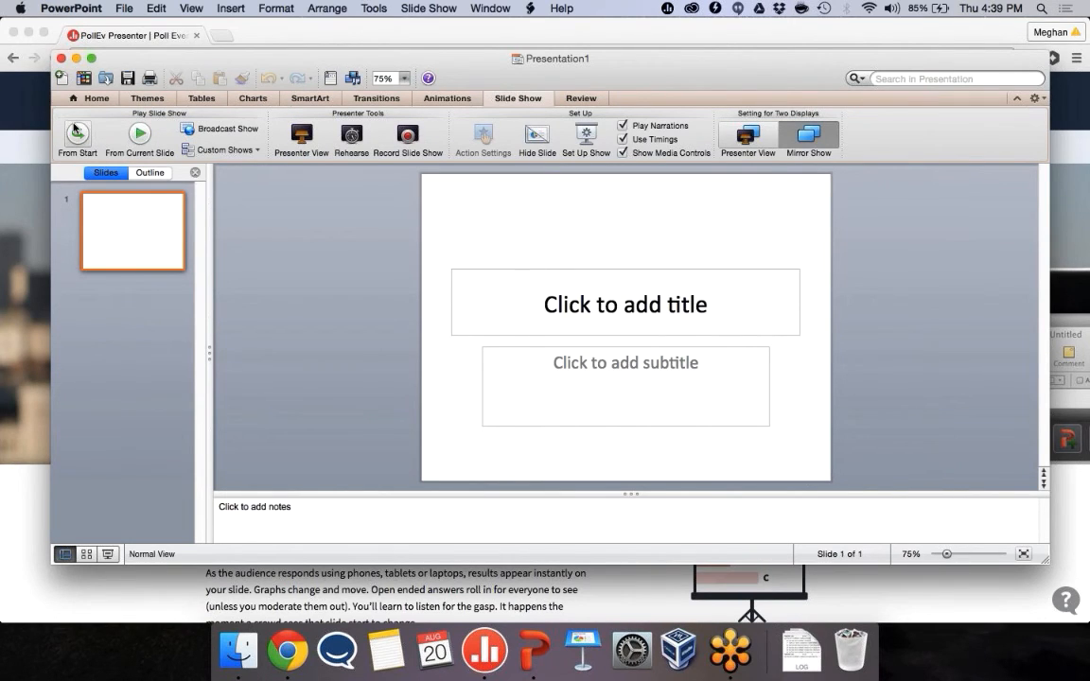
mouse_move(76, 132)
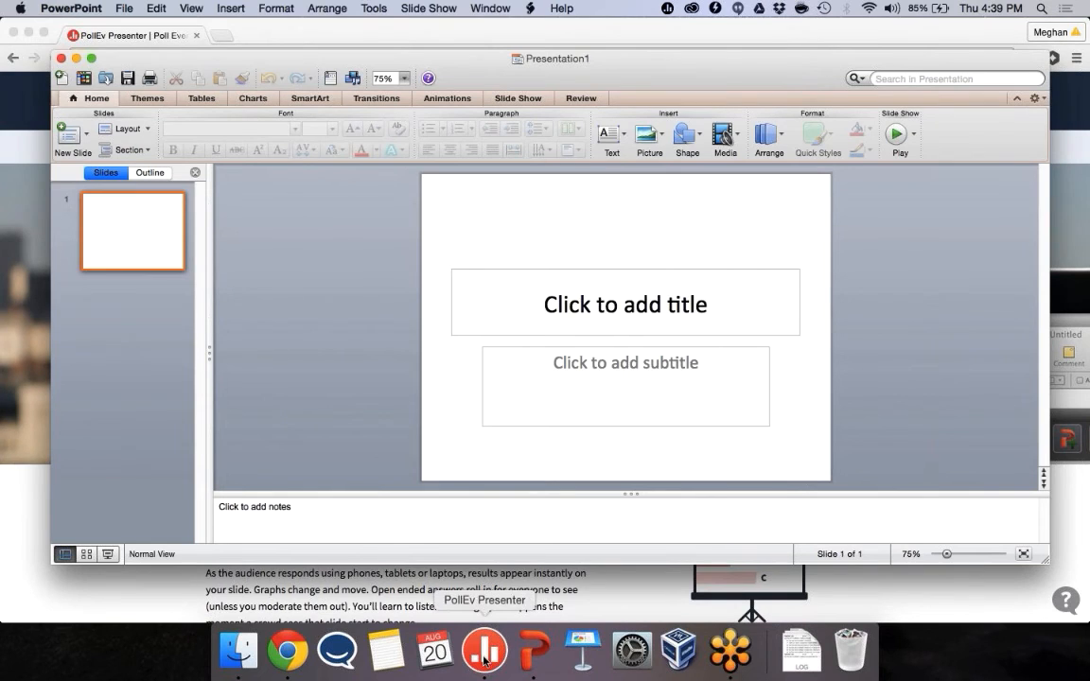
- Insert the August 20th Webinar group's polls via PollEv Presenter, then select slide 2
left_click(484, 651)
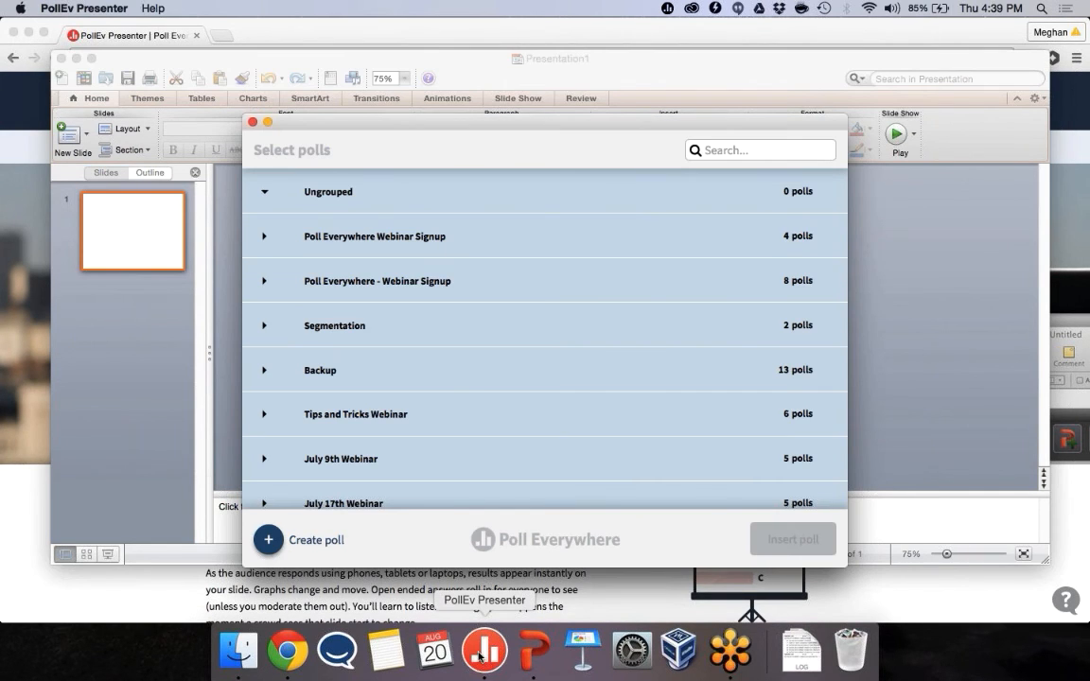
left_click(289, 371)
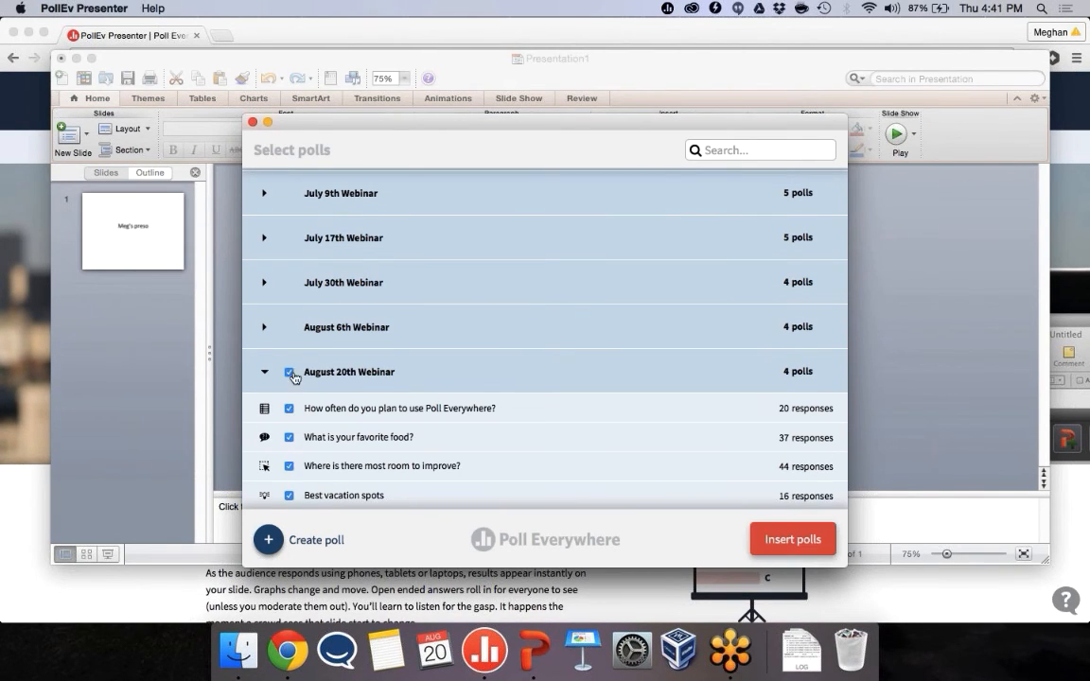
left_click(793, 539)
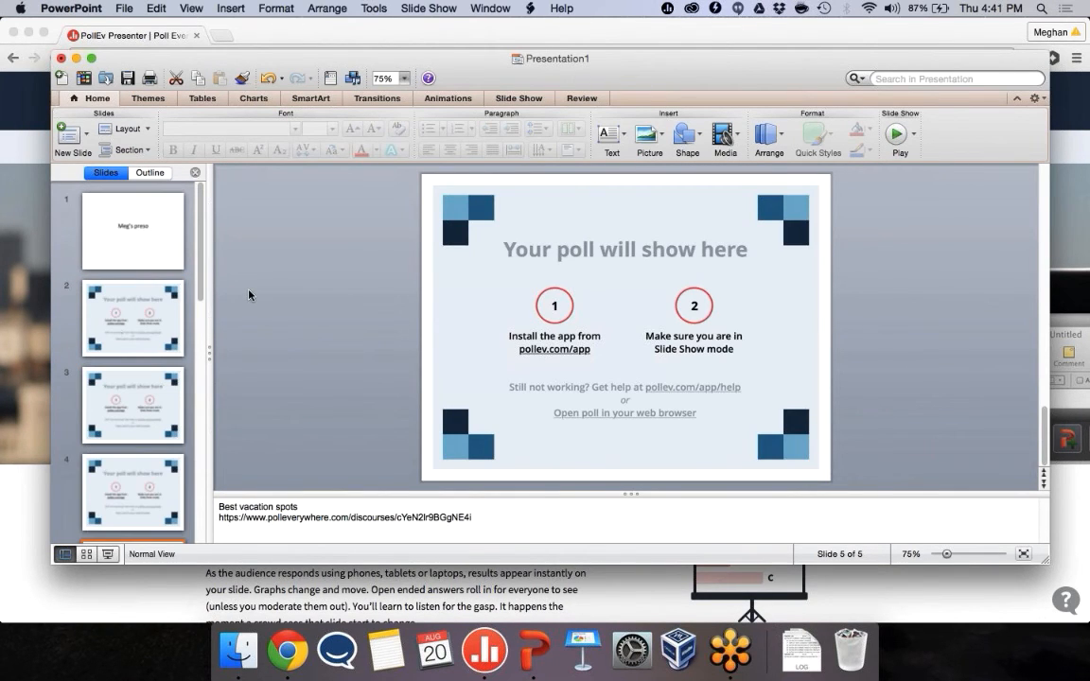
left_click(133, 318)
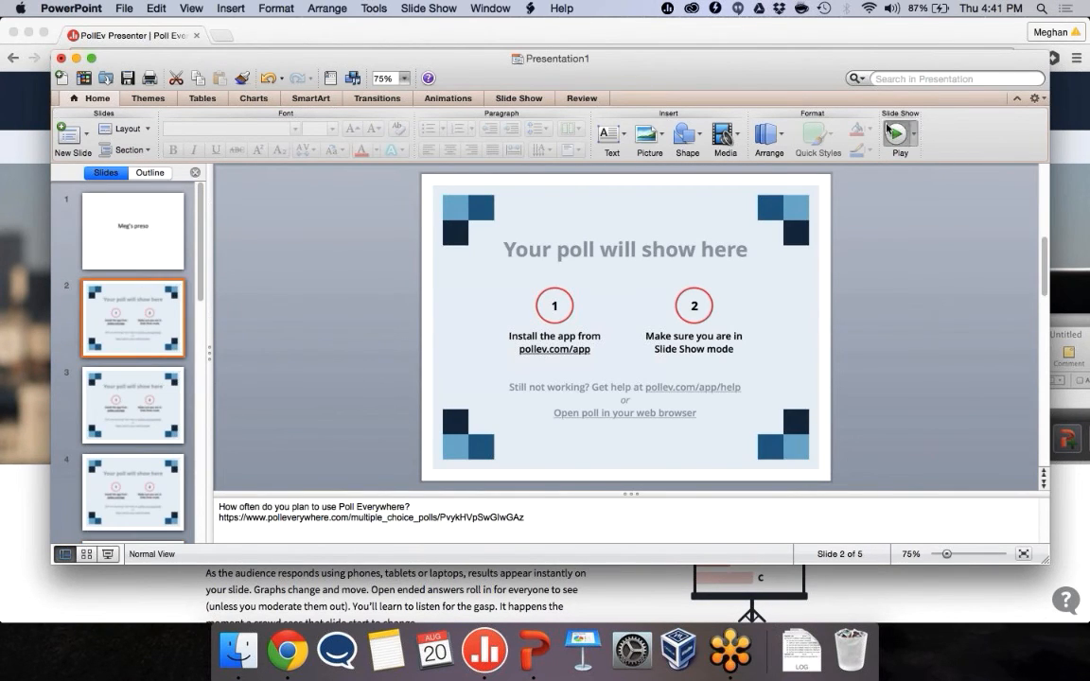
- Run the slide show showing live usage poll results (17%, 29%, 54%), then end it
left_click(900, 136)
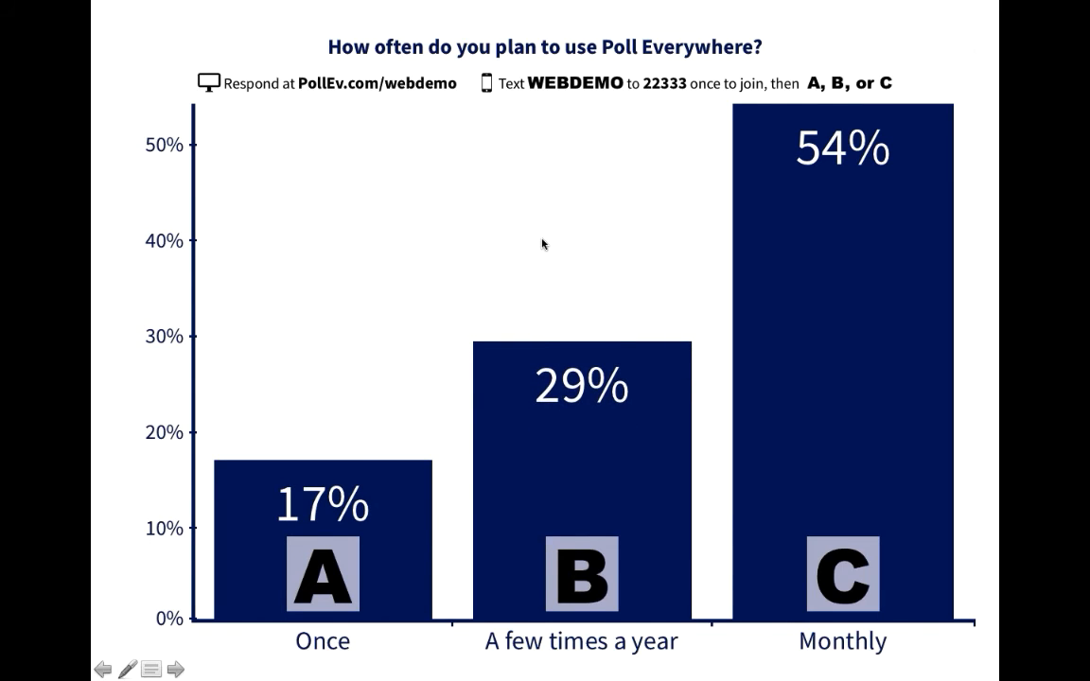
left_click(174, 669)
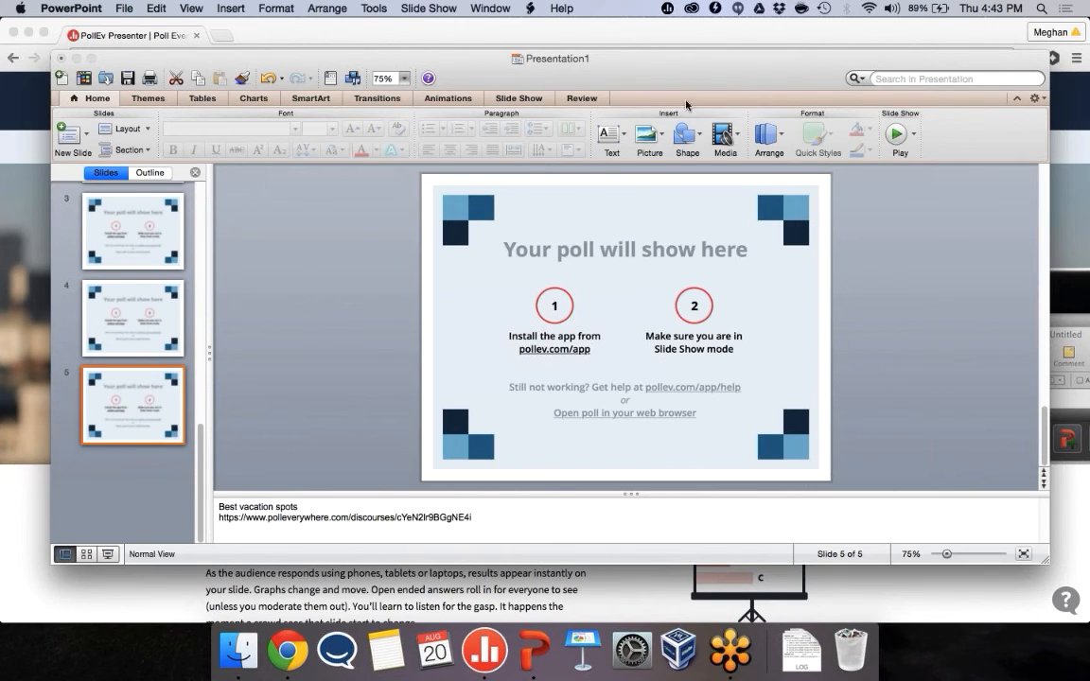
mouse_move(656, 97)
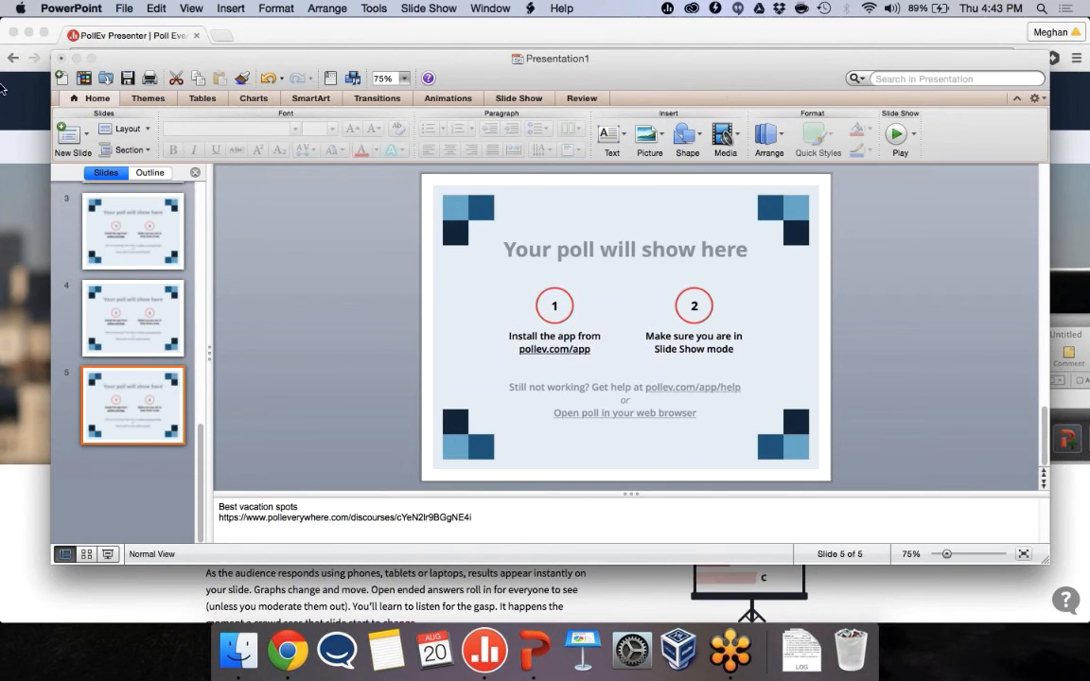
- Return to Chrome and reopen Poll Everywhere's My Polls list
left_click(286, 650)
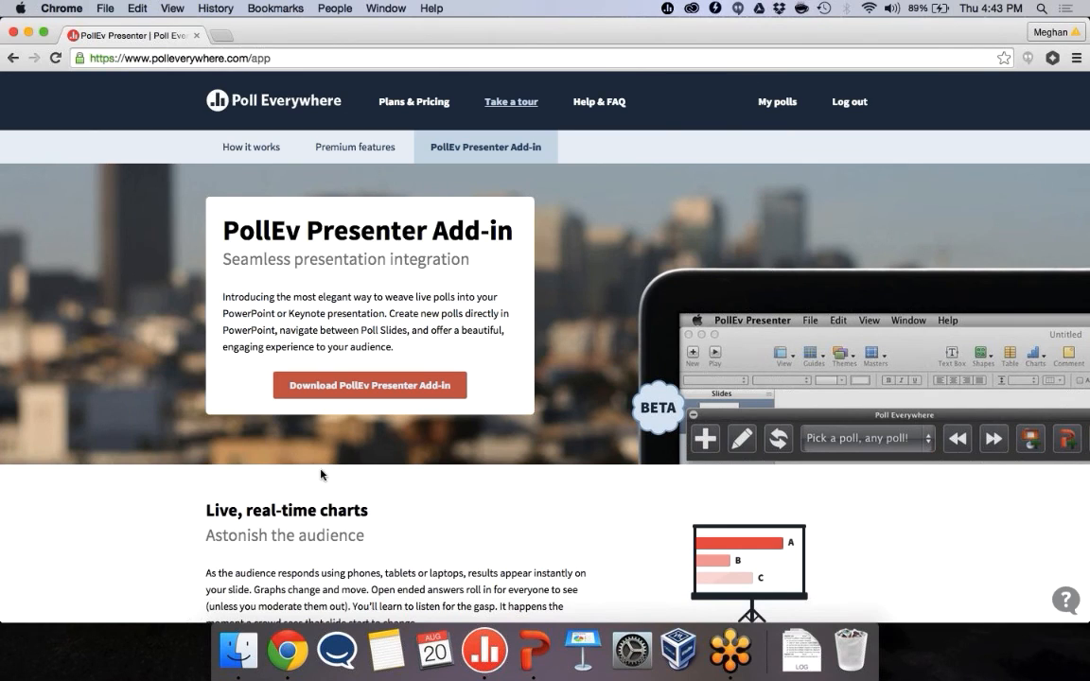
mouse_move(287, 650)
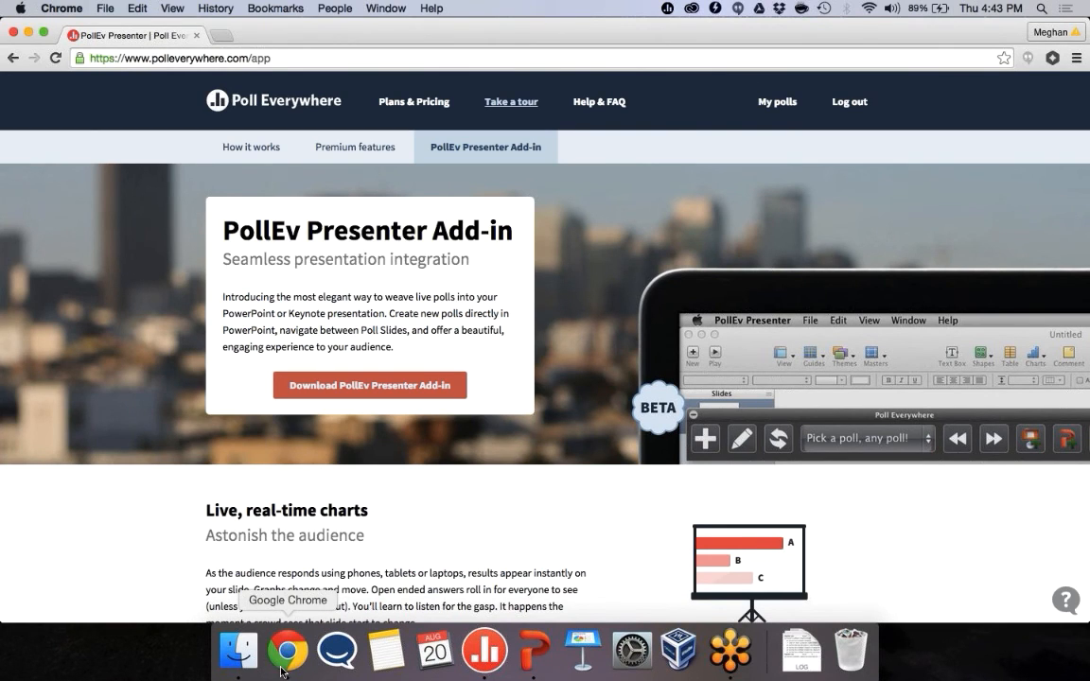
mouse_move(825, 77)
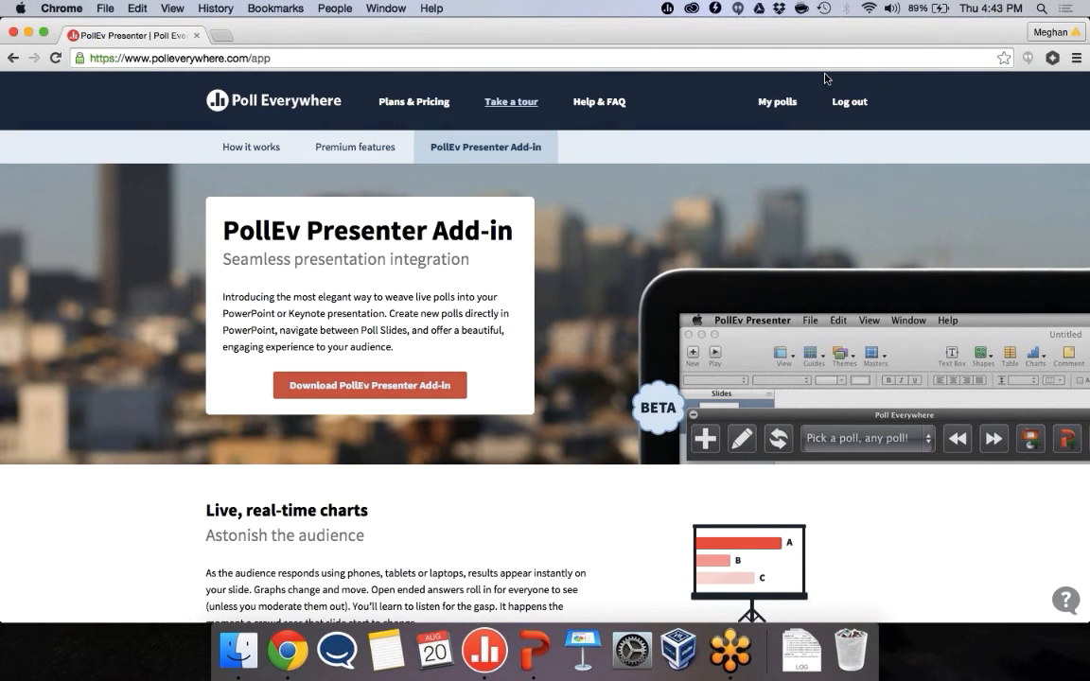
mouse_move(706, 62)
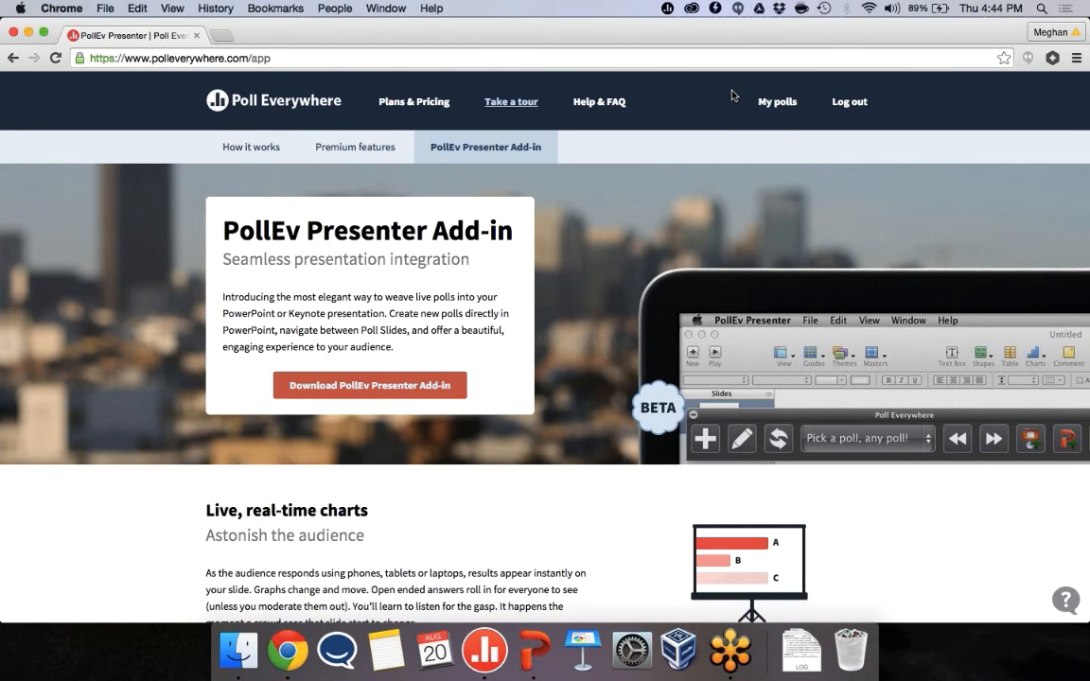
mouse_move(671, 93)
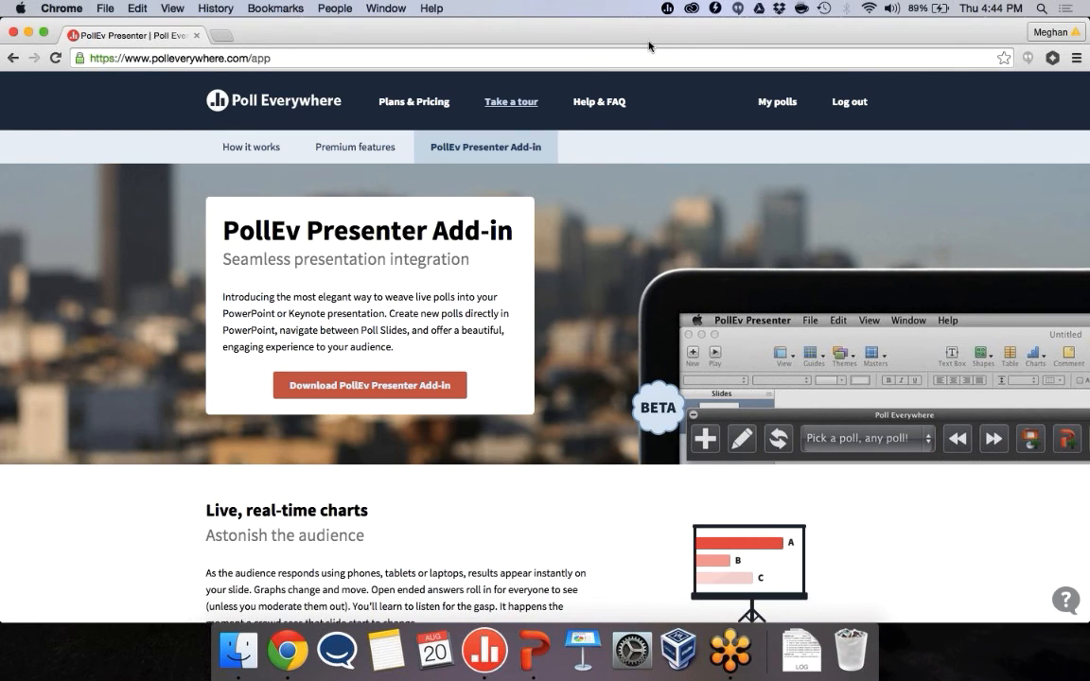
mouse_move(615, 596)
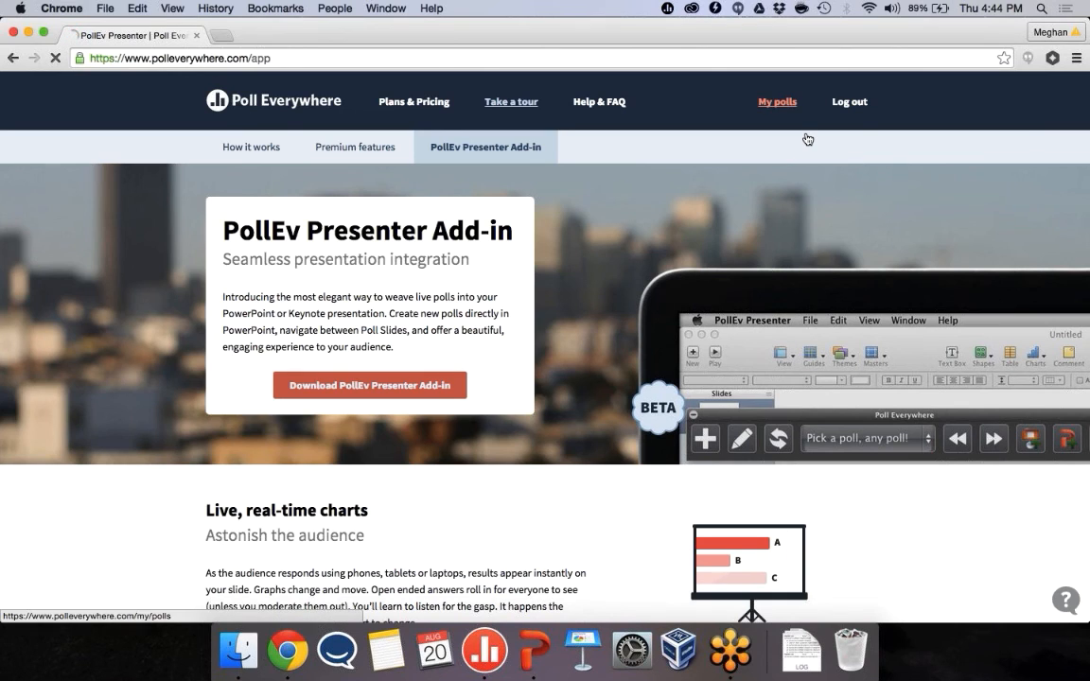
left_click(777, 102)
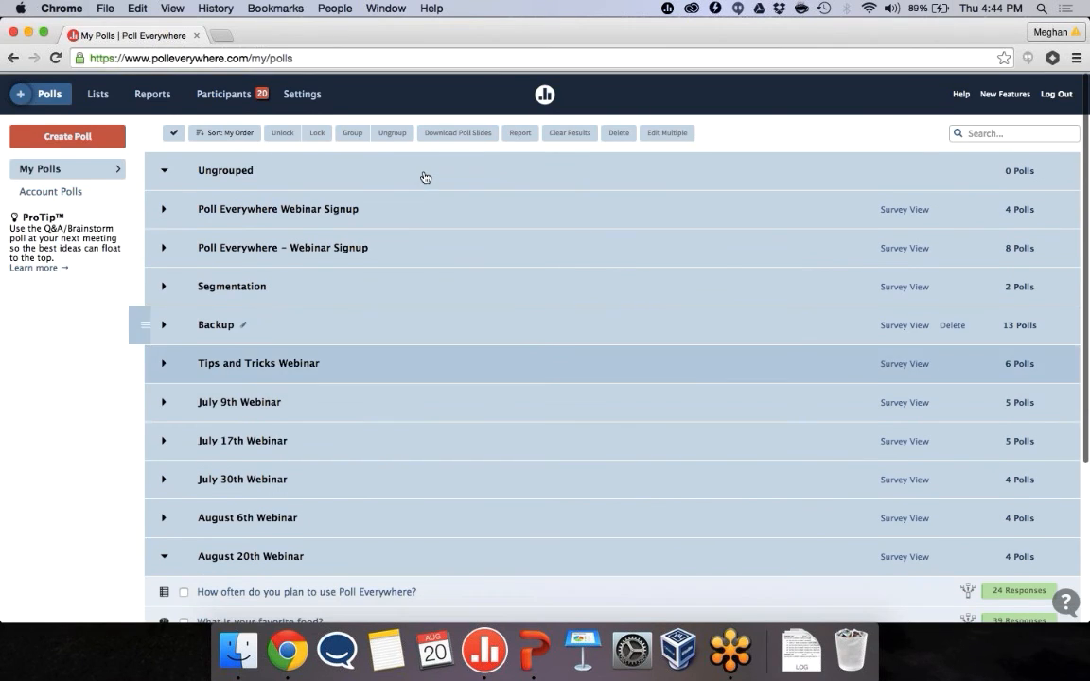
- Open User Settings for the webdemo account and scroll down to Poll Settings
left_click(302, 92)
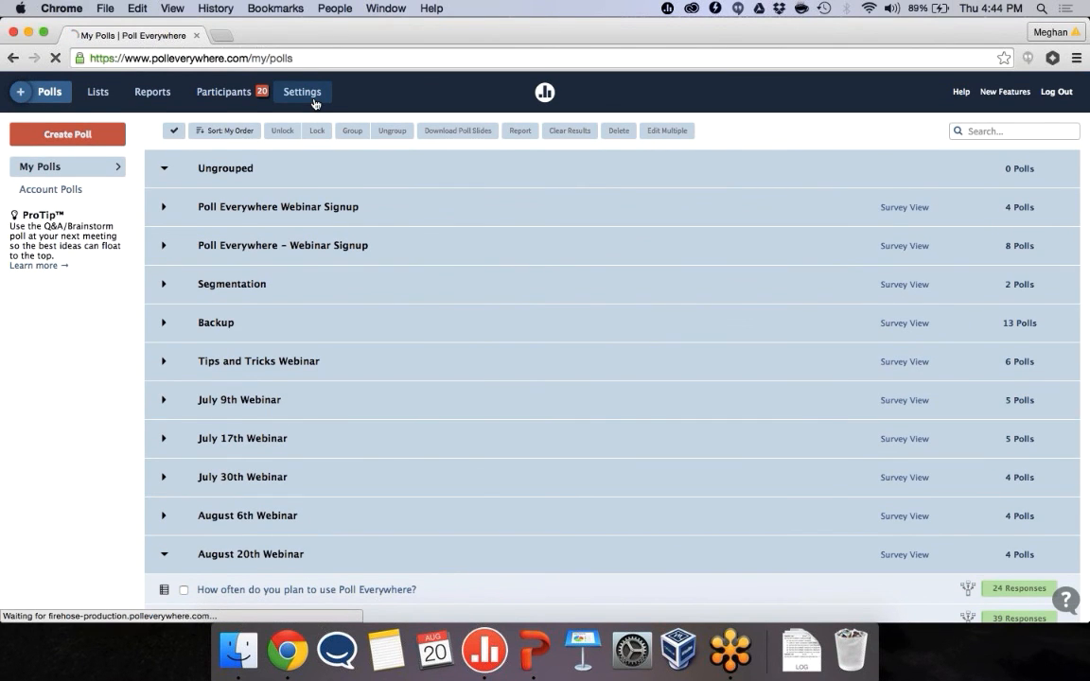
left_click(302, 92)
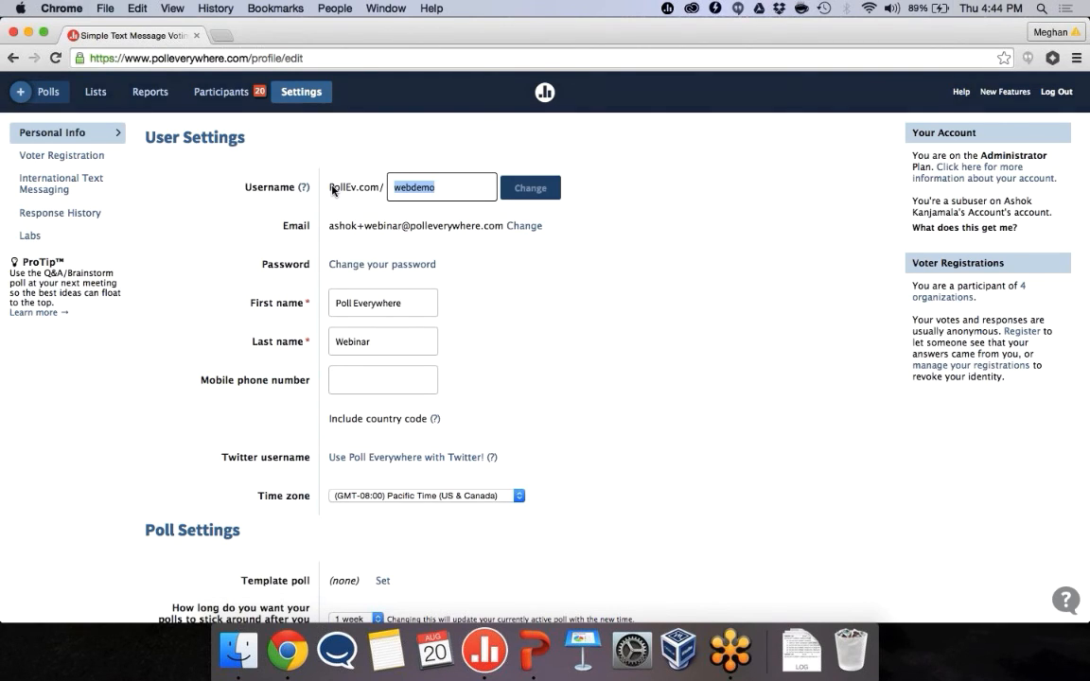
mouse_move(345, 161)
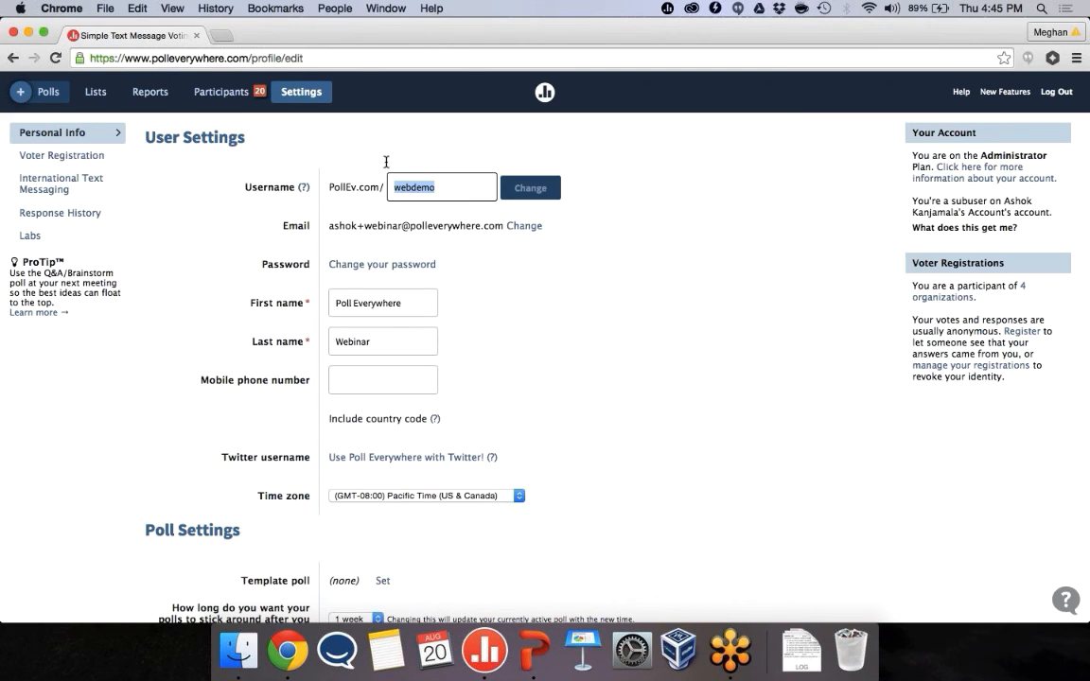
mouse_move(457, 201)
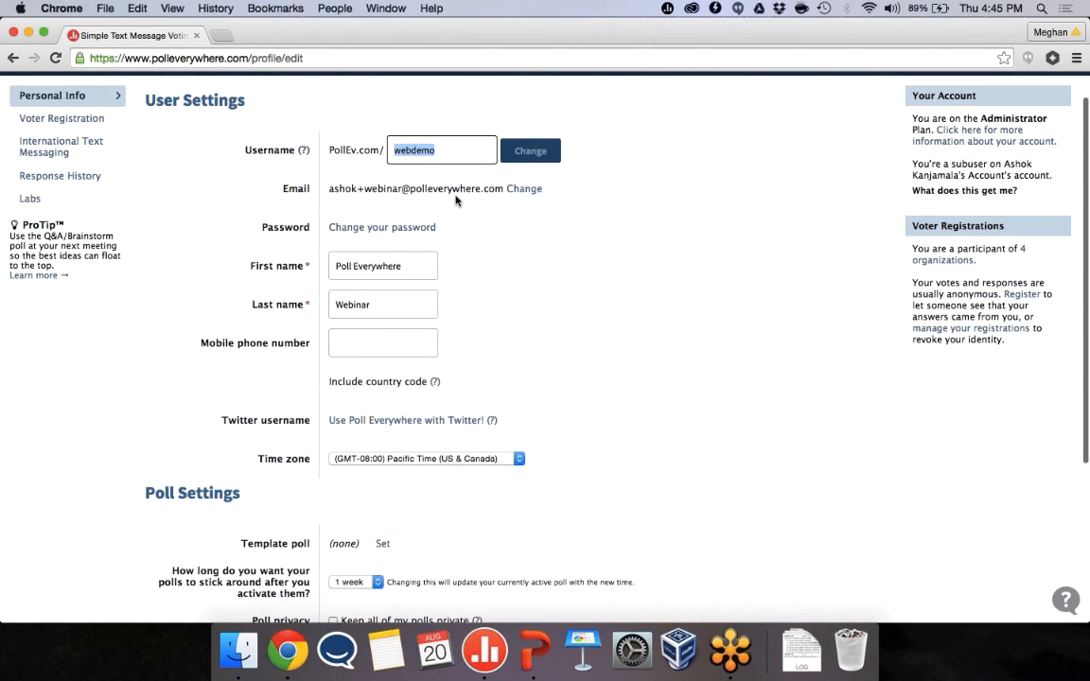
scroll("down", 3)
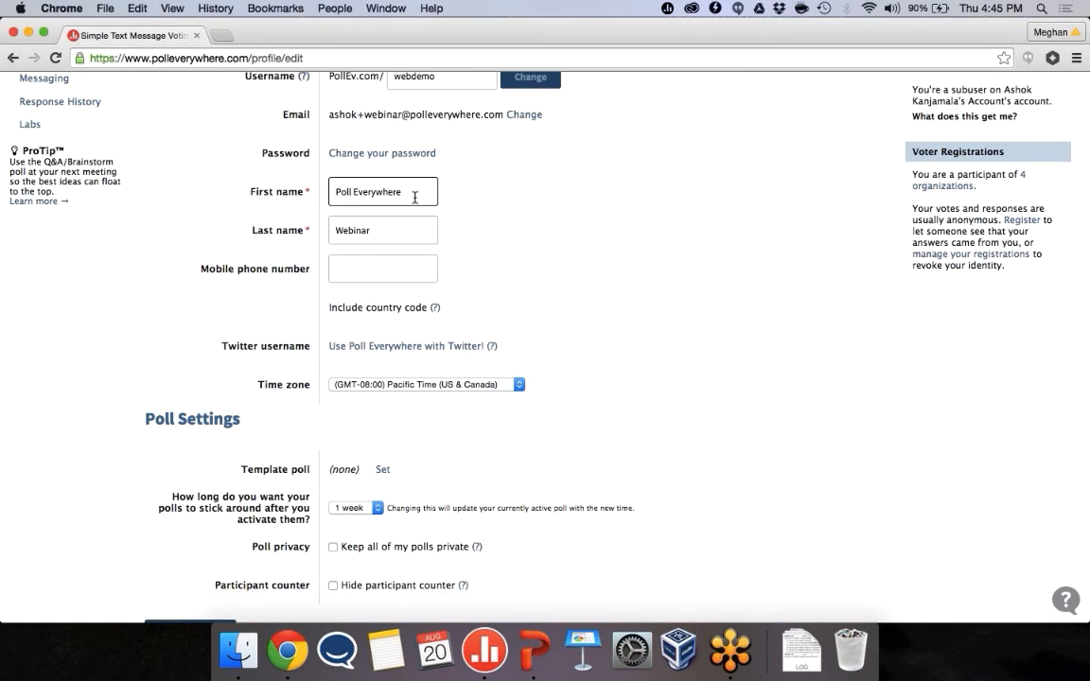
scroll("down", 3)
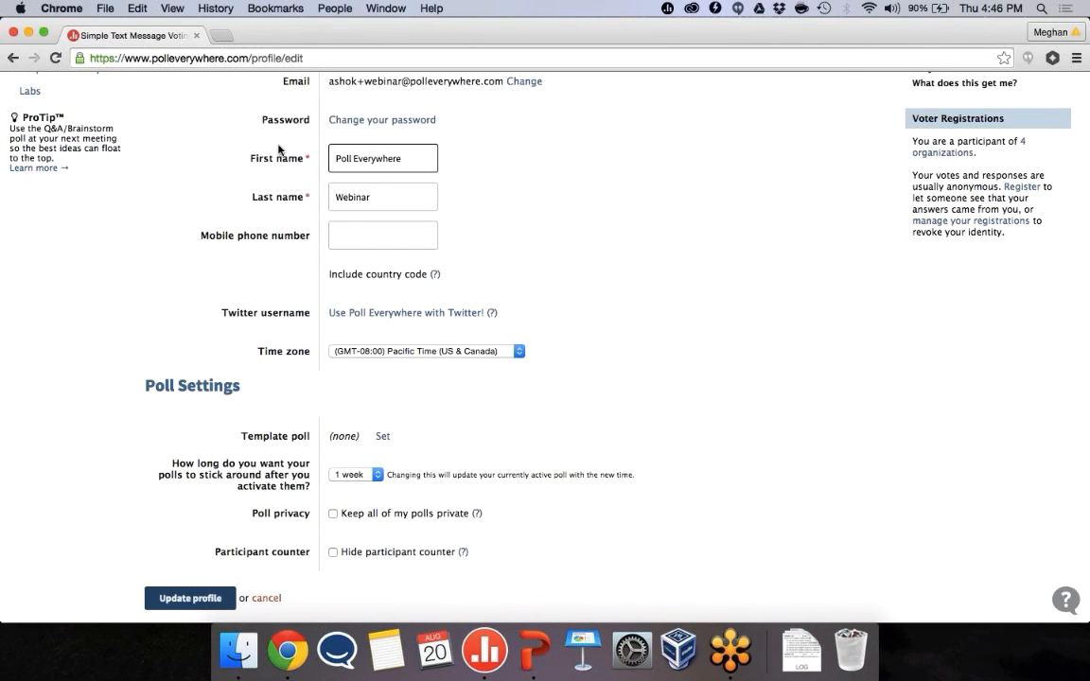
left_click(383, 158)
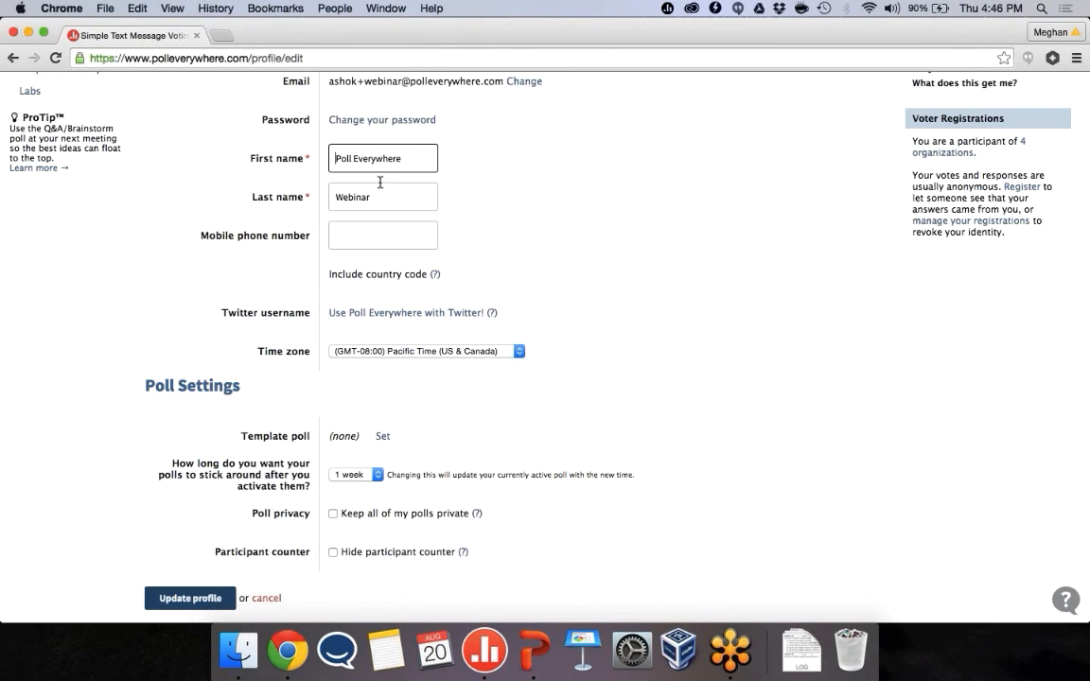
scroll("down", 3)
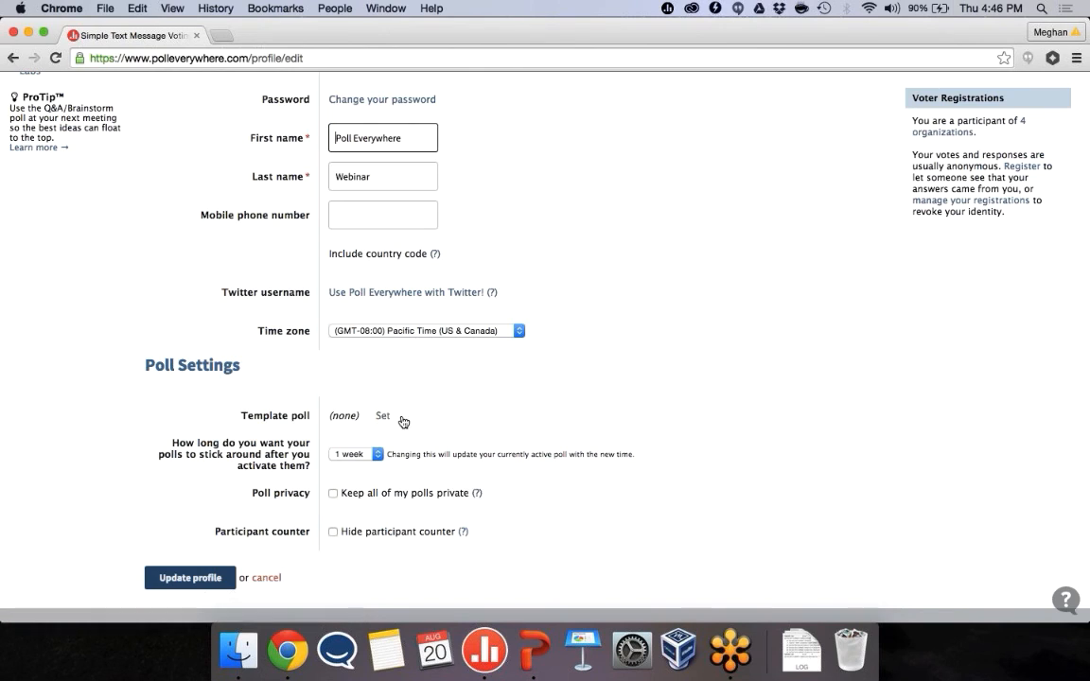
- Change how long polls stay active from 3 hours to 1 day
left_click(383, 417)
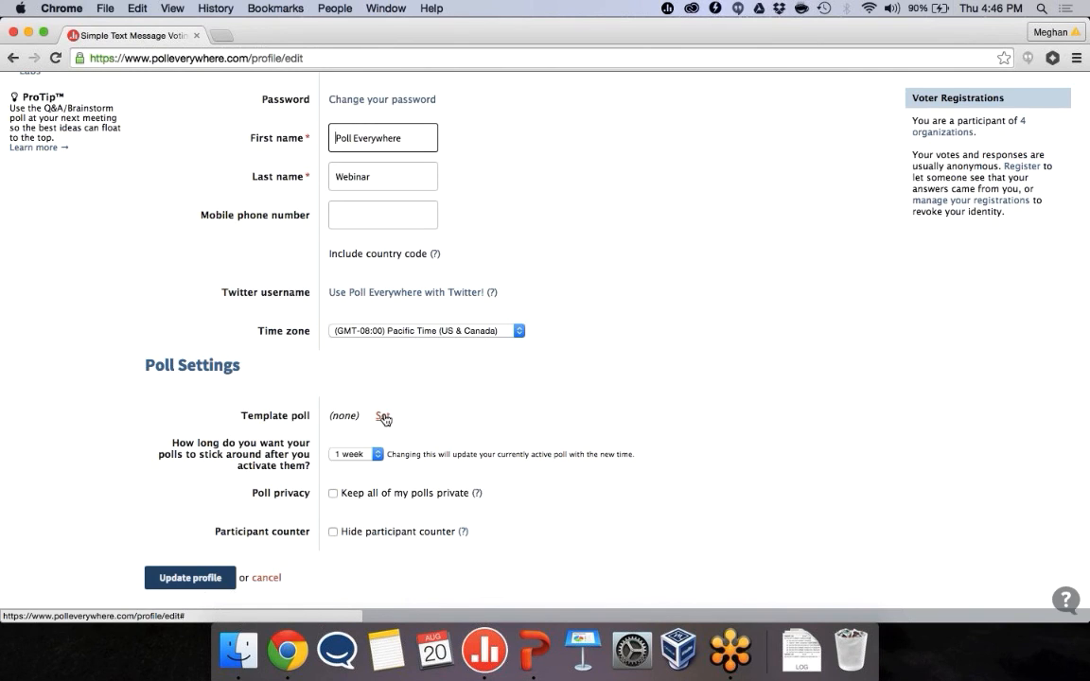
left_click(355, 454)
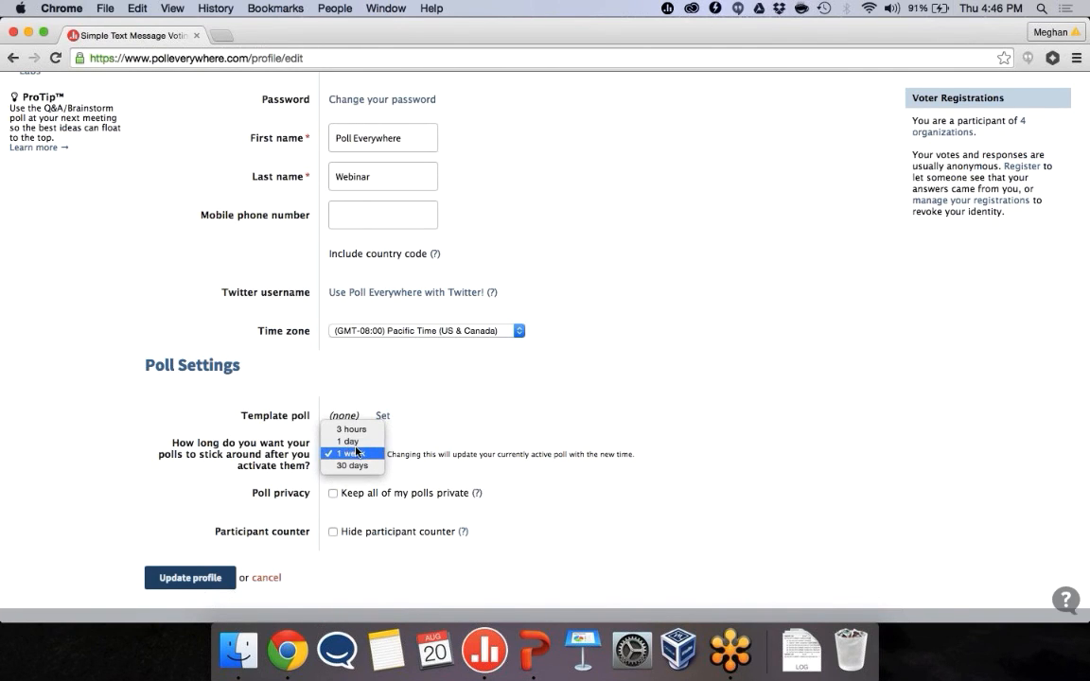
mouse_move(357, 452)
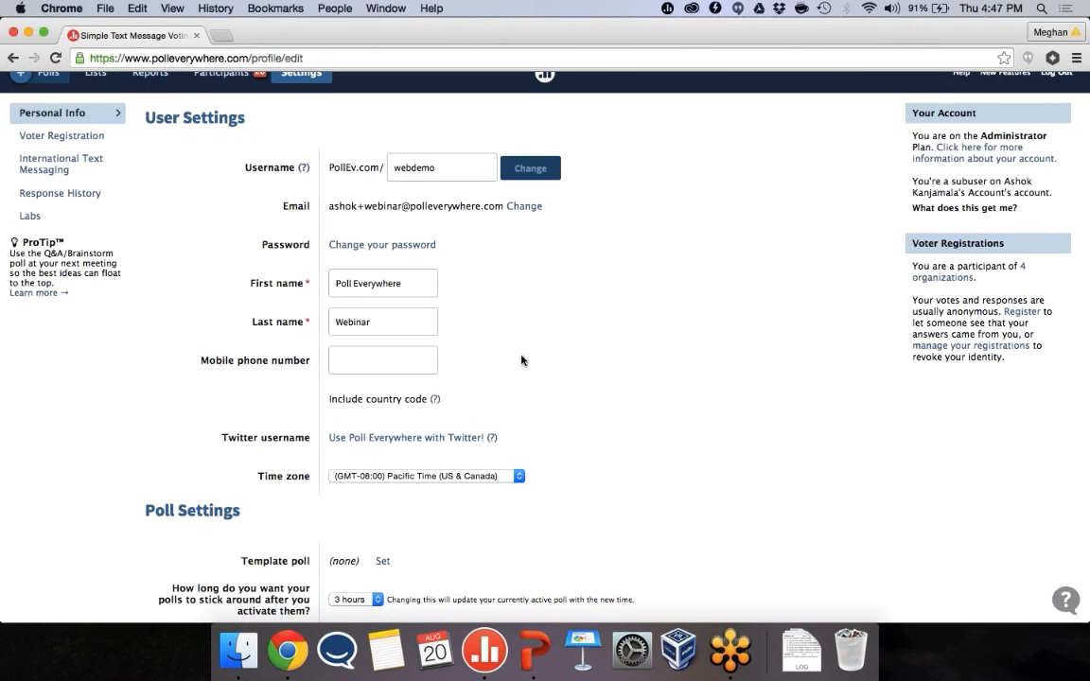
mouse_move(509, 385)
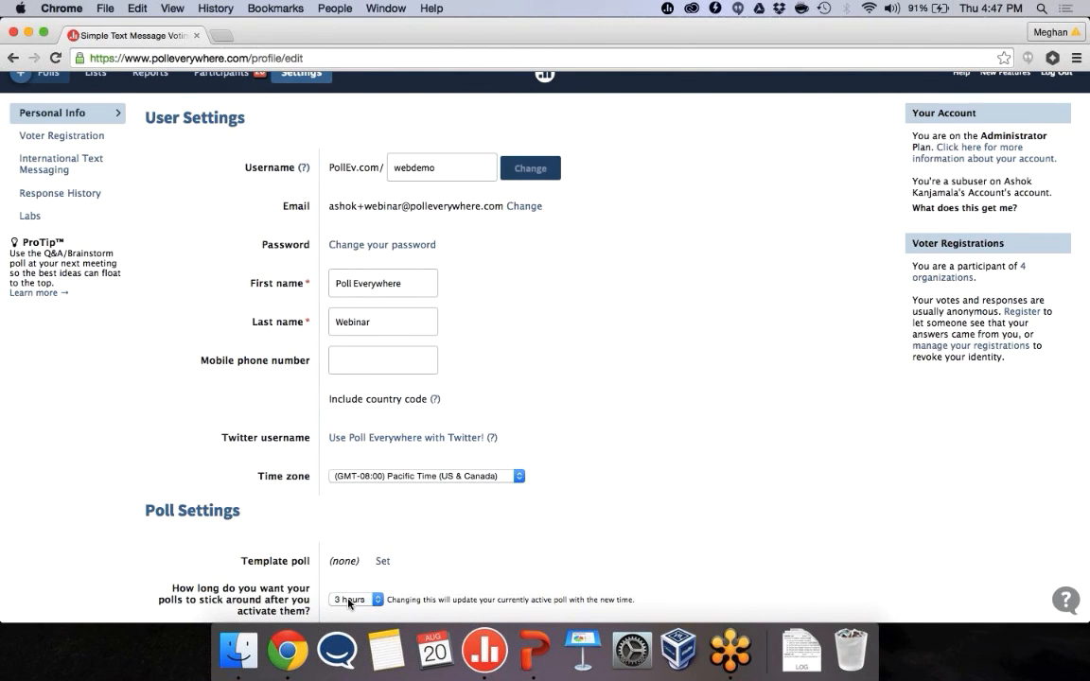
mouse_move(509, 385)
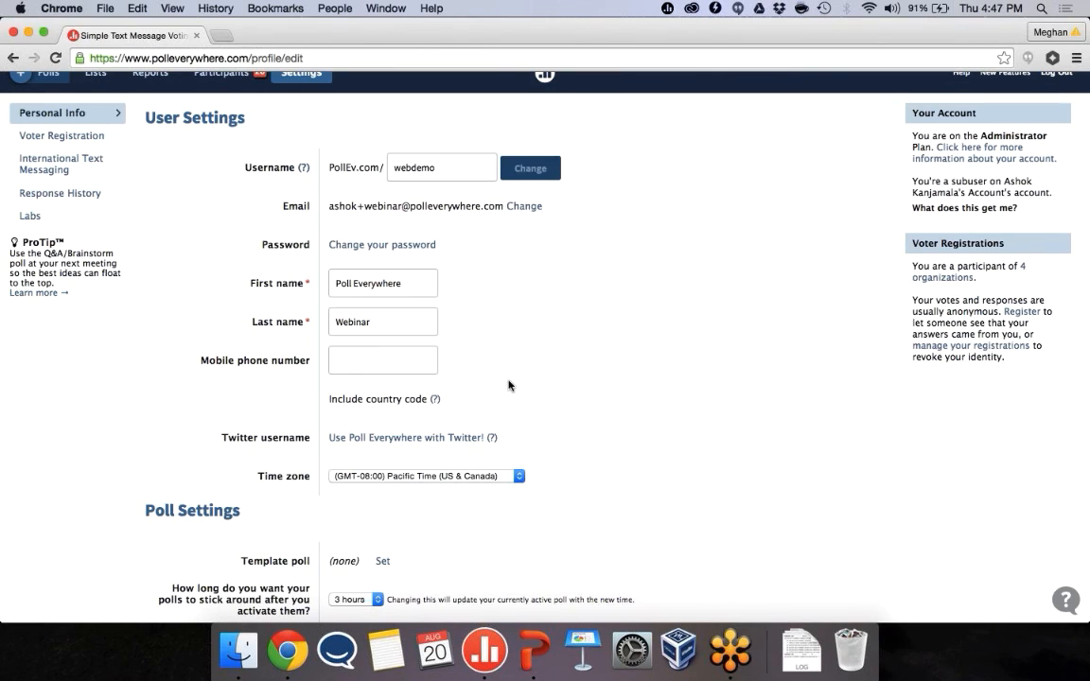
left_click(355, 599)
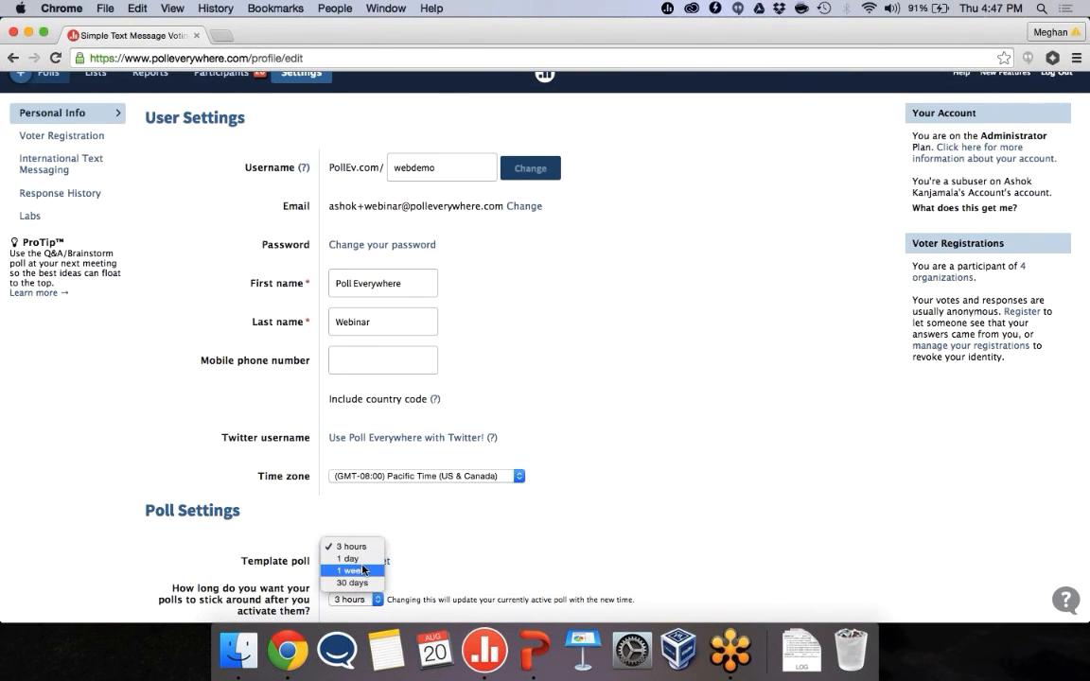
left_click(346, 559)
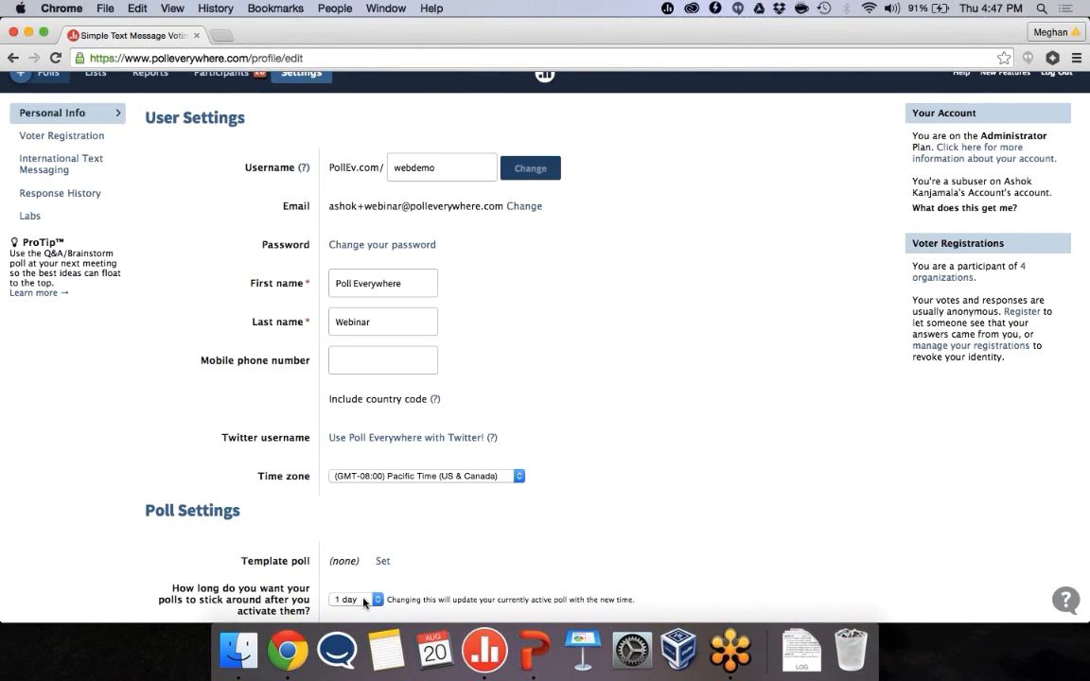
- Change the poll lifetime setting to 1 week, then reopen the choices and select again
left_click(355, 599)
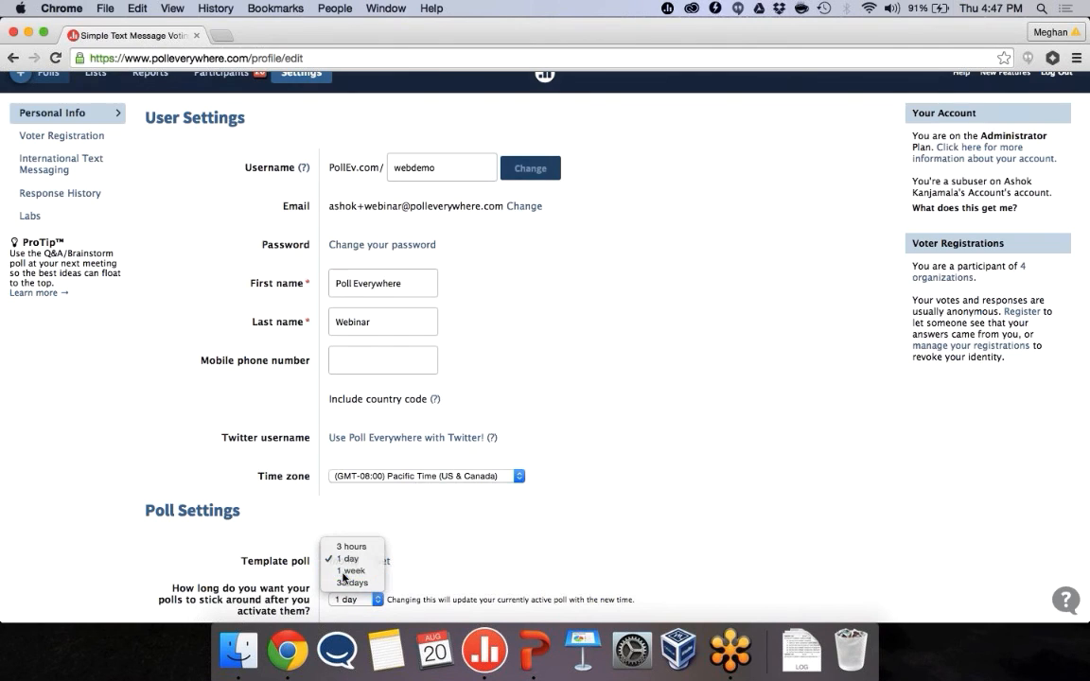
left_click(352, 571)
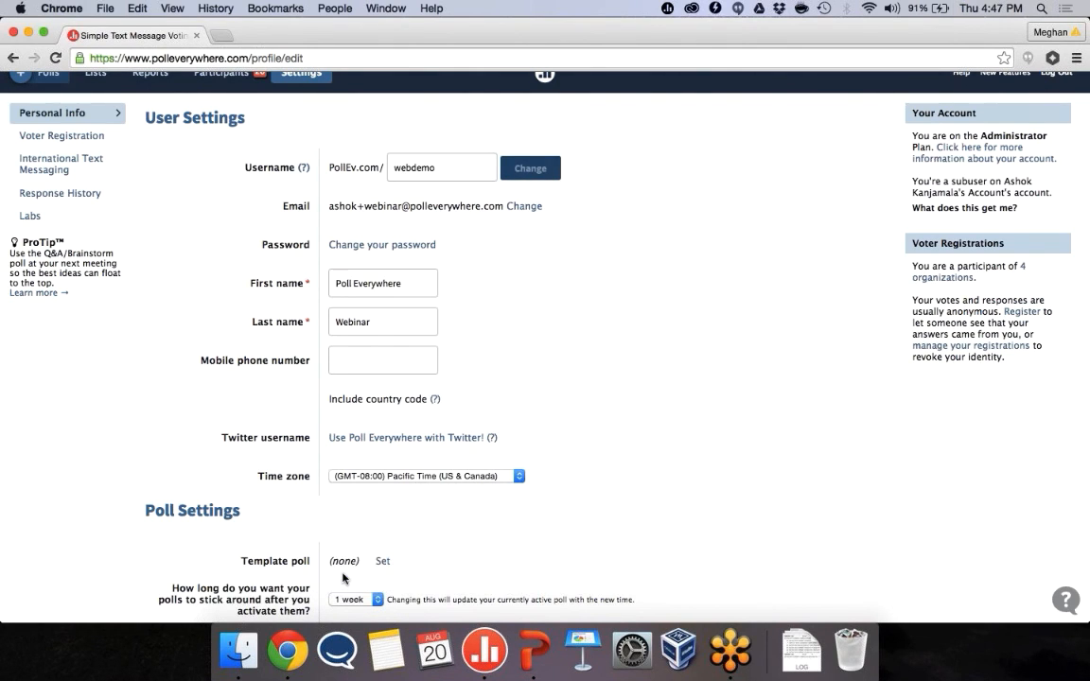
mouse_move(351, 602)
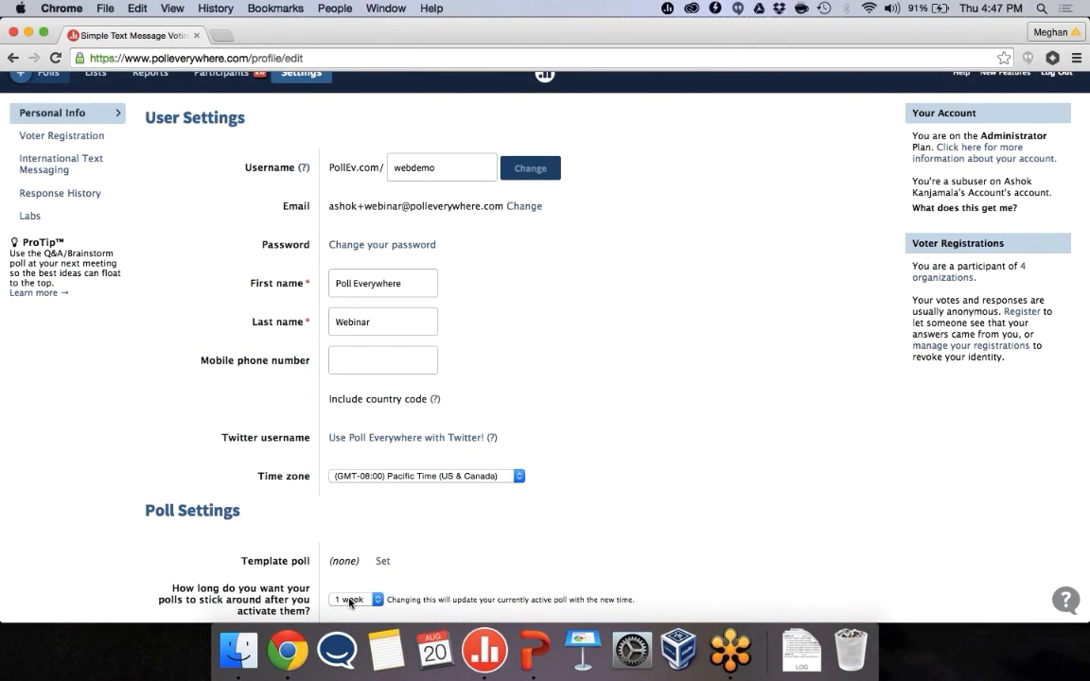
left_click(357, 599)
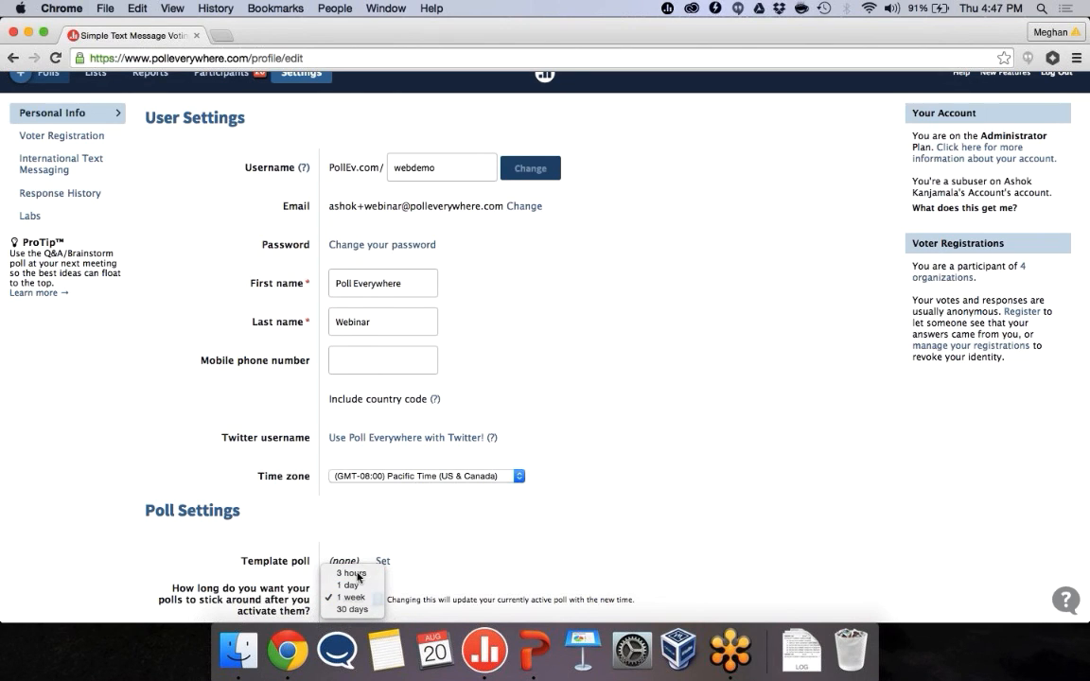
left_click(351, 573)
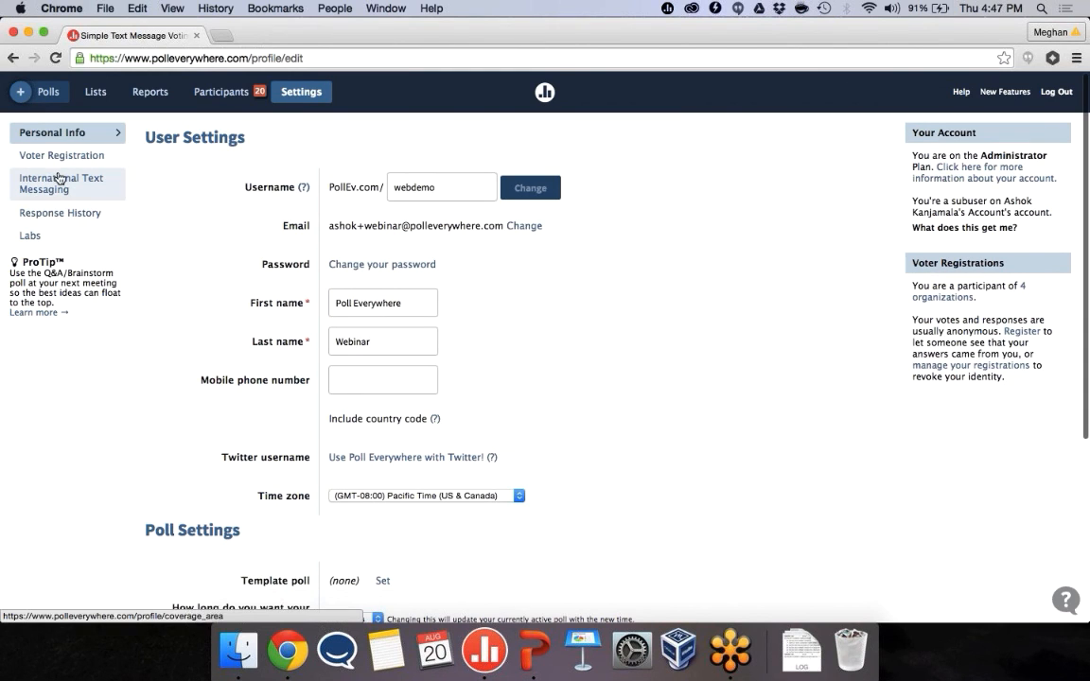
- Show International Text Messaging settings, choosing United States - Education, then United States
left_click(61, 183)
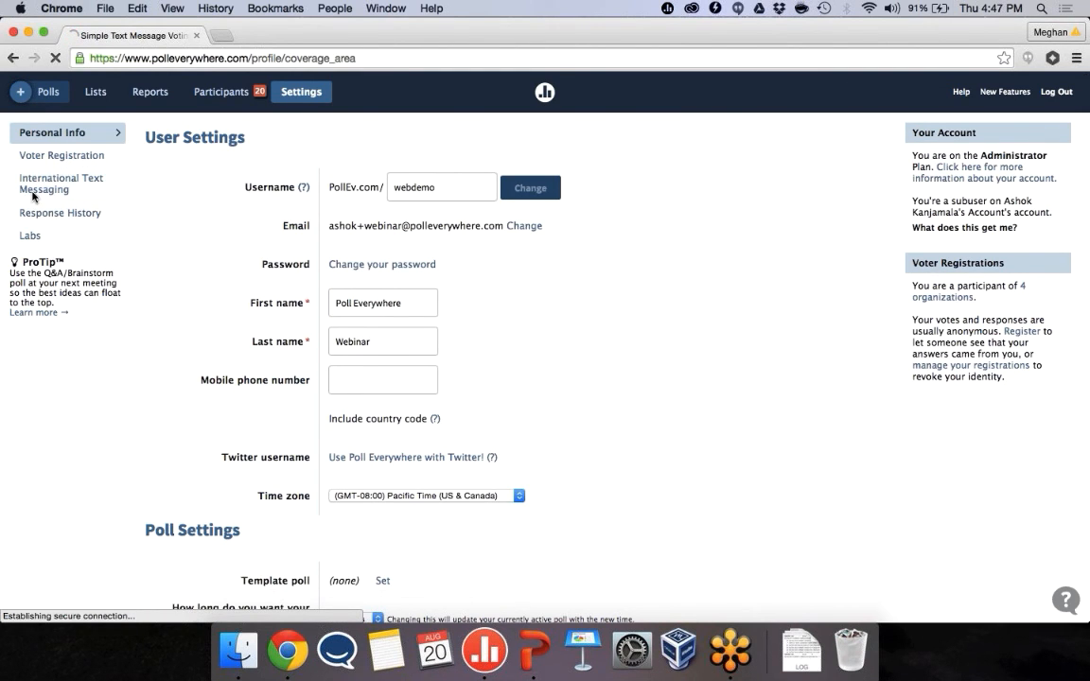
left_click(61, 184)
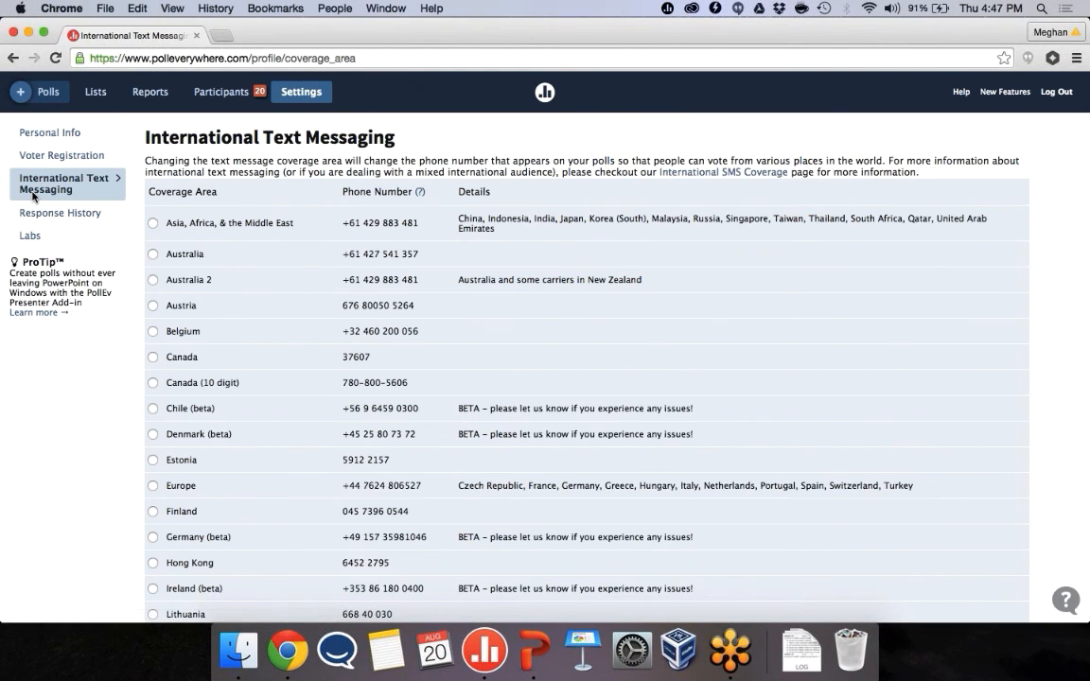
scroll("down", 3)
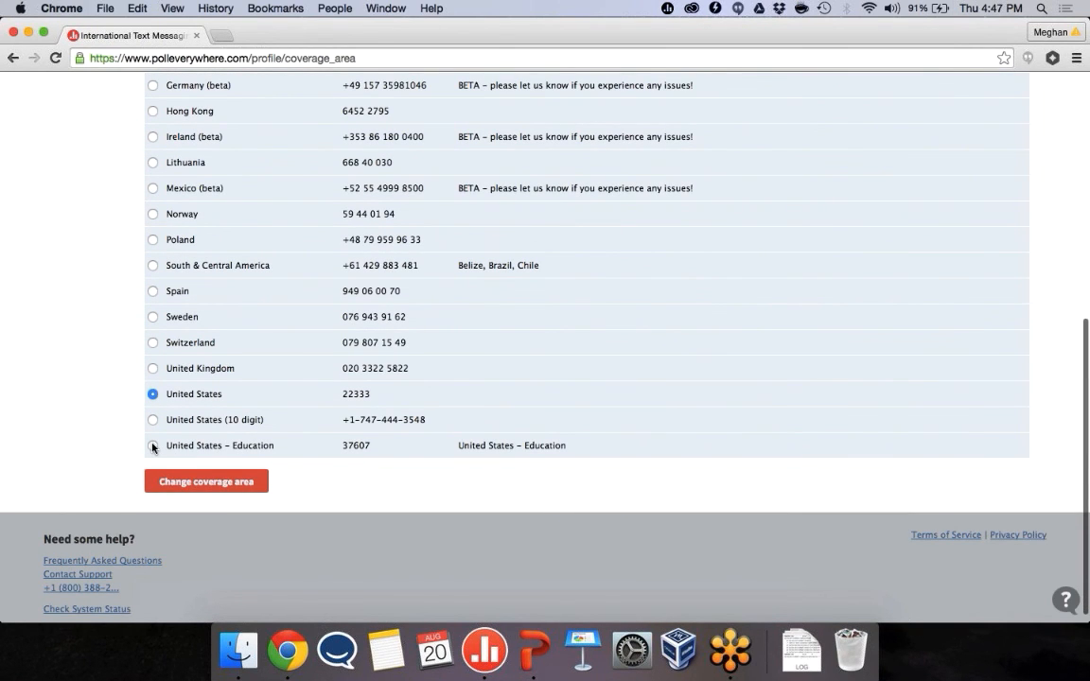
left_click(152, 446)
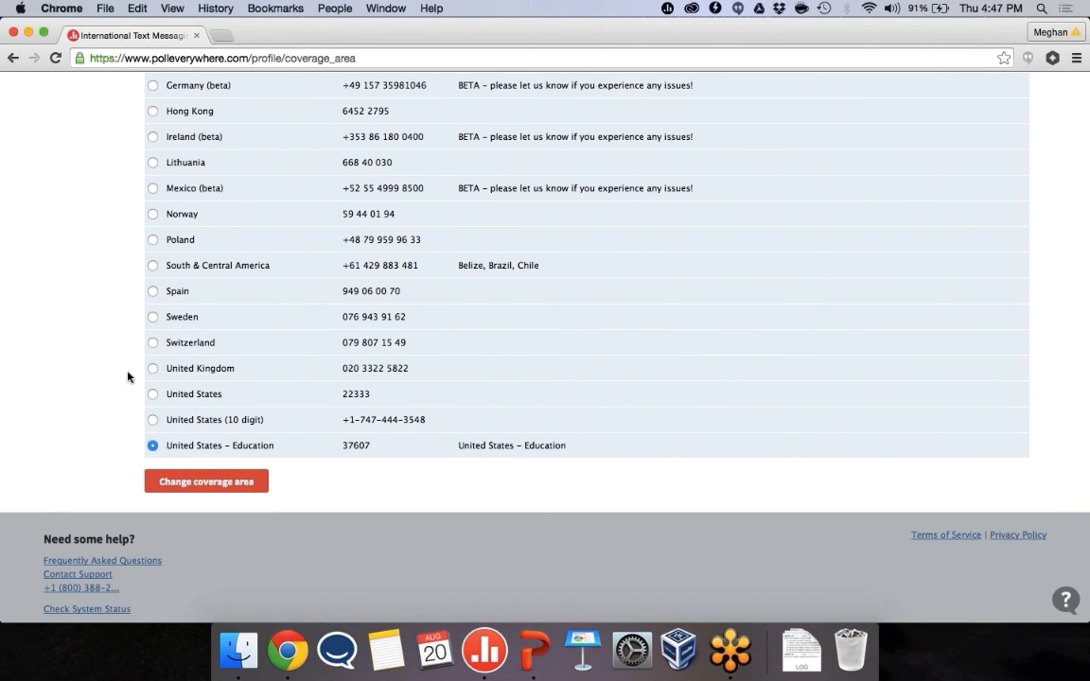
left_click(152, 394)
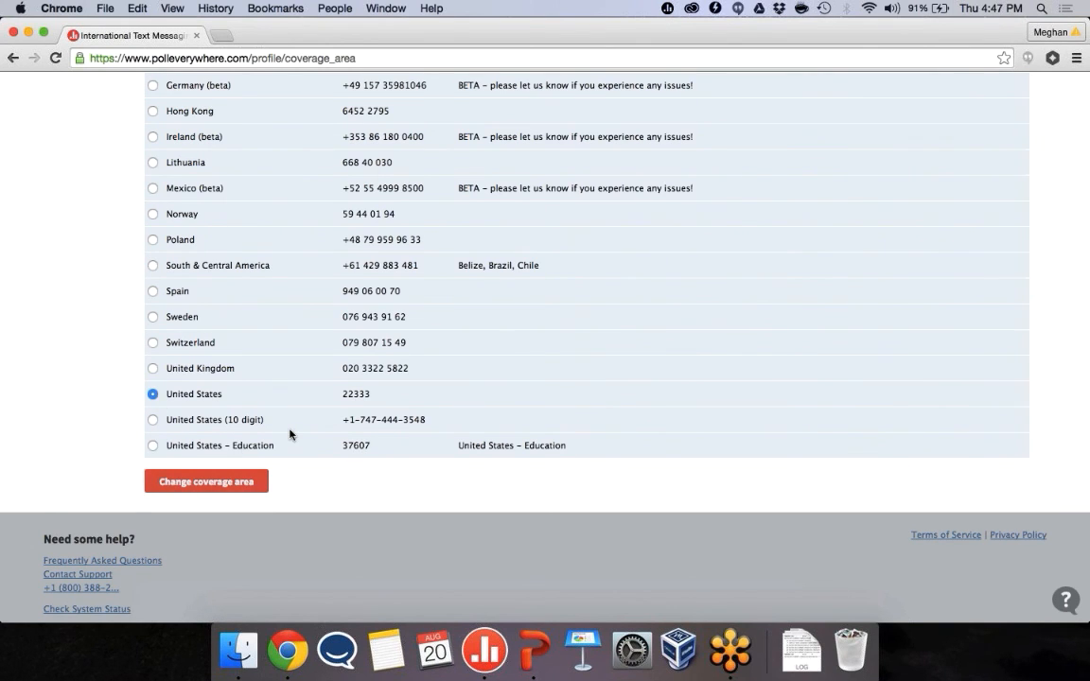
- Browse the coverage area list and select United States (10 digit)
scroll("up", 3)
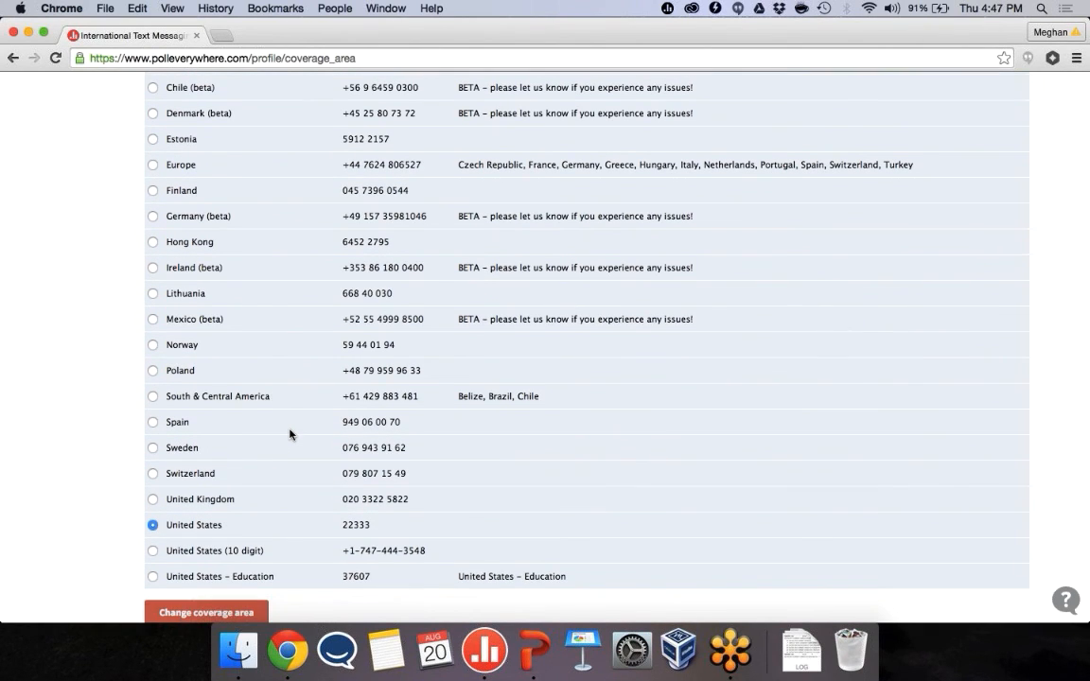
scroll("down", 3)
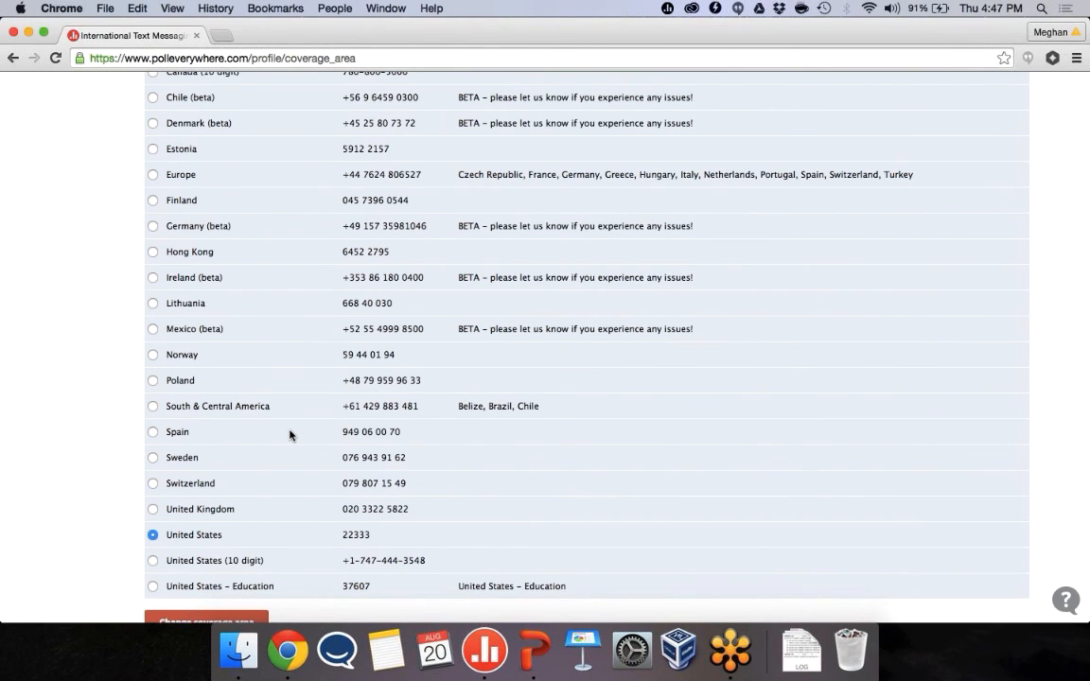
scroll("up", 3)
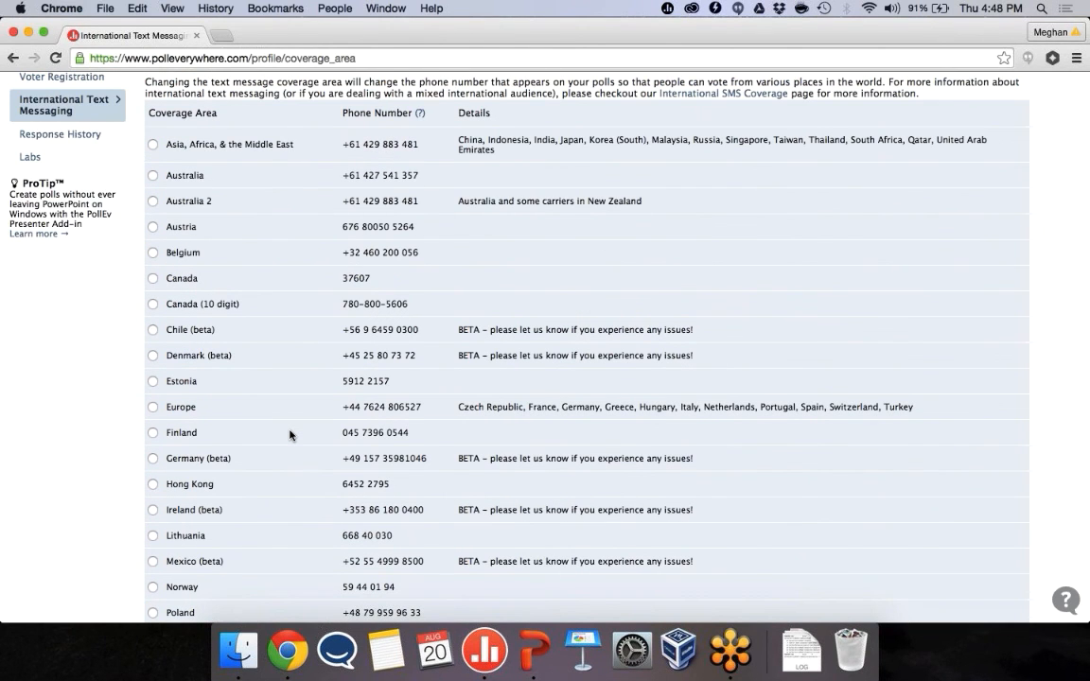
scroll("down", 3)
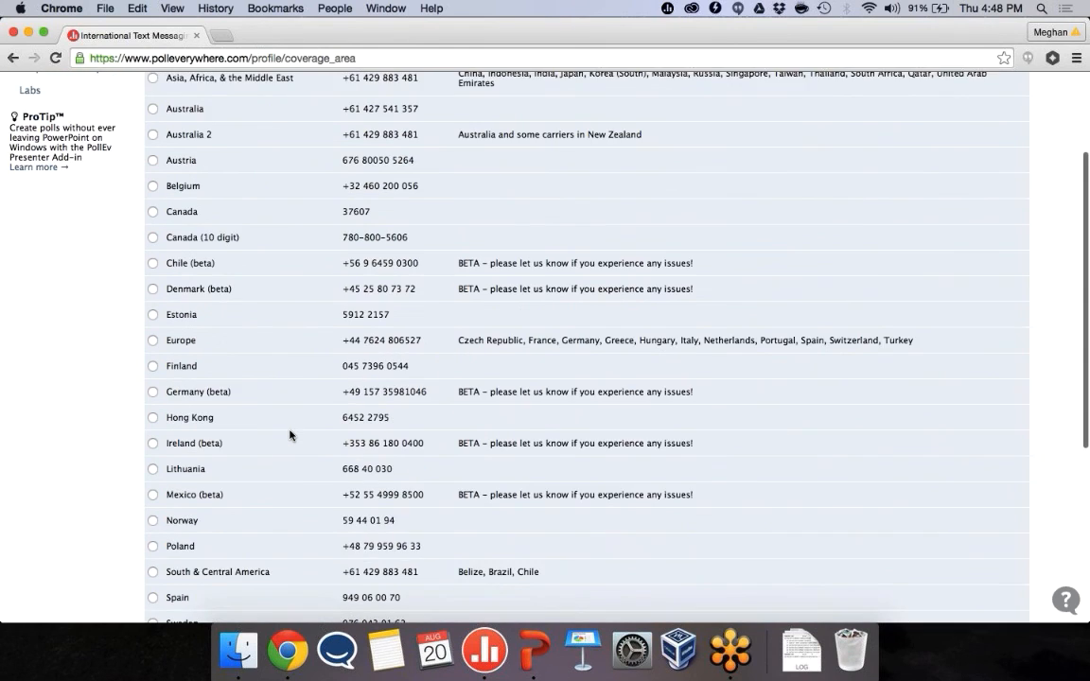
scroll("down", 3)
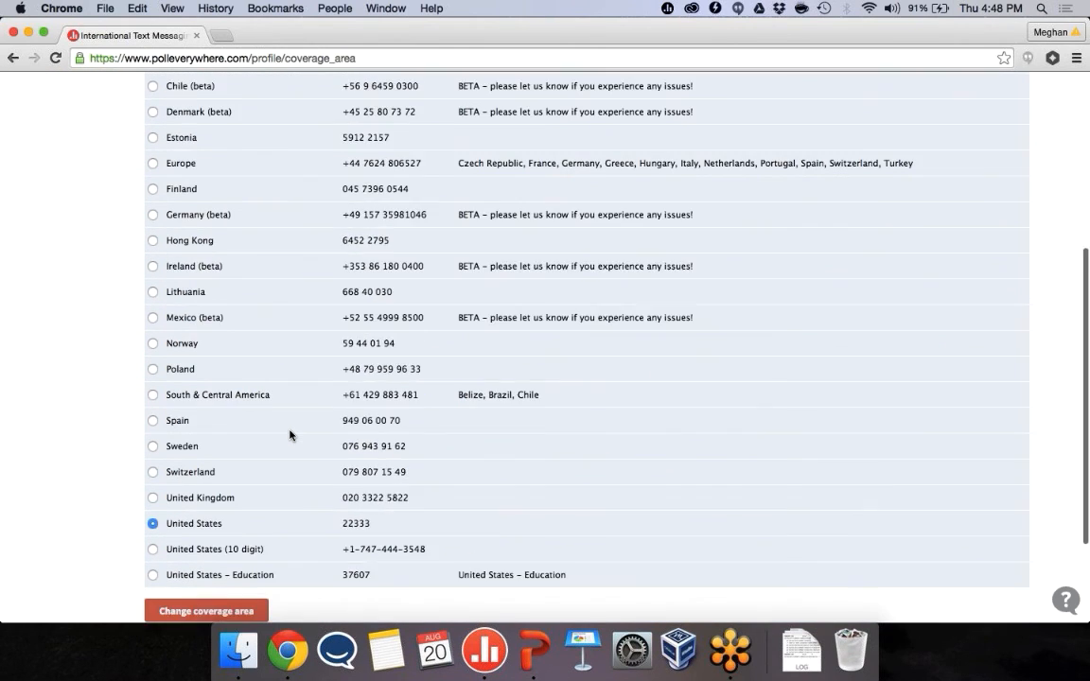
scroll("down", 3)
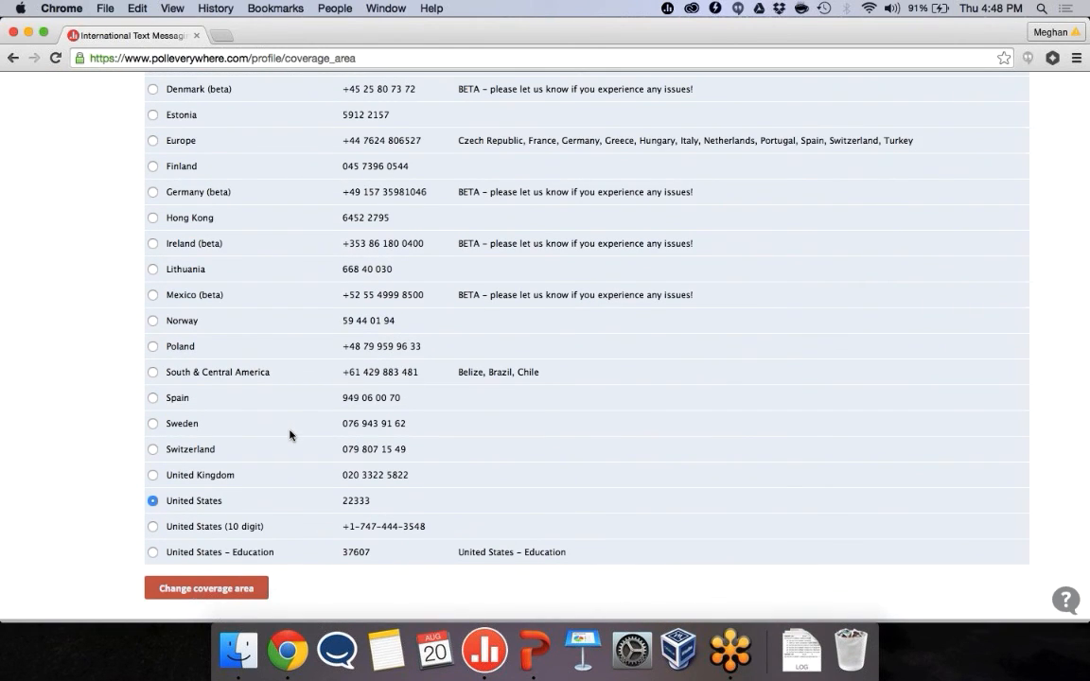
mouse_move(313, 502)
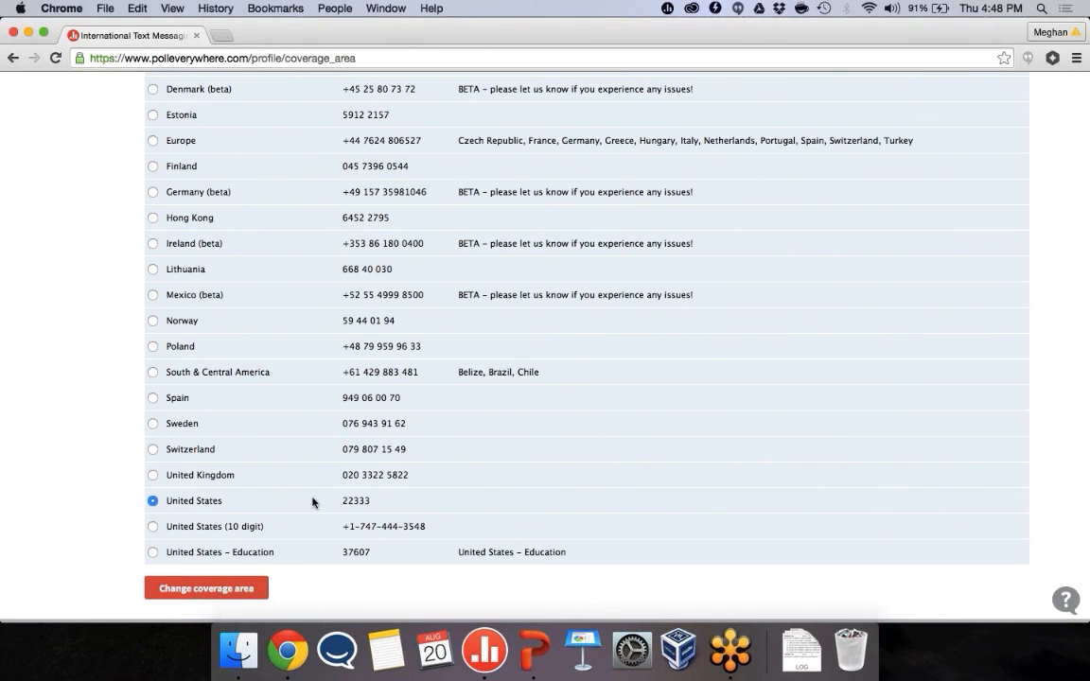
mouse_move(148, 536)
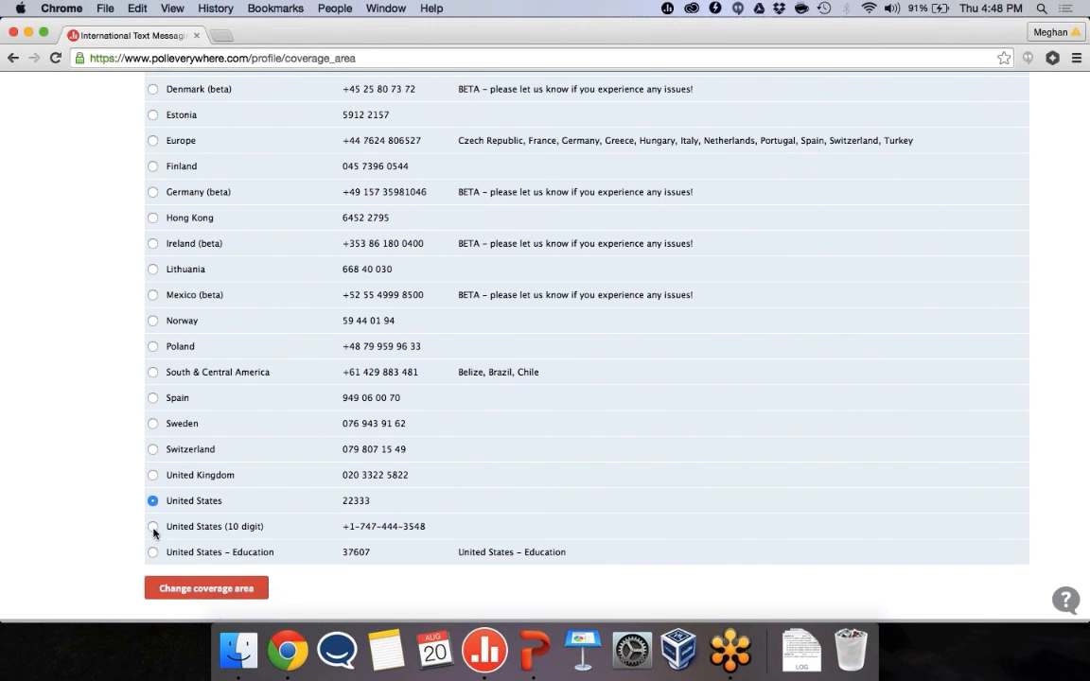
left_click(152, 527)
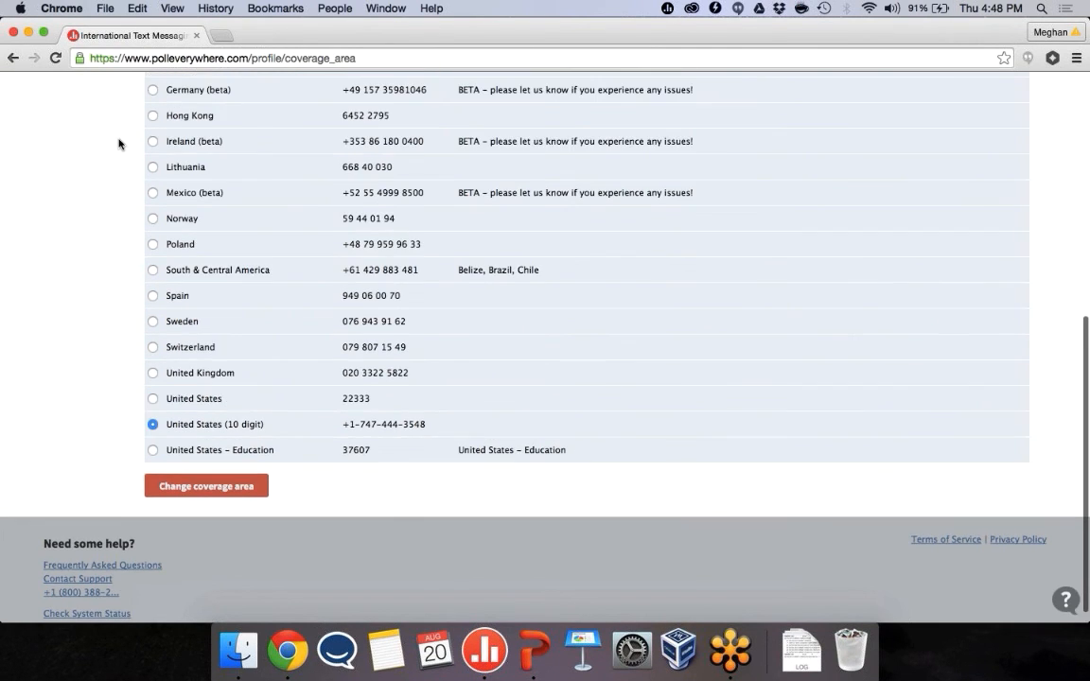
scroll("up", 3)
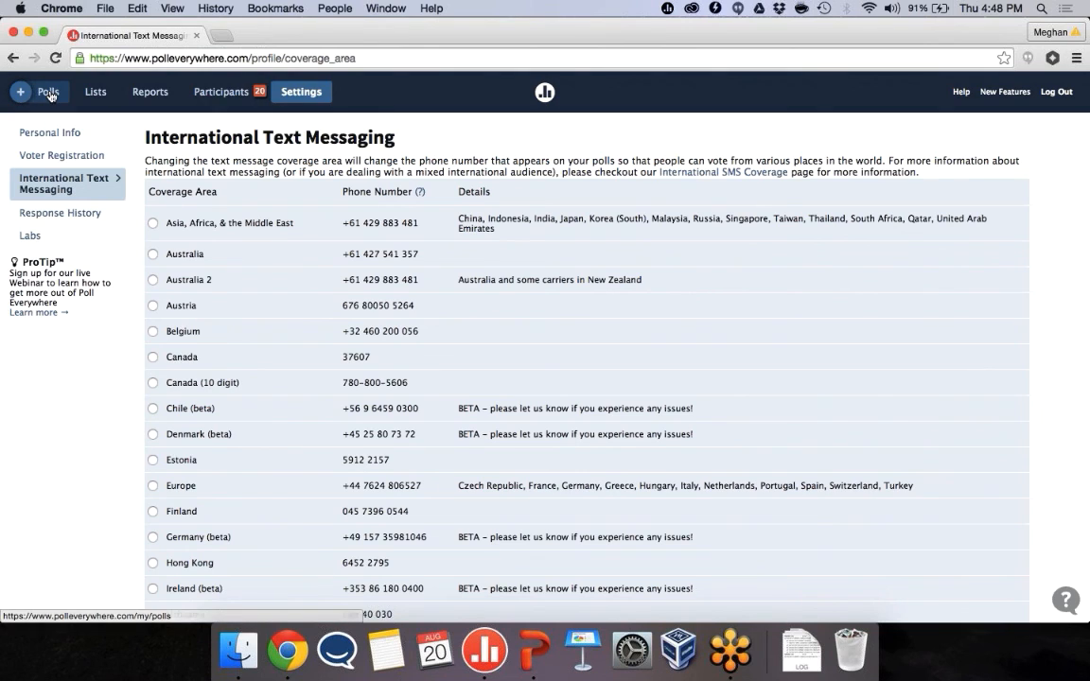
- Go back to My Polls from the top navigation bar
left_click(47, 92)
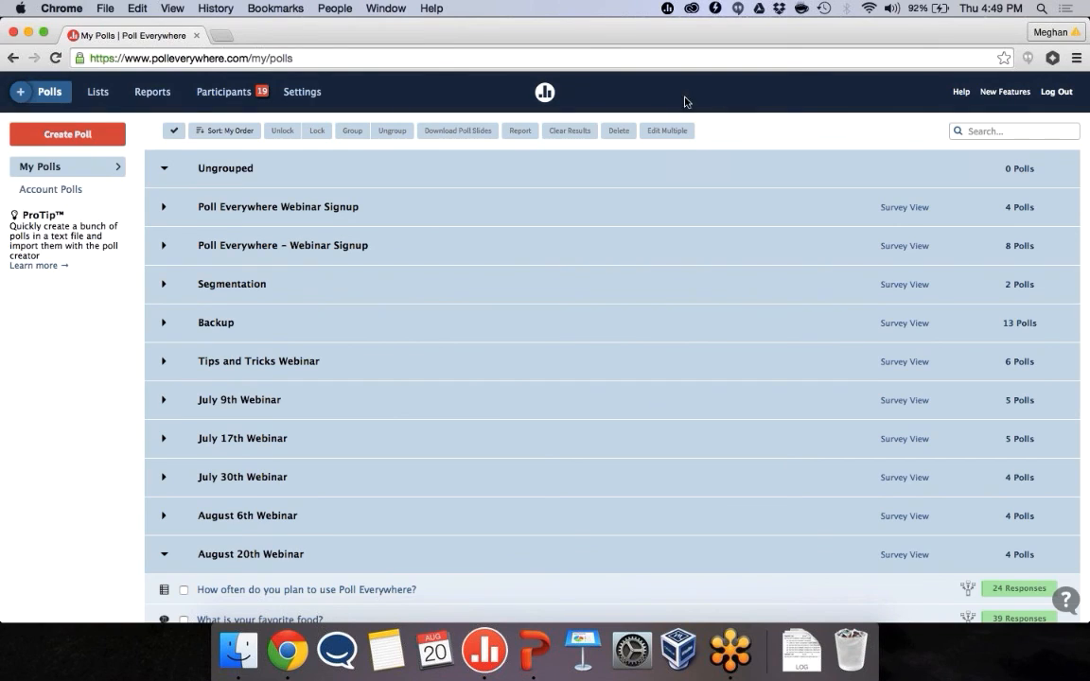
mouse_move(652, 98)
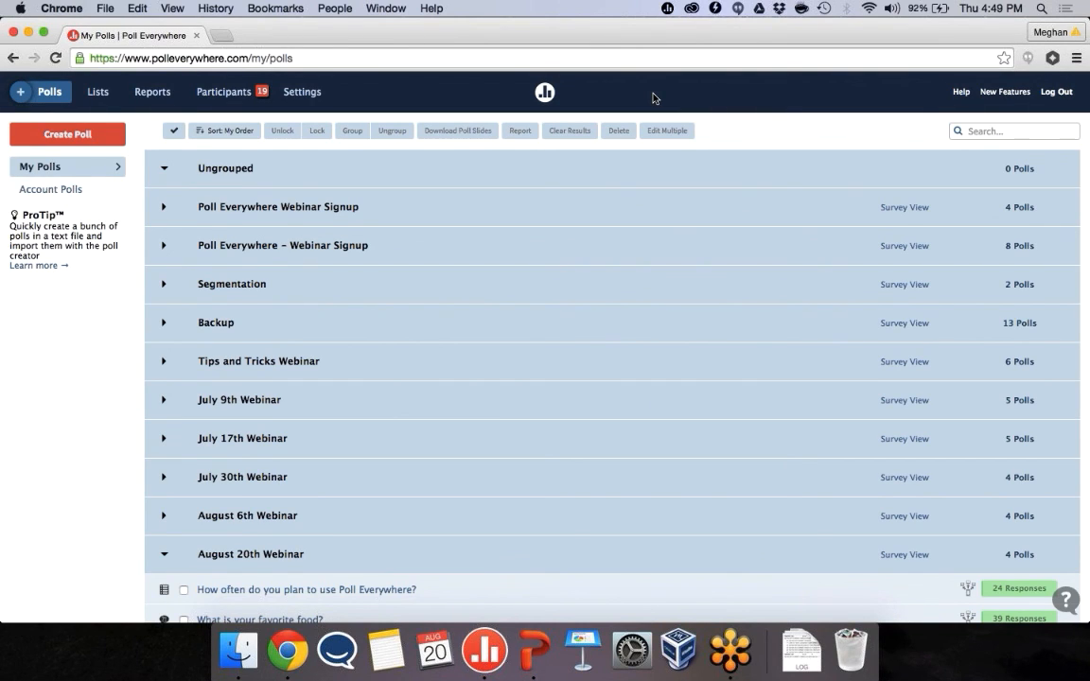
mouse_move(731, 120)
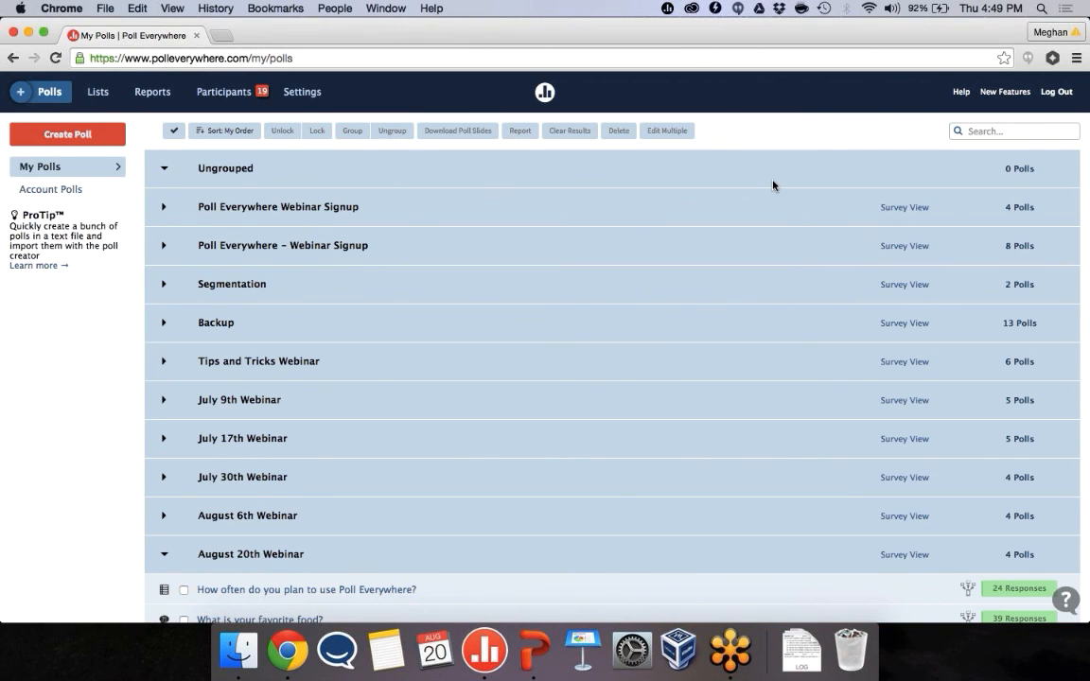
mouse_move(709, 519)
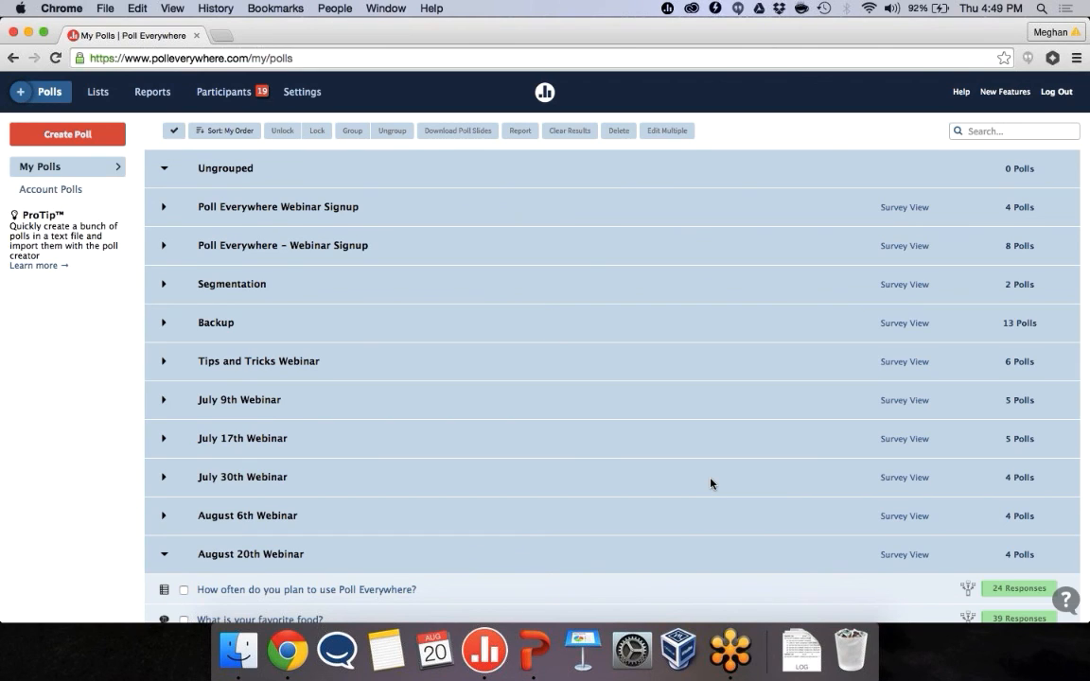
mouse_move(889, 174)
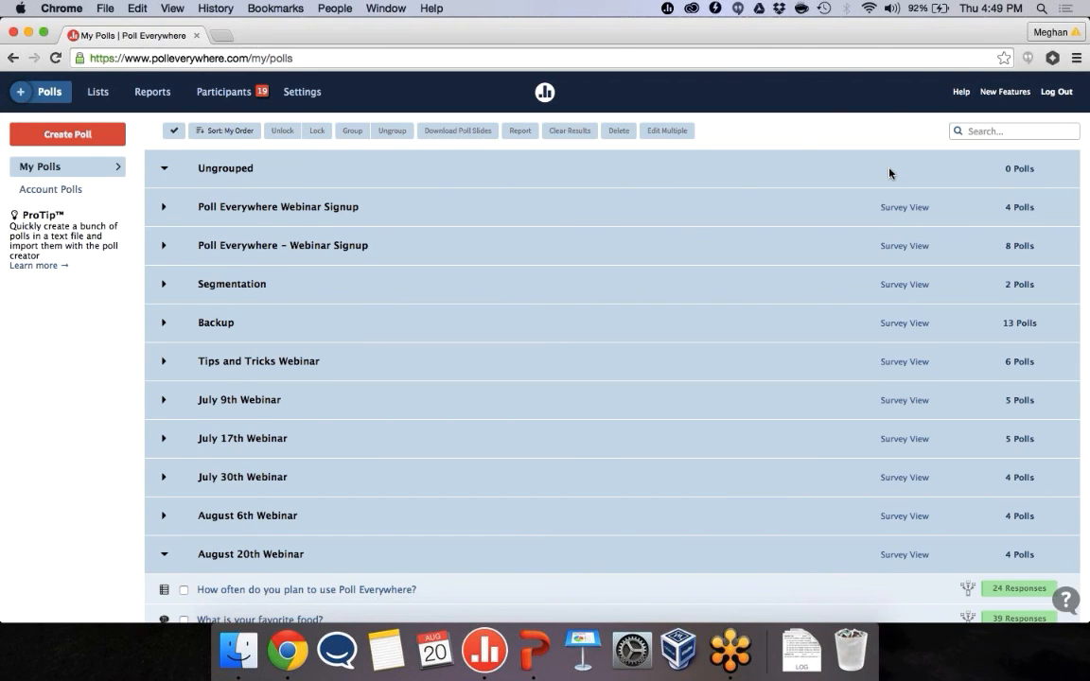
mouse_move(930, 164)
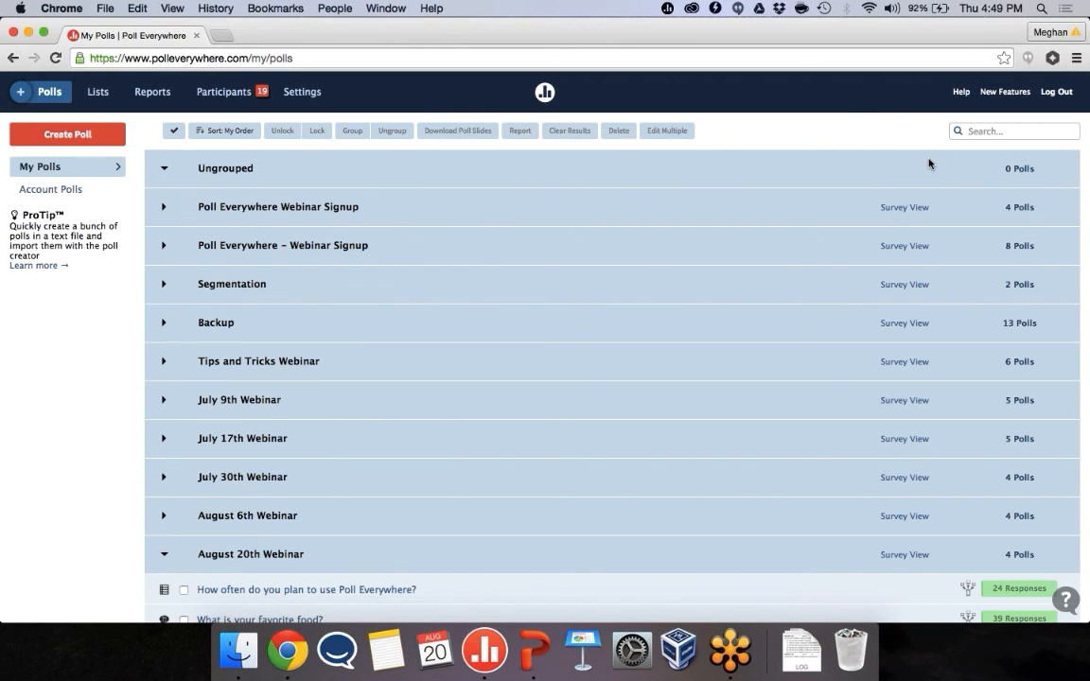
mouse_move(824, 214)
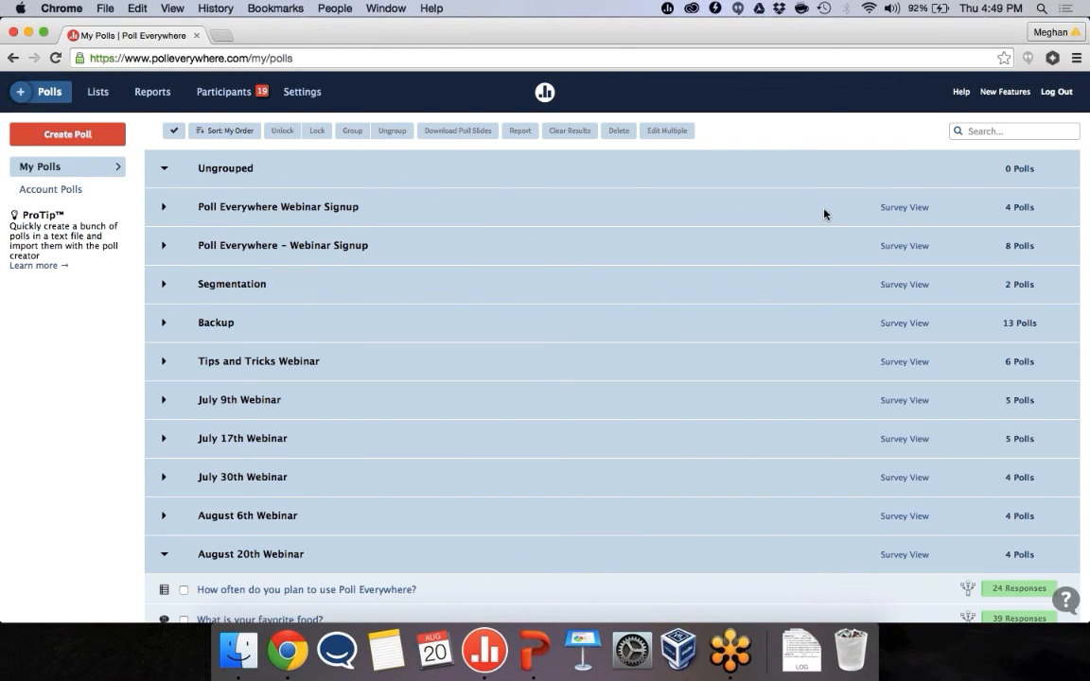
mouse_move(930, 162)
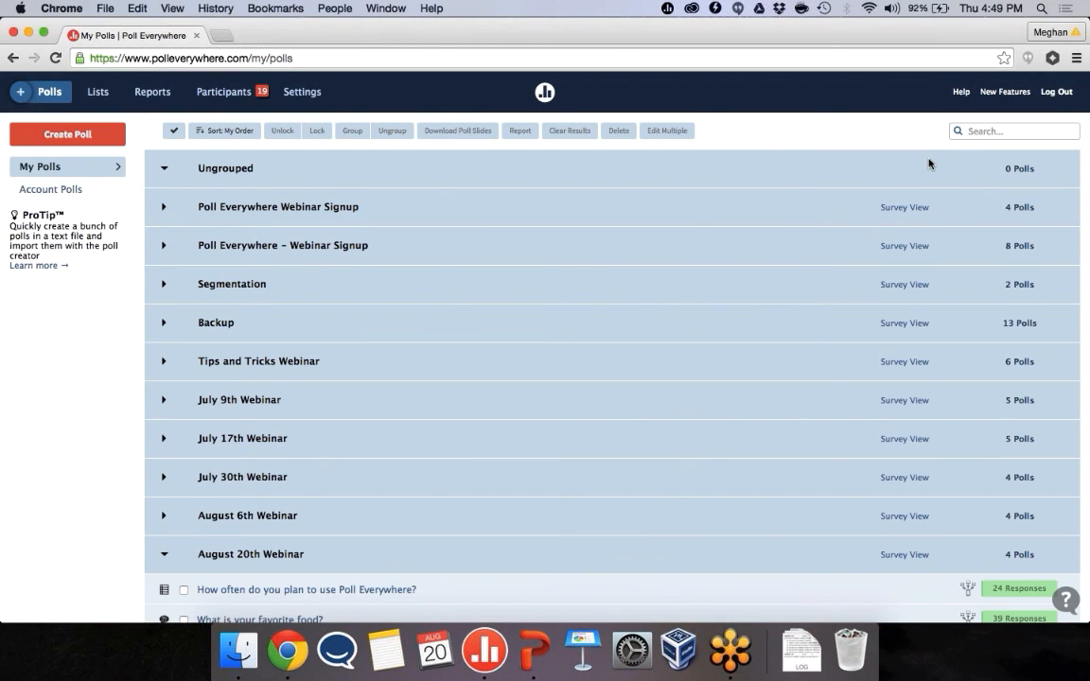
mouse_move(1074, 456)
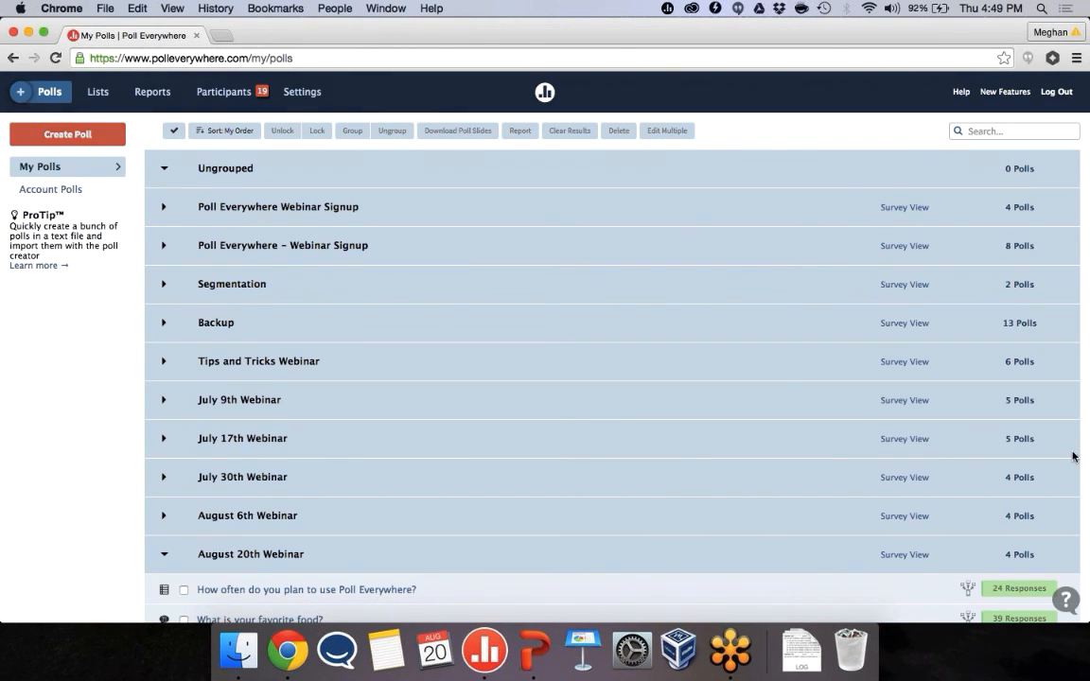